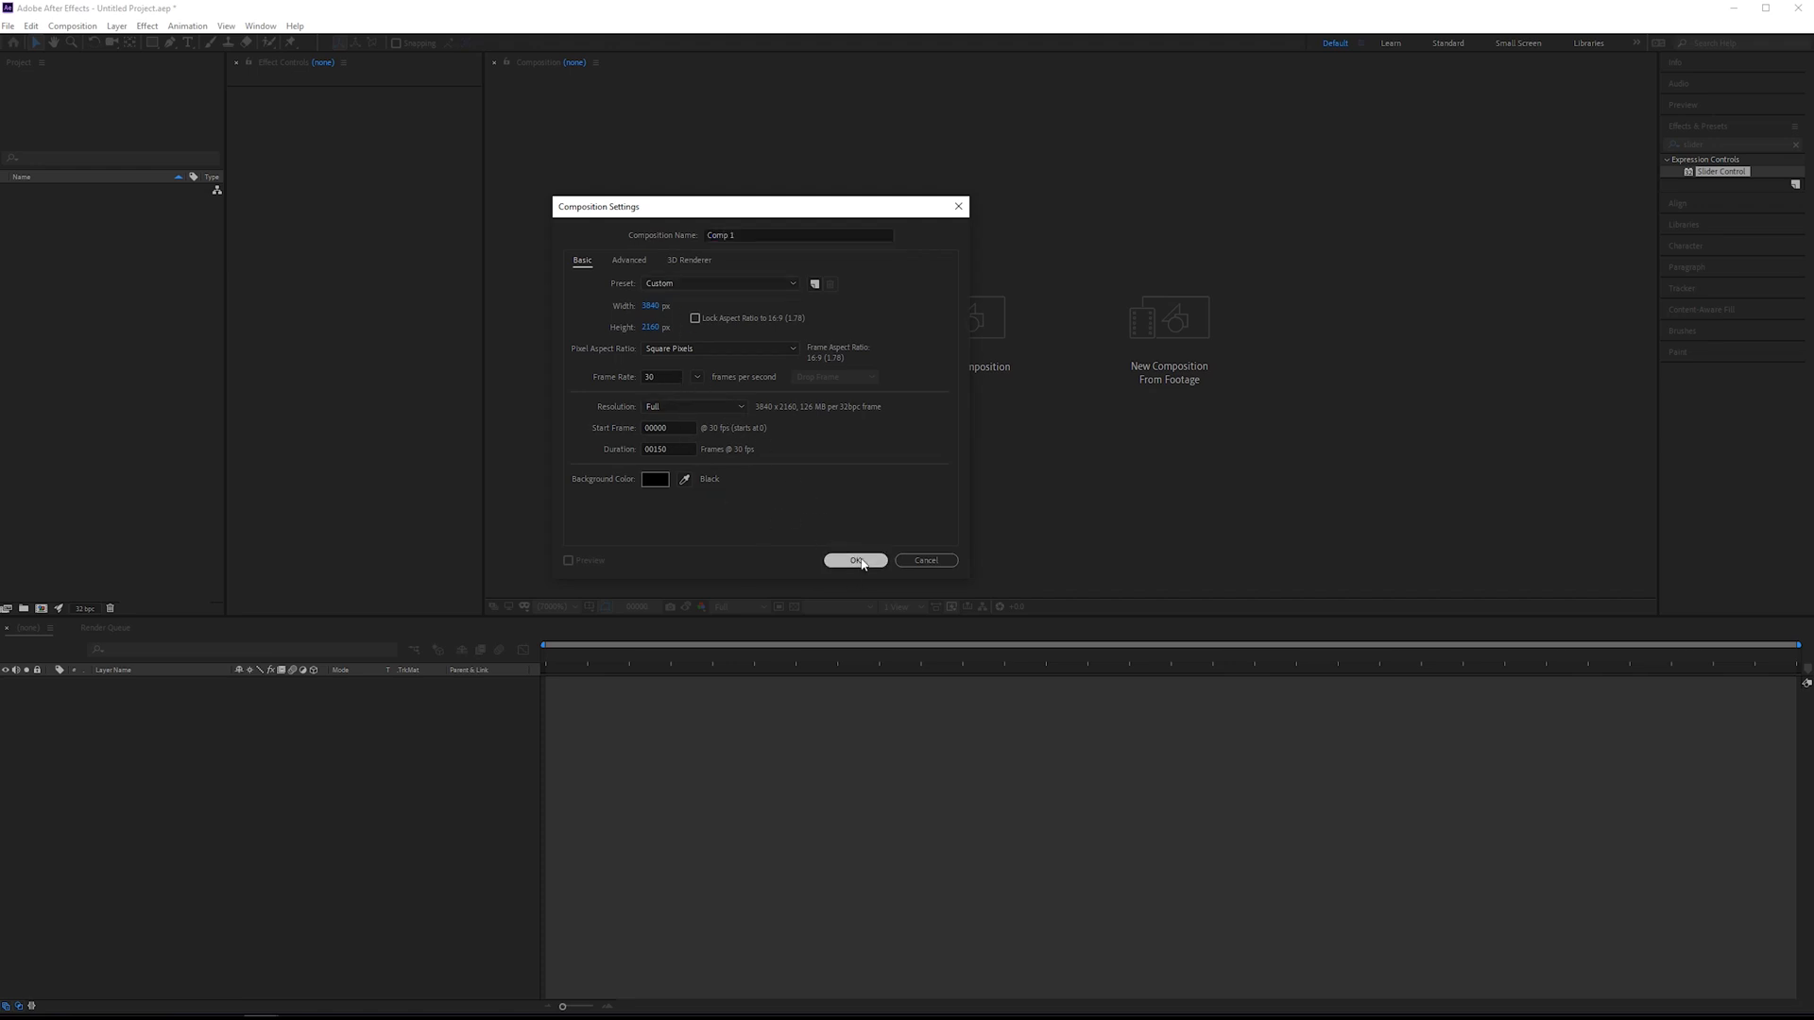
Confirm the composition settings and create a text layer reading BOUNCE.
left_click(855, 561)
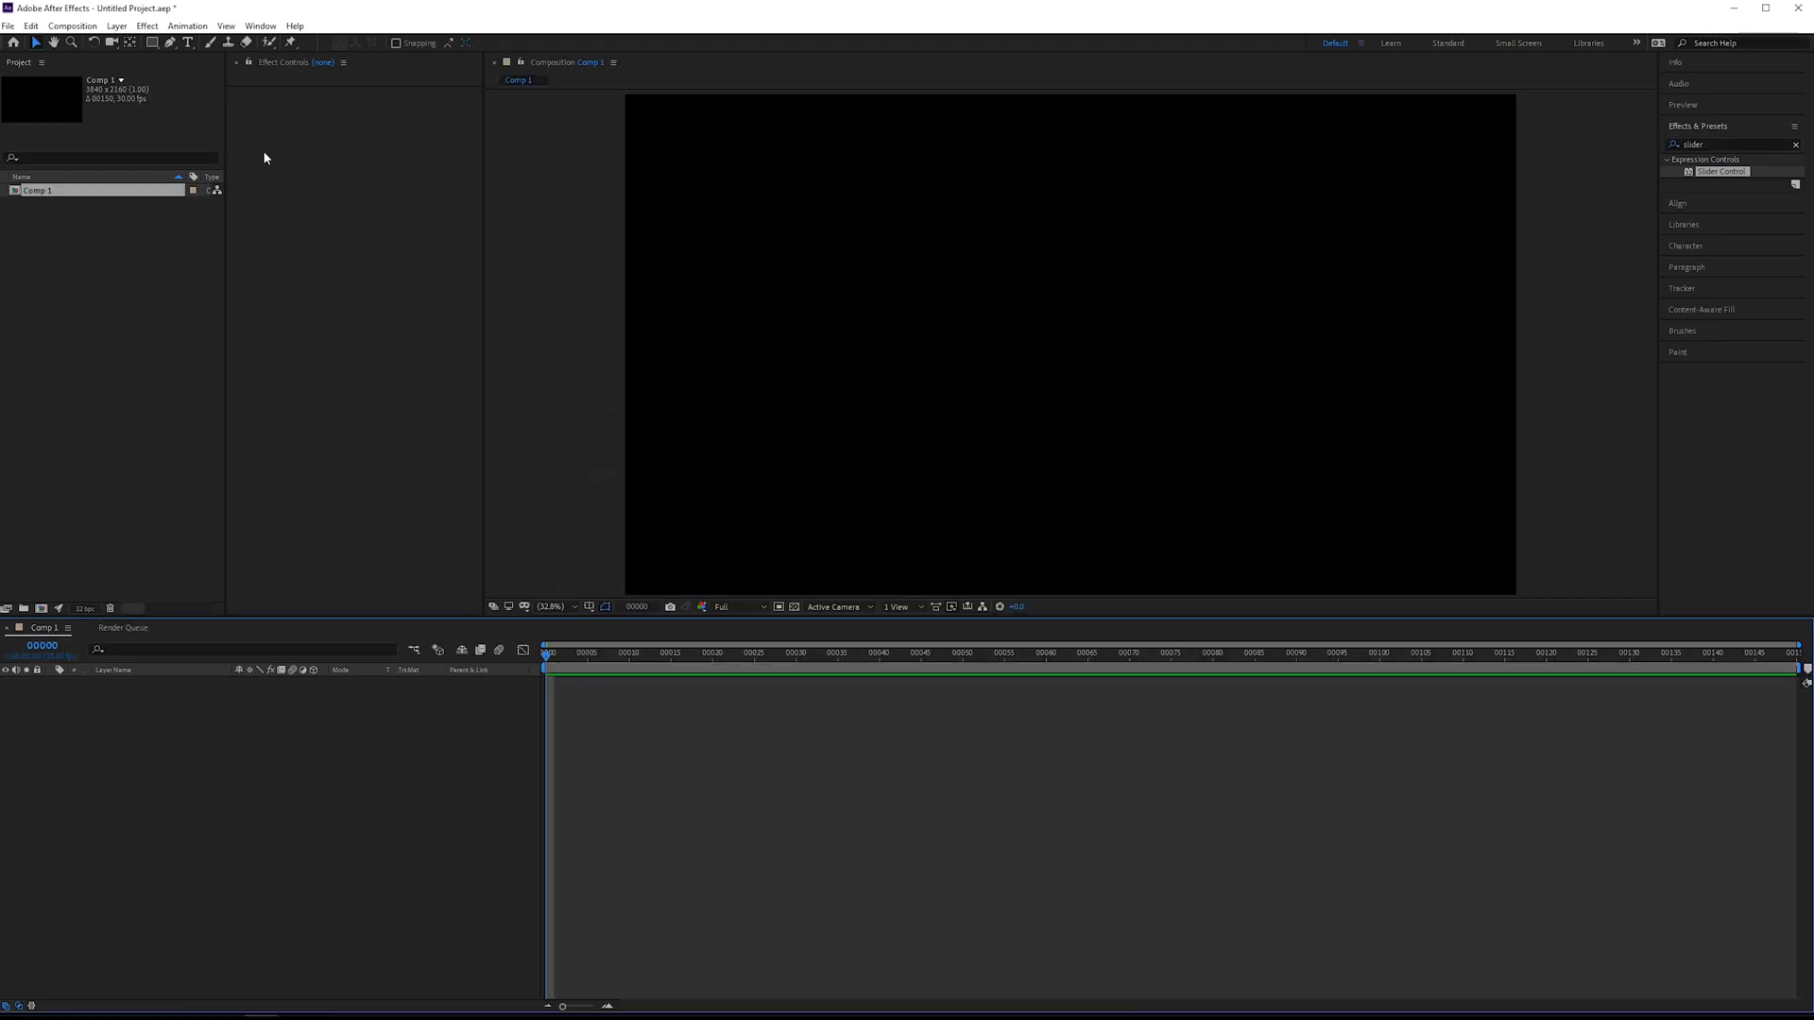
left_click(886, 307)
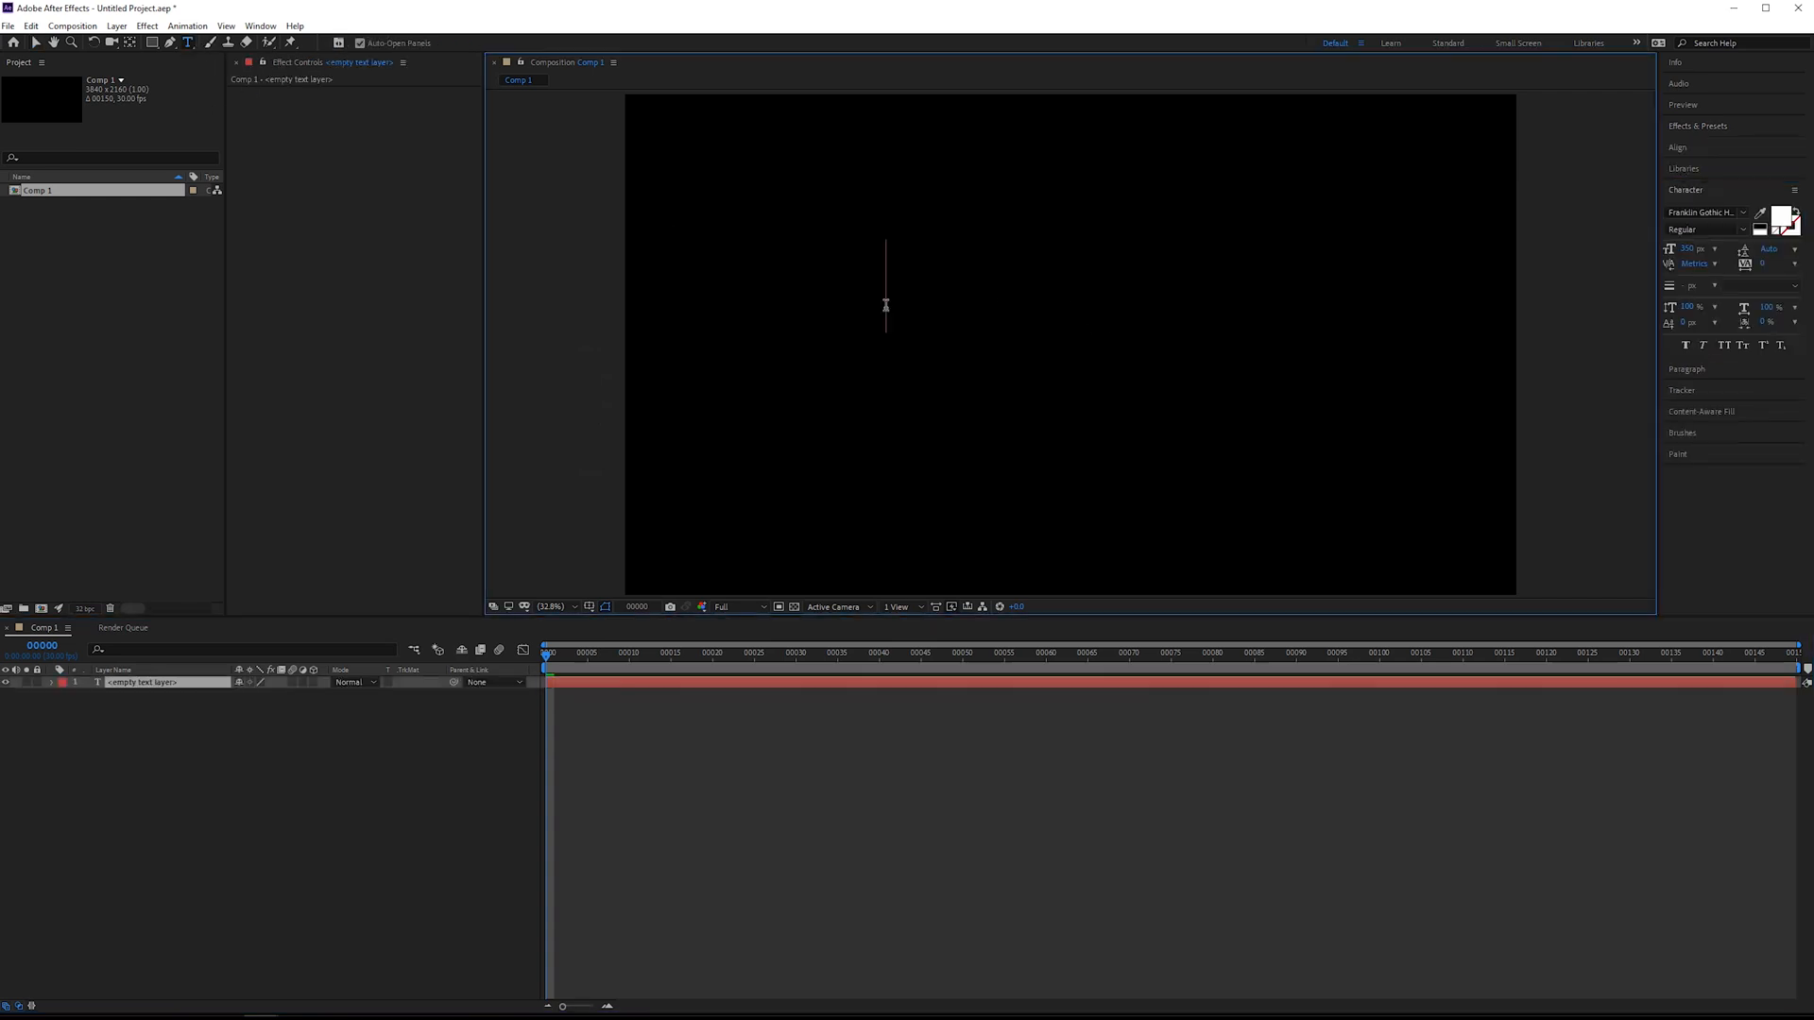
type("BOUNCE")
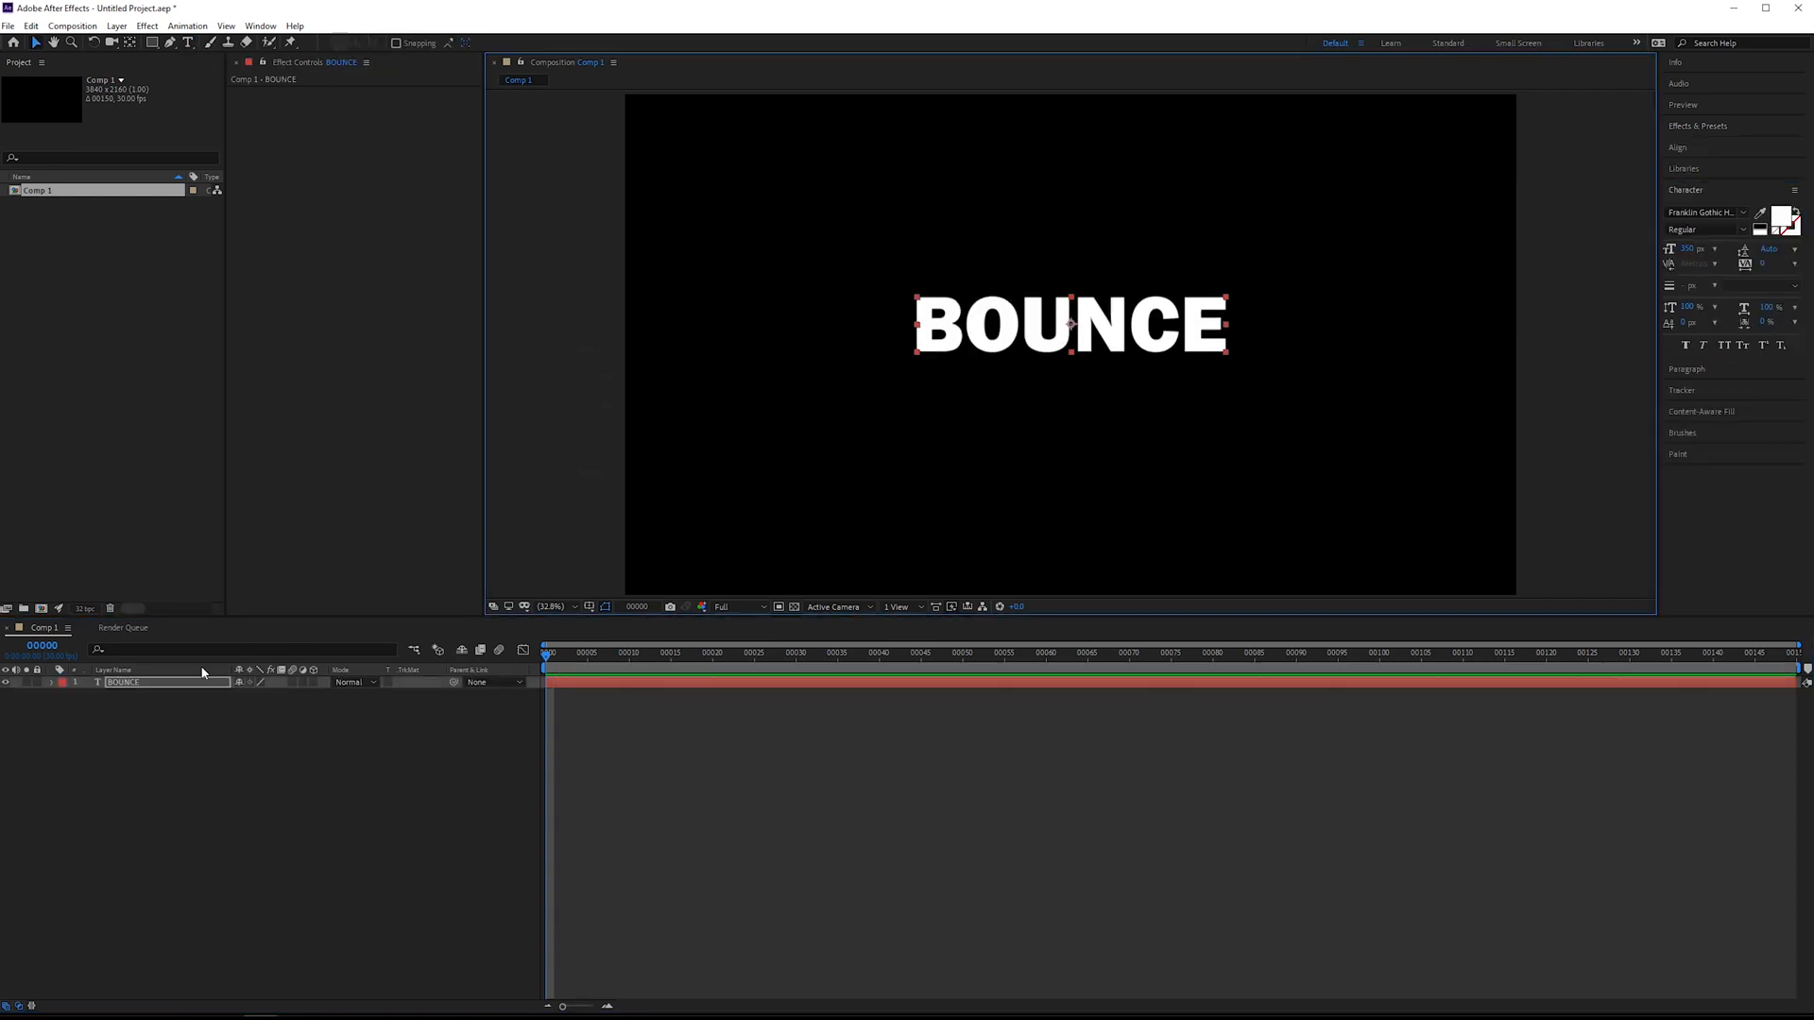
Add a text animator with Position (Y -1248) and Scale, revealing Range Selector 1.
left_click(51, 683)
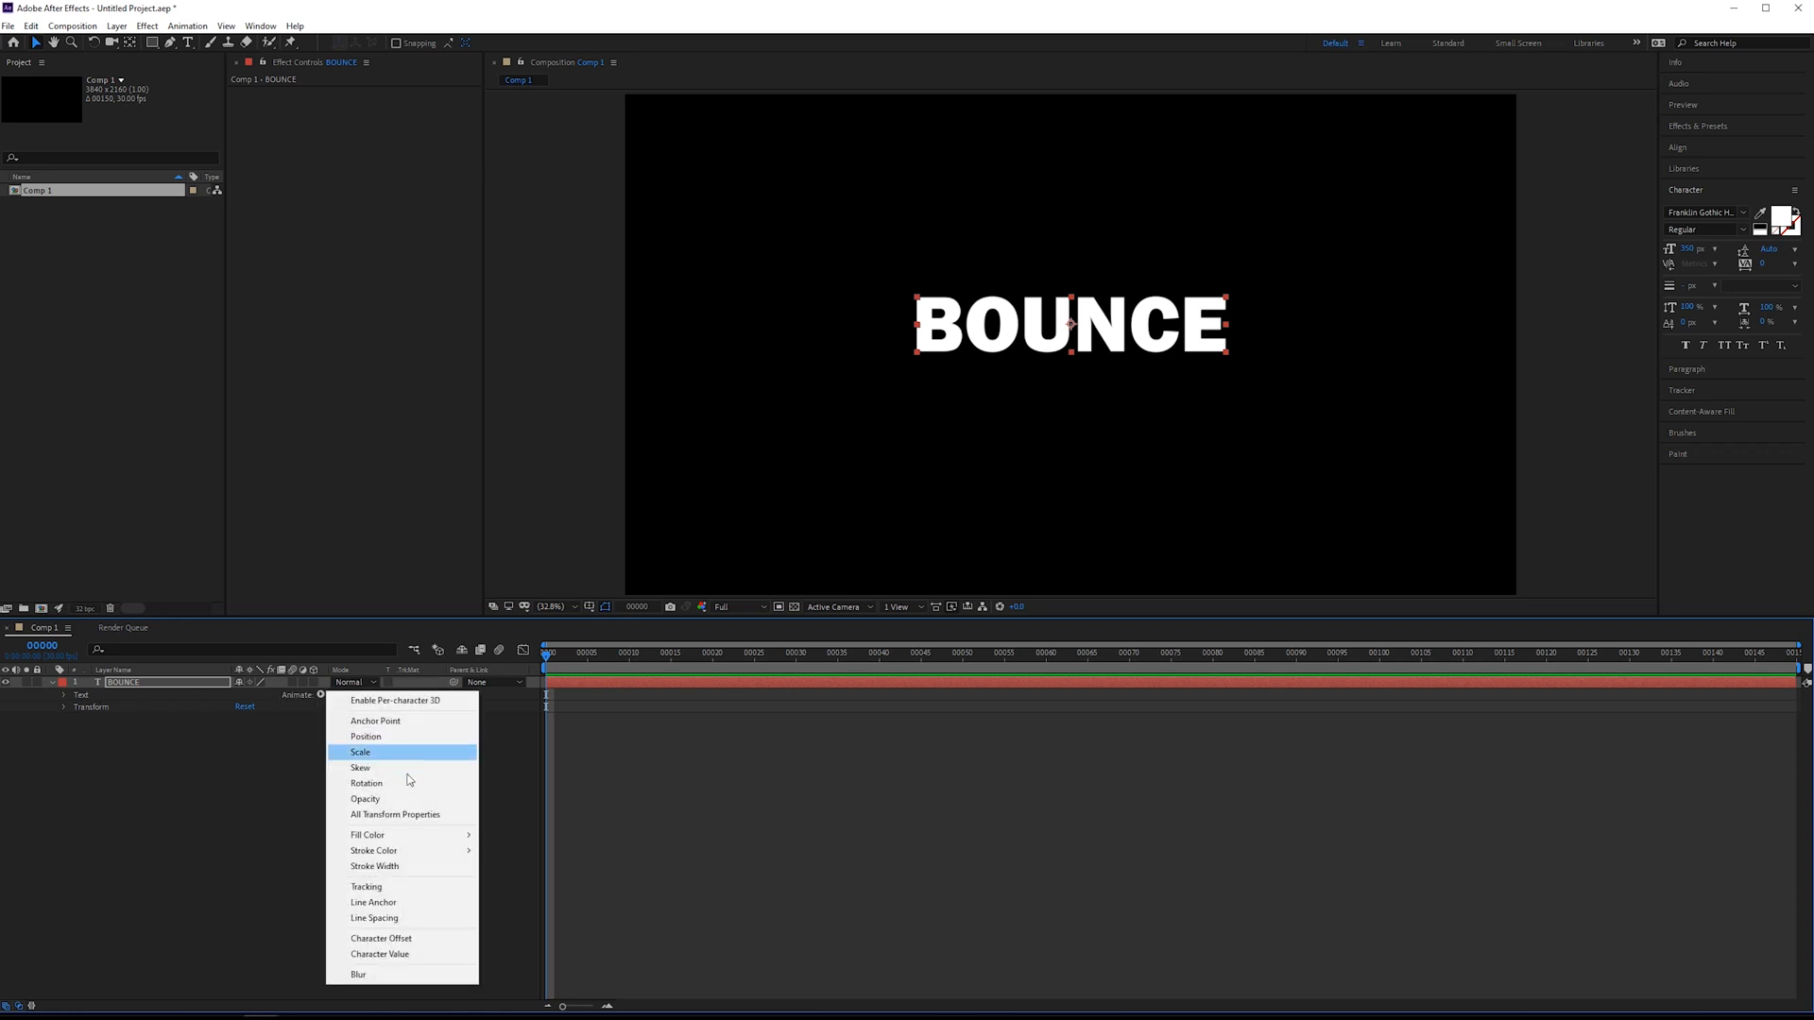
mouse_move(401, 745)
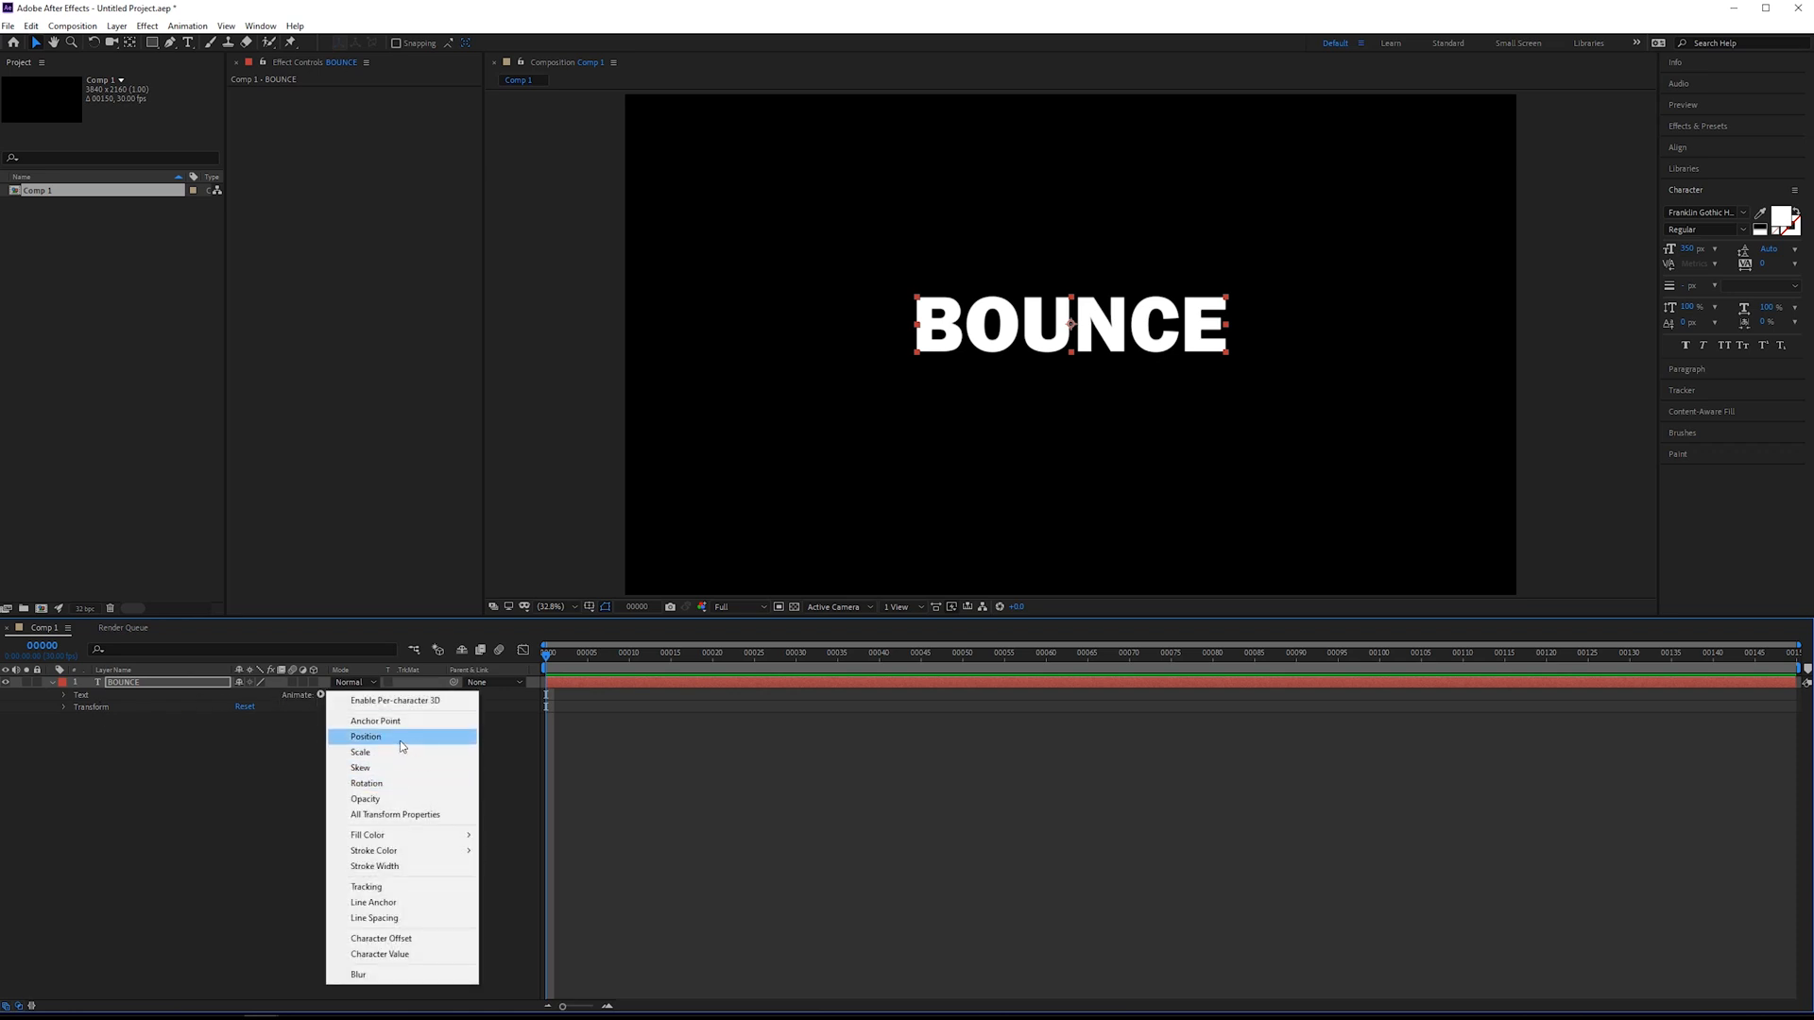
left_click(365, 736)
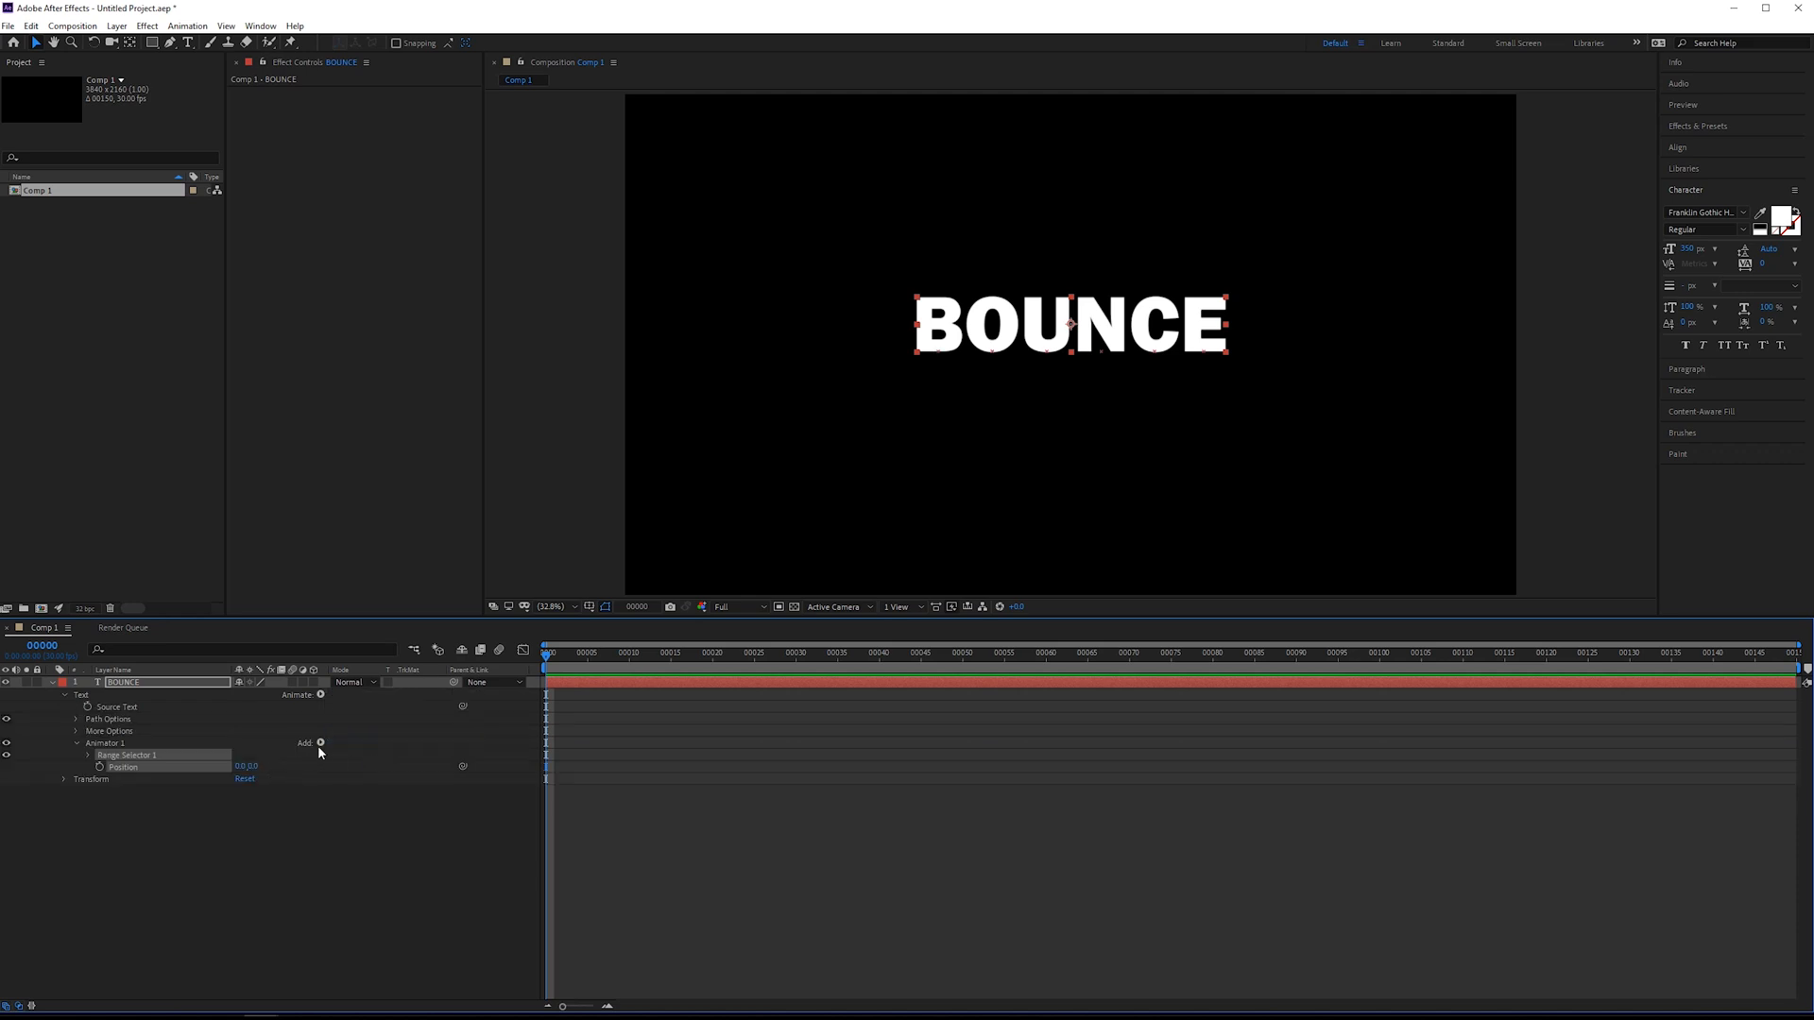
left_click(320, 742)
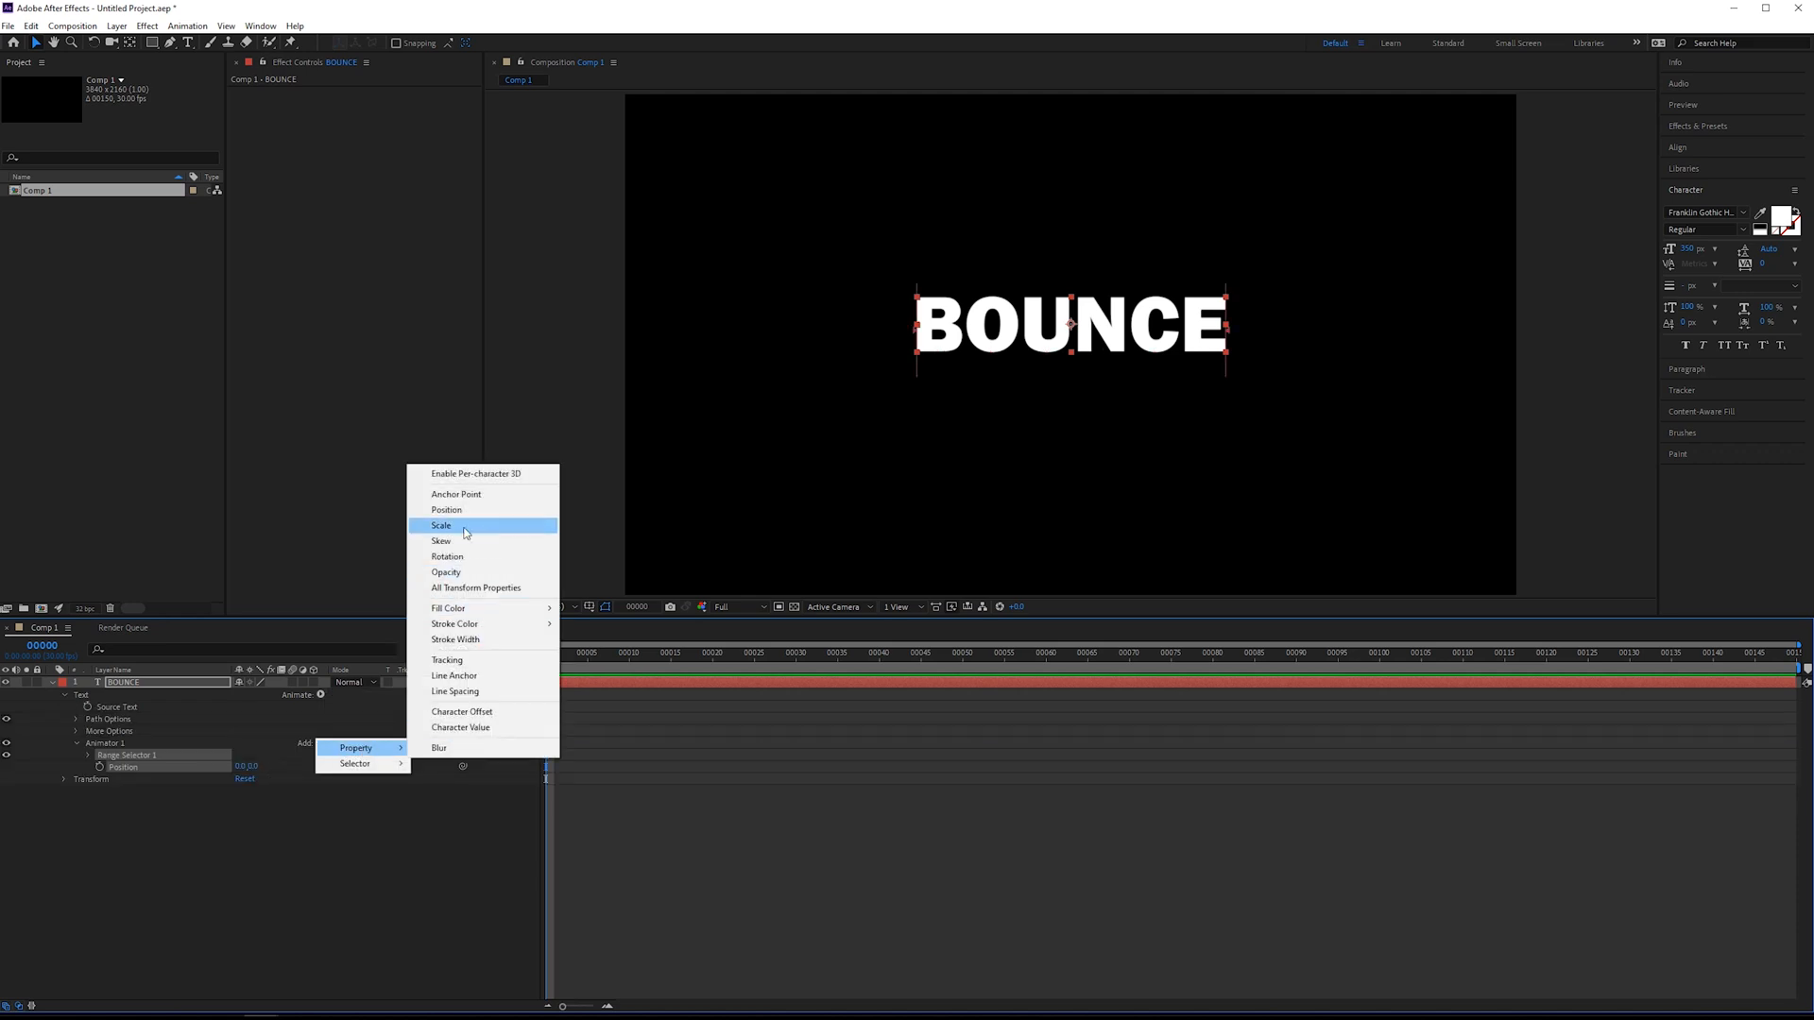
left_click(441, 526)
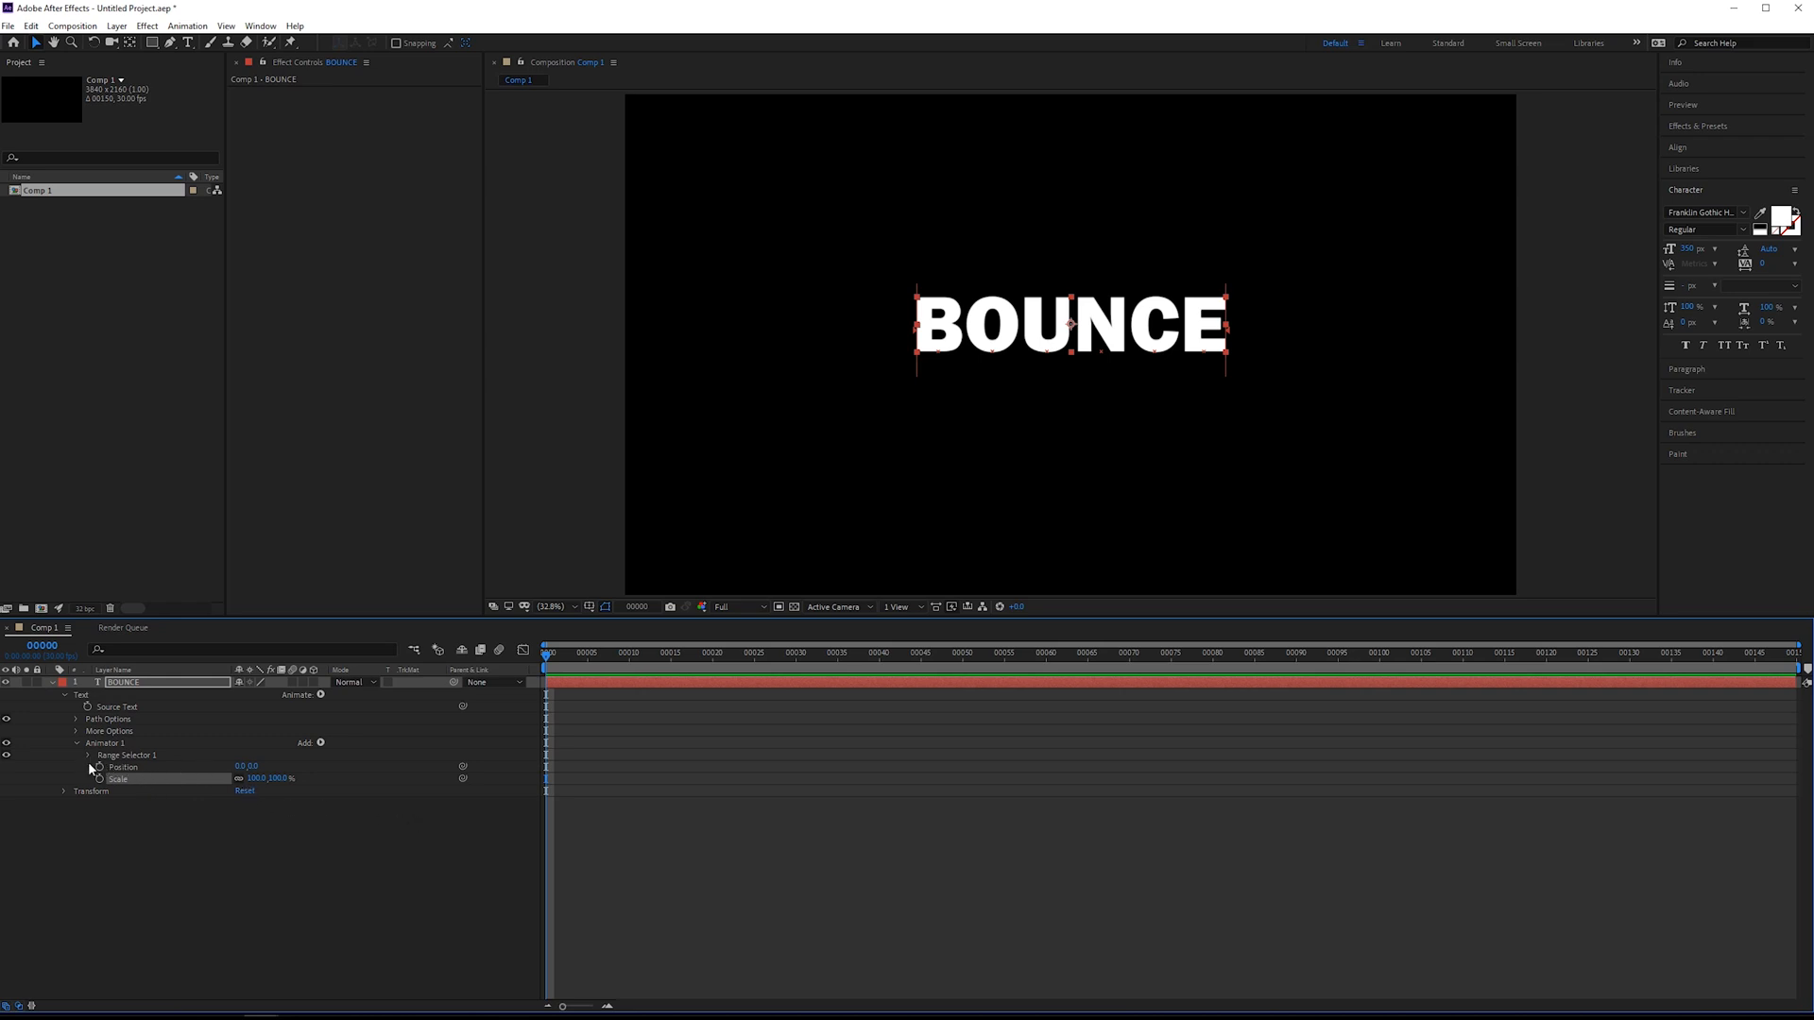
left_click(83, 755)
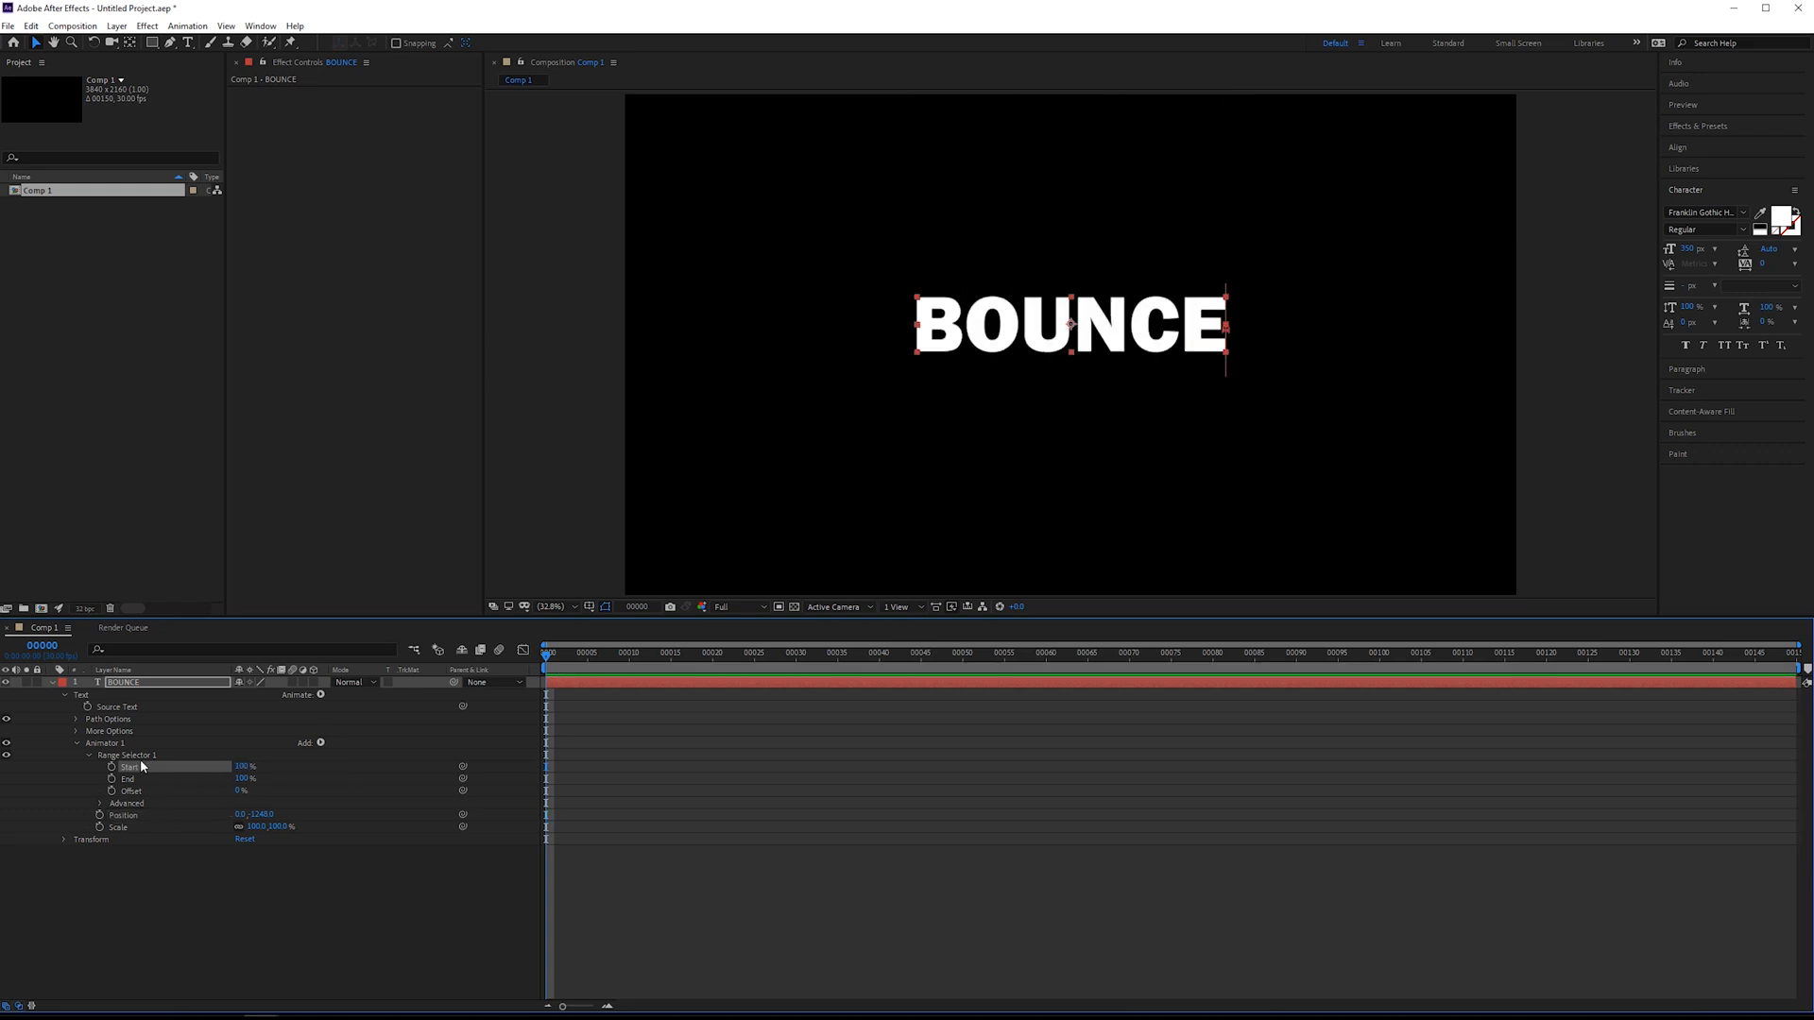
mouse_move(187, 731)
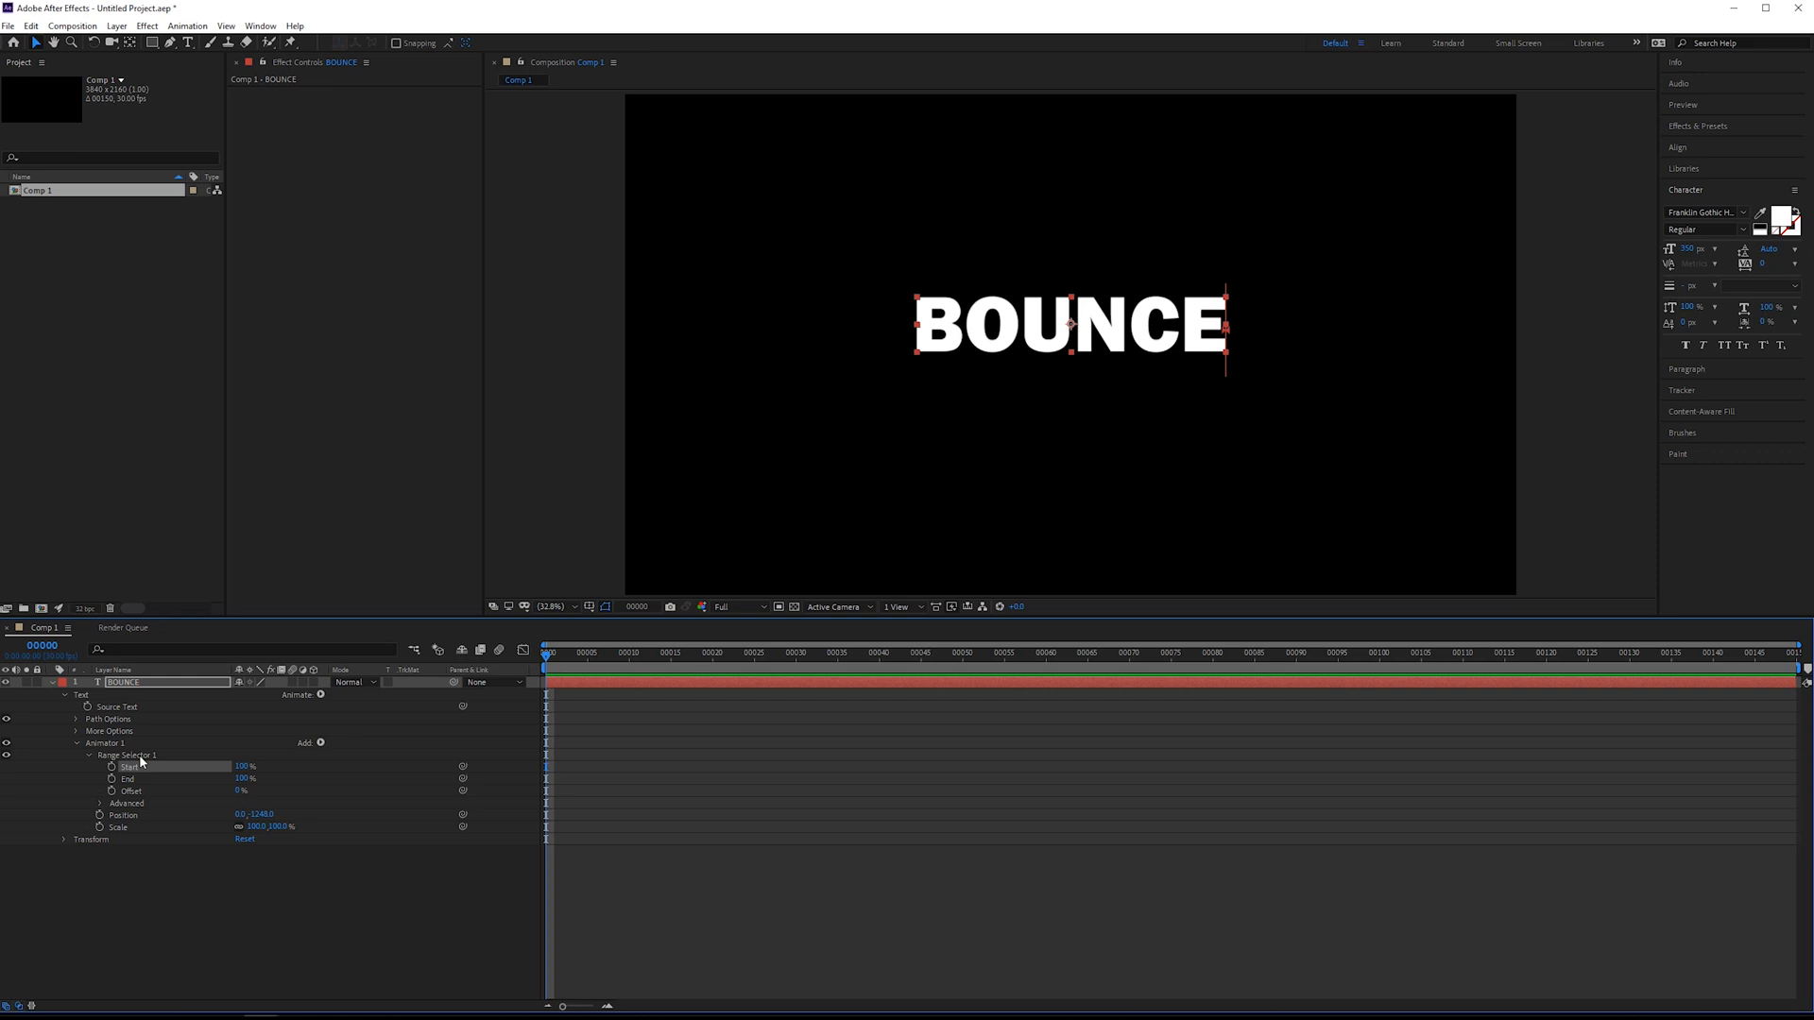
Remove Range Selector 1 and add an Expression Selector to Animator 1.
left_click(125, 756)
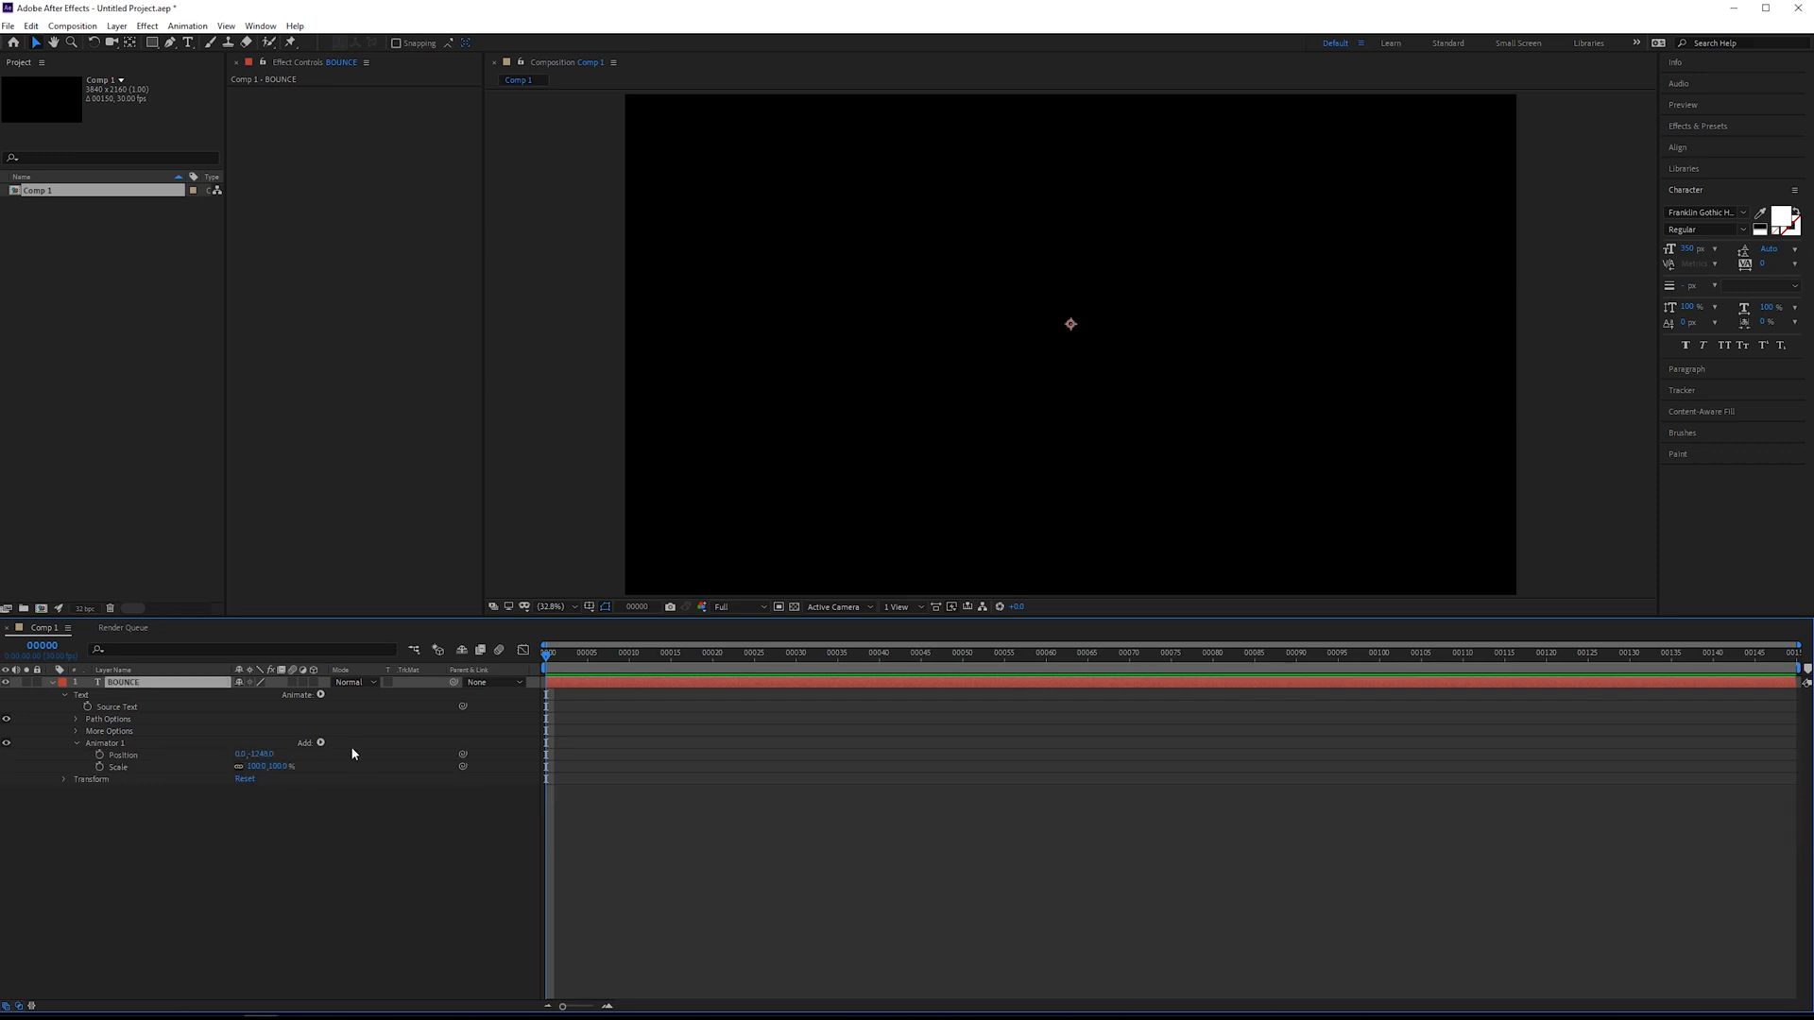
left_click(321, 743)
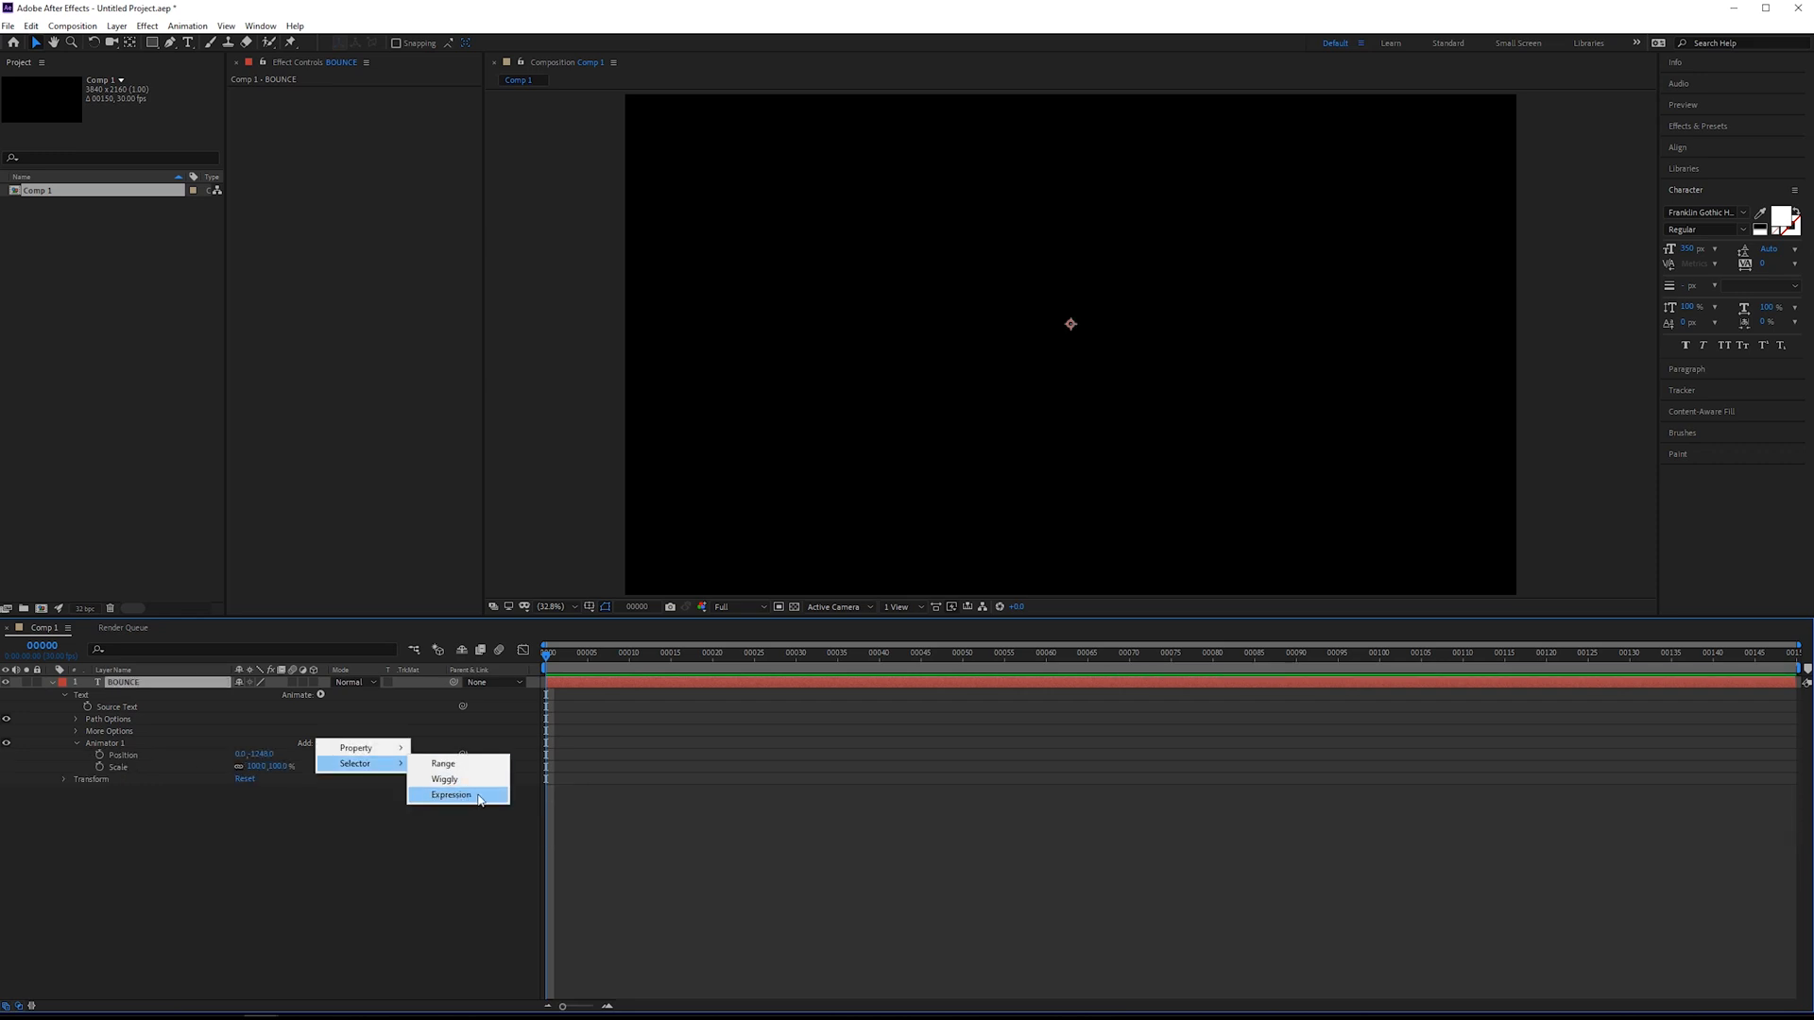
left_click(450, 794)
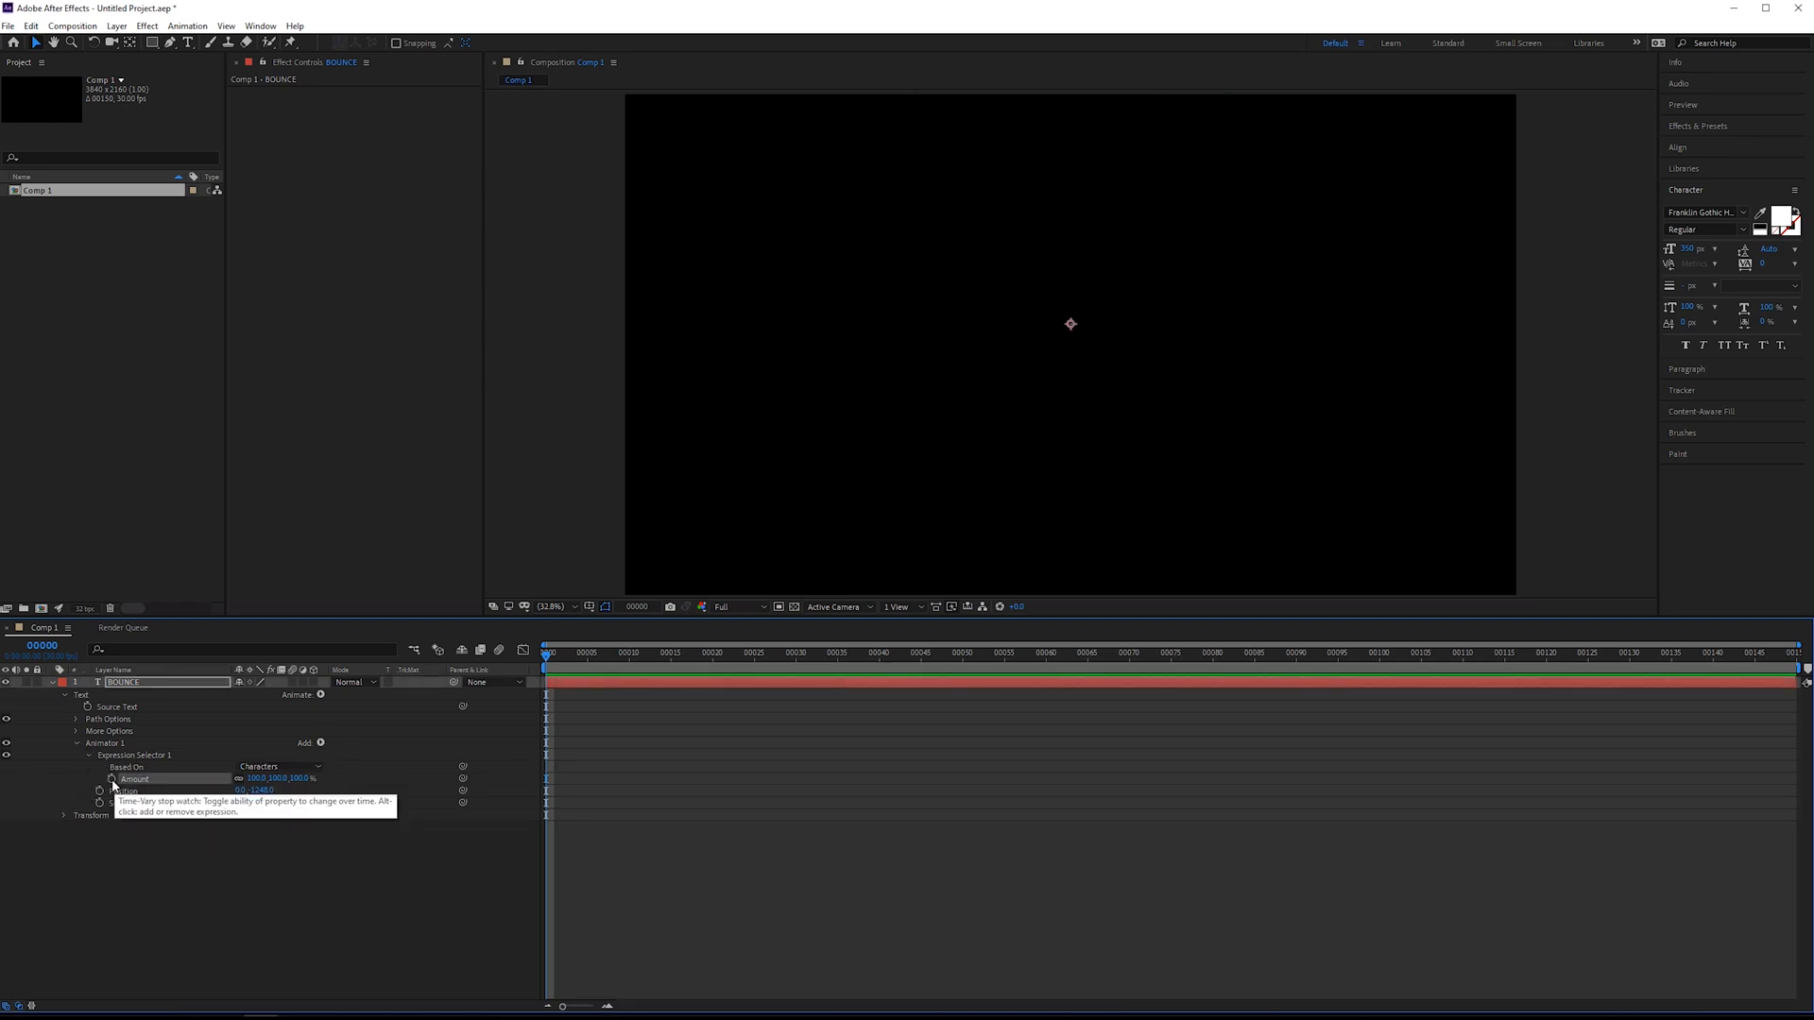
Paste the bounce expression into Expression Selector 1's Amount property.
left_click(110, 778)
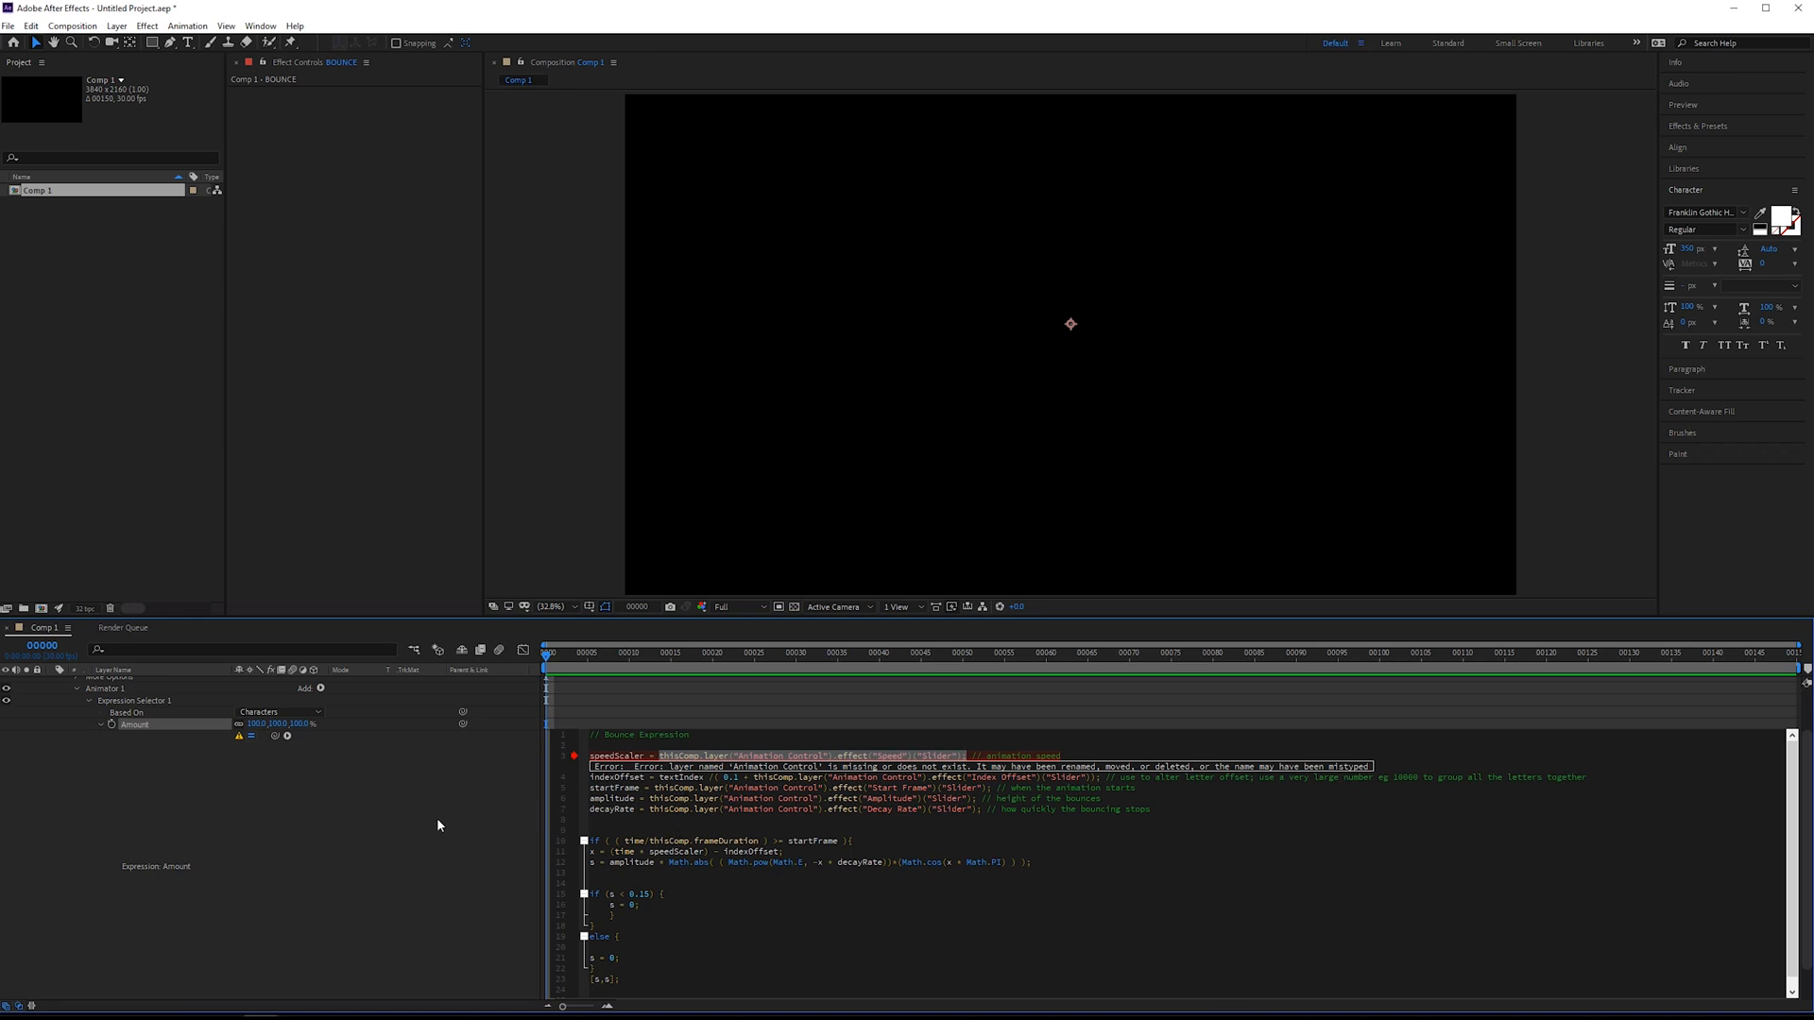
Create an Animation Control null with Speed, Index Offset, Start Frame, Amplitude and Decay Rate sliders.
left_click(117, 26)
type("slider")
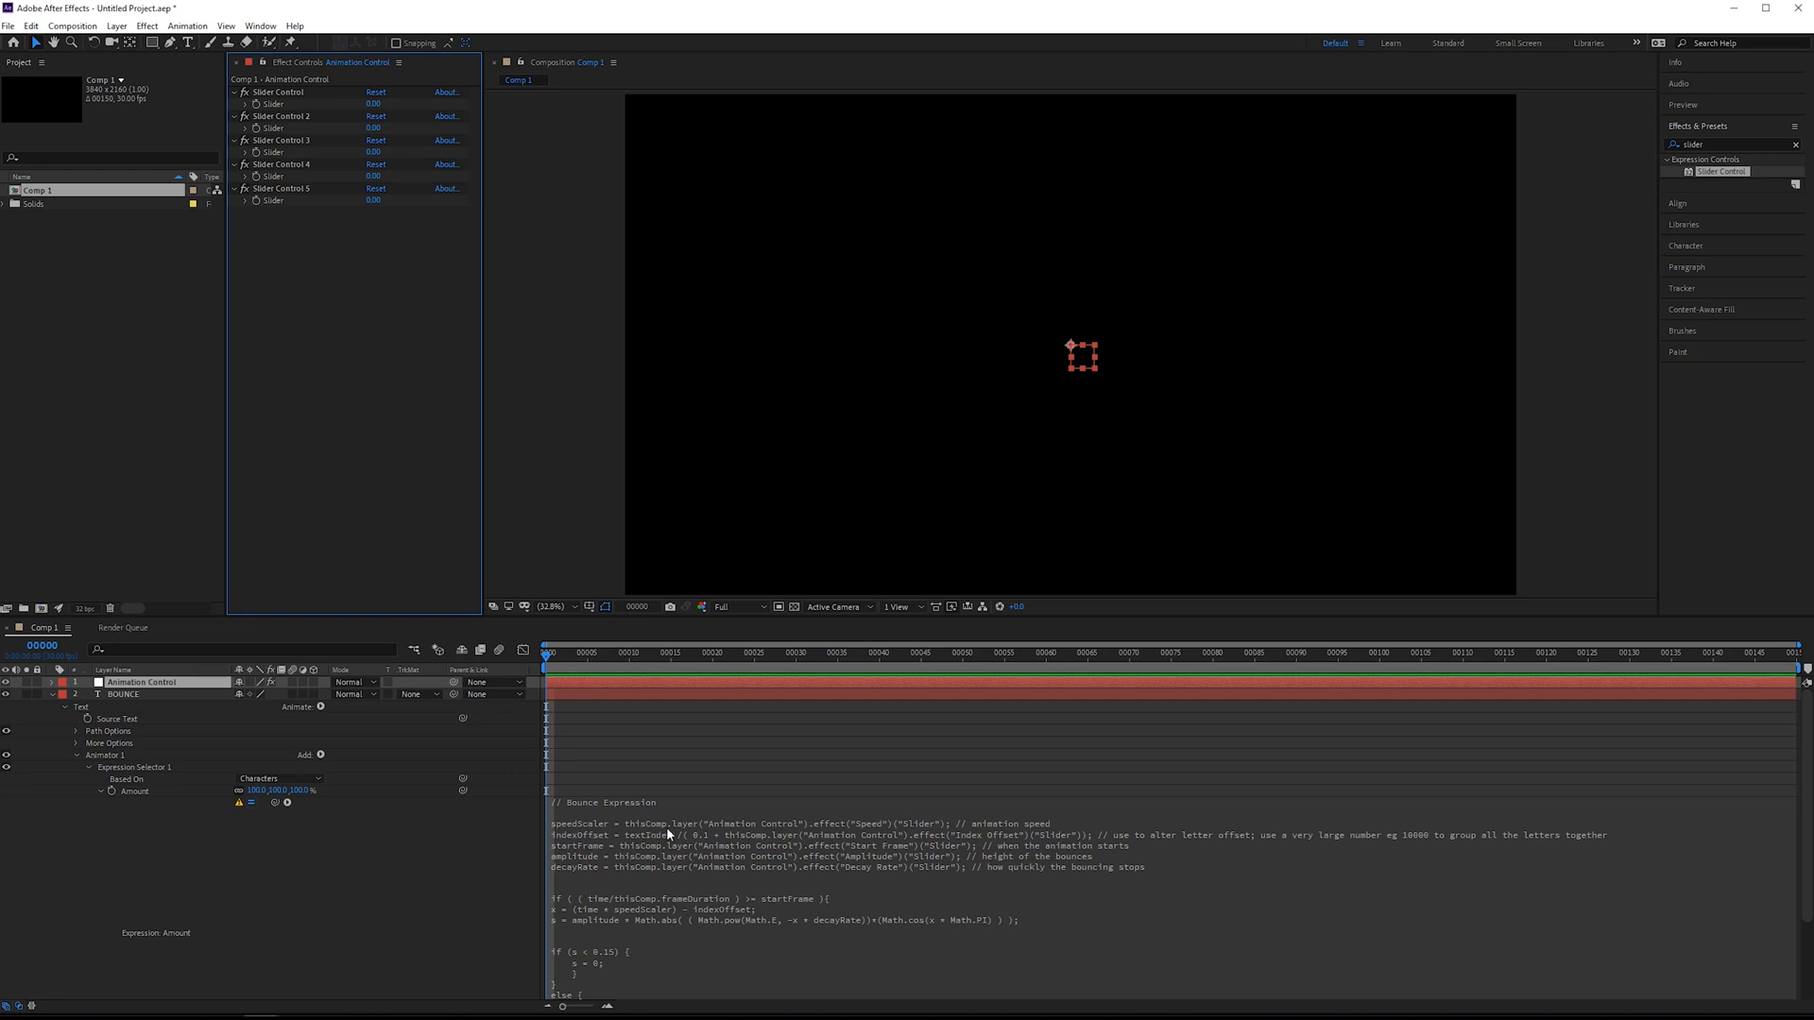
mouse_move(769, 830)
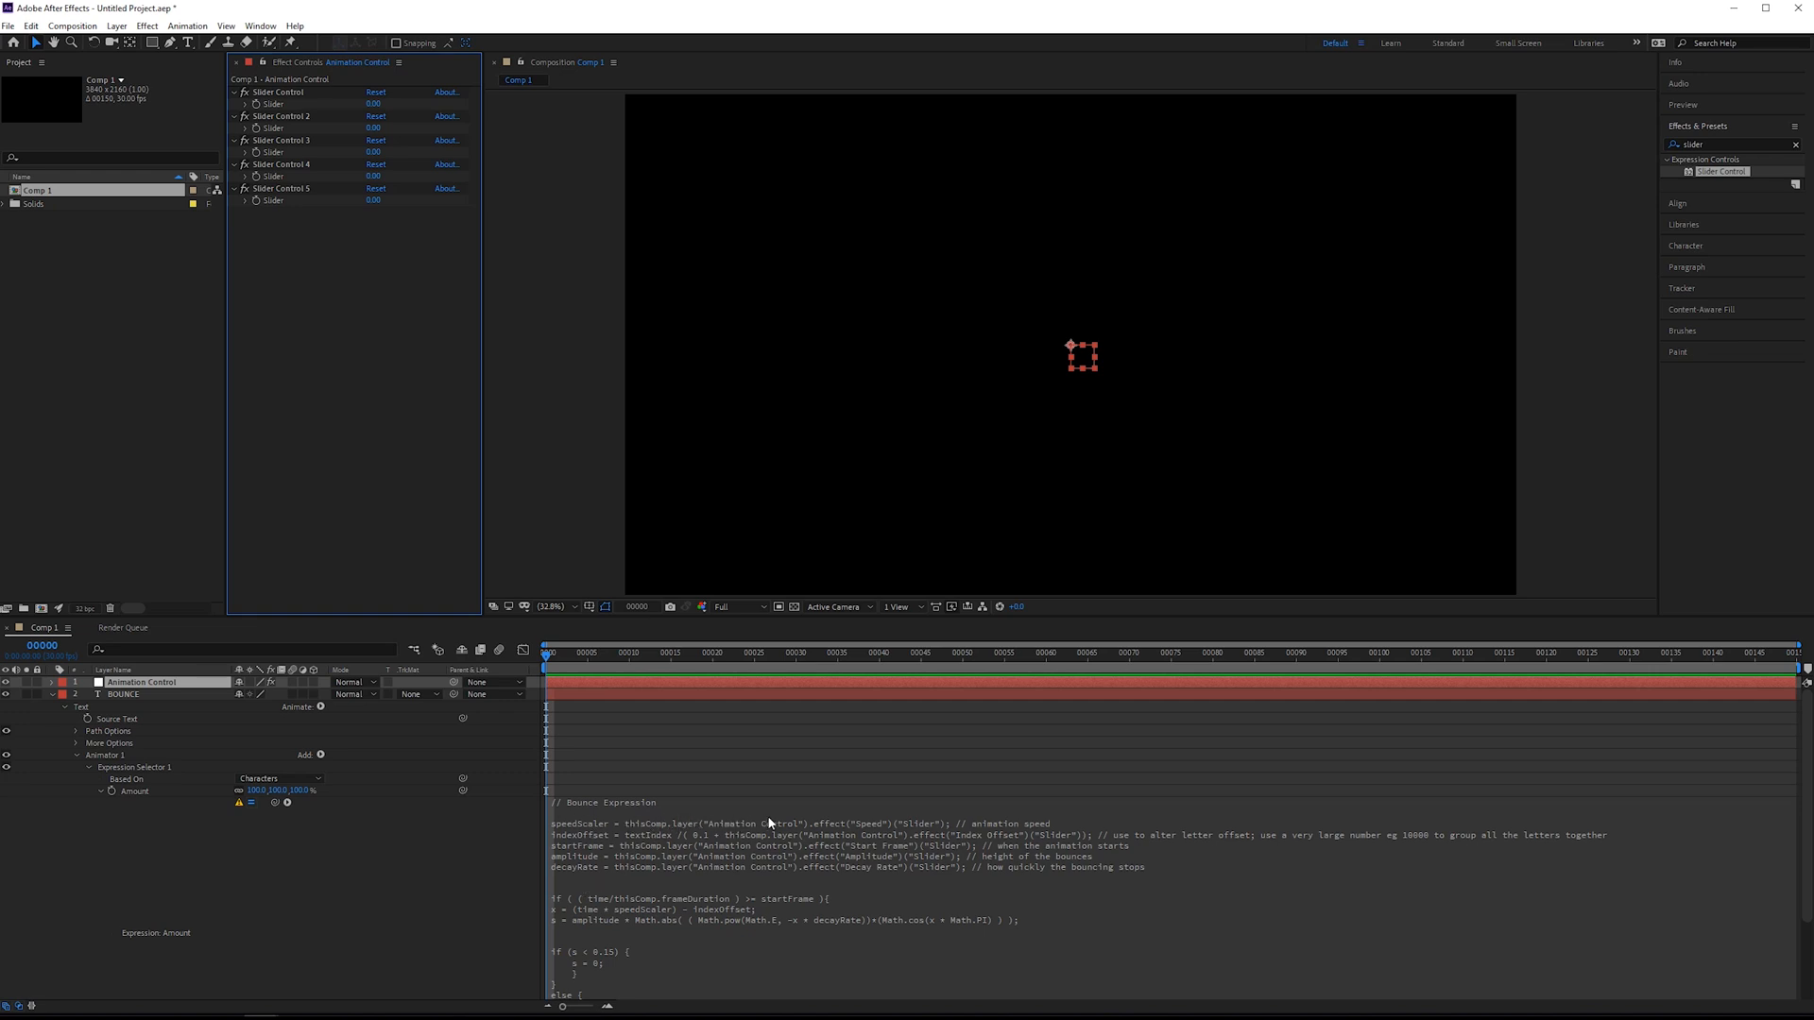
mouse_move(894, 824)
type("Speed")
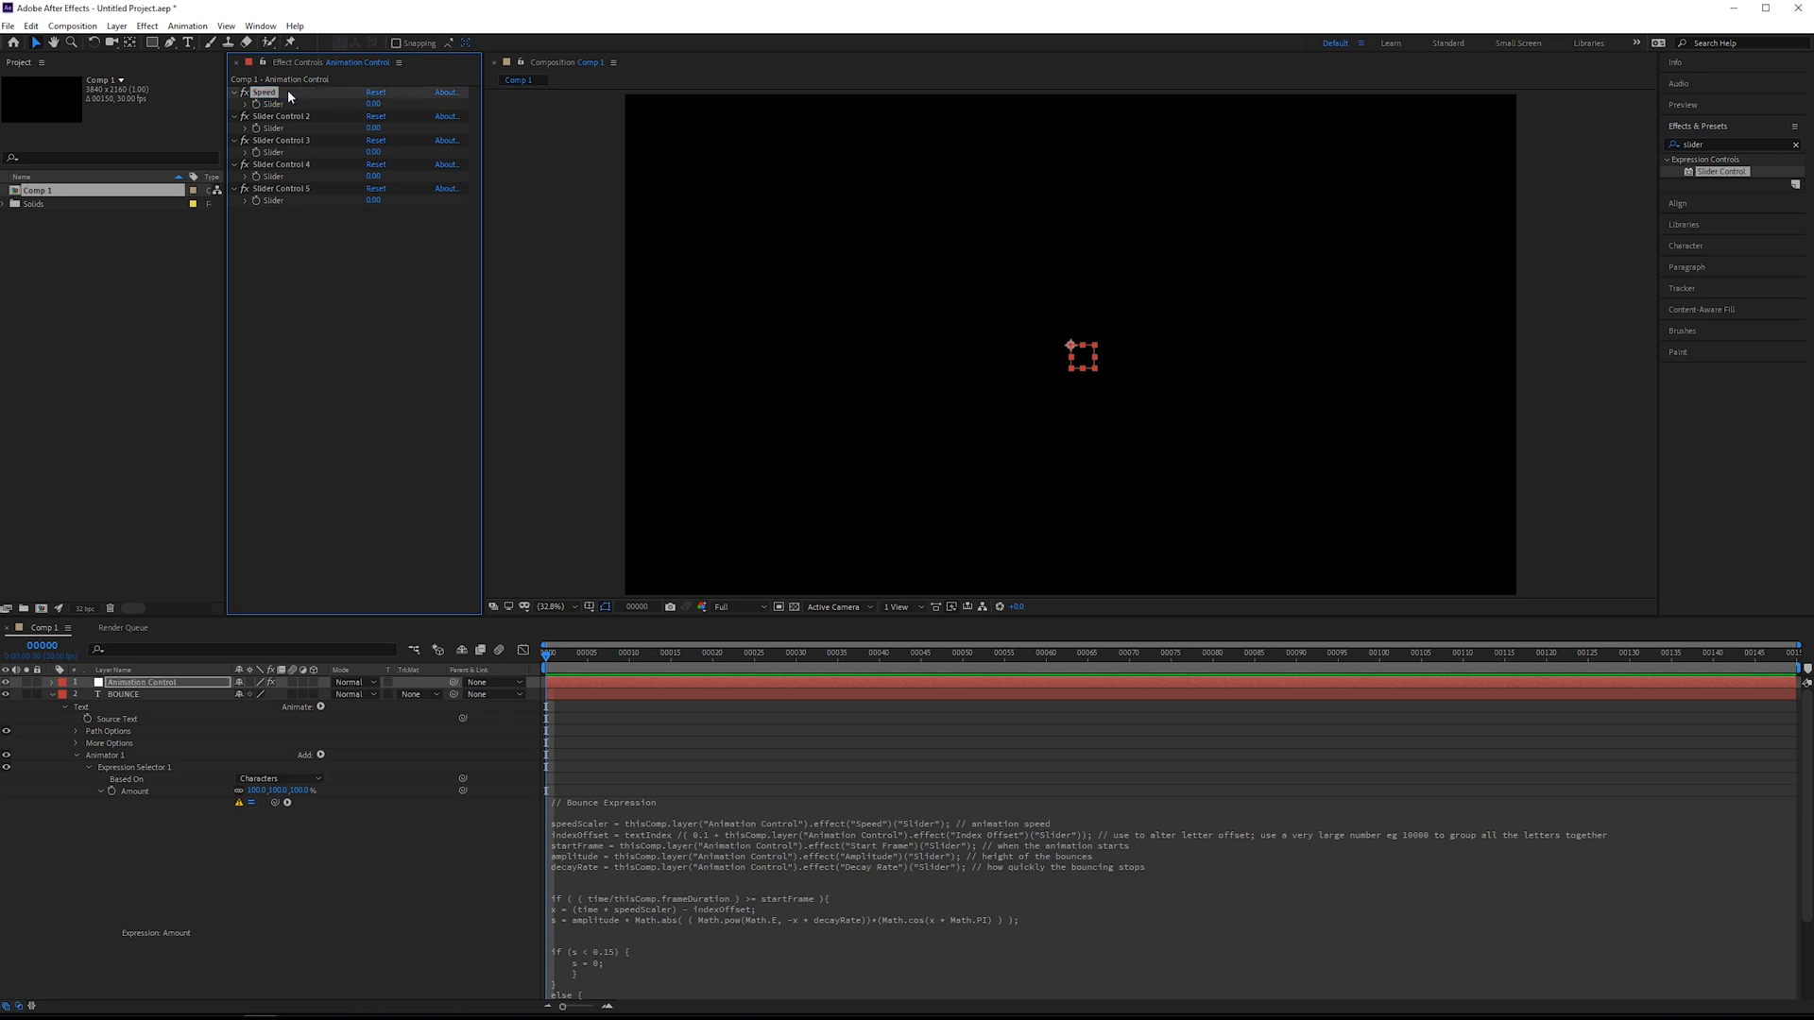
mouse_move(880, 836)
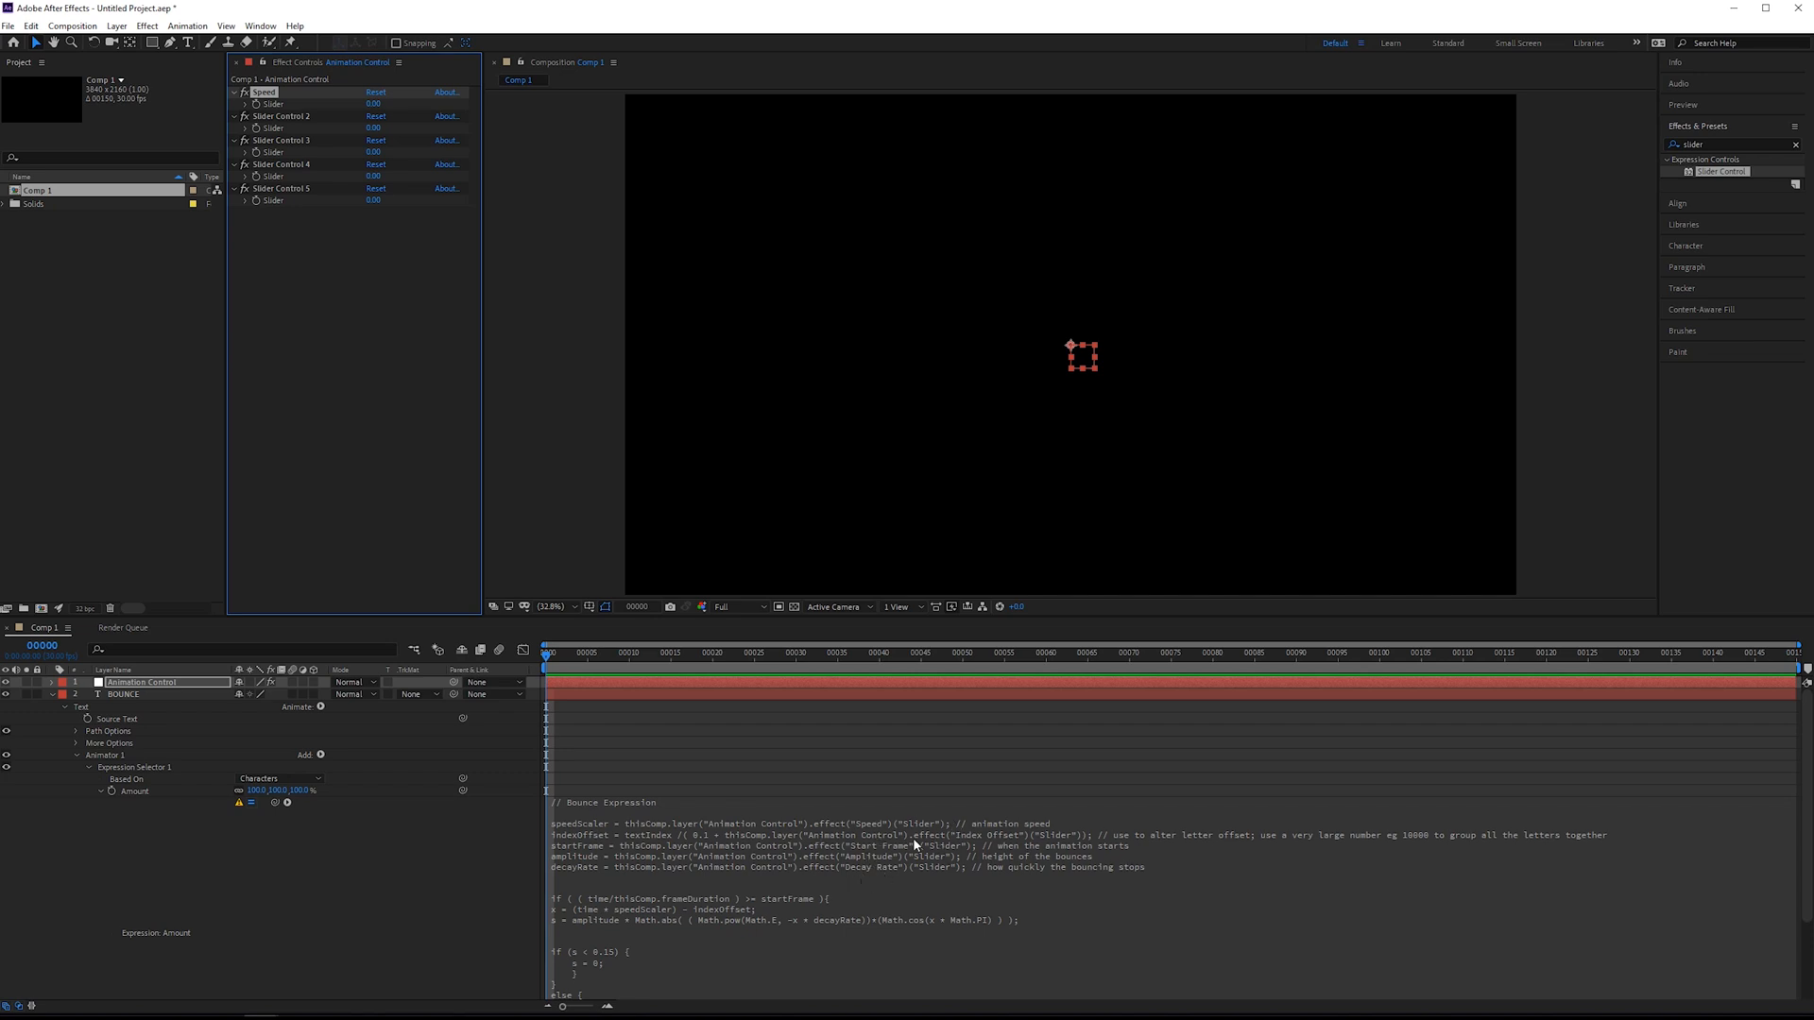
mouse_move(953, 844)
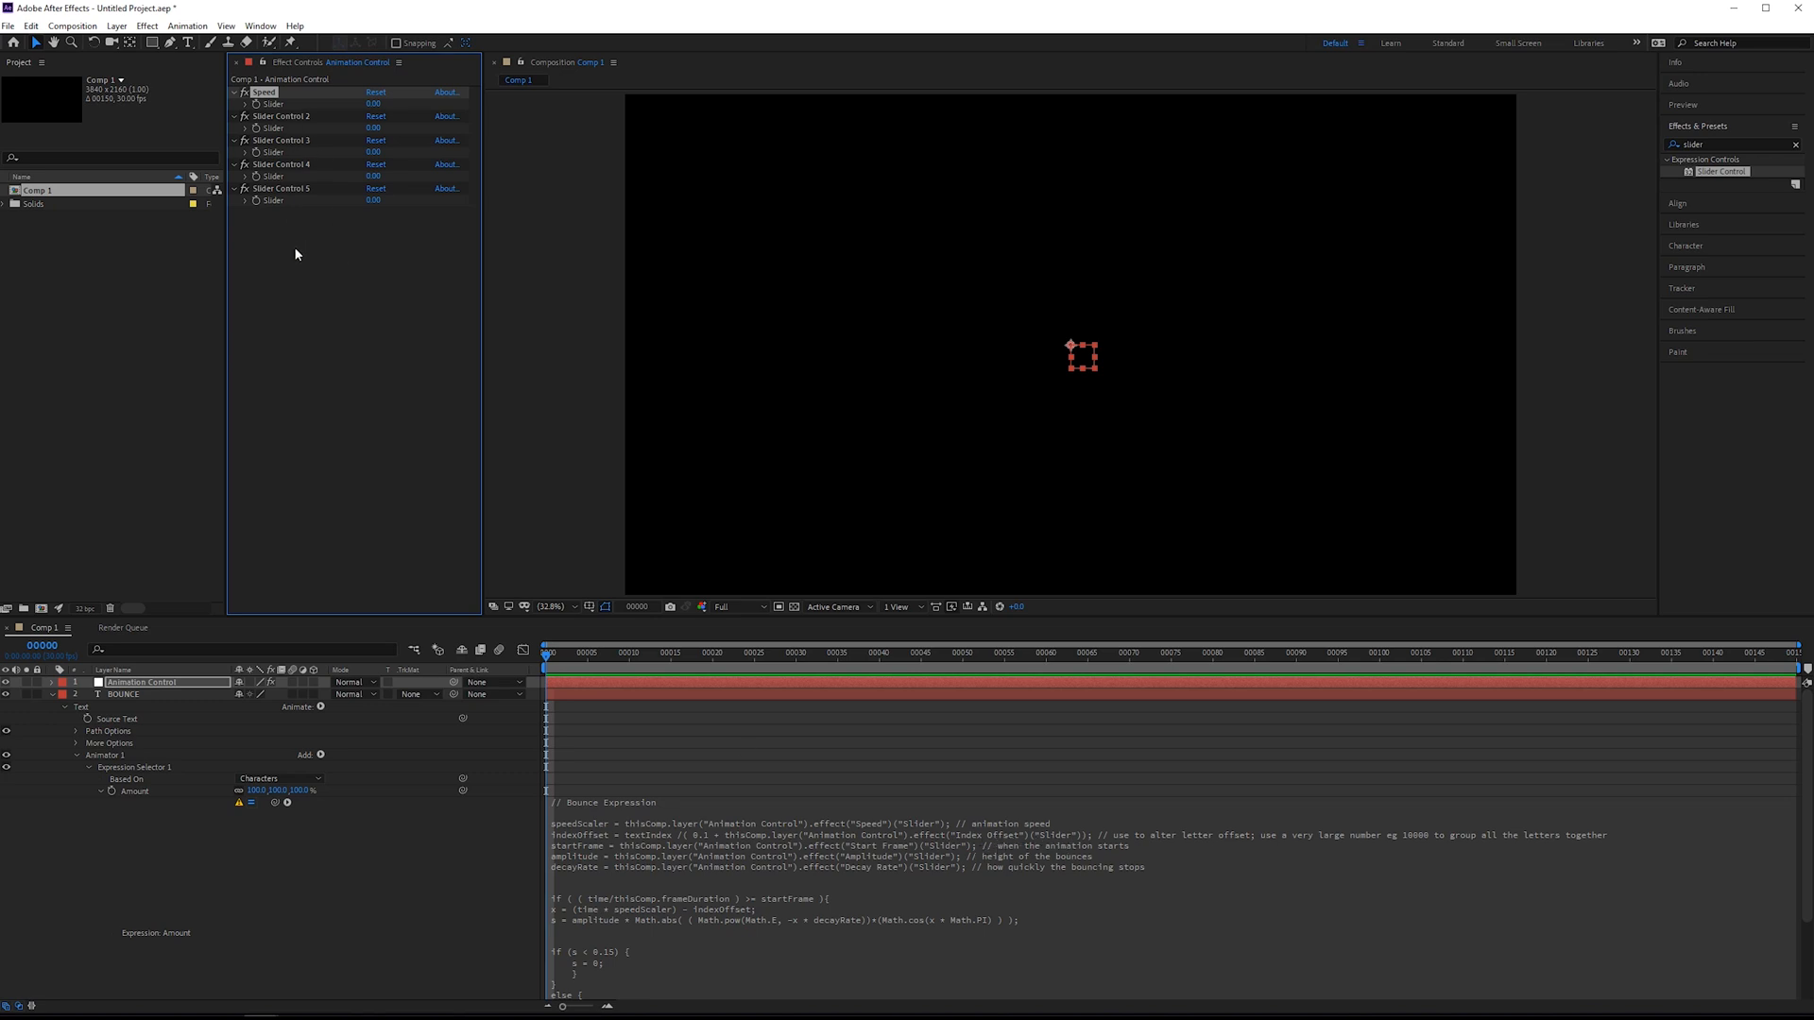
mouse_move(297, 292)
type("Index Offset")
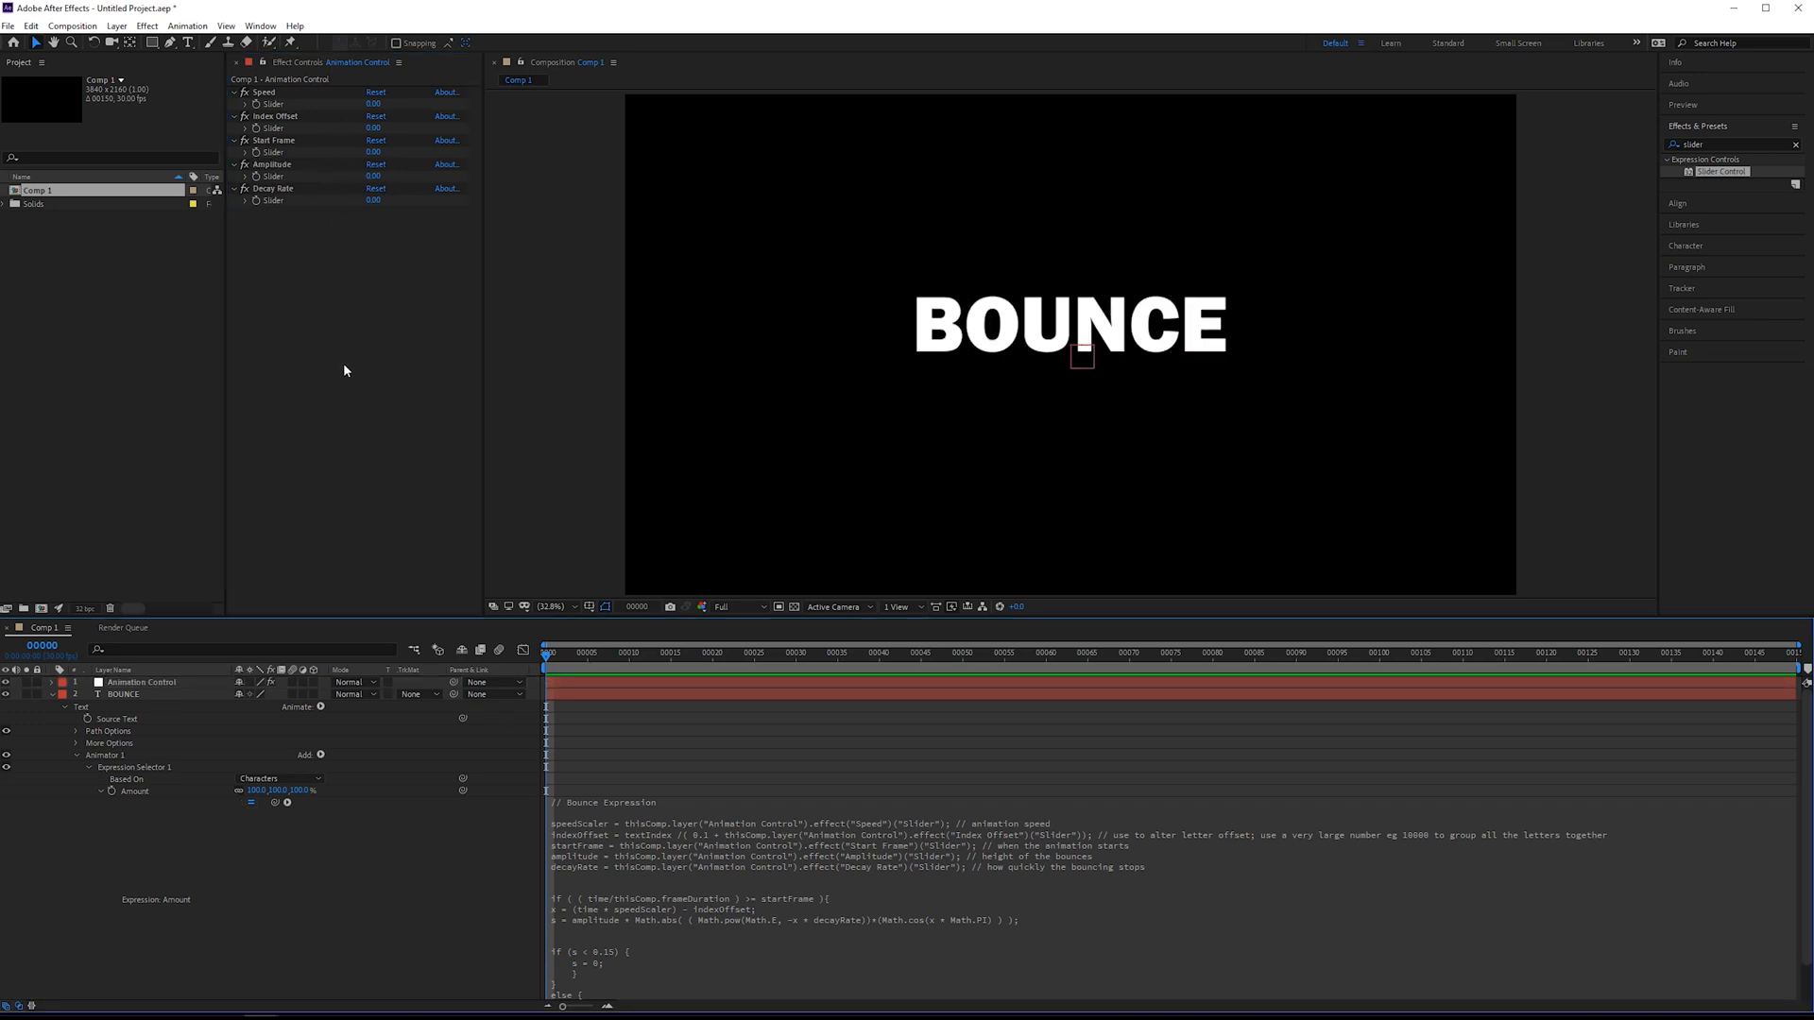
mouse_move(631, 666)
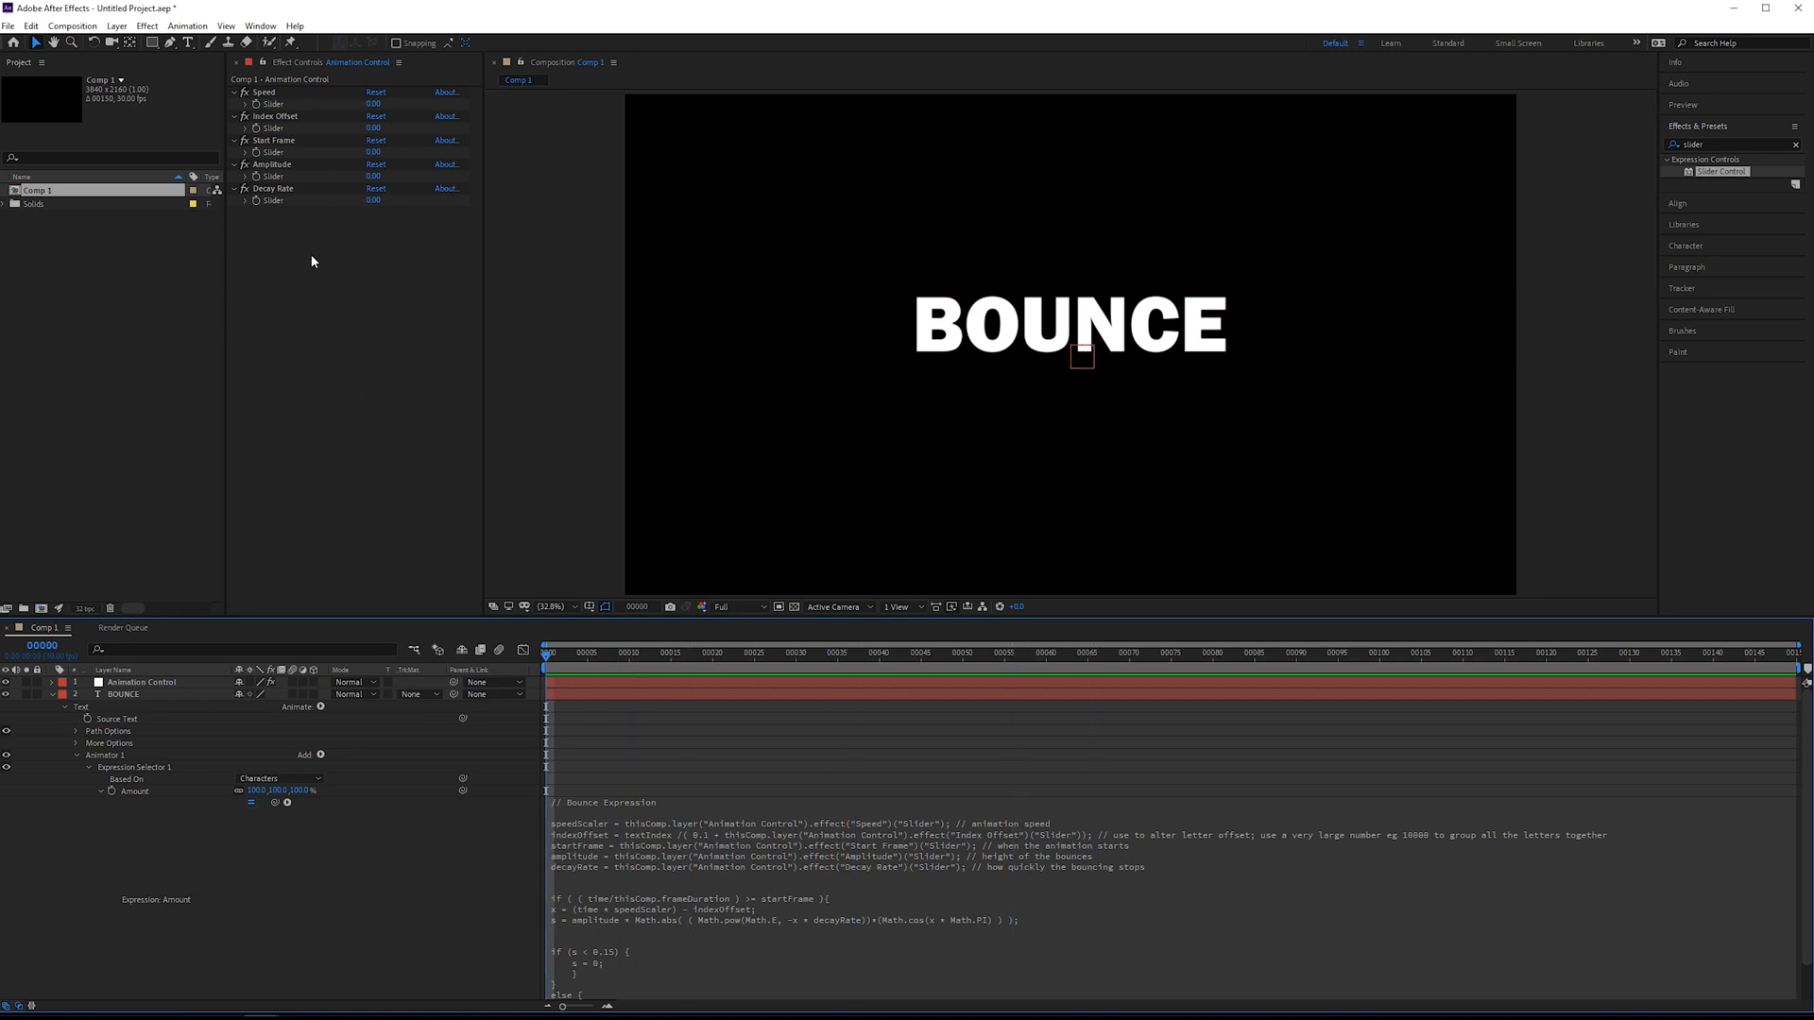
Enter slider values such as Speed 5 and Decay Rate 0.25, with a very large Index Offset.
double_click(374, 103)
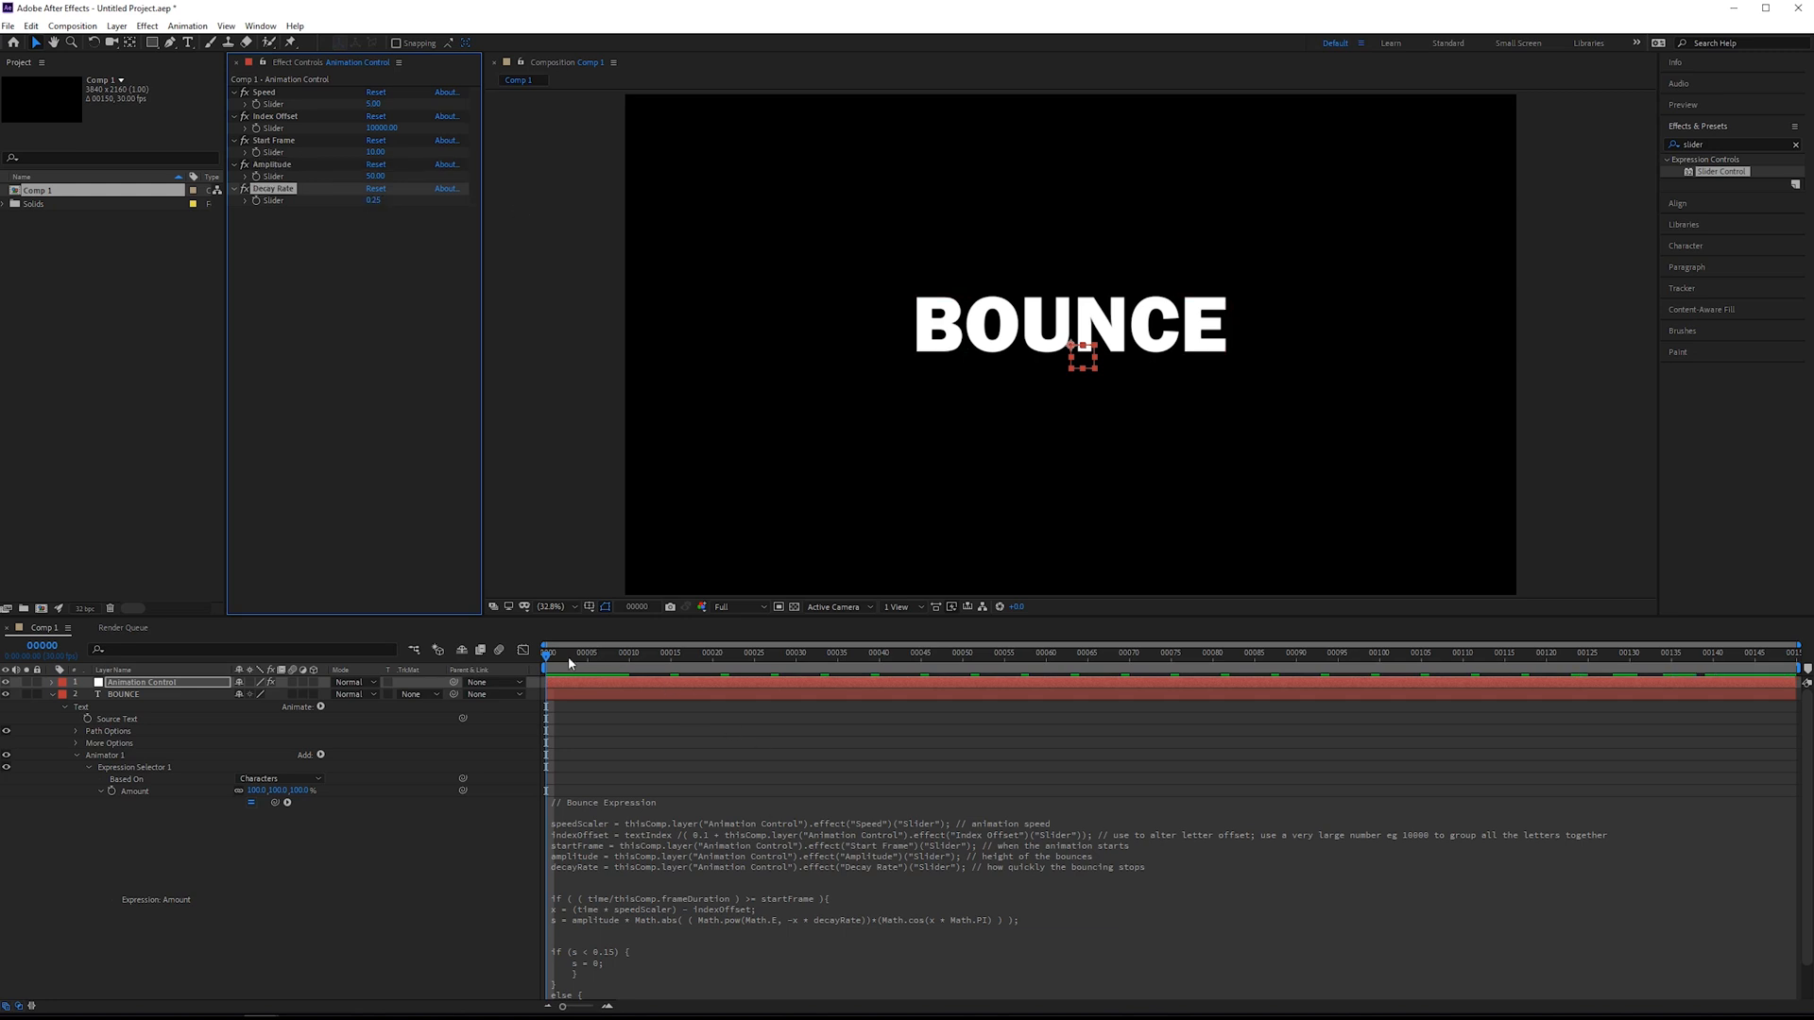
left_click(594, 653)
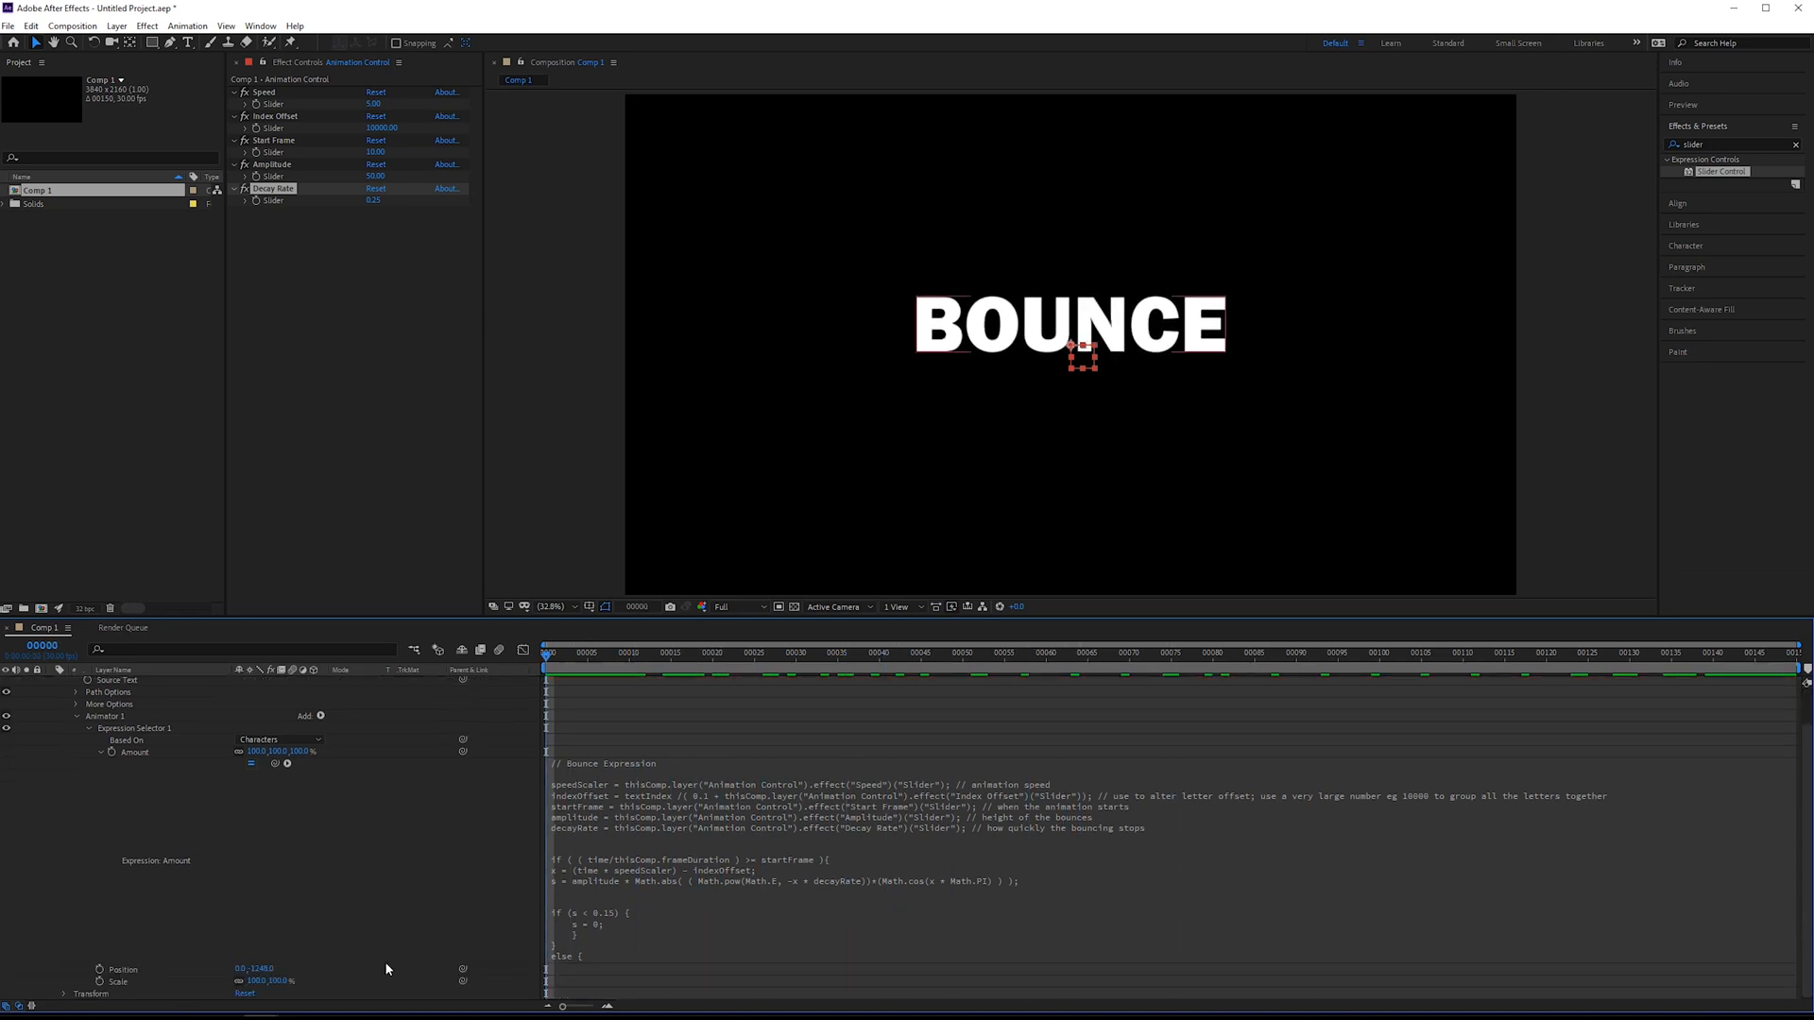
left_click(628, 654)
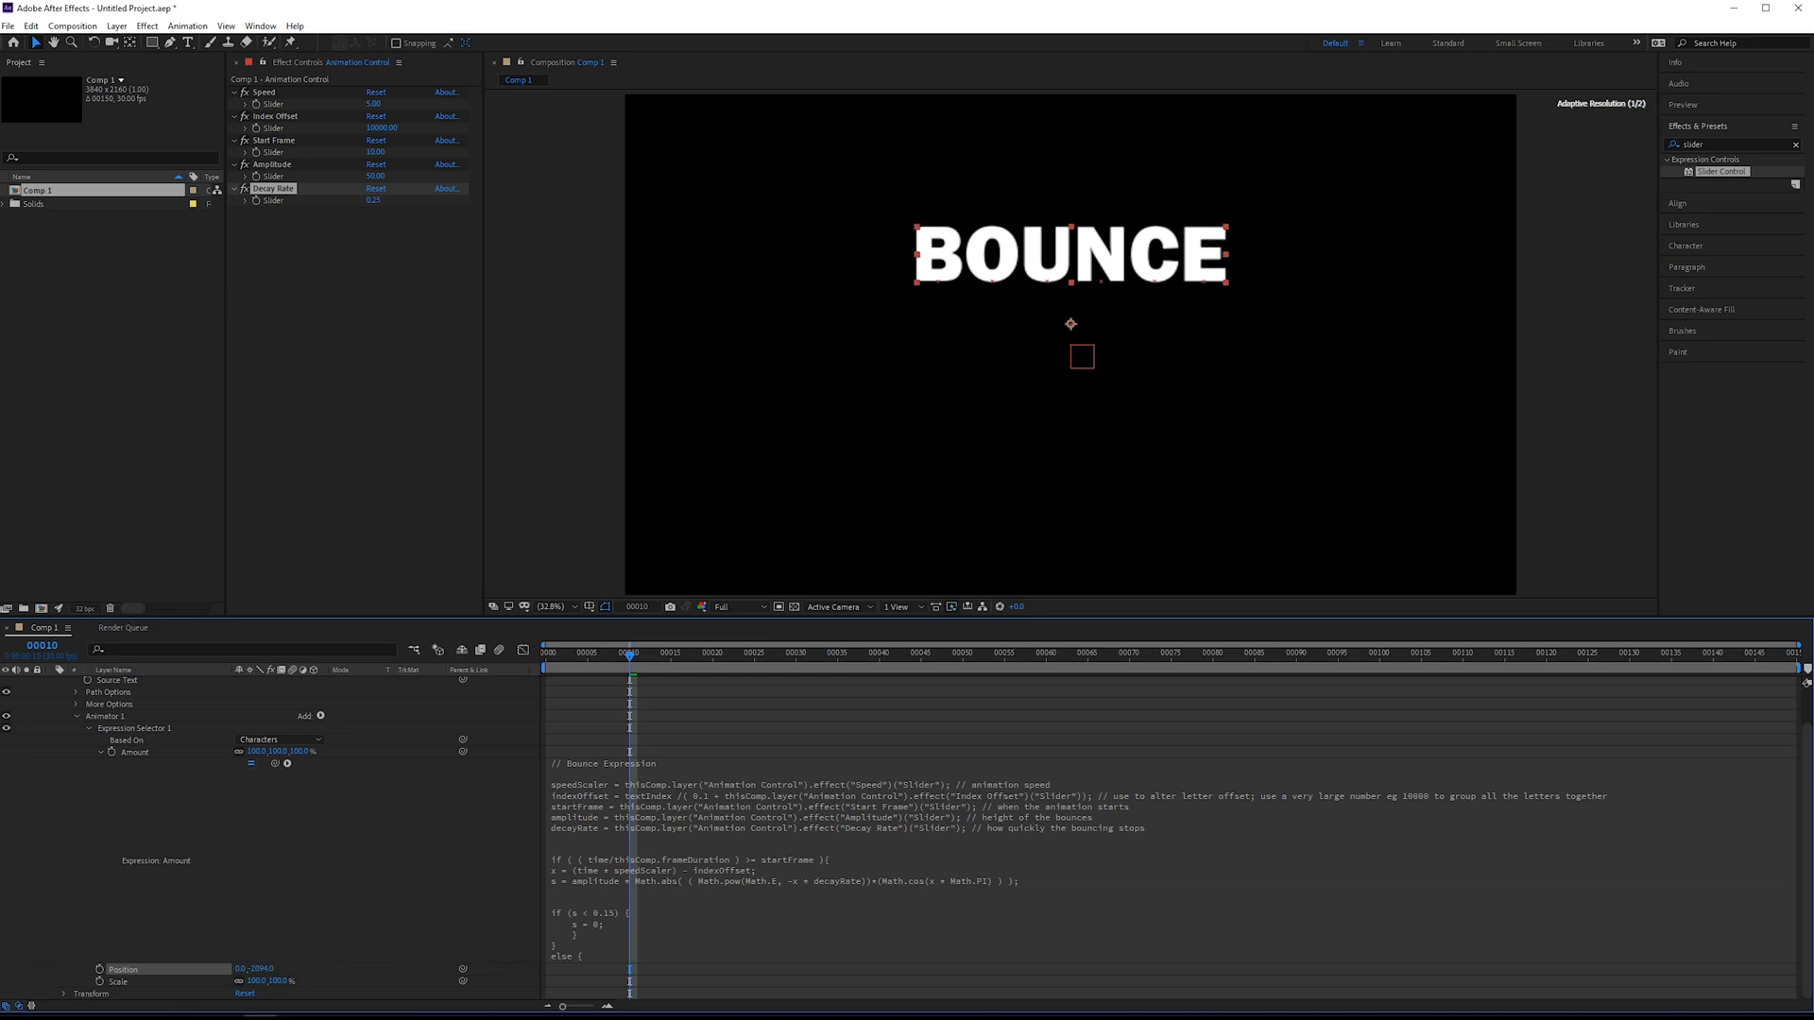
left_click(645, 668)
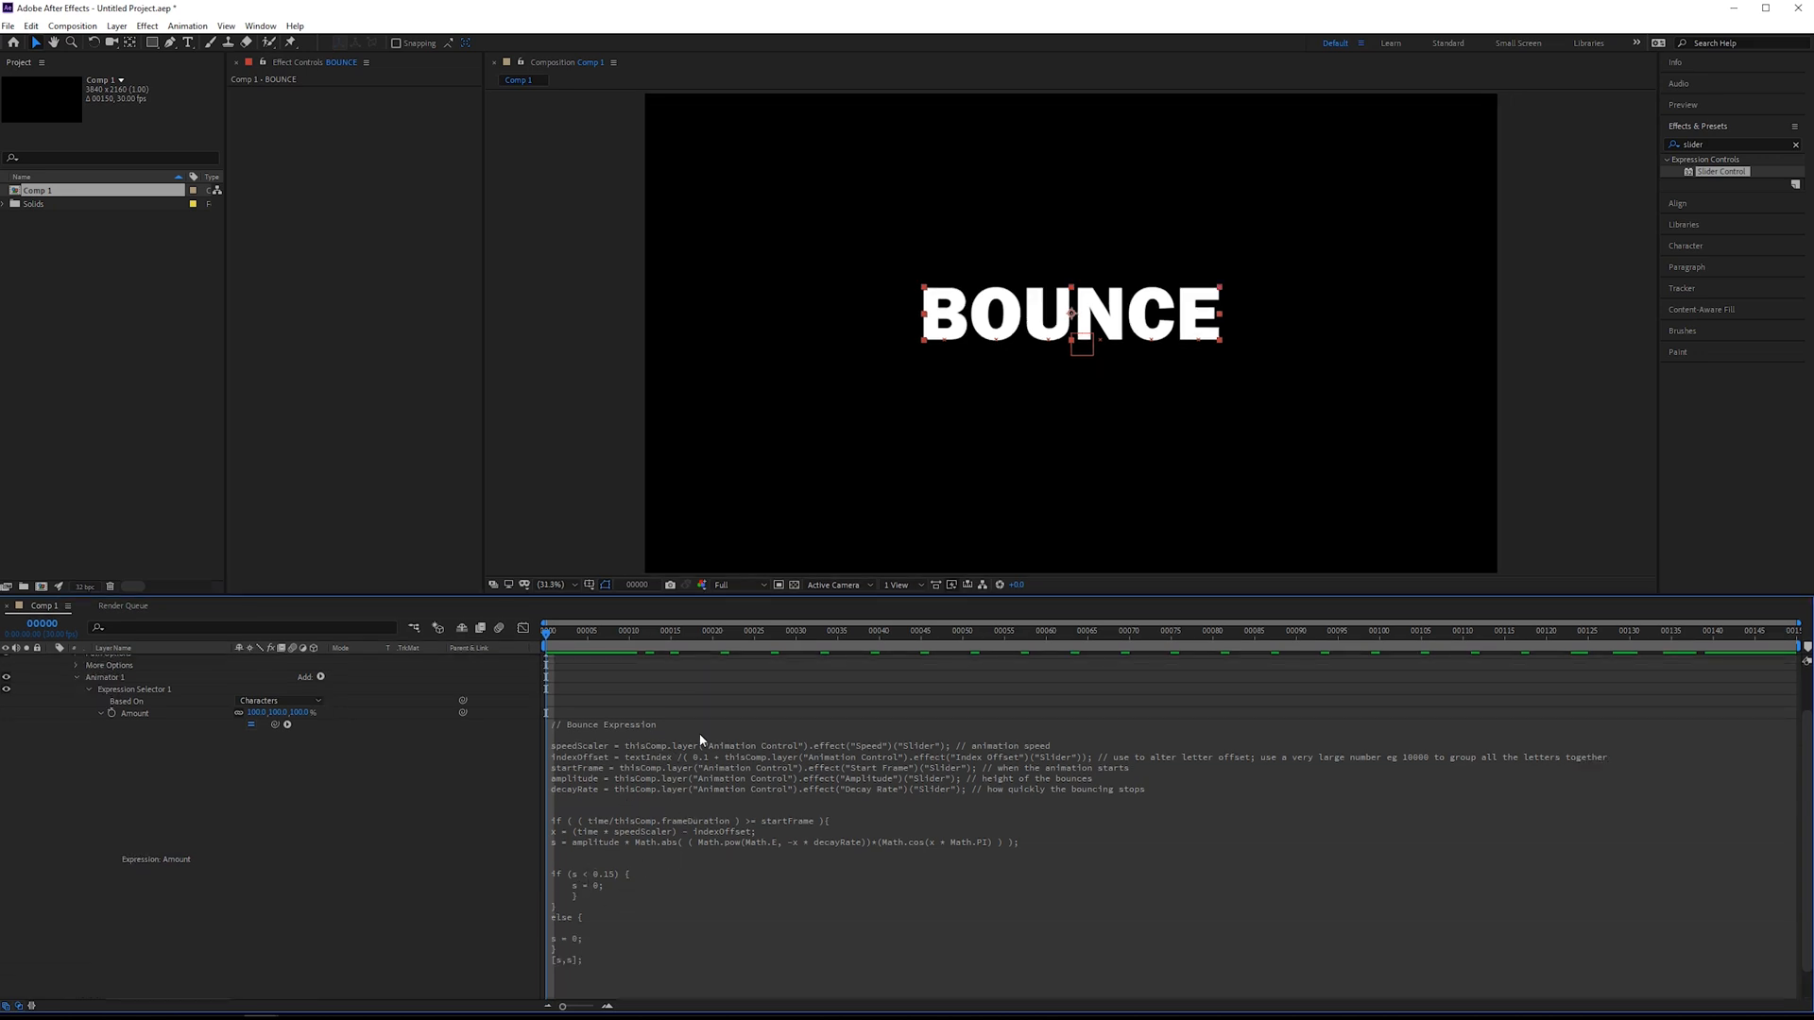
mouse_move(626, 839)
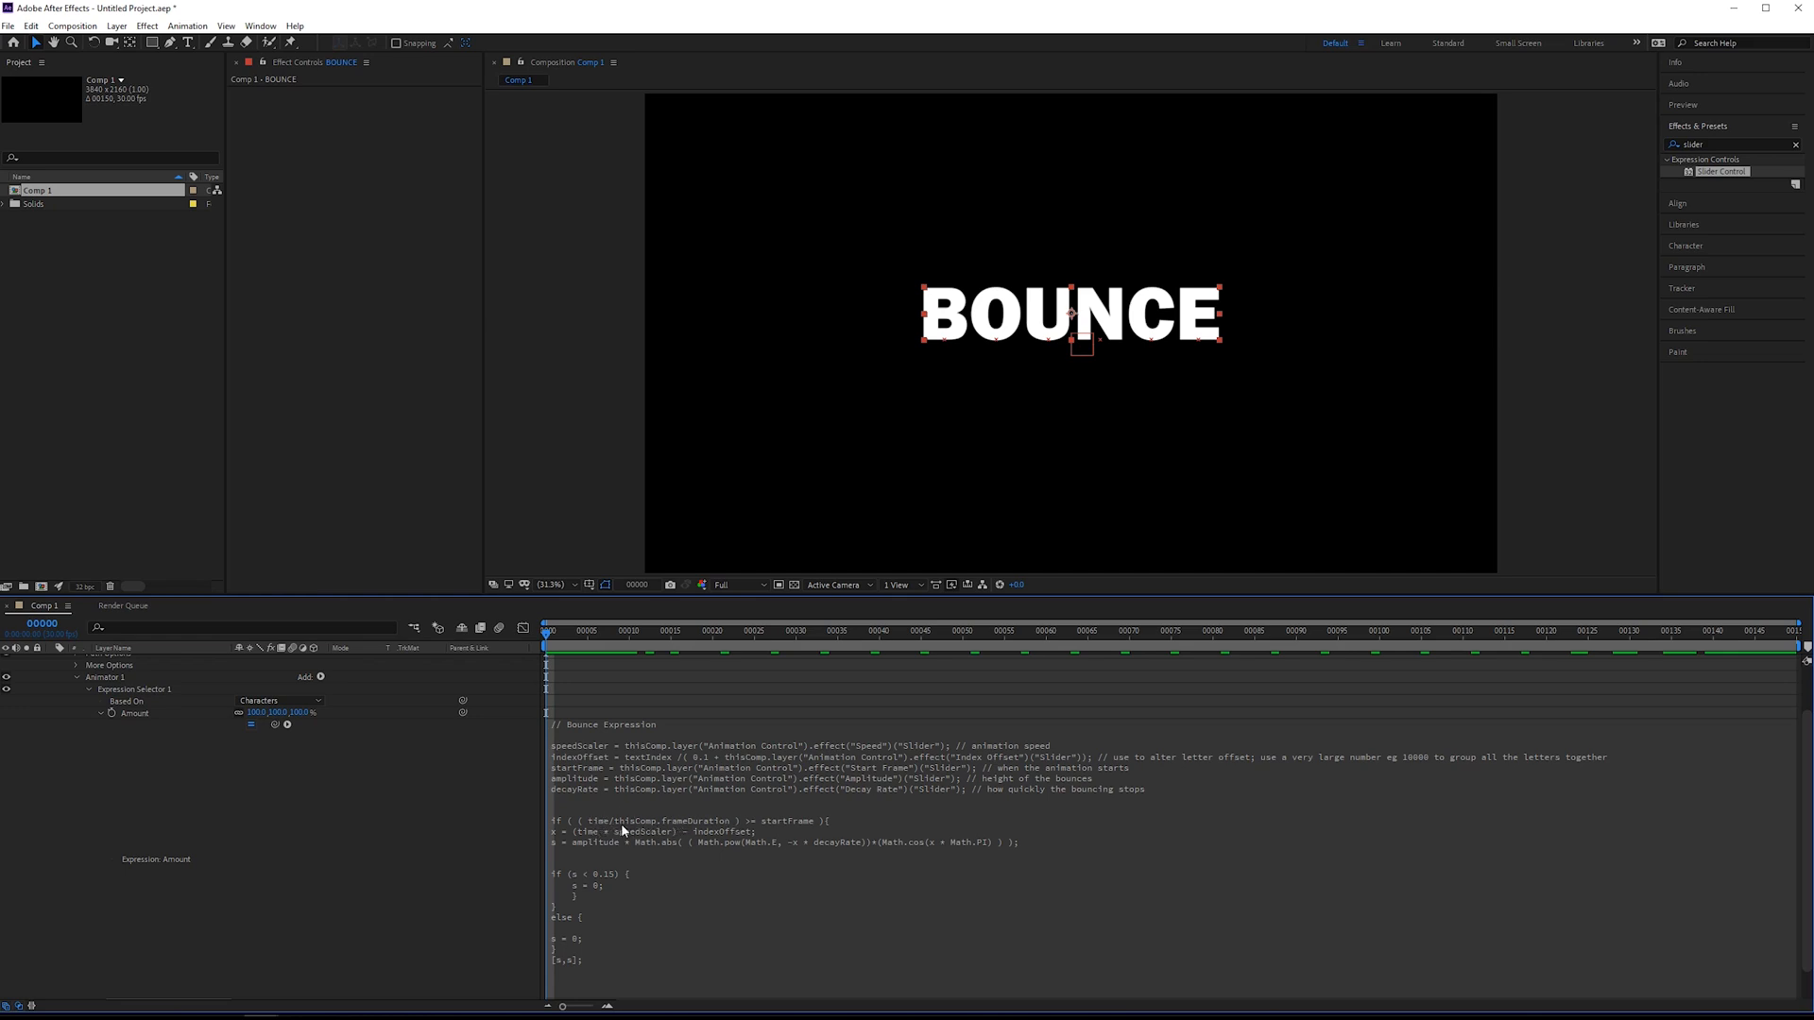
mouse_move(760, 819)
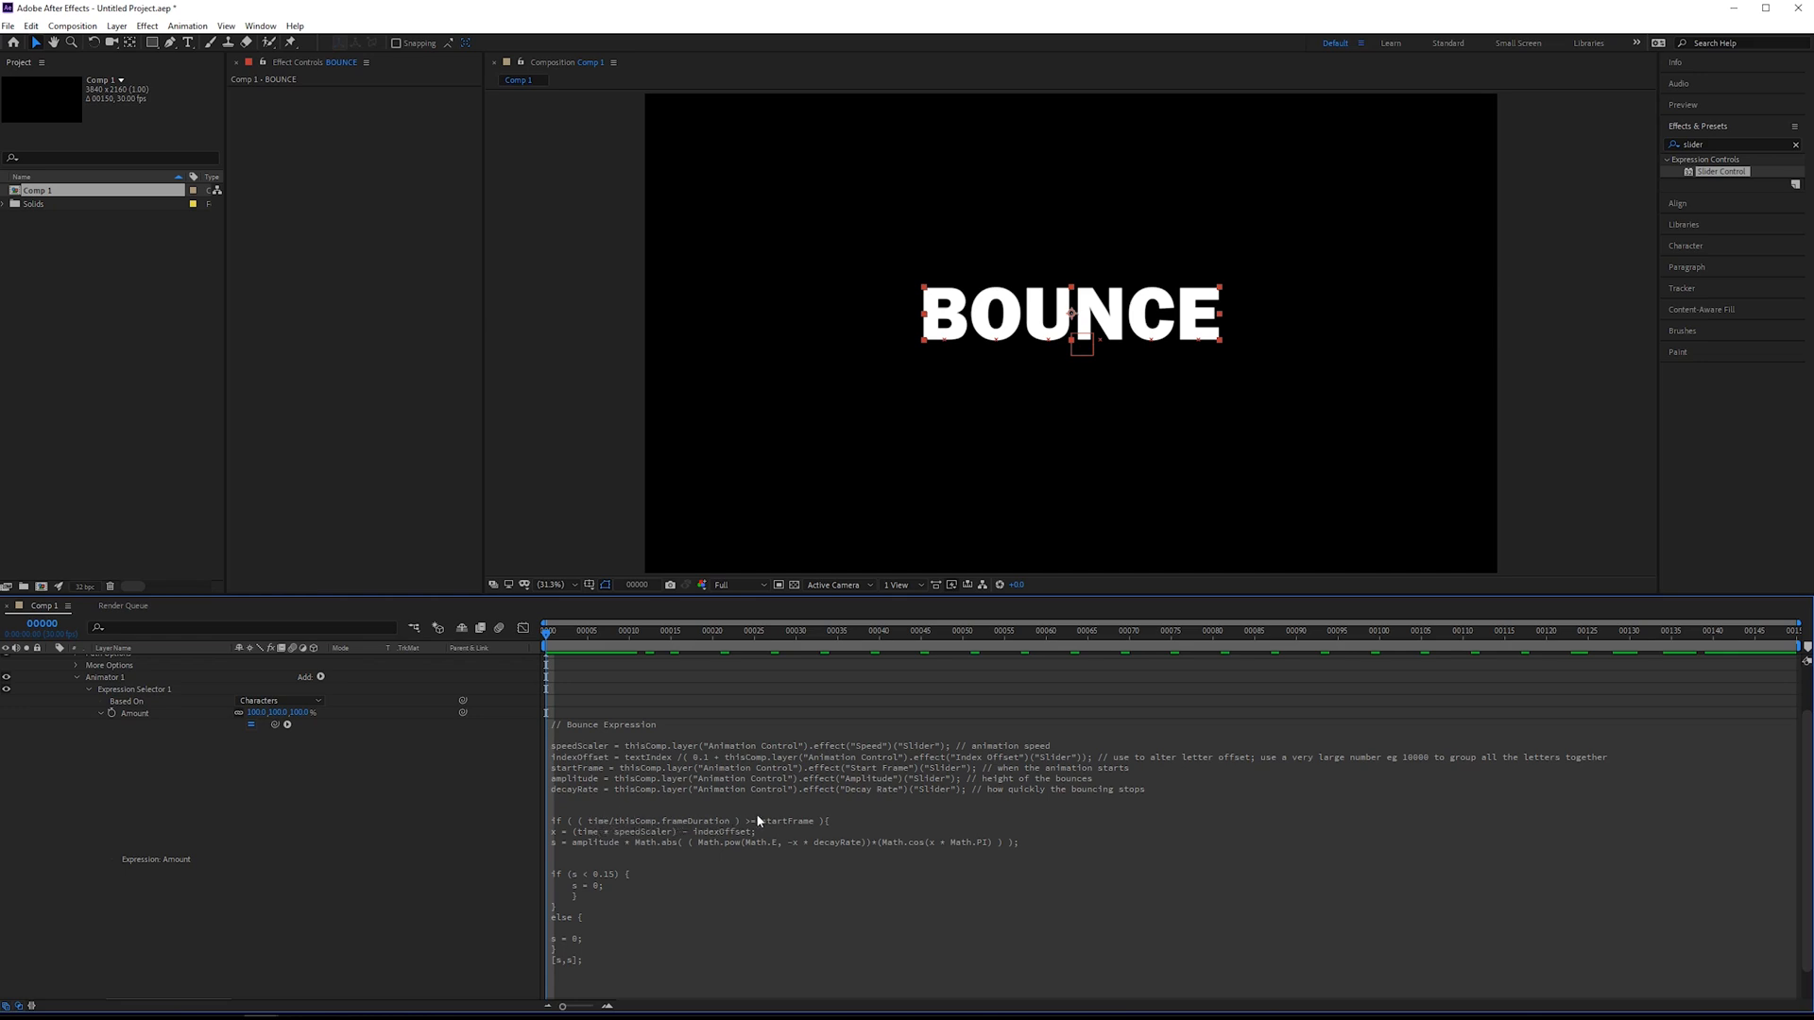
mouse_move(778, 826)
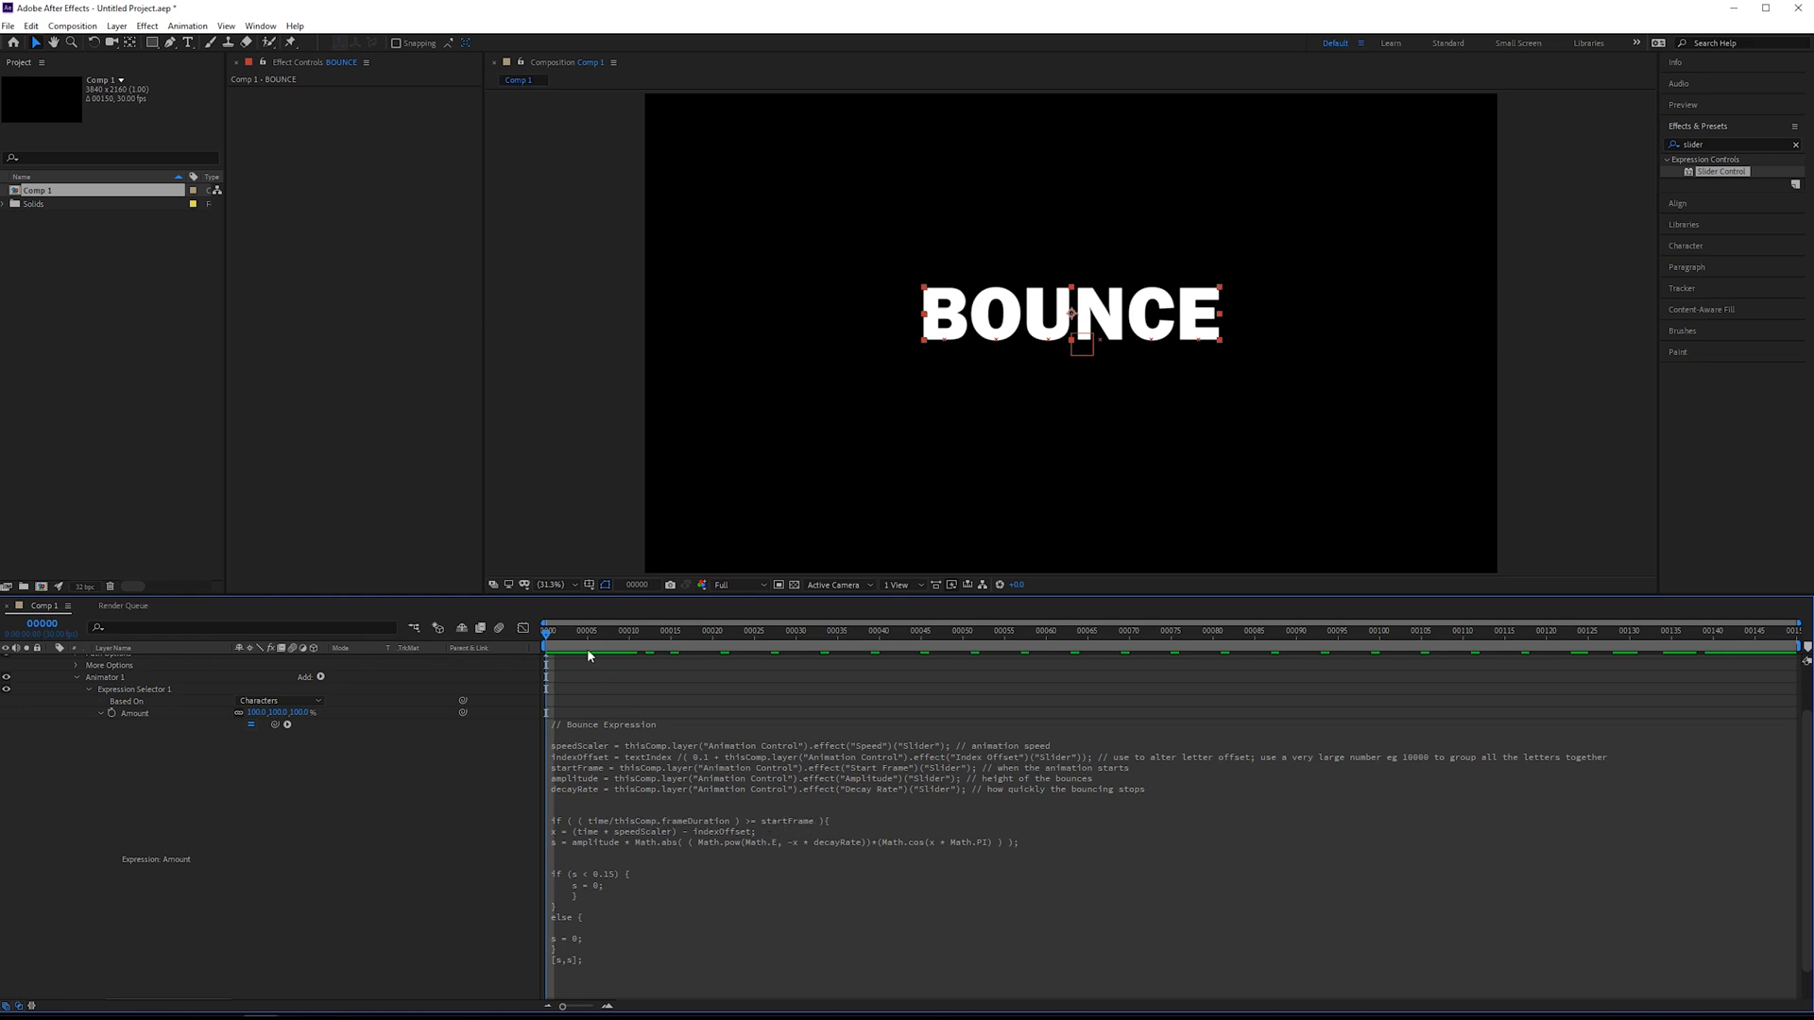
Preview the letters rising near frame 9, then return to the Amount expression for editing.
left_click(621, 633)
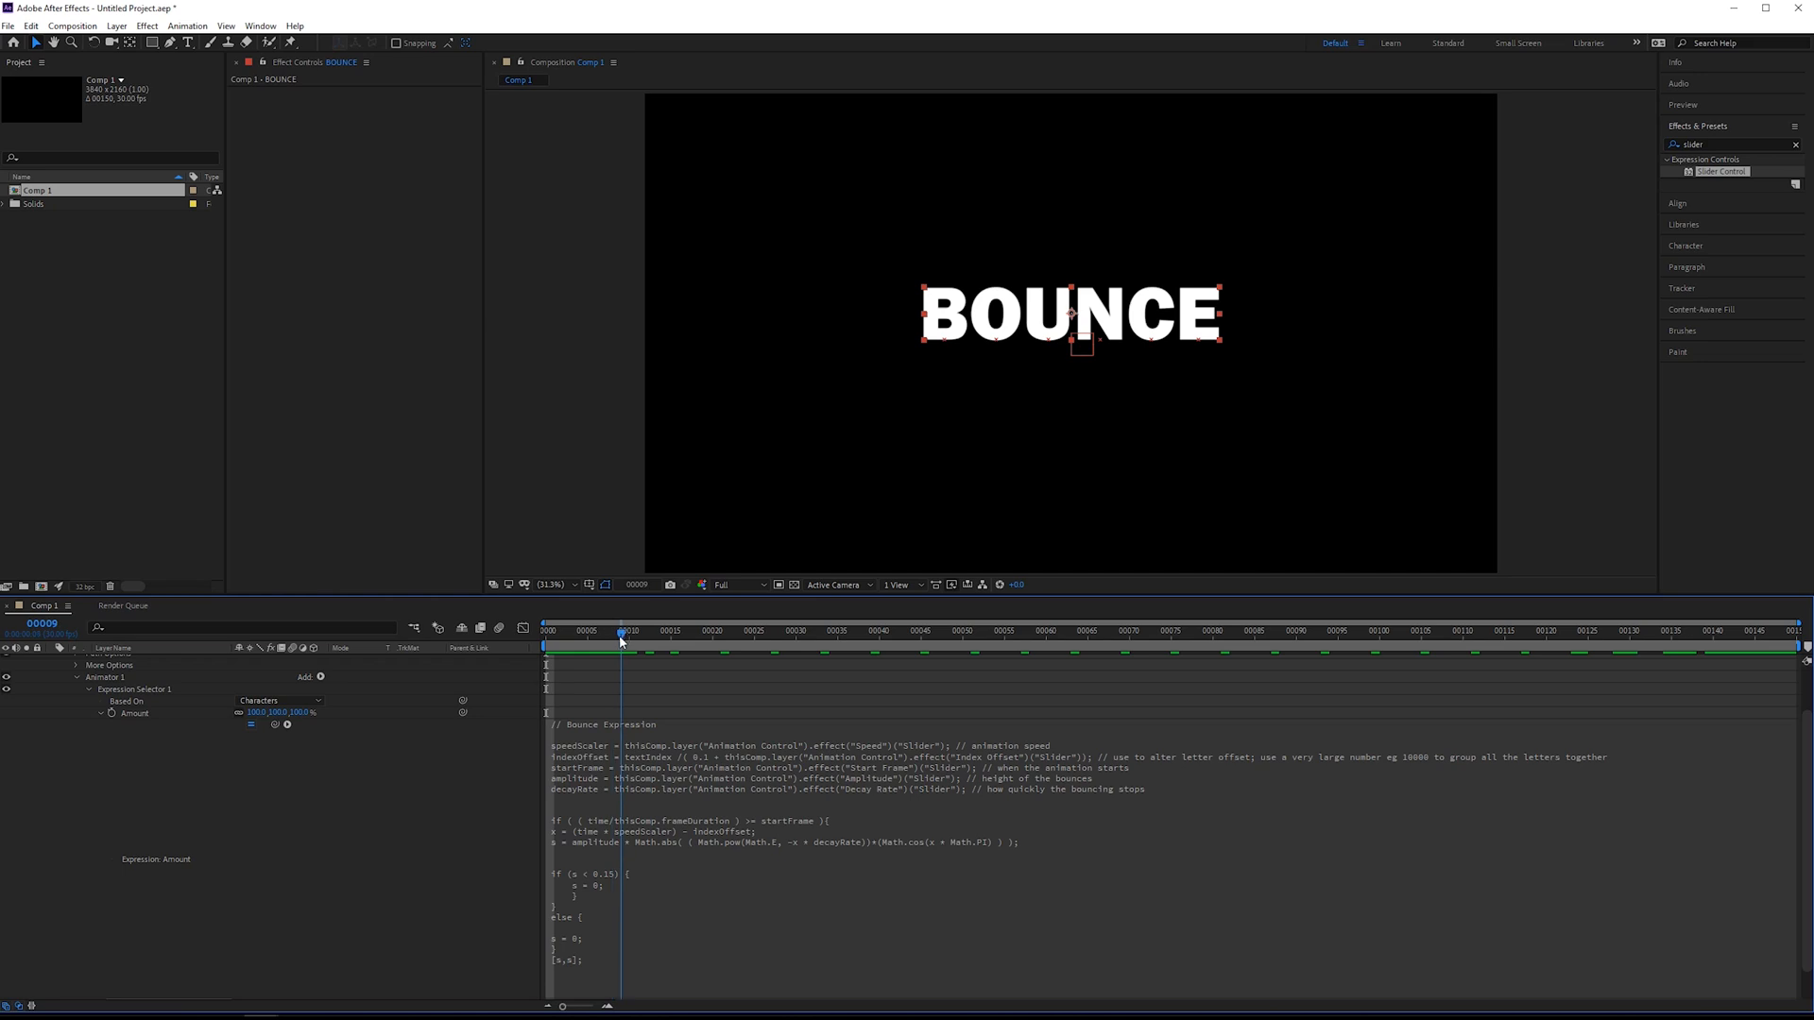
mouse_move(727, 822)
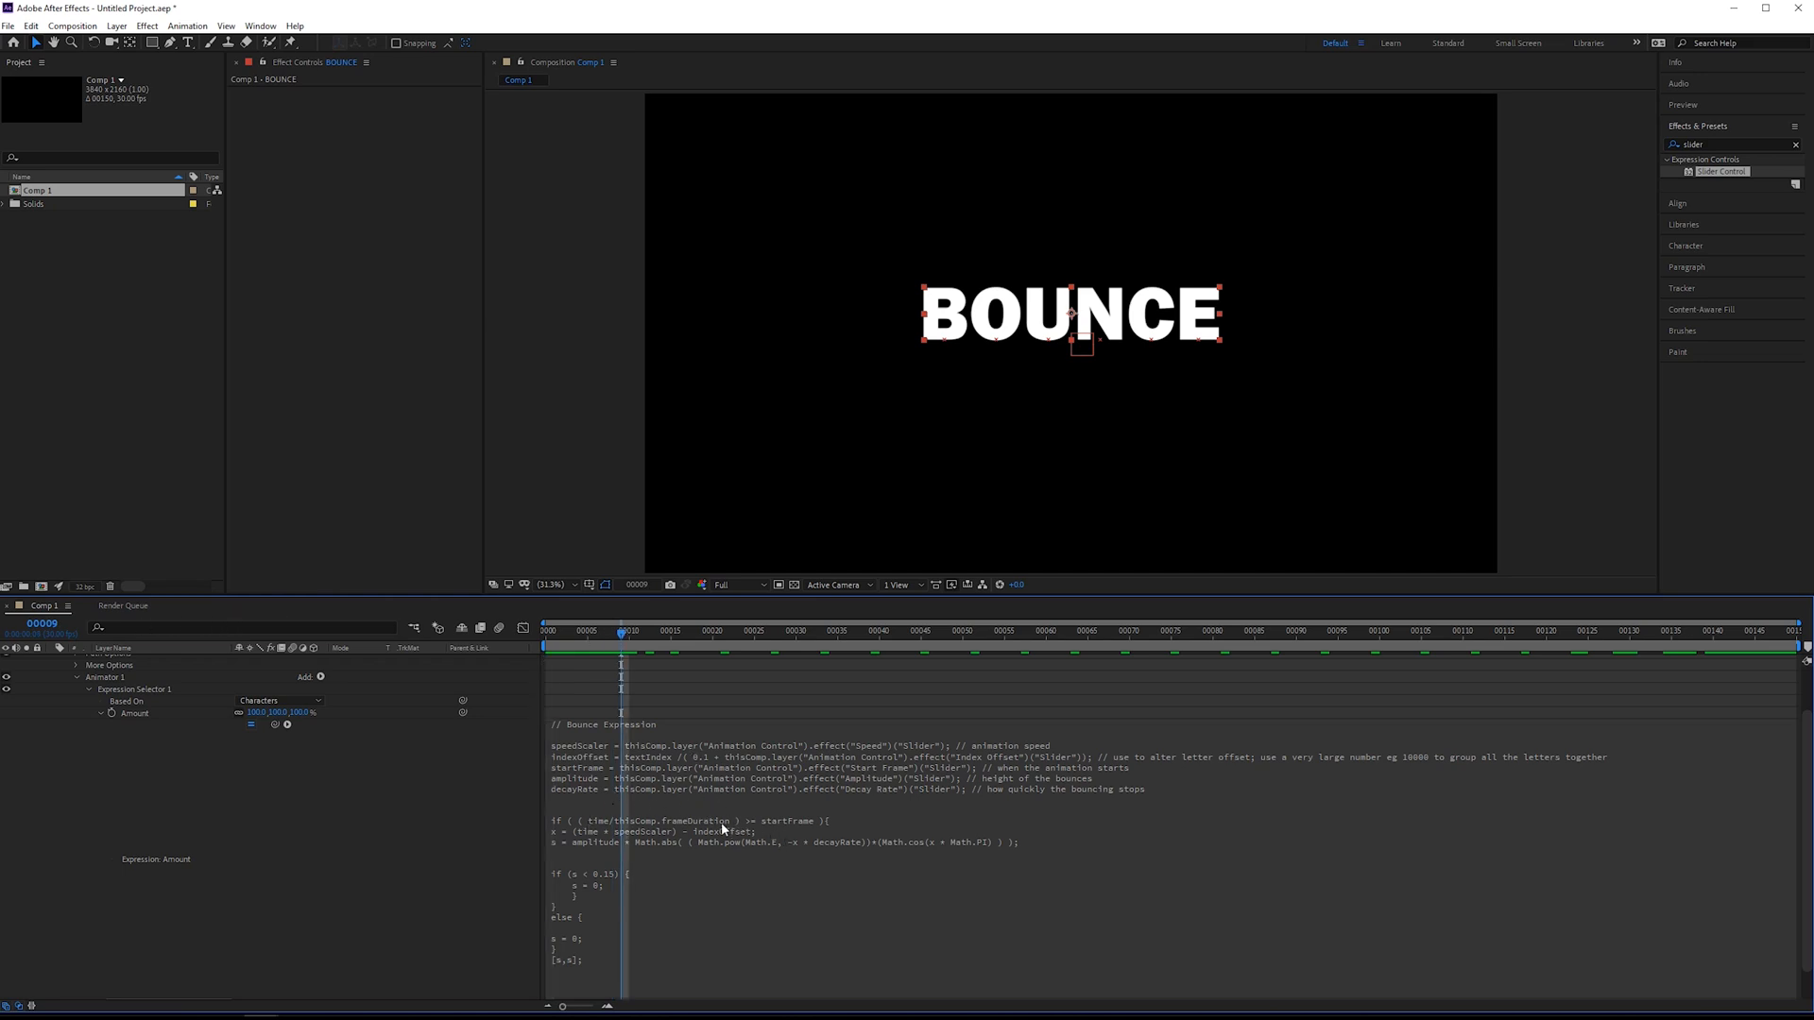
mouse_move(808, 832)
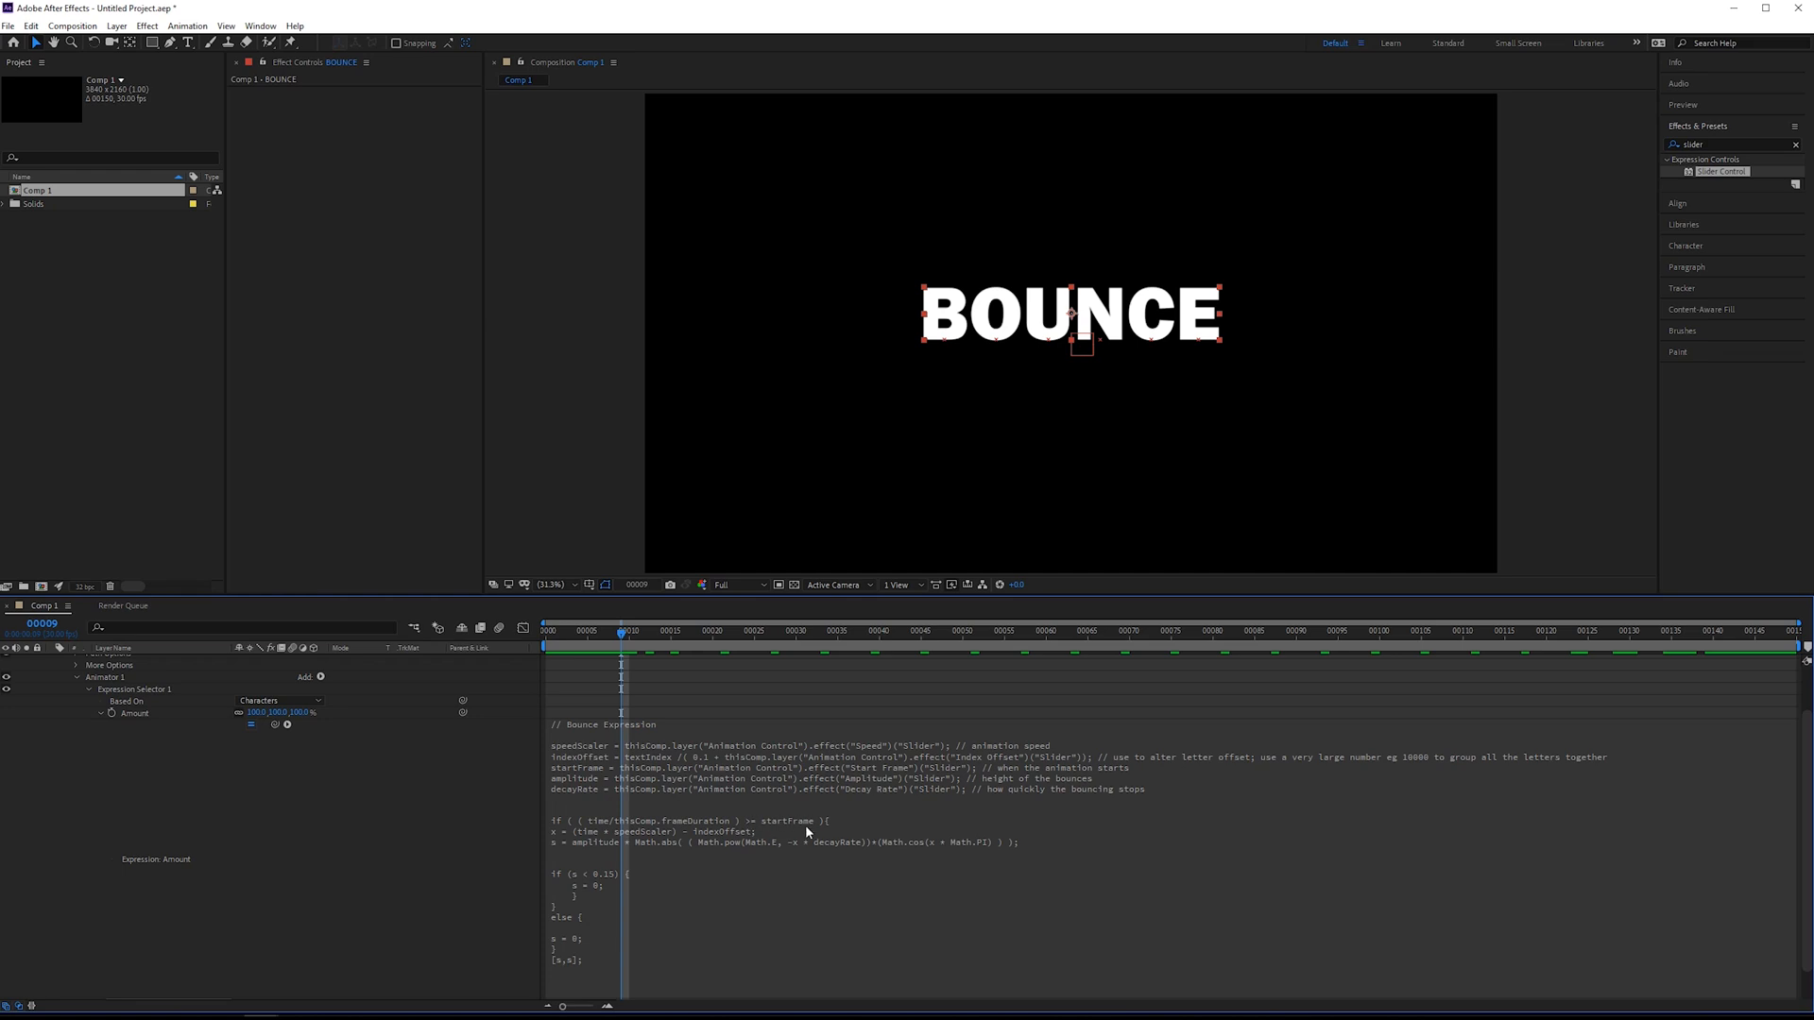
mouse_move(738, 736)
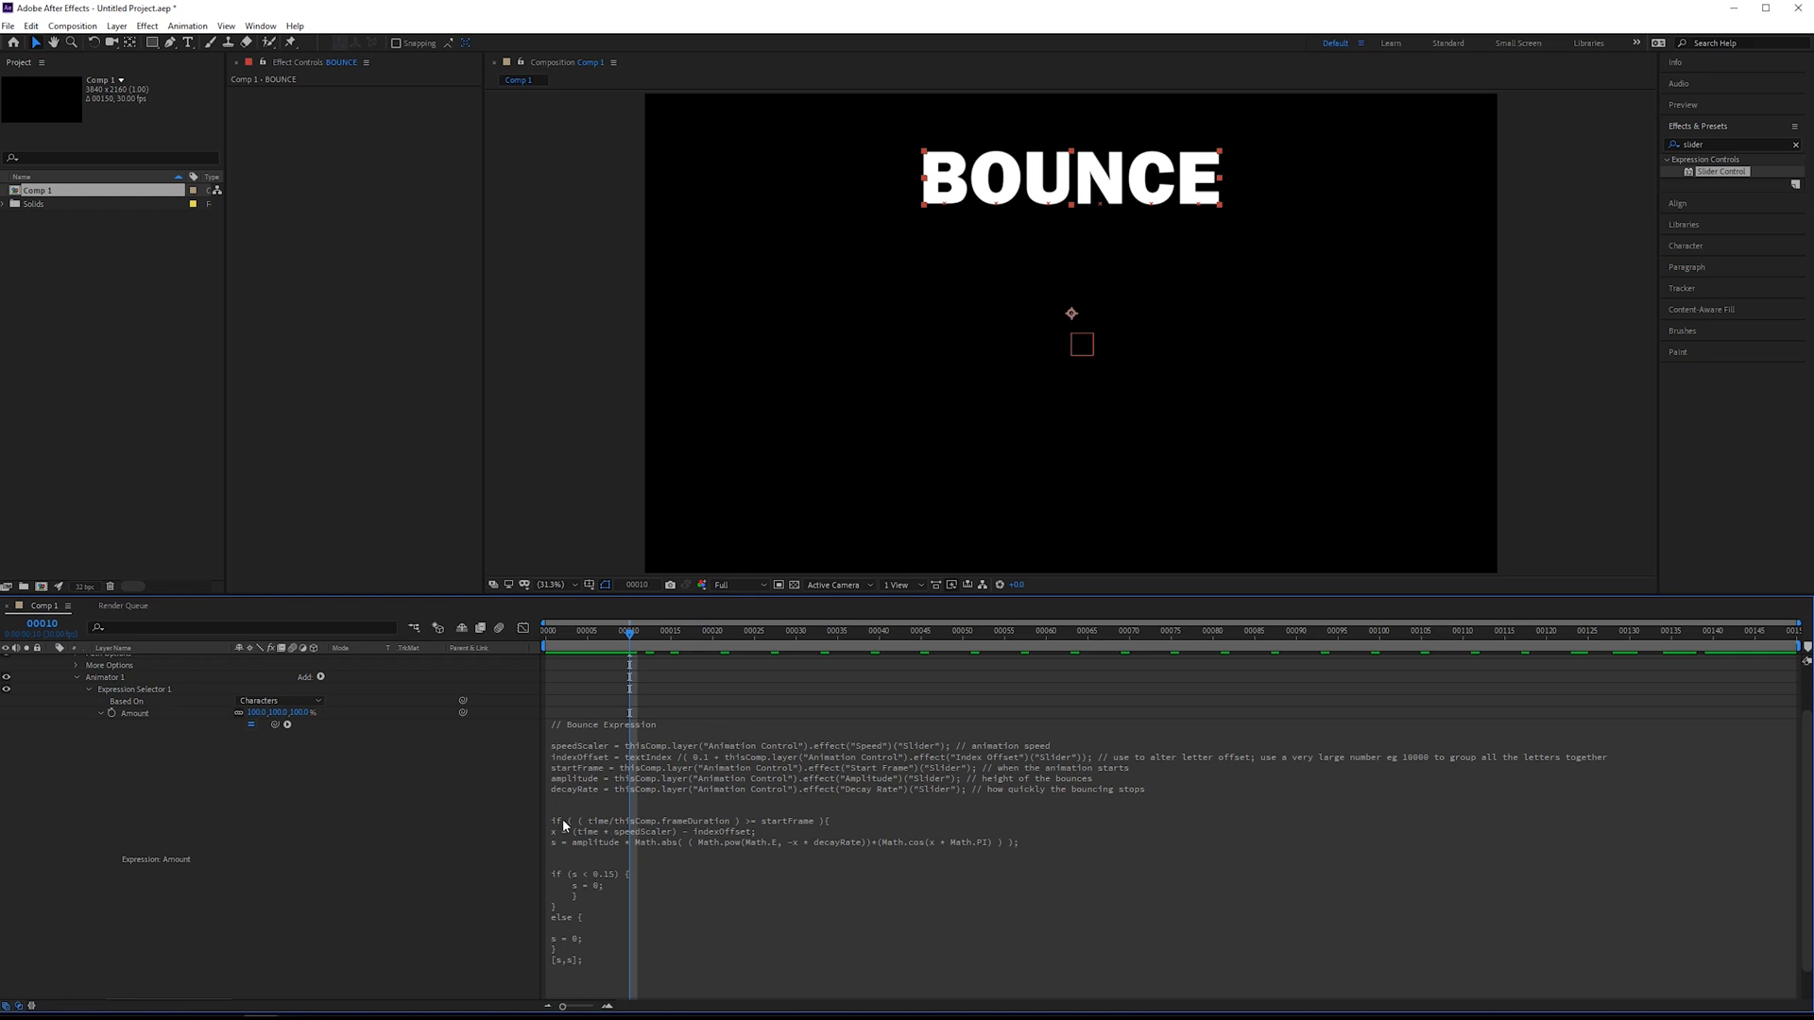
mouse_move(574, 970)
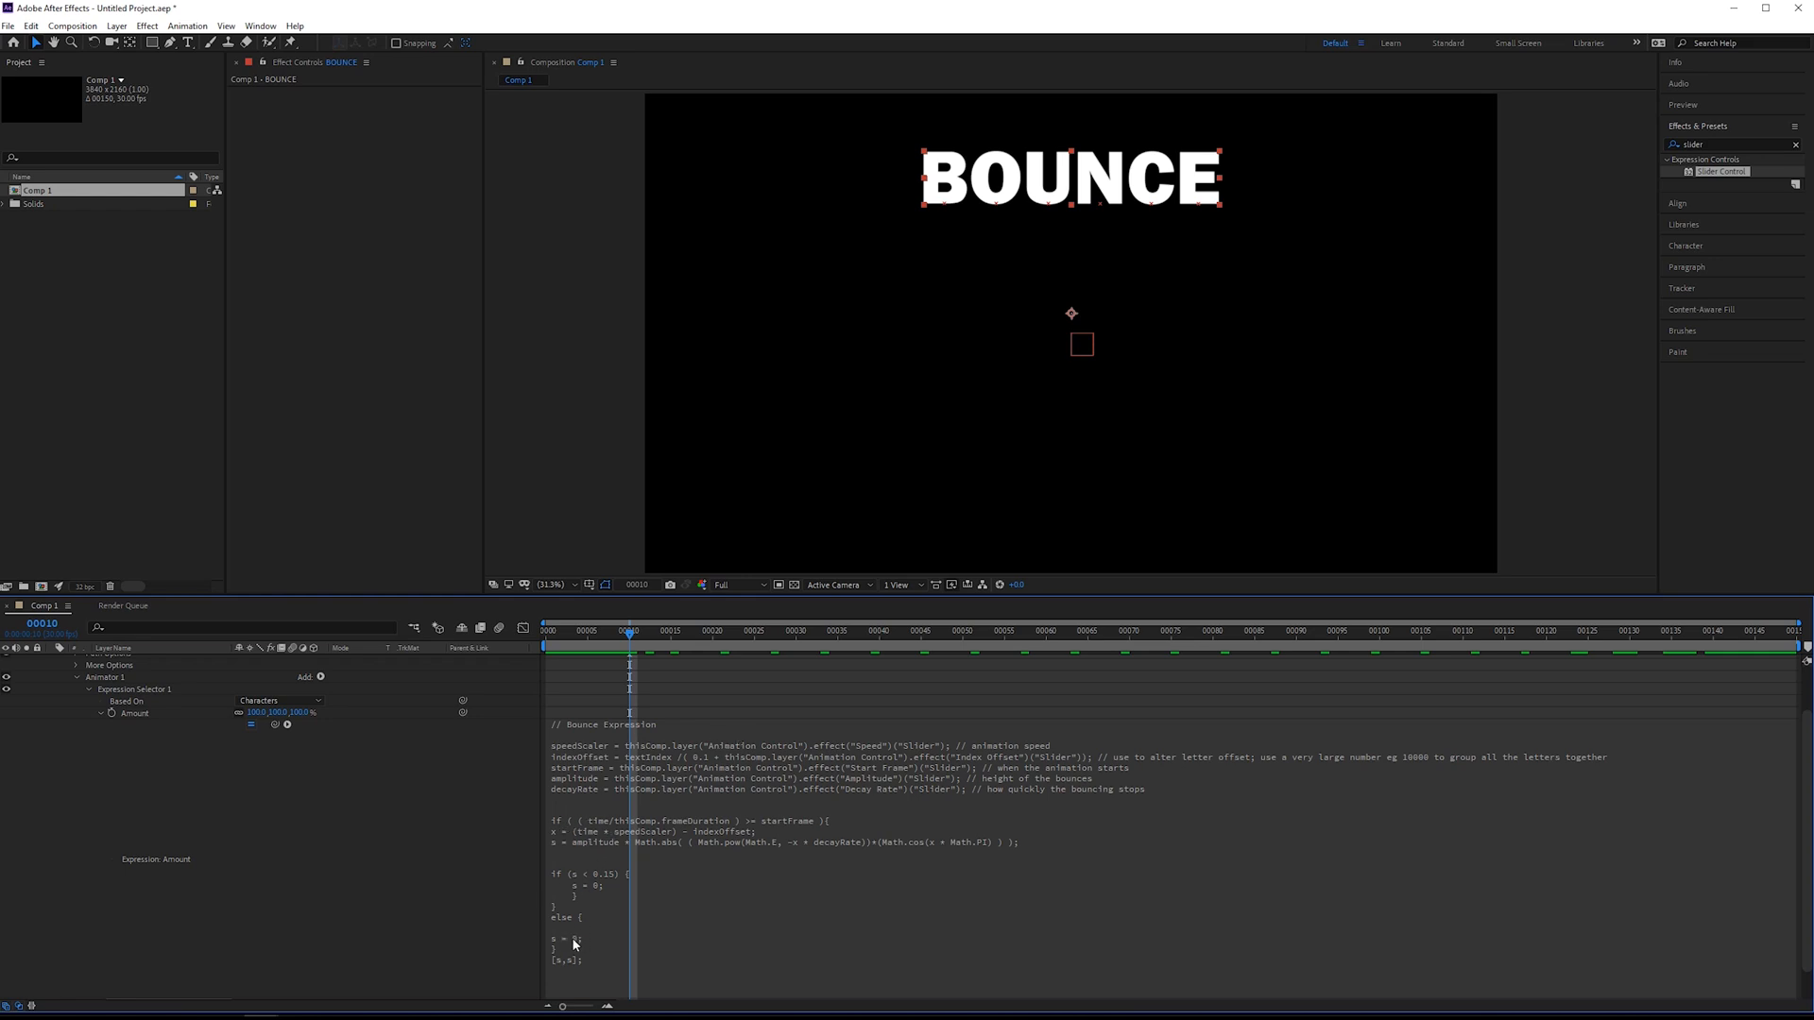
mouse_move(569, 880)
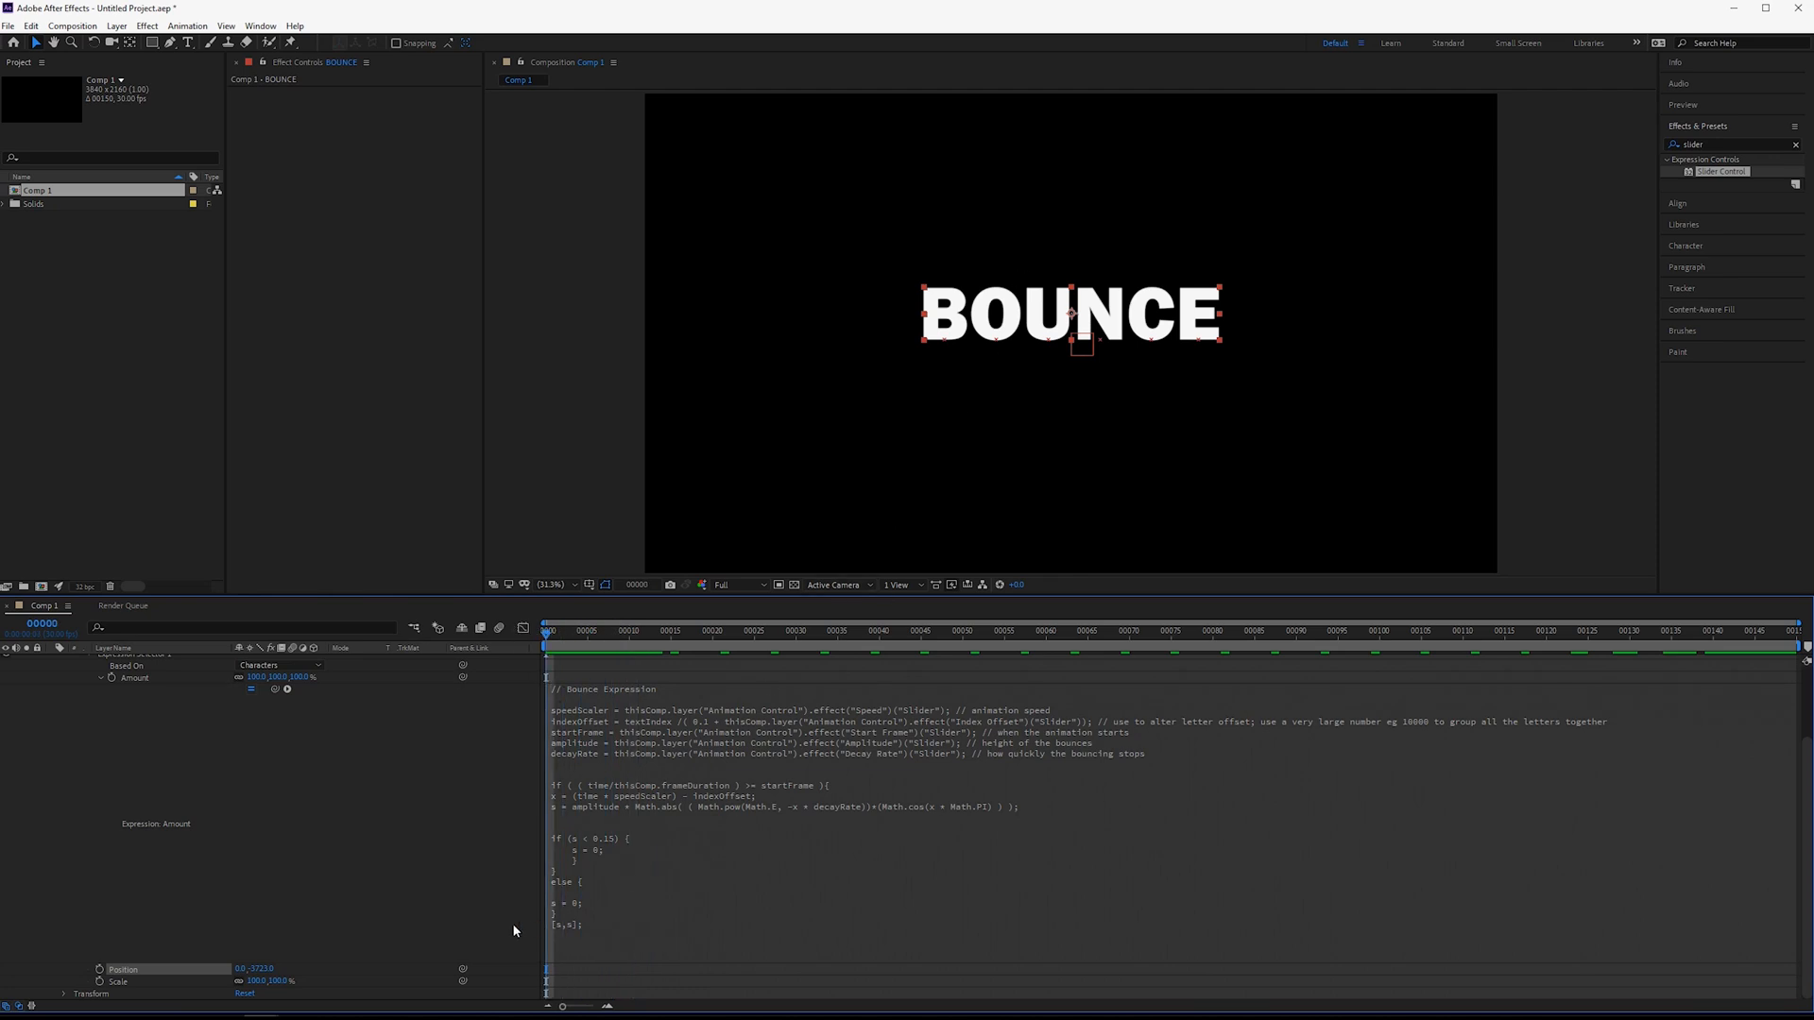
mouse_move(590, 900)
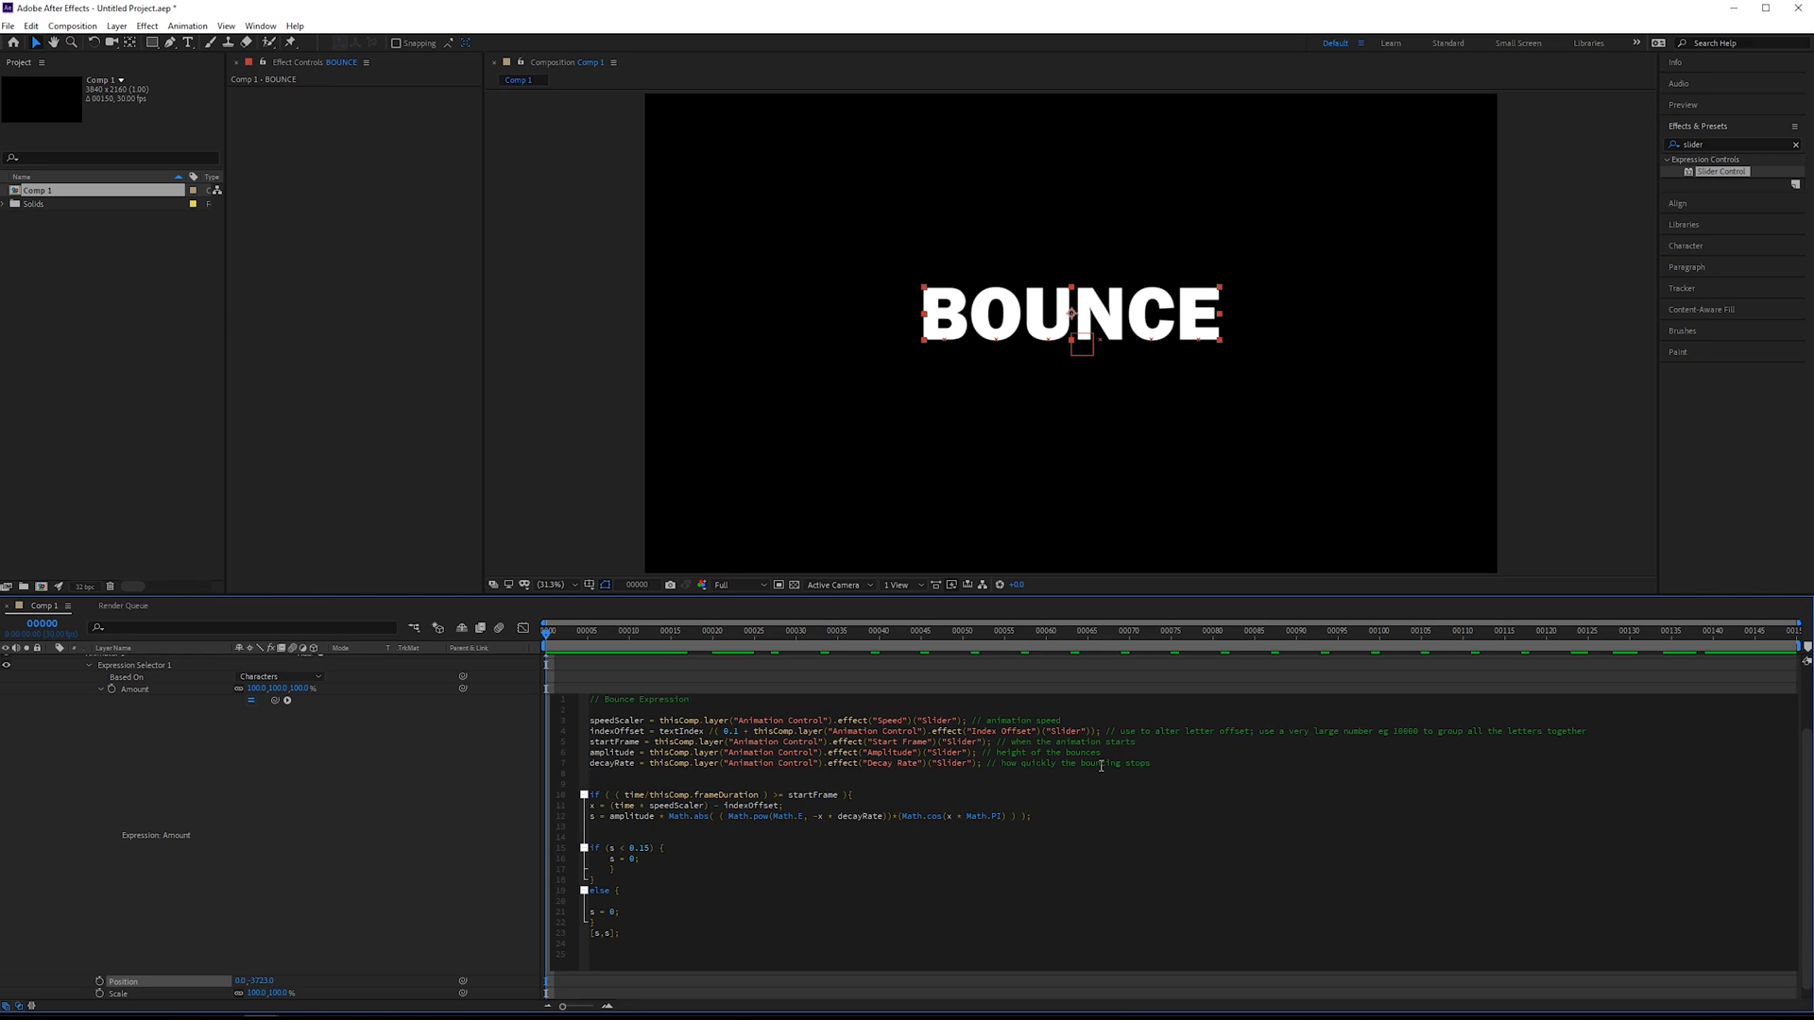
Begin a startPosition line in the expression after the decayRate line.
type("startPosition =")
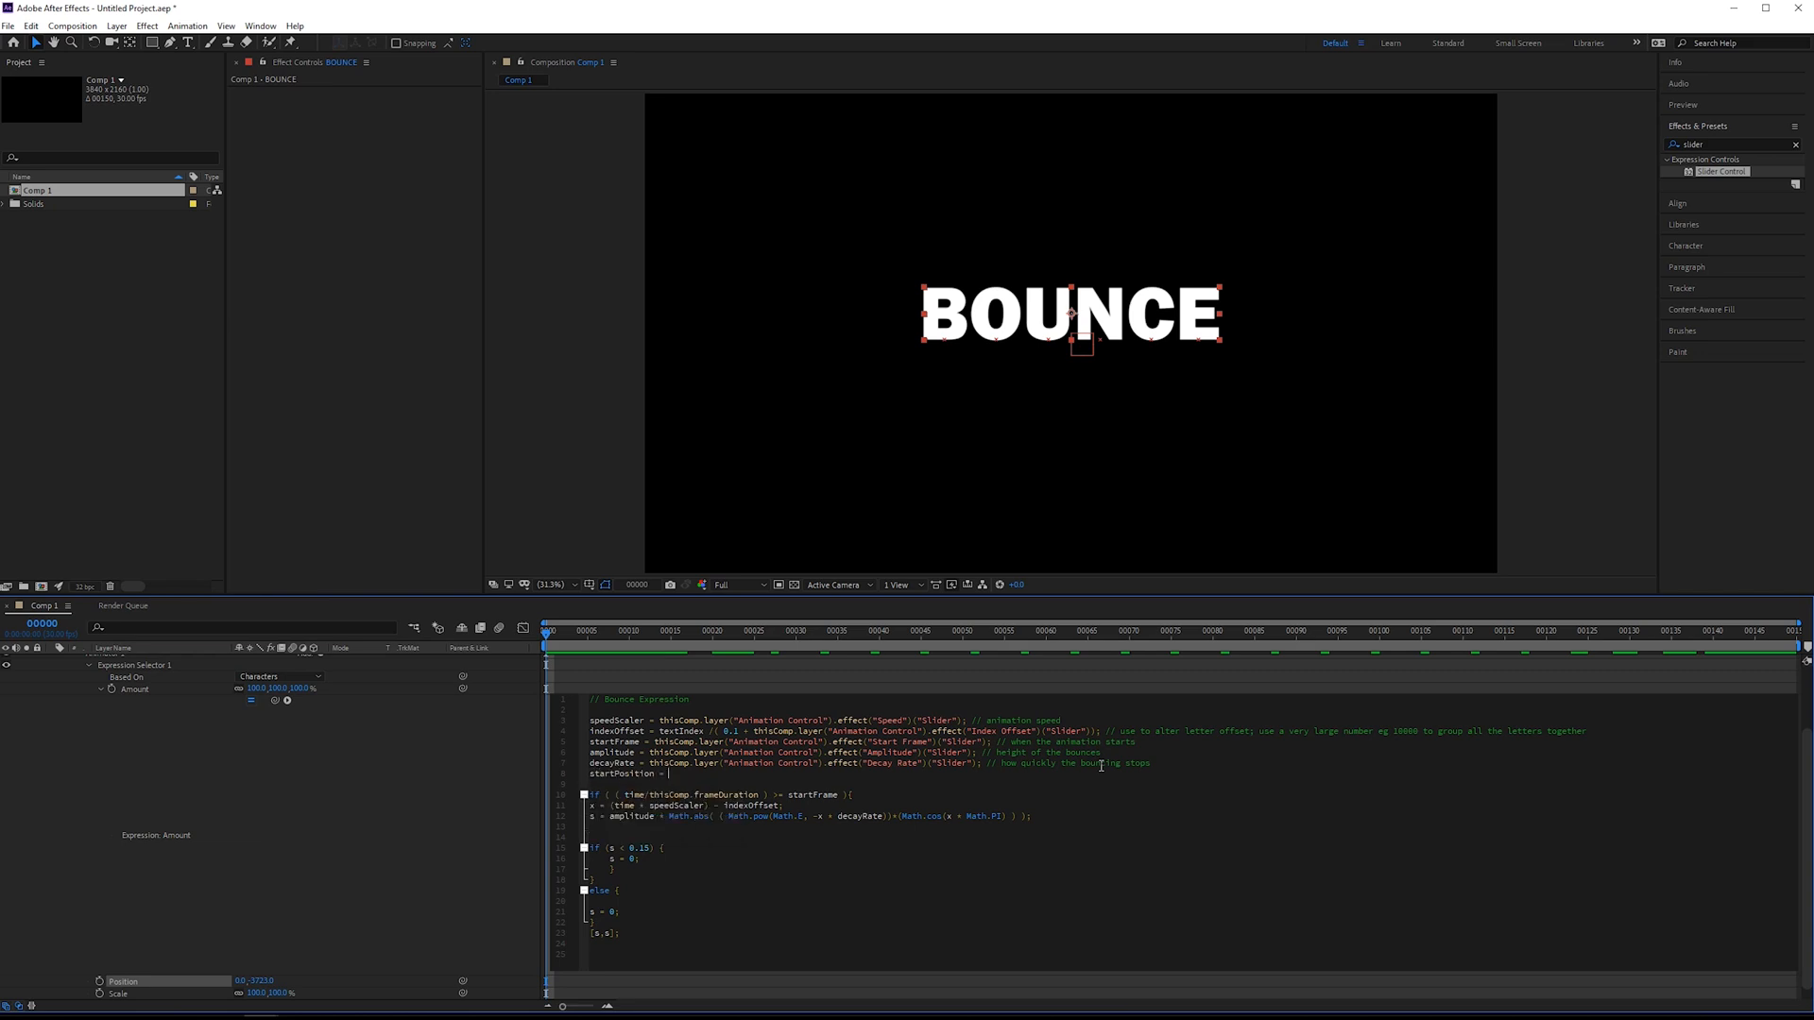
mouse_move(525, 793)
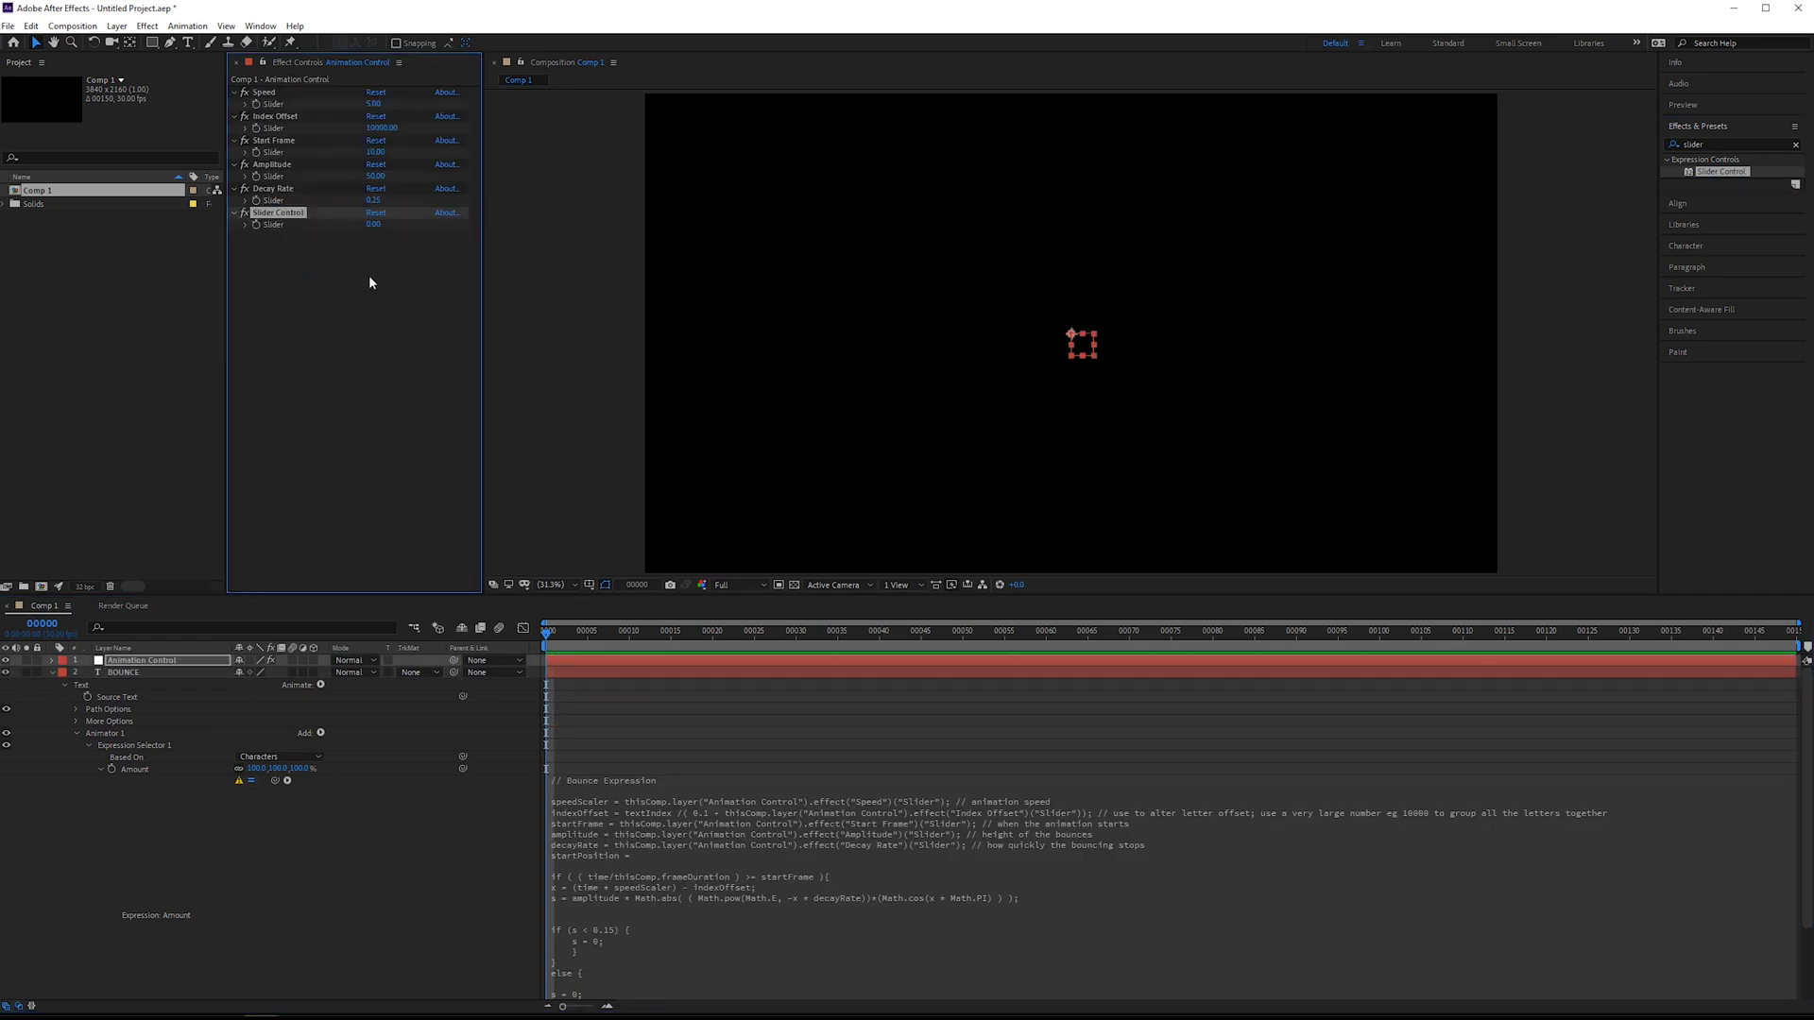
Rename the new slider Start Position and reference it from the startPosition variable.
double_click(278, 211)
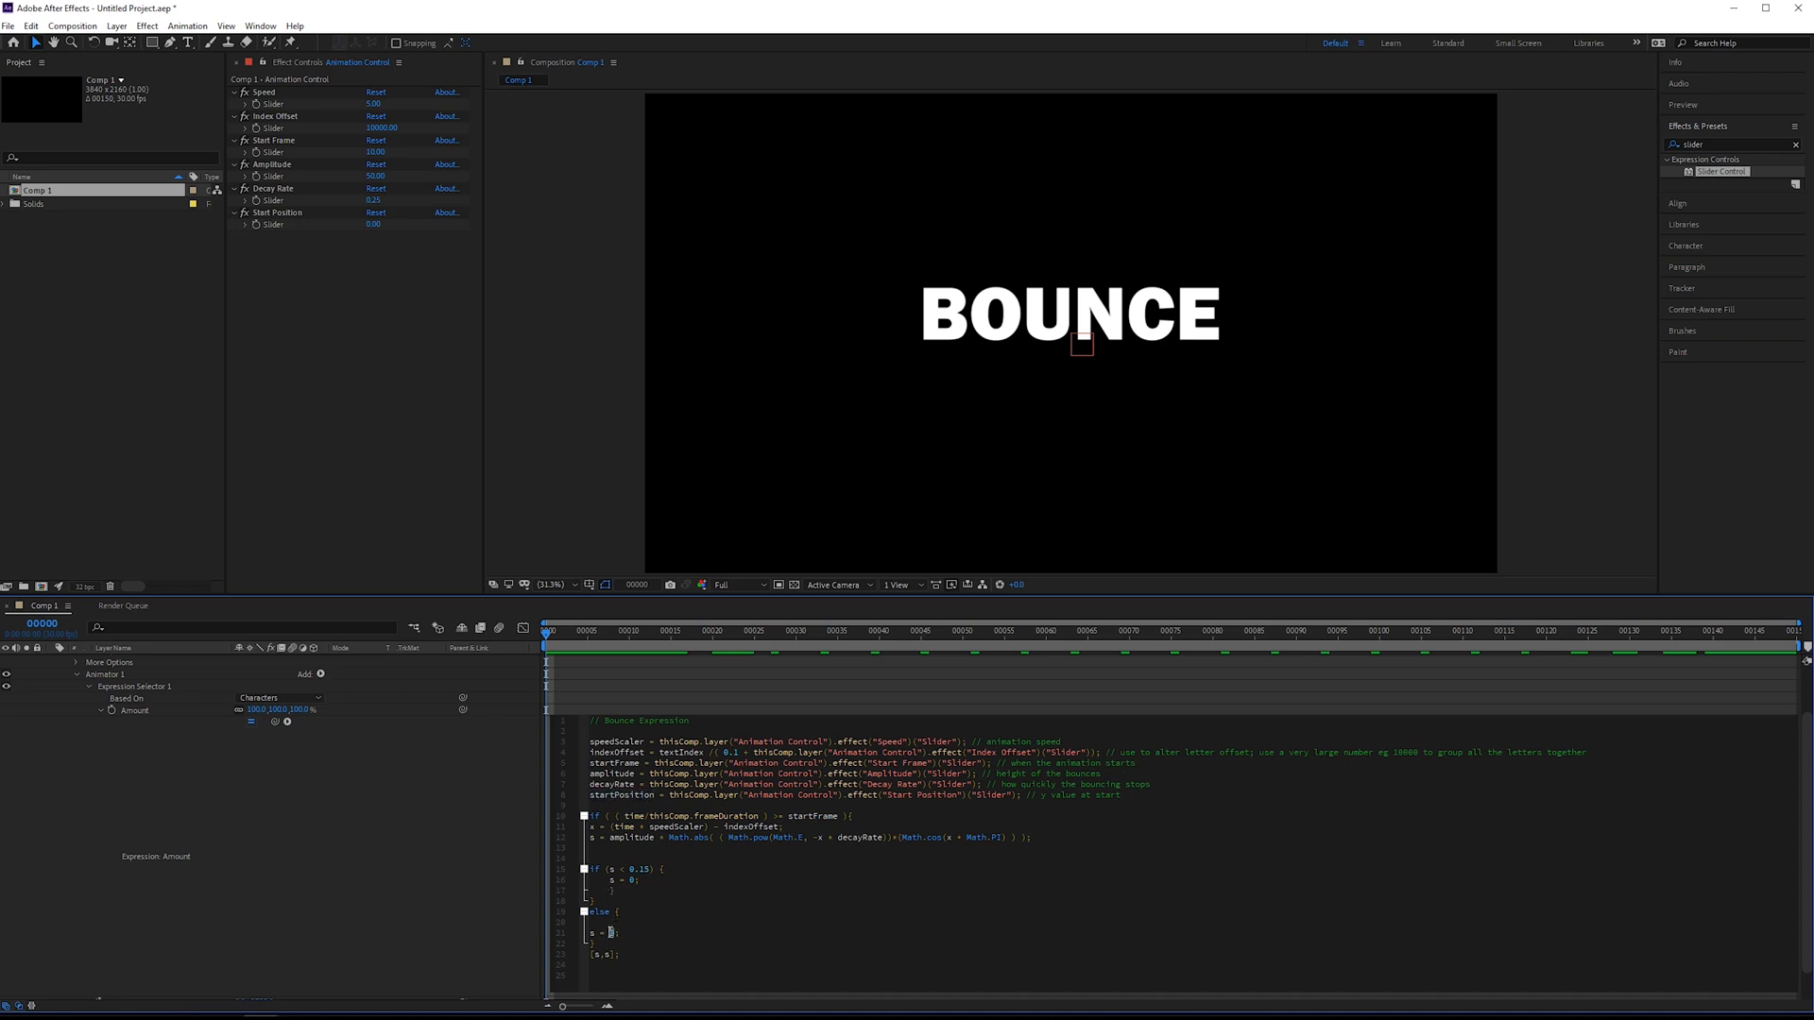
Change the else branch to s = startPosition so letters hold before the bounce.
type("startPosition")
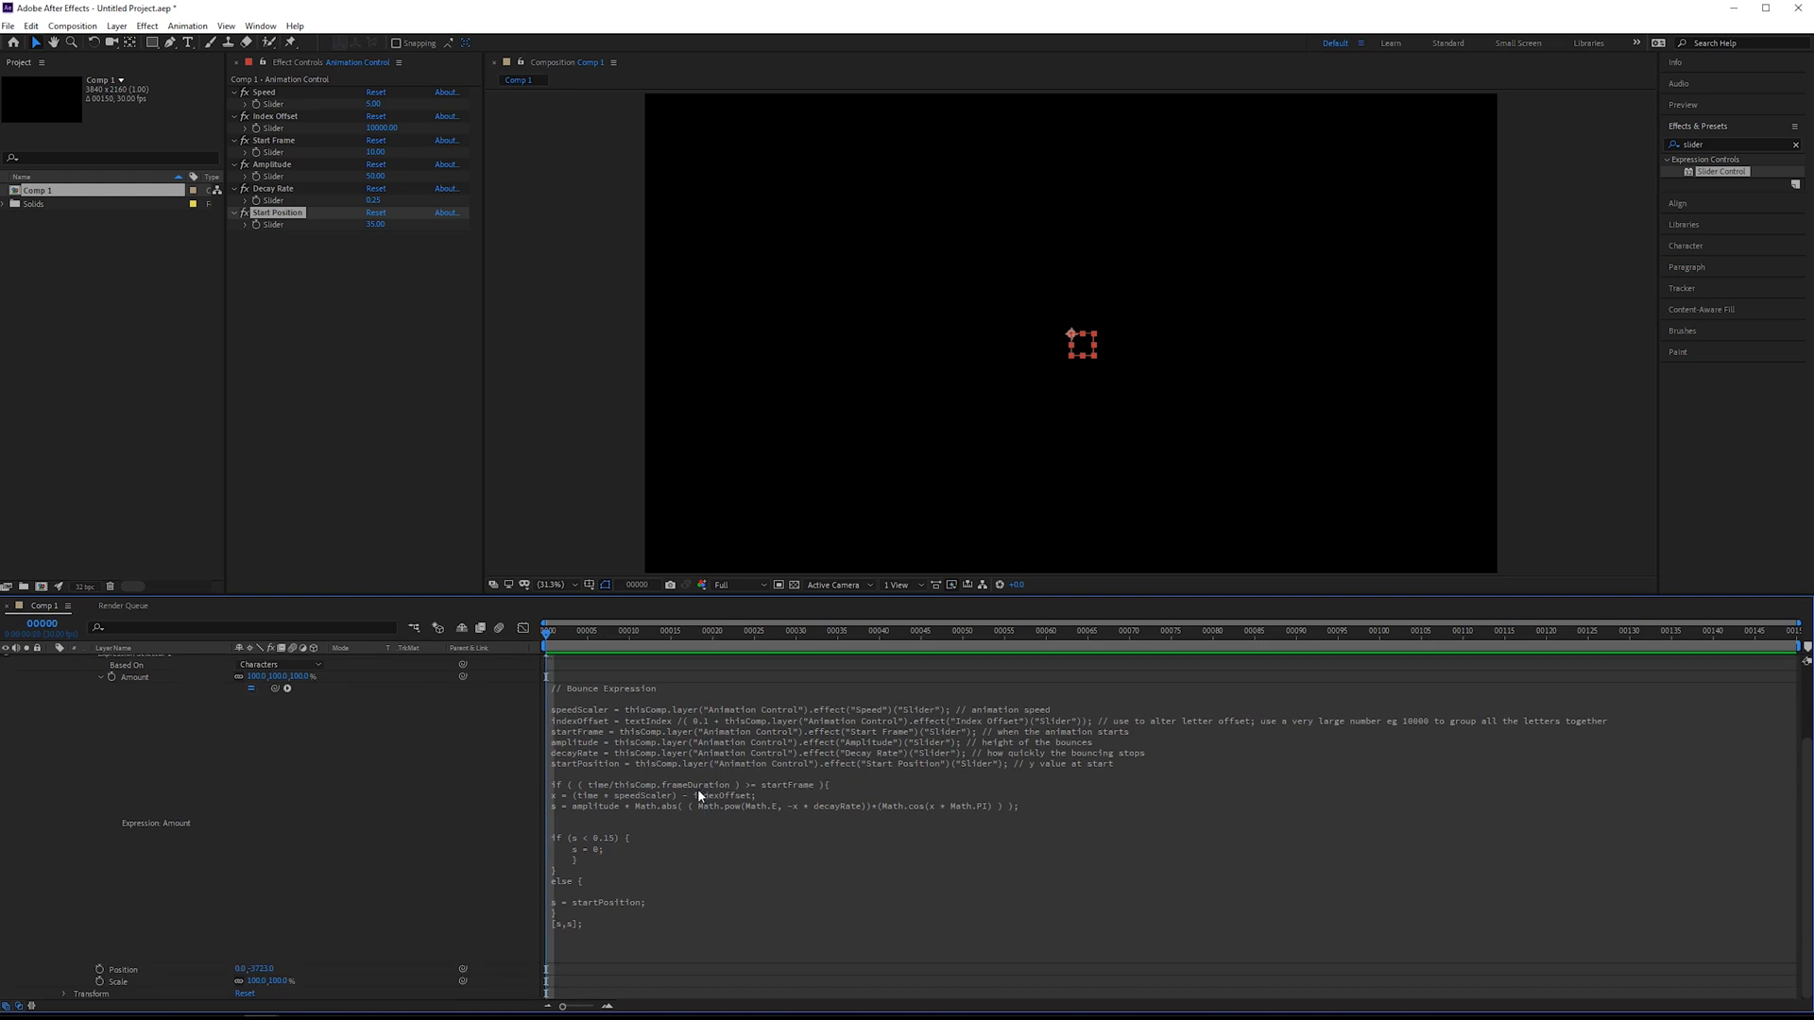
mouse_move(667, 800)
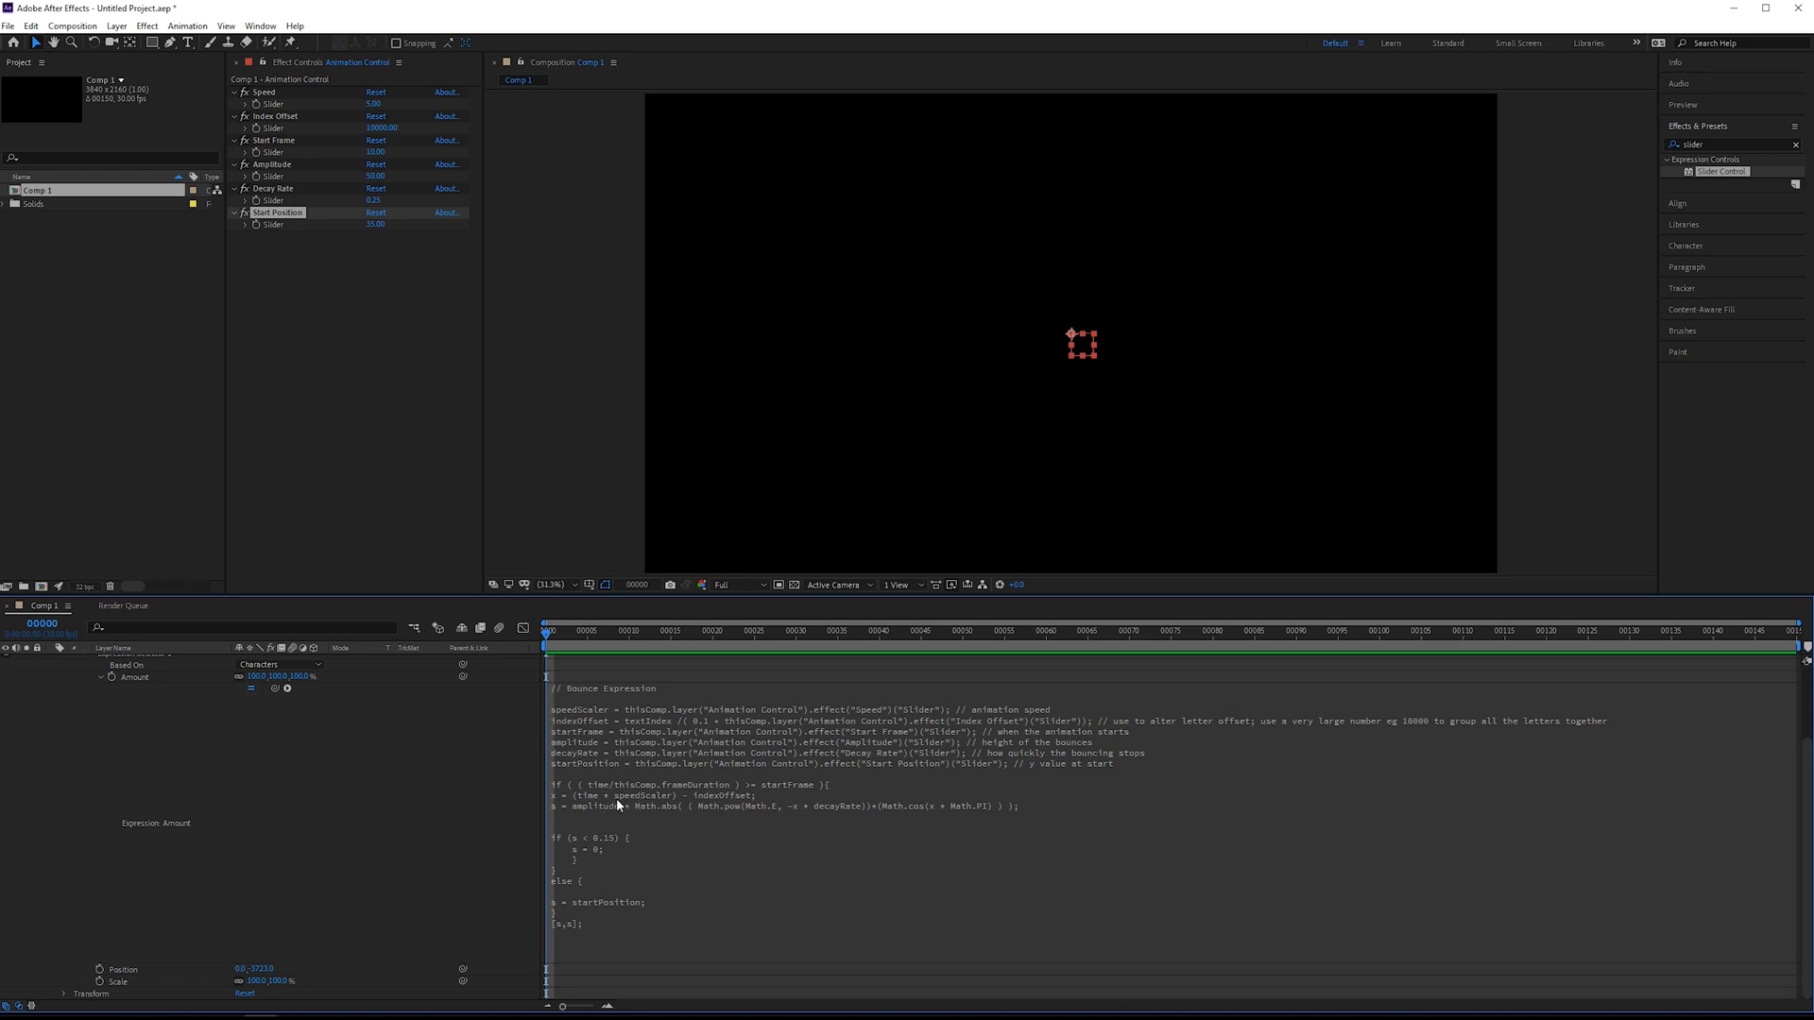
mouse_move(575, 815)
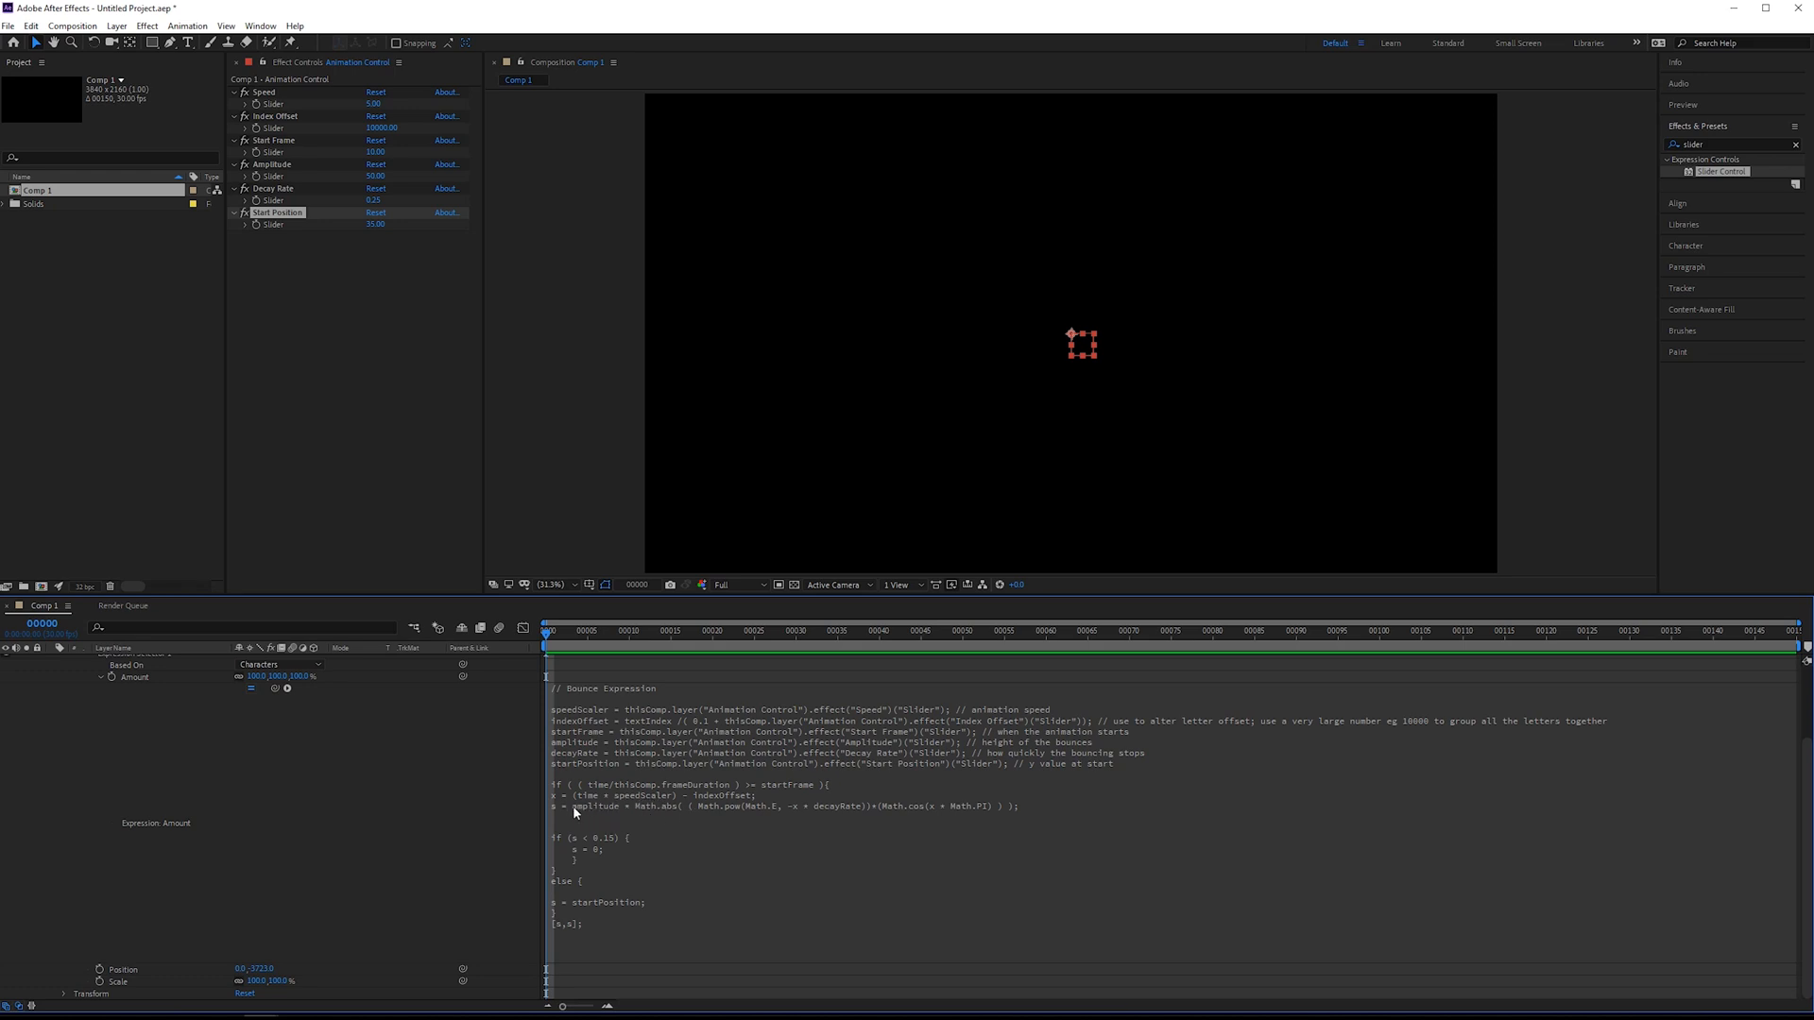
mouse_move(1043, 813)
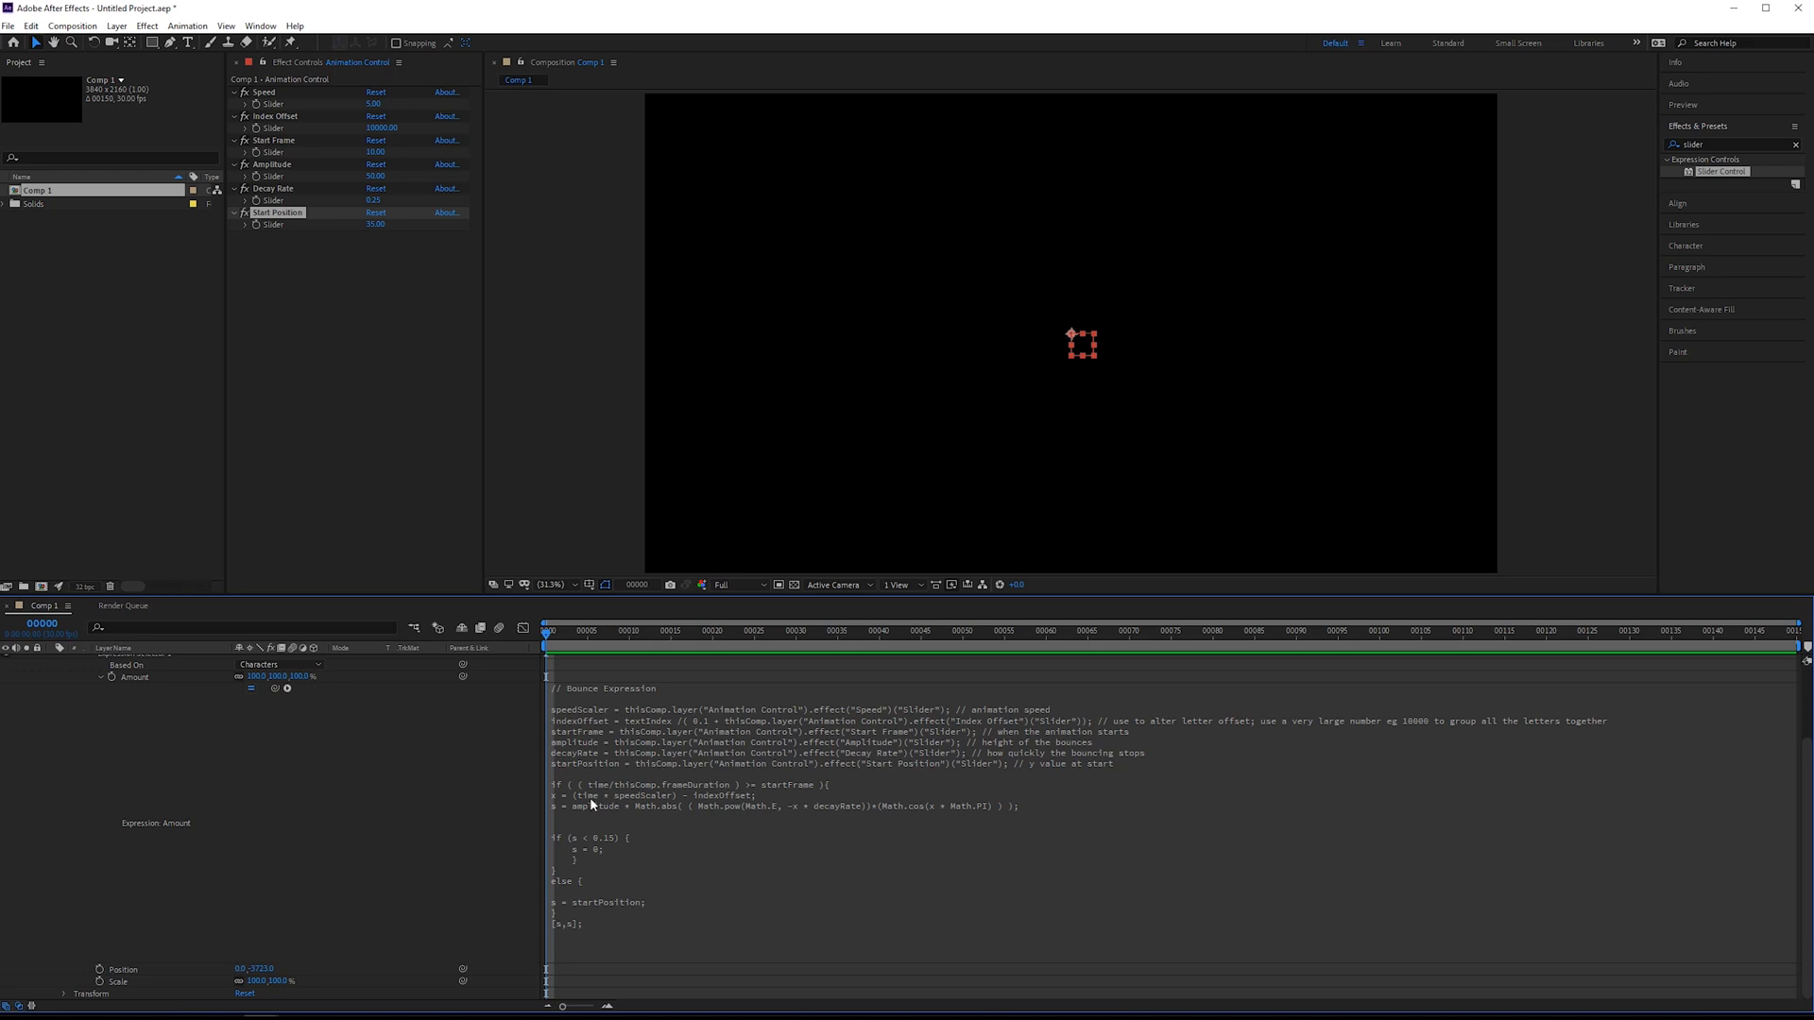
mouse_move(611, 804)
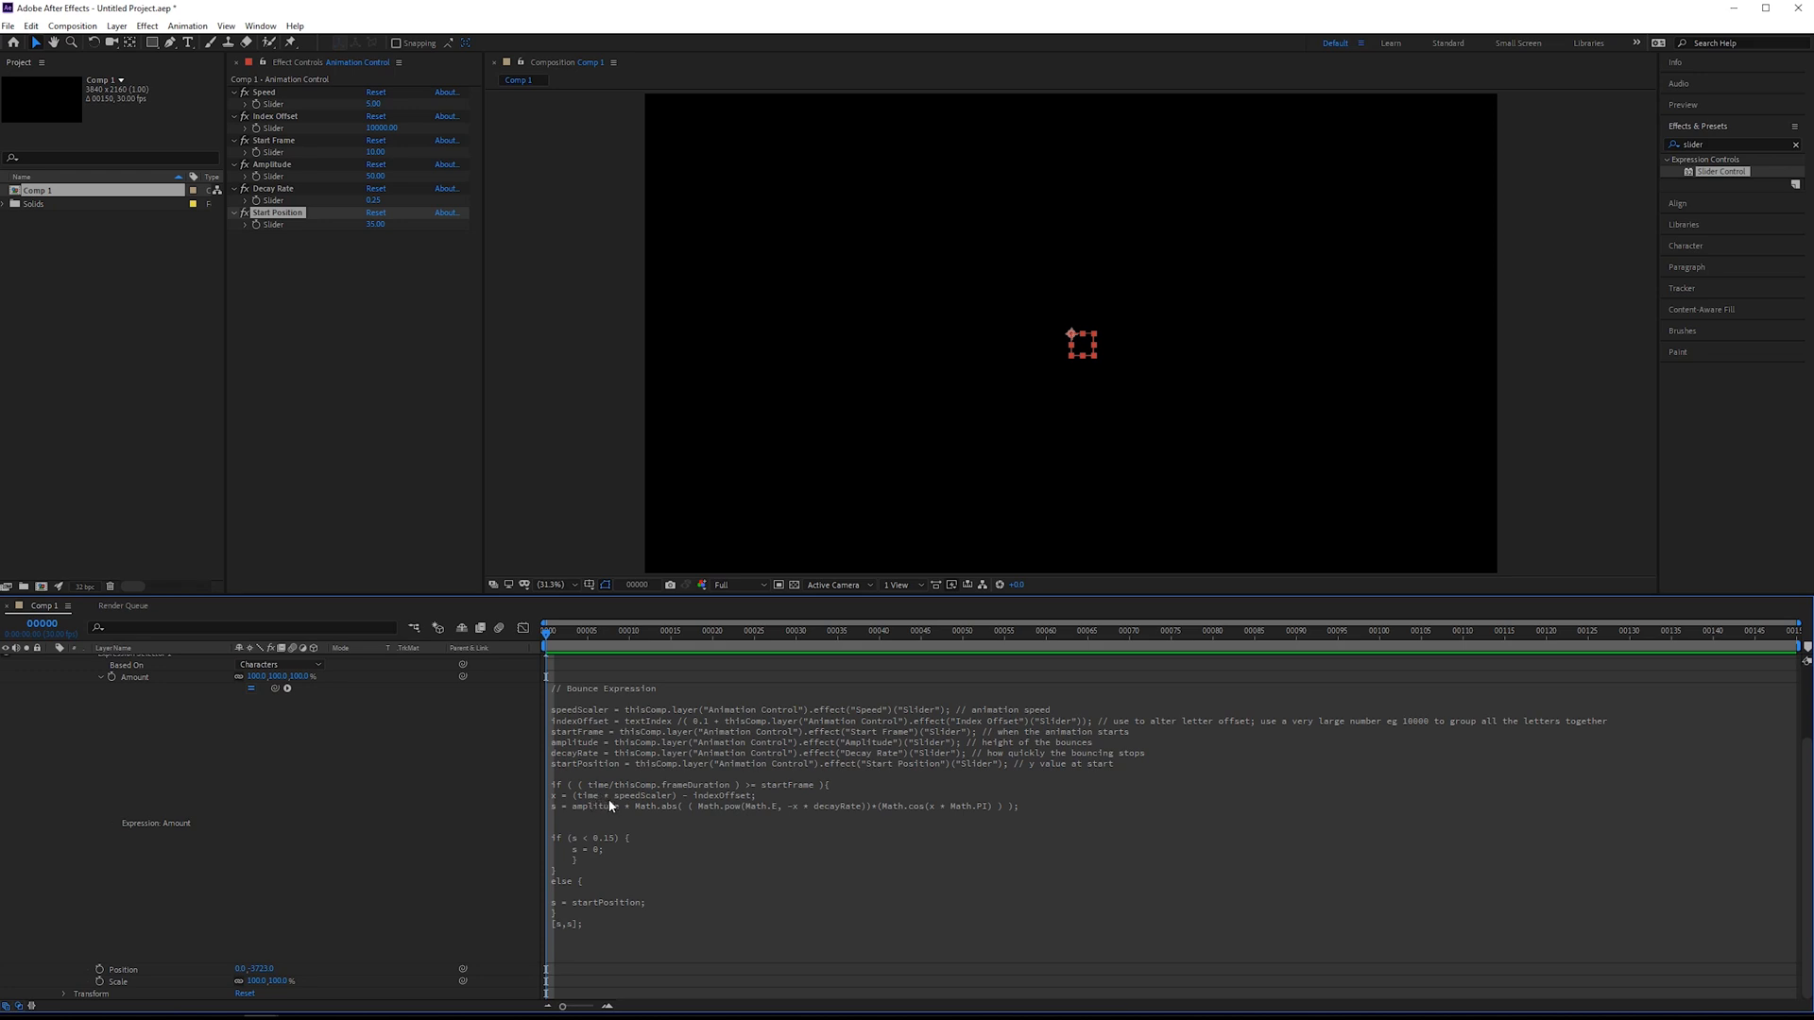
mouse_move(677, 699)
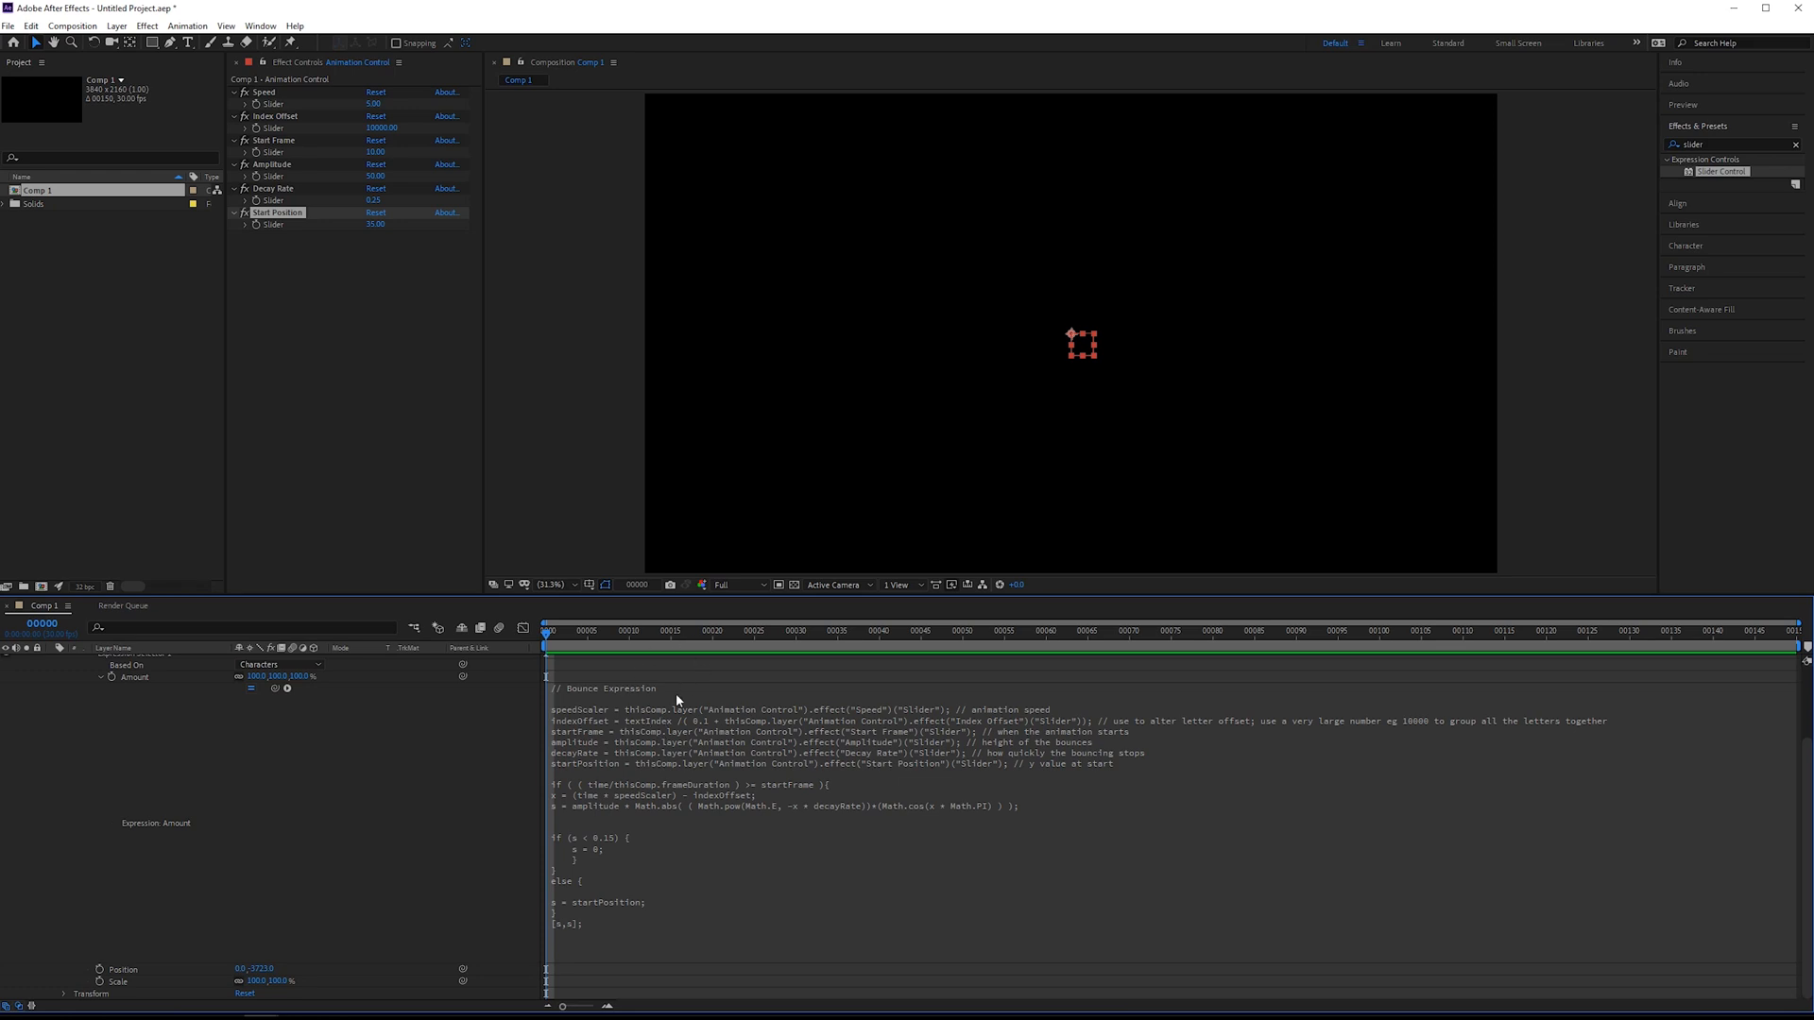
mouse_move(587, 795)
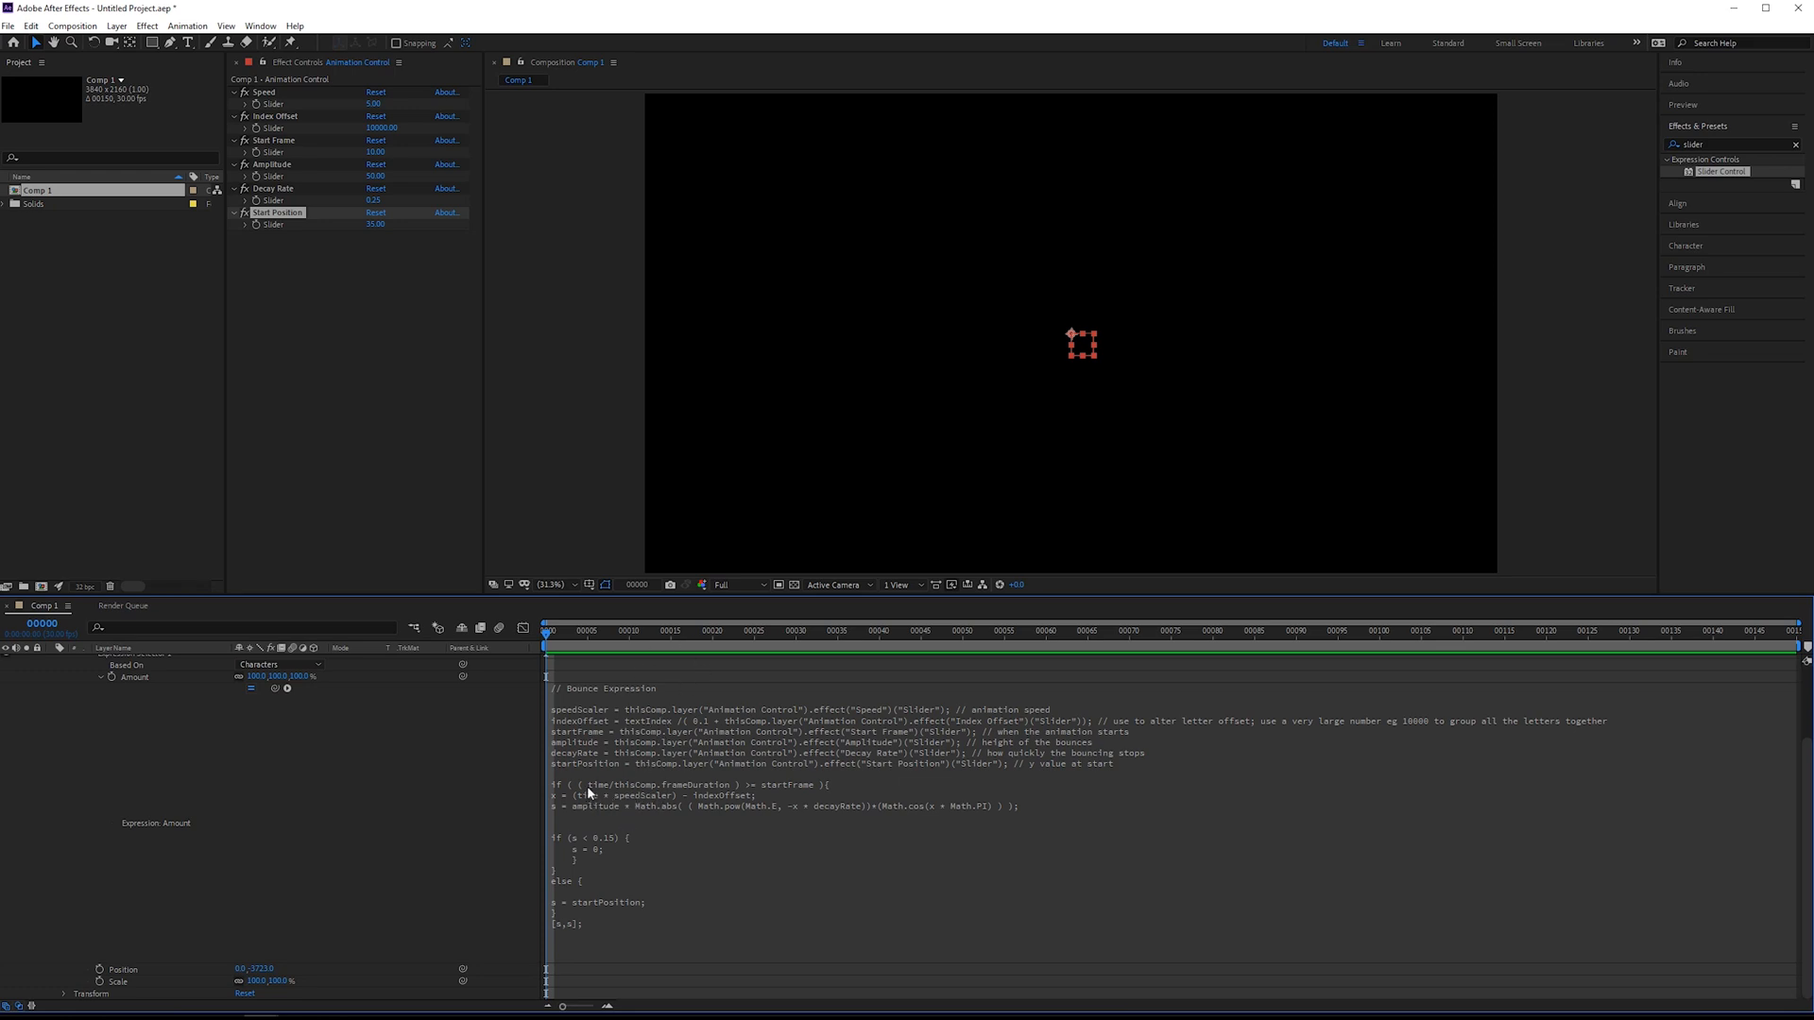
mouse_move(673, 764)
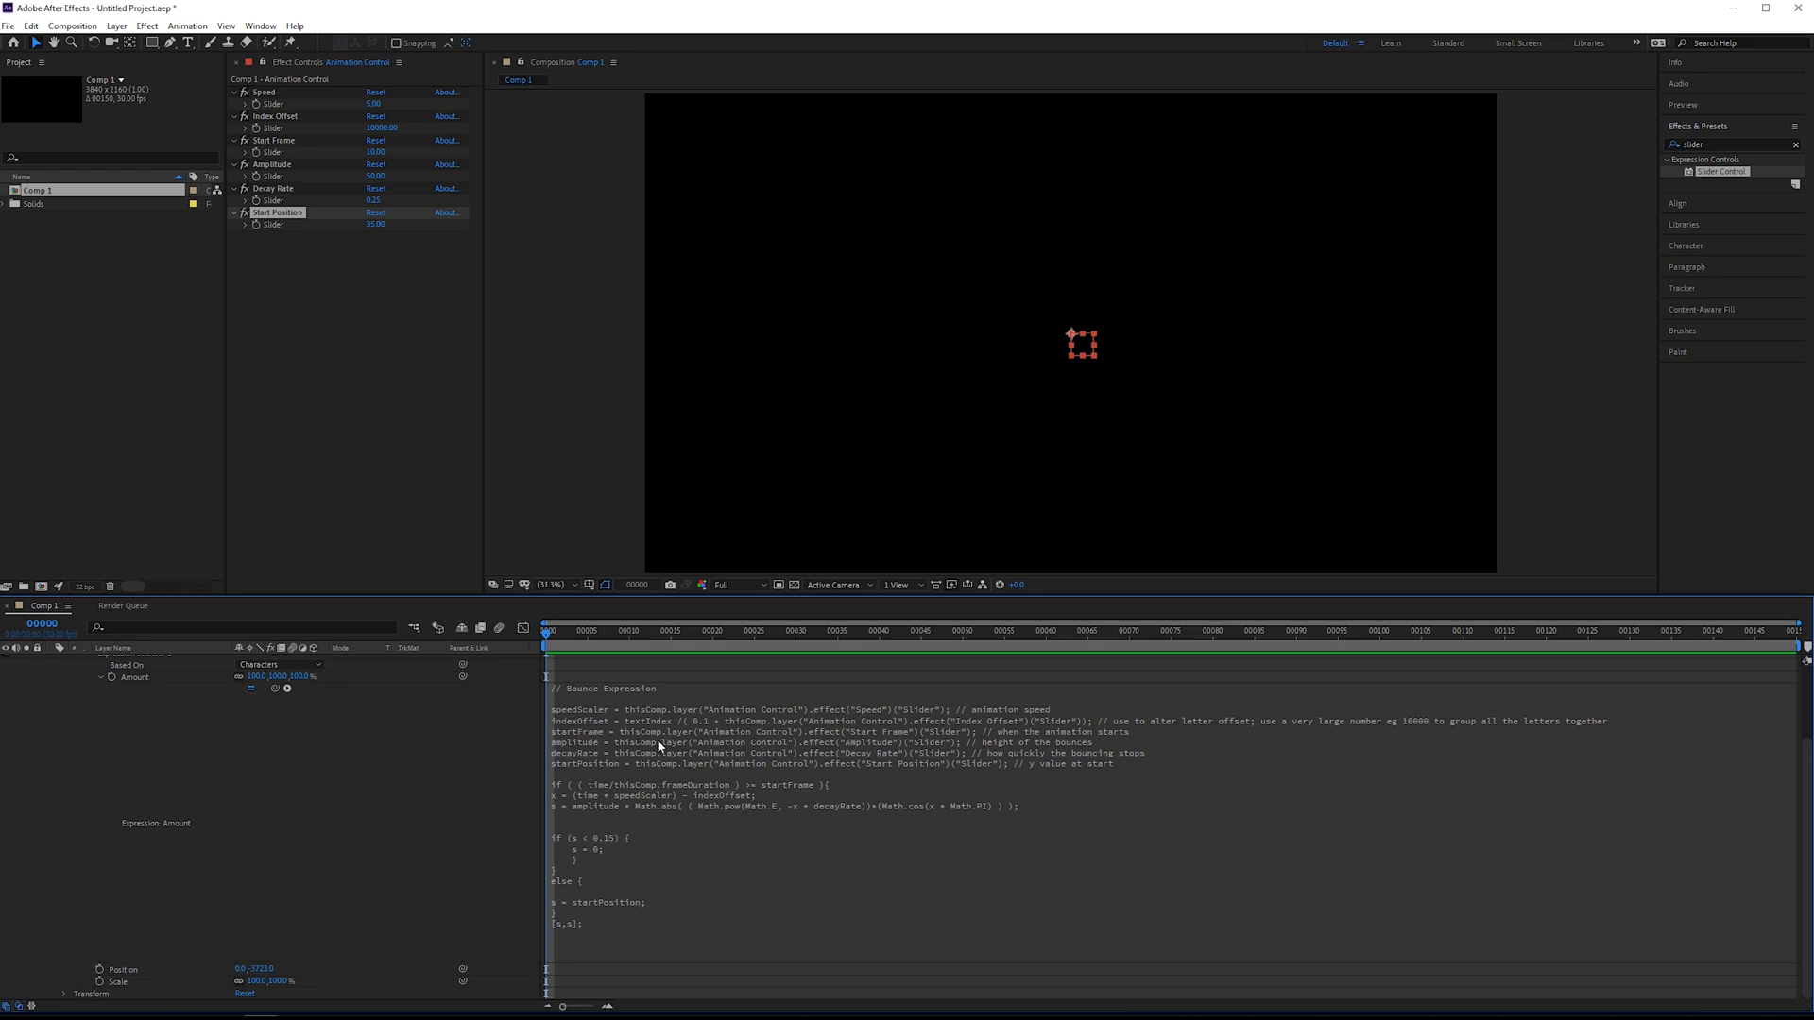
mouse_move(660, 813)
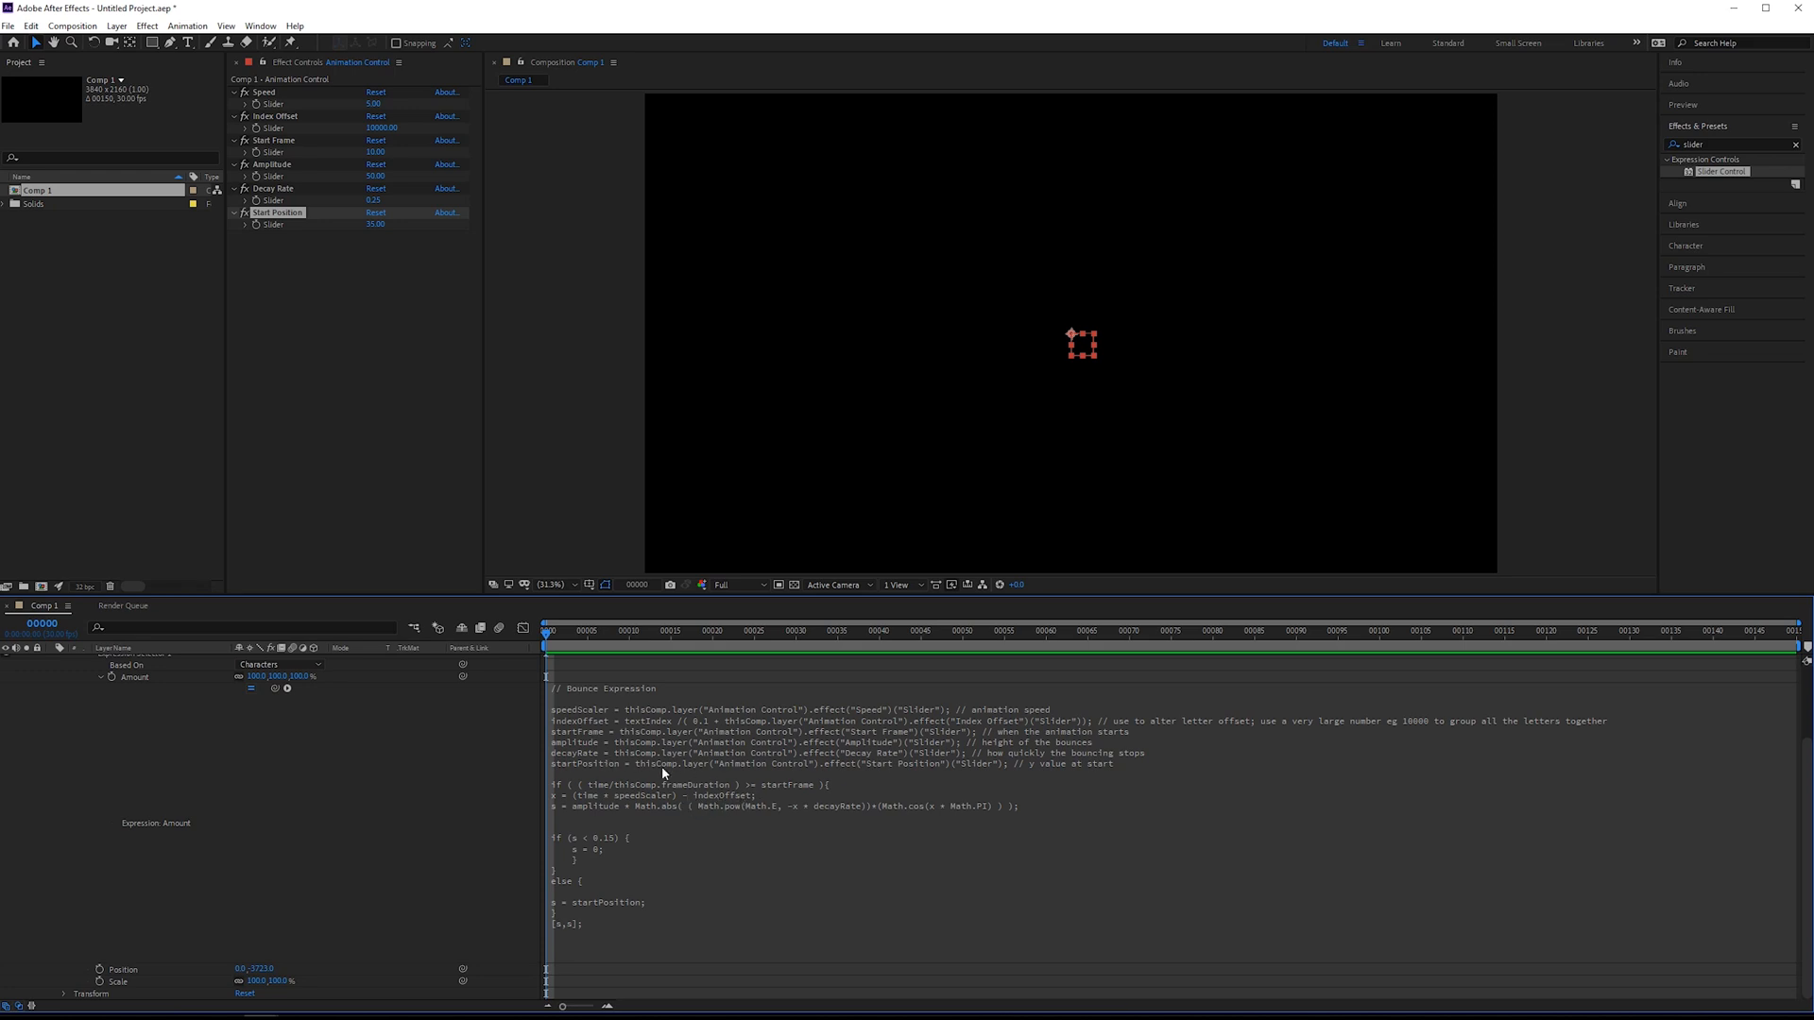
mouse_move(549, 817)
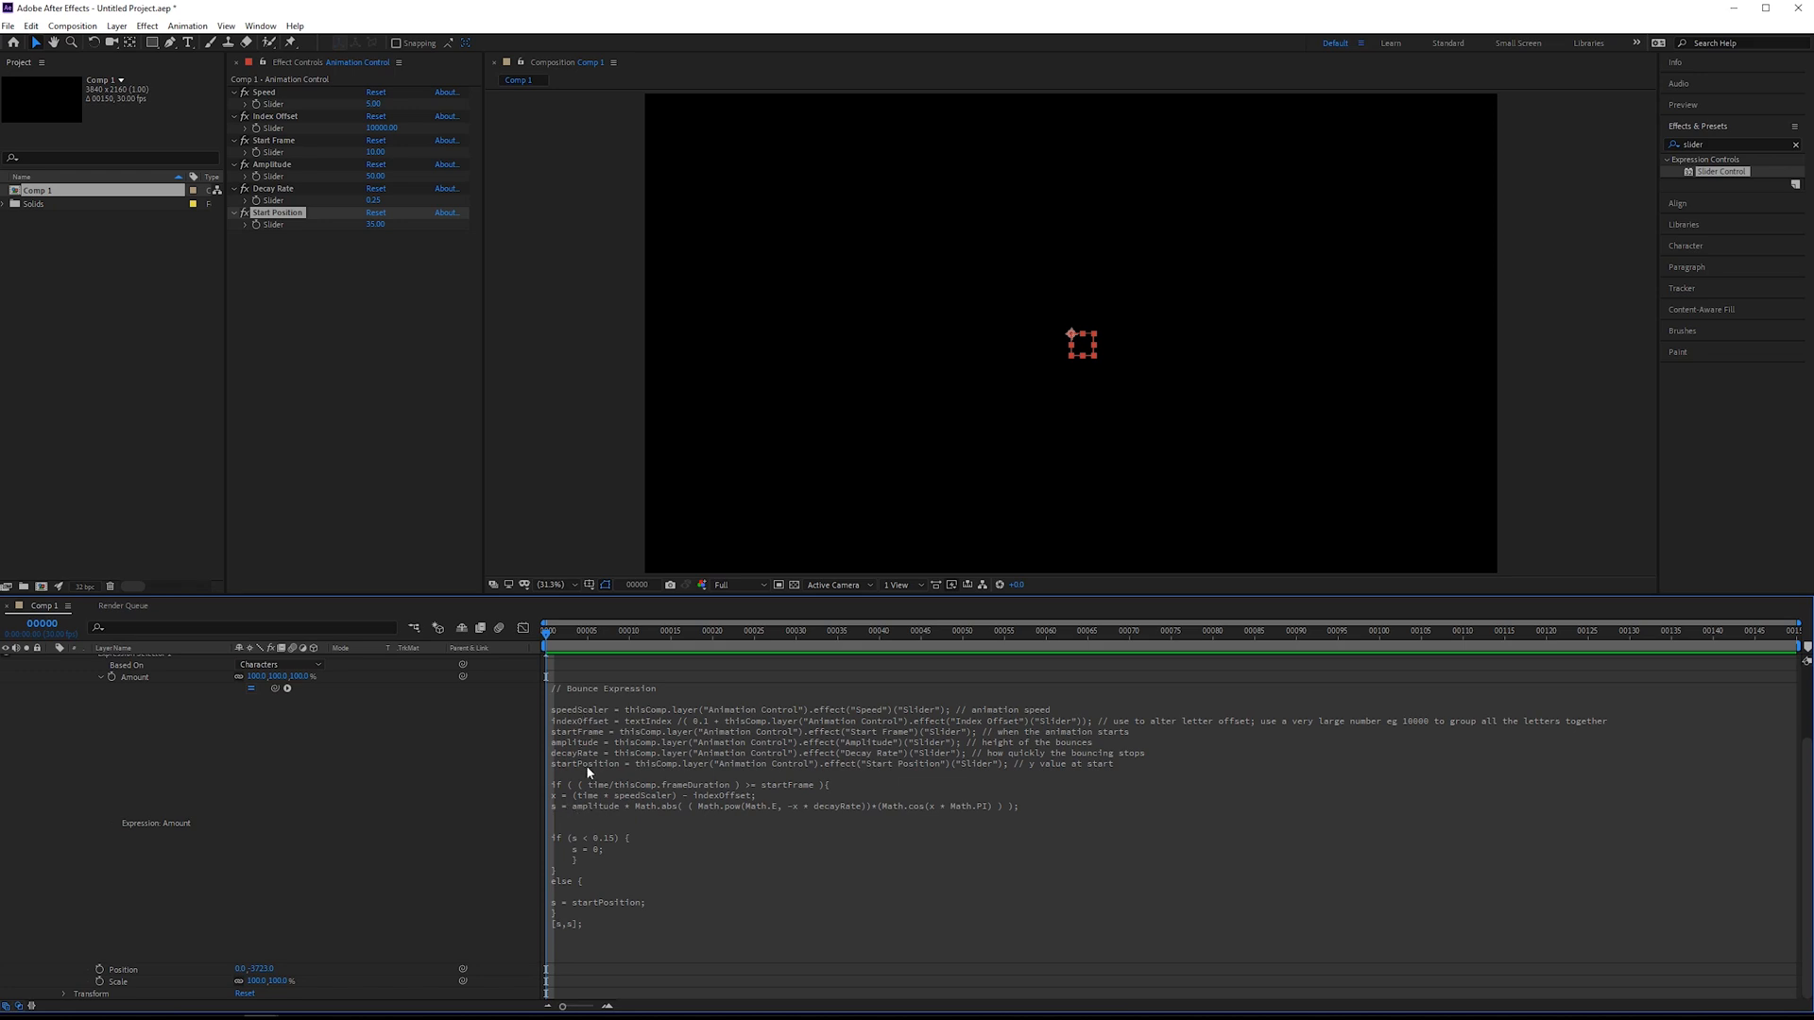
mouse_move(883, 813)
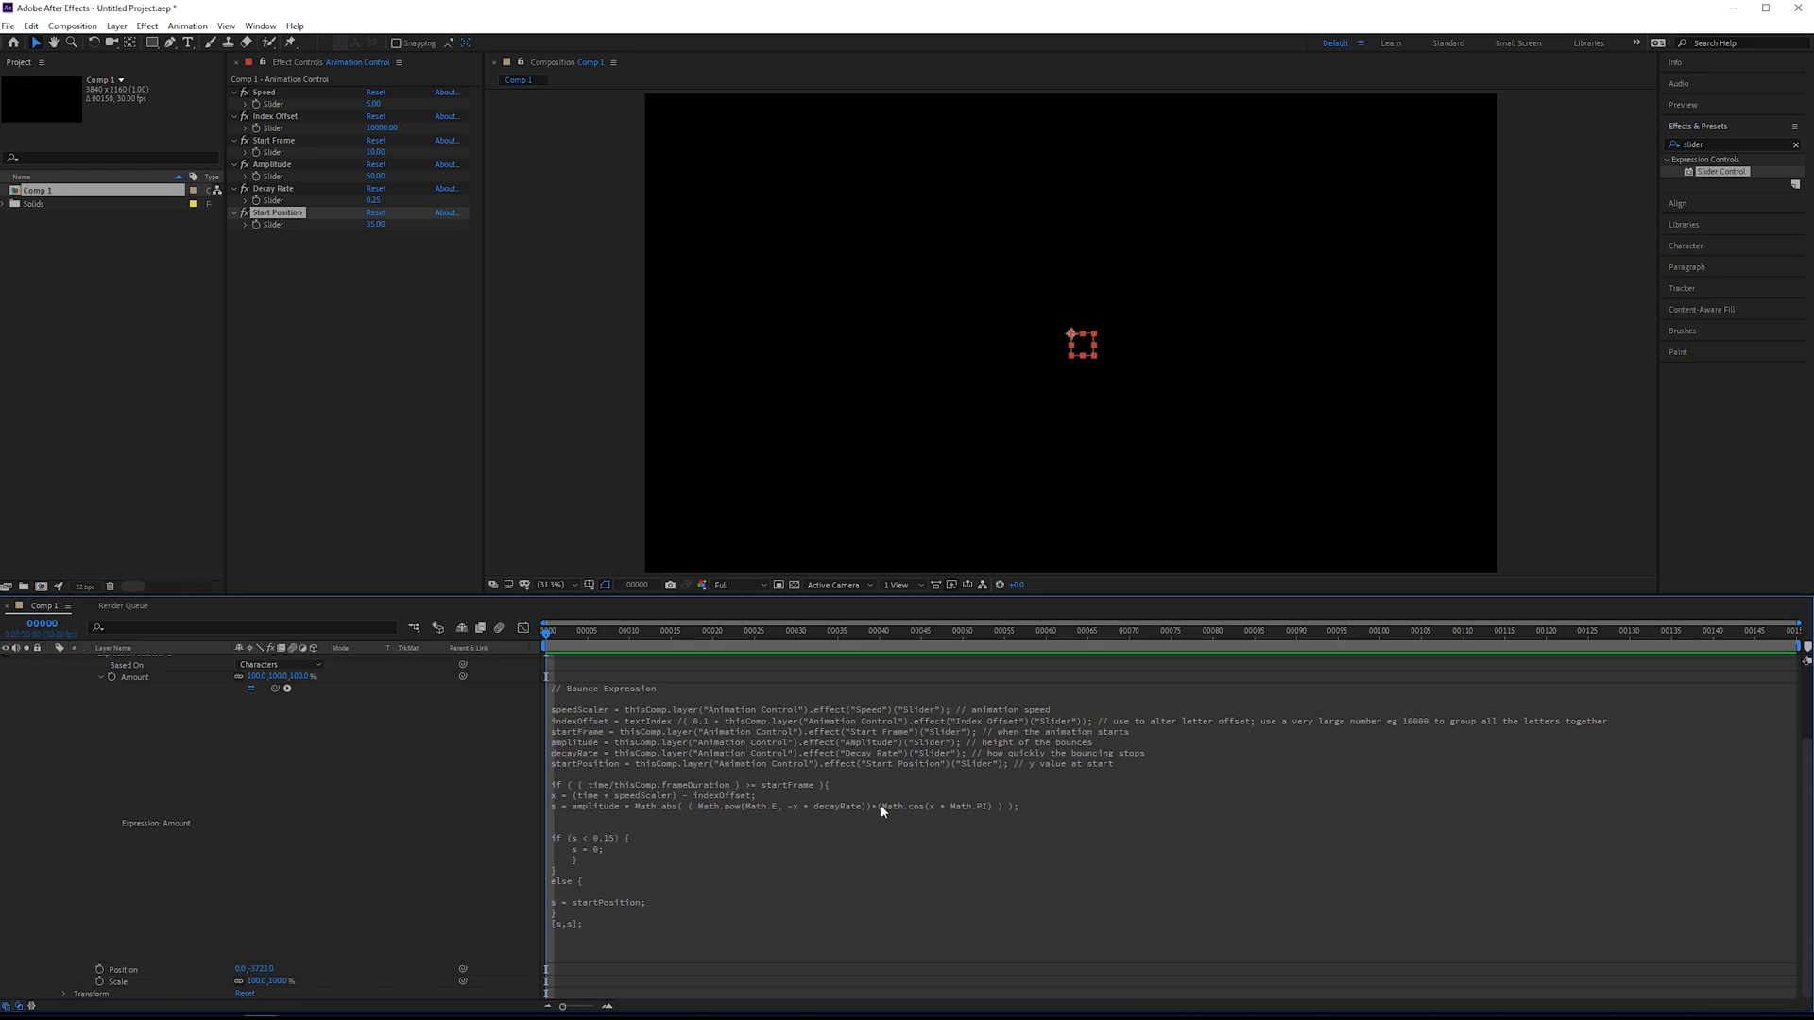
mouse_move(659, 732)
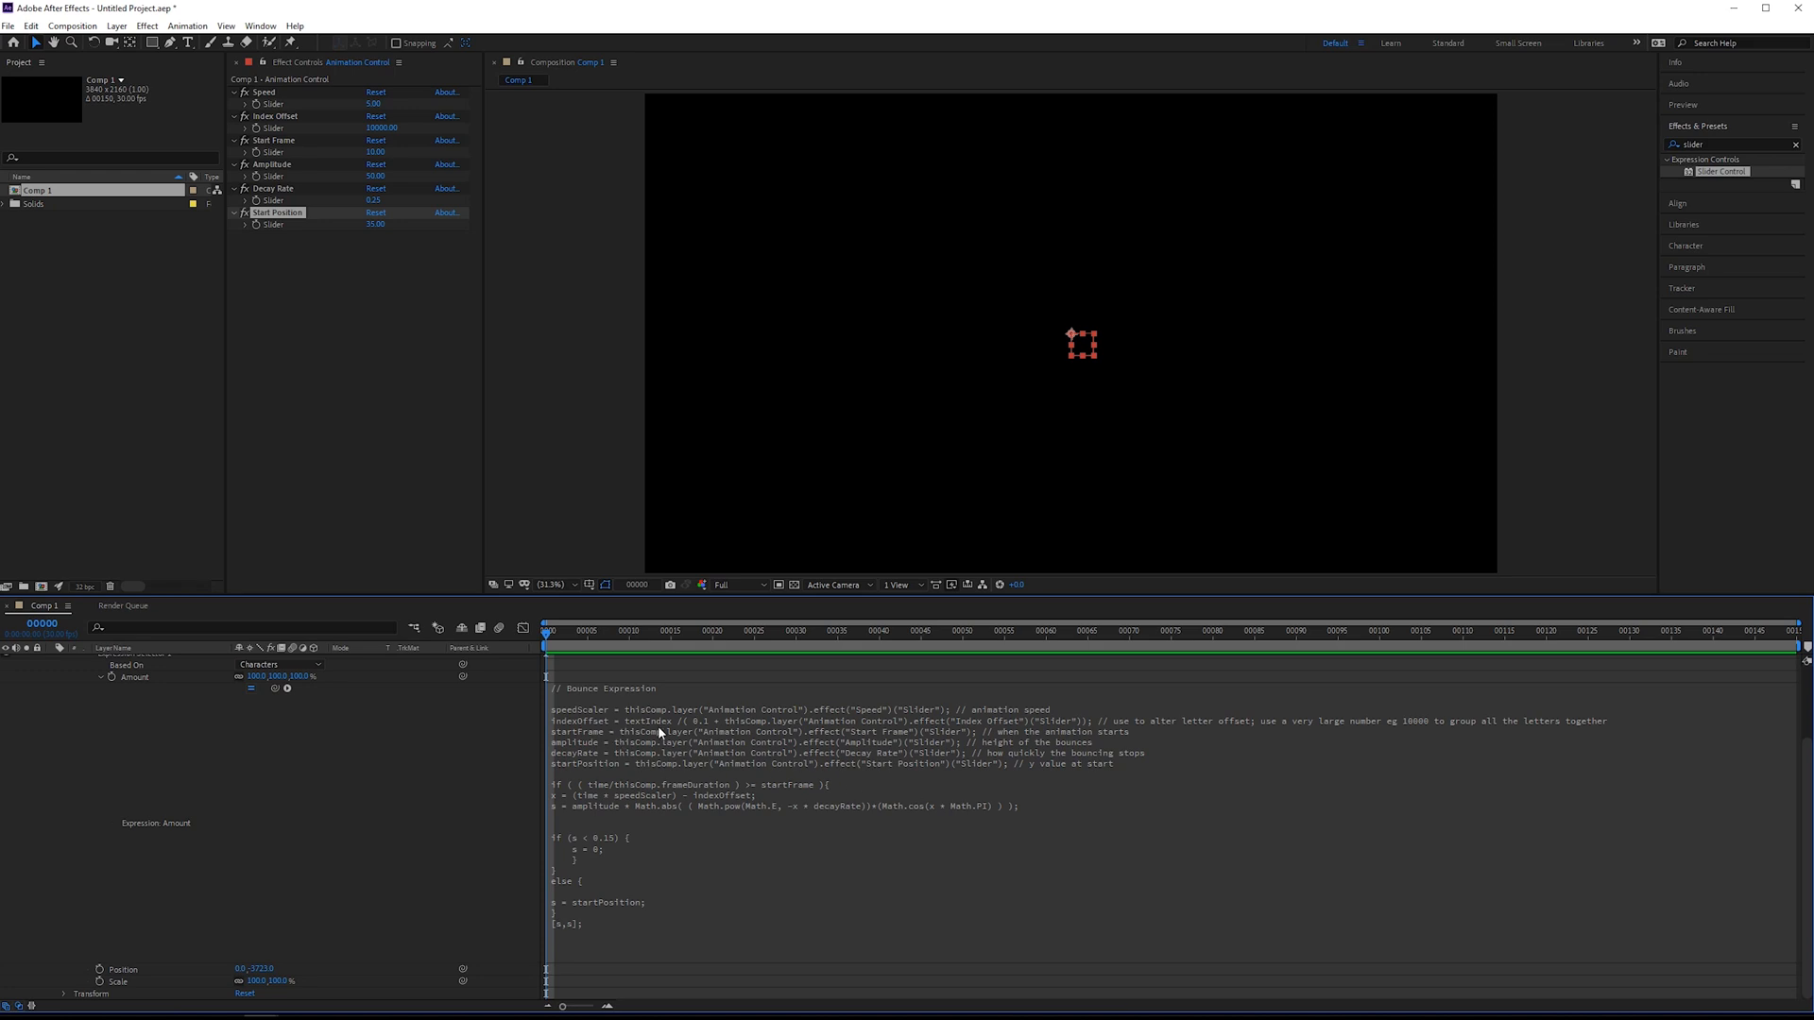
mouse_move(576, 792)
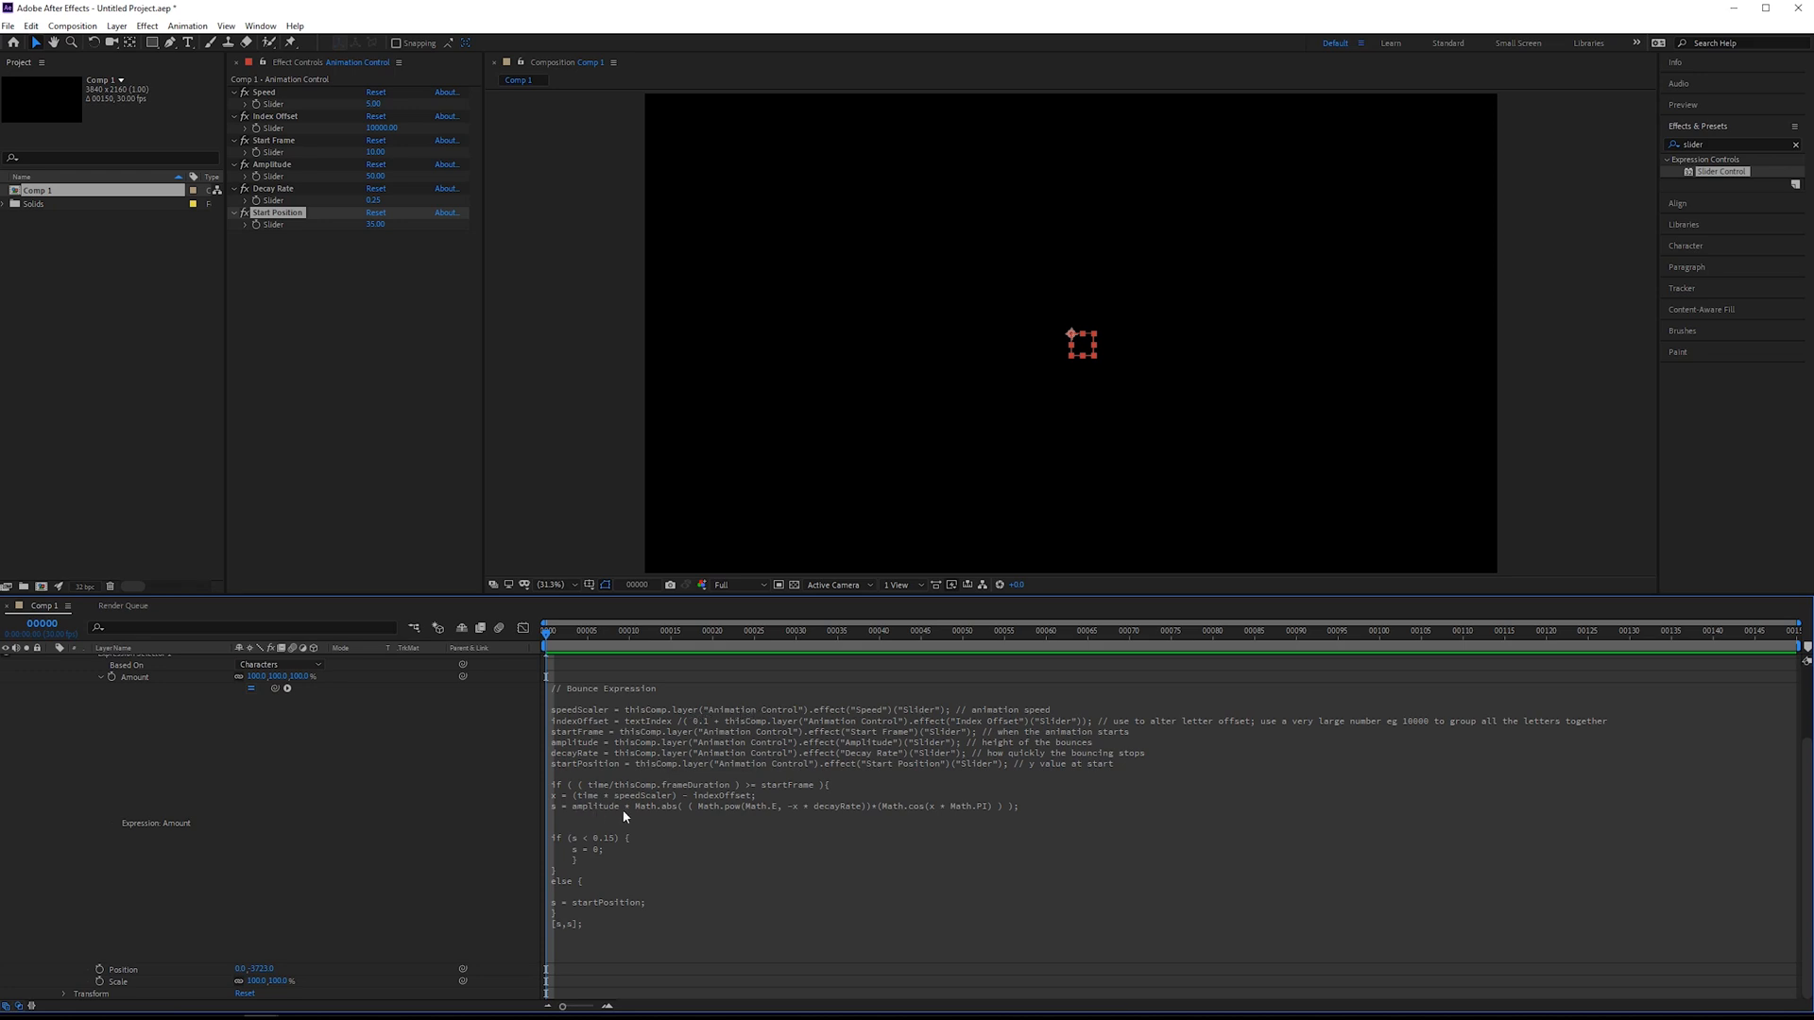
mouse_move(963, 819)
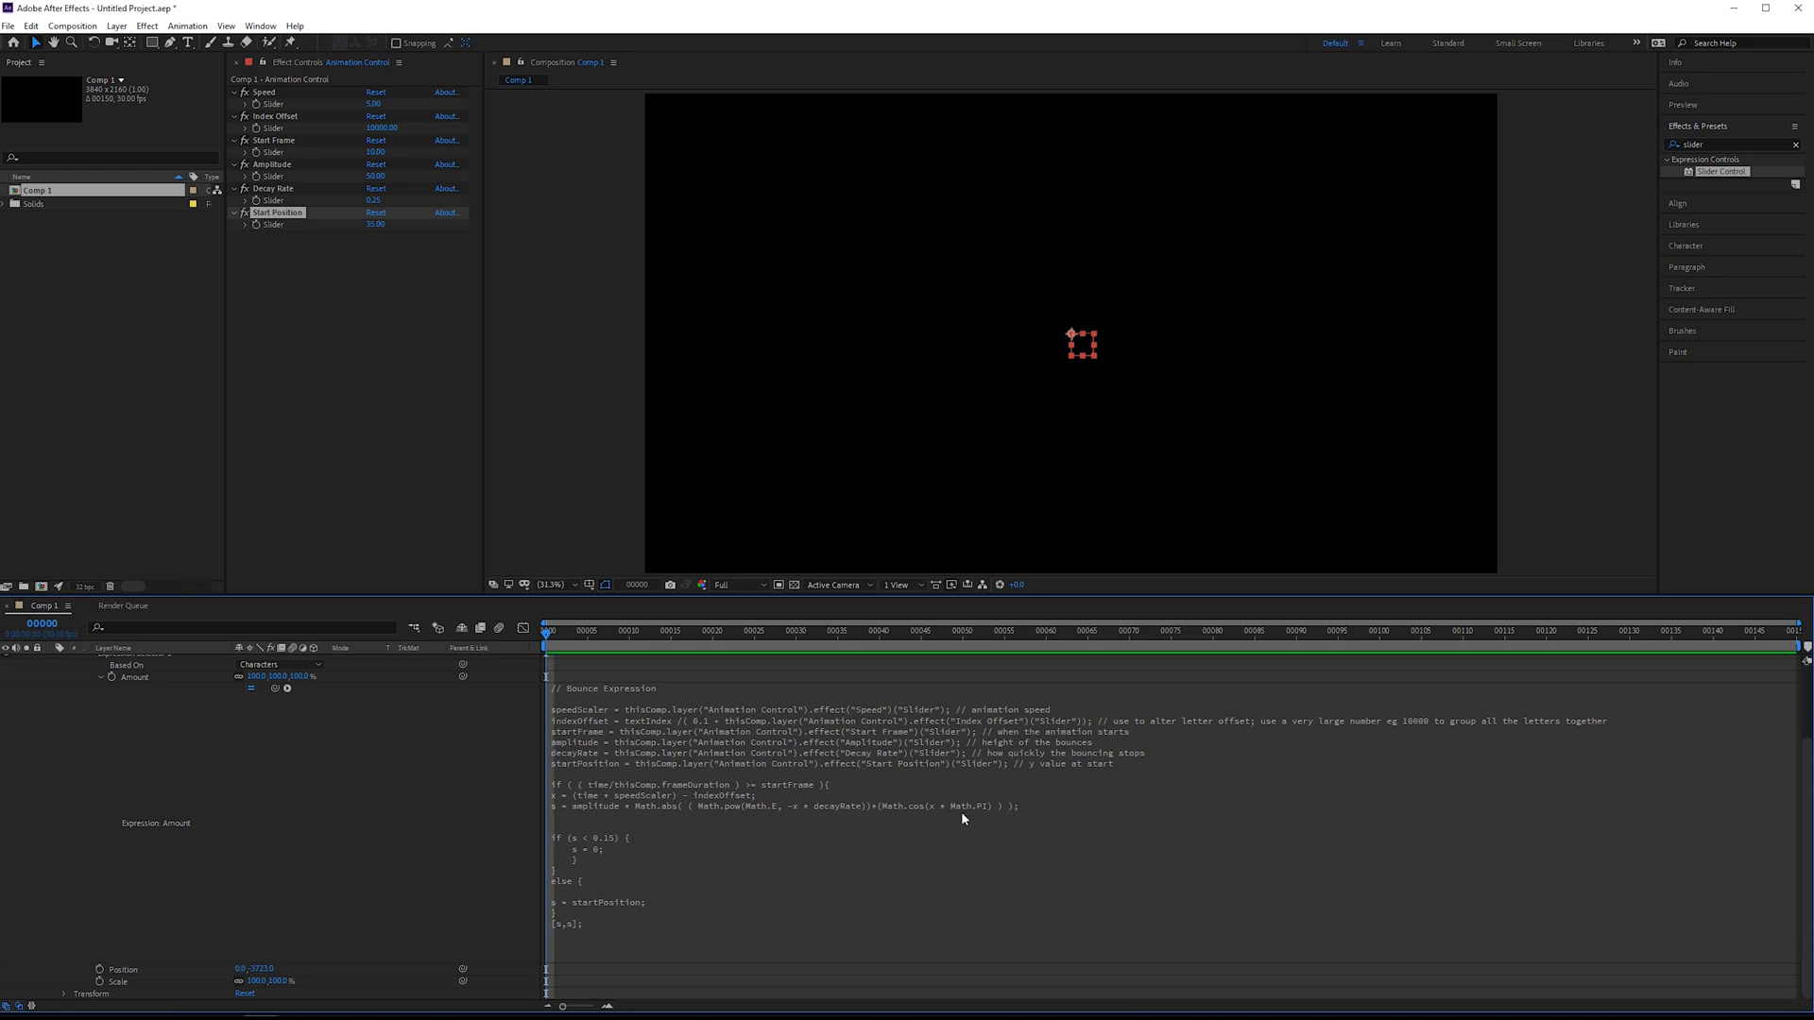
mouse_move(714, 816)
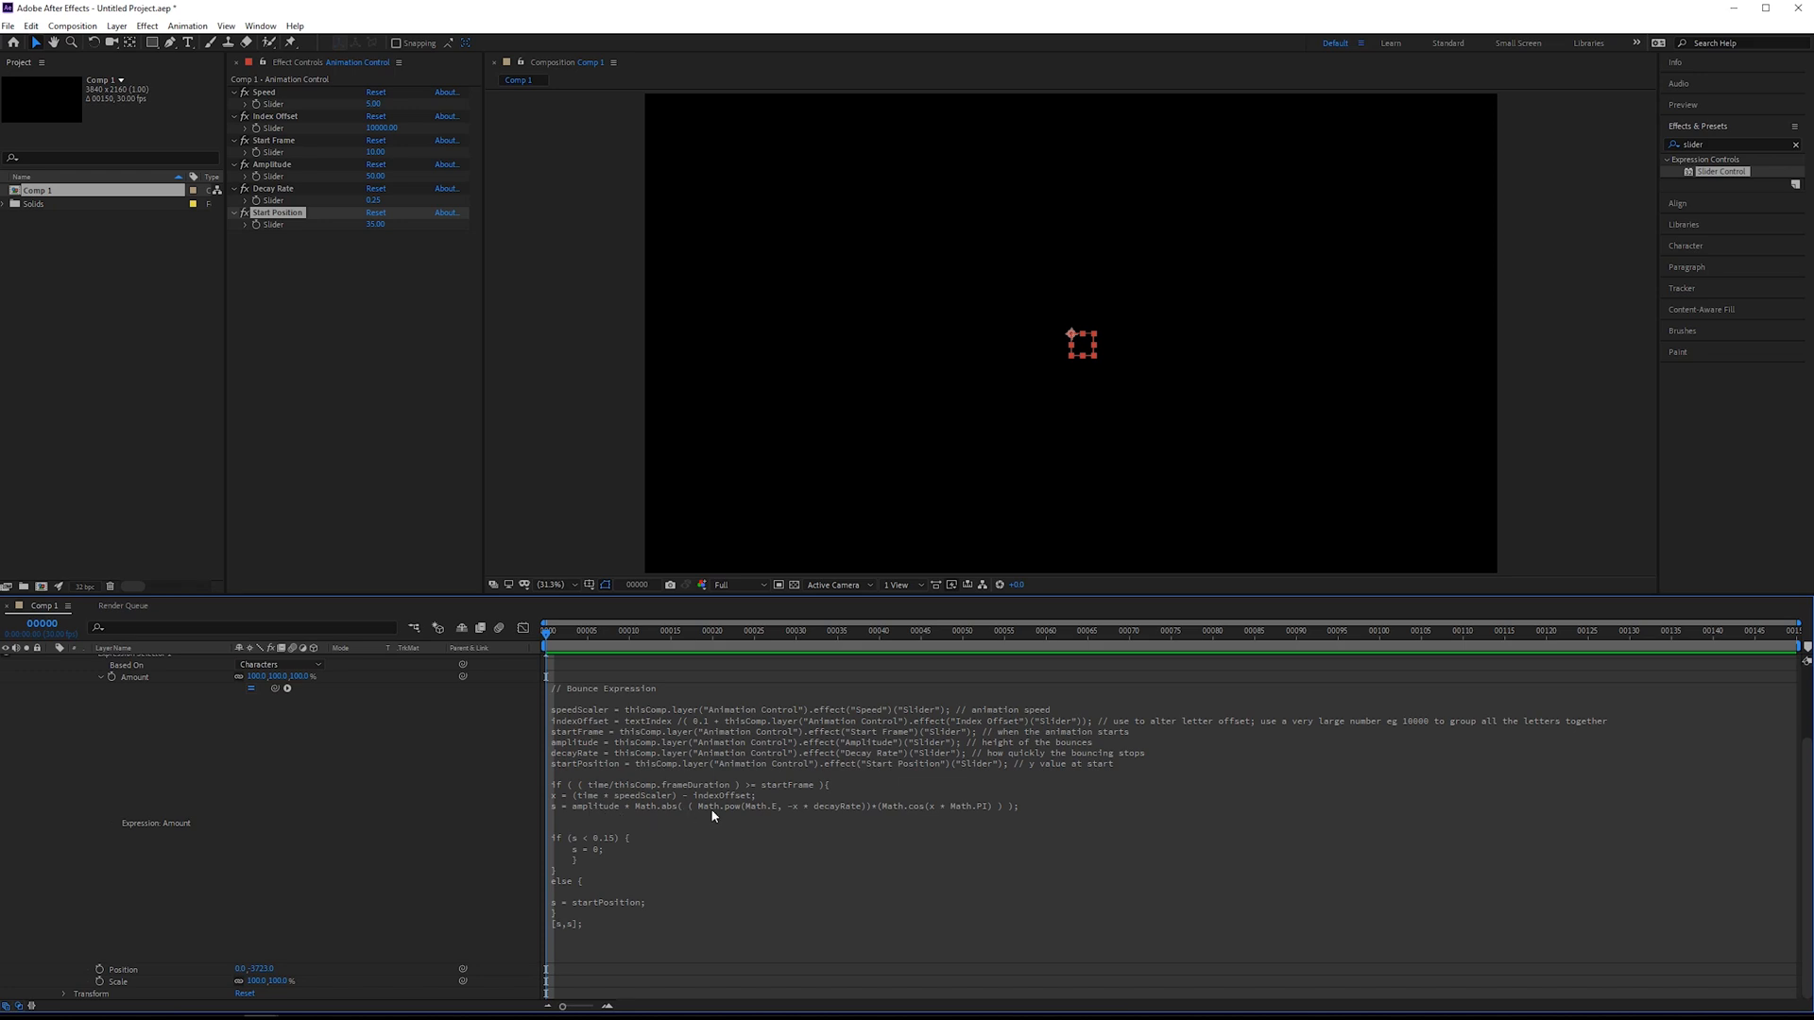
mouse_move(910, 822)
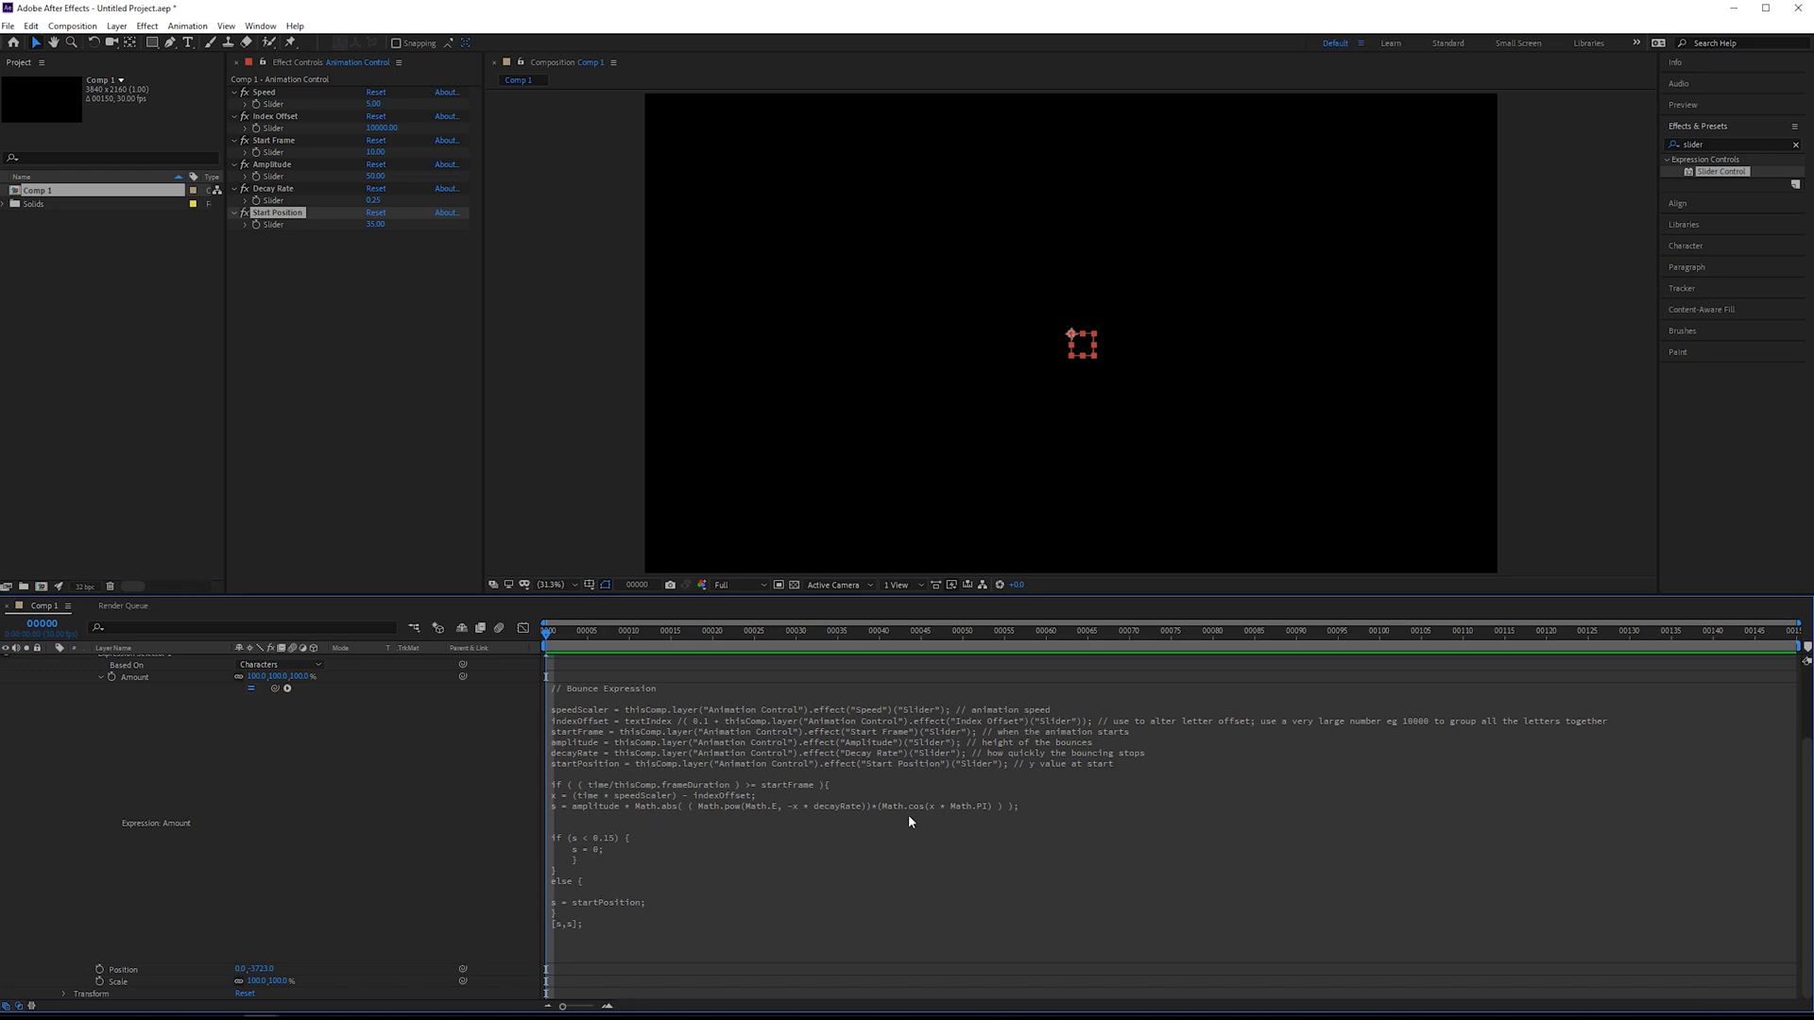
mouse_move(804, 827)
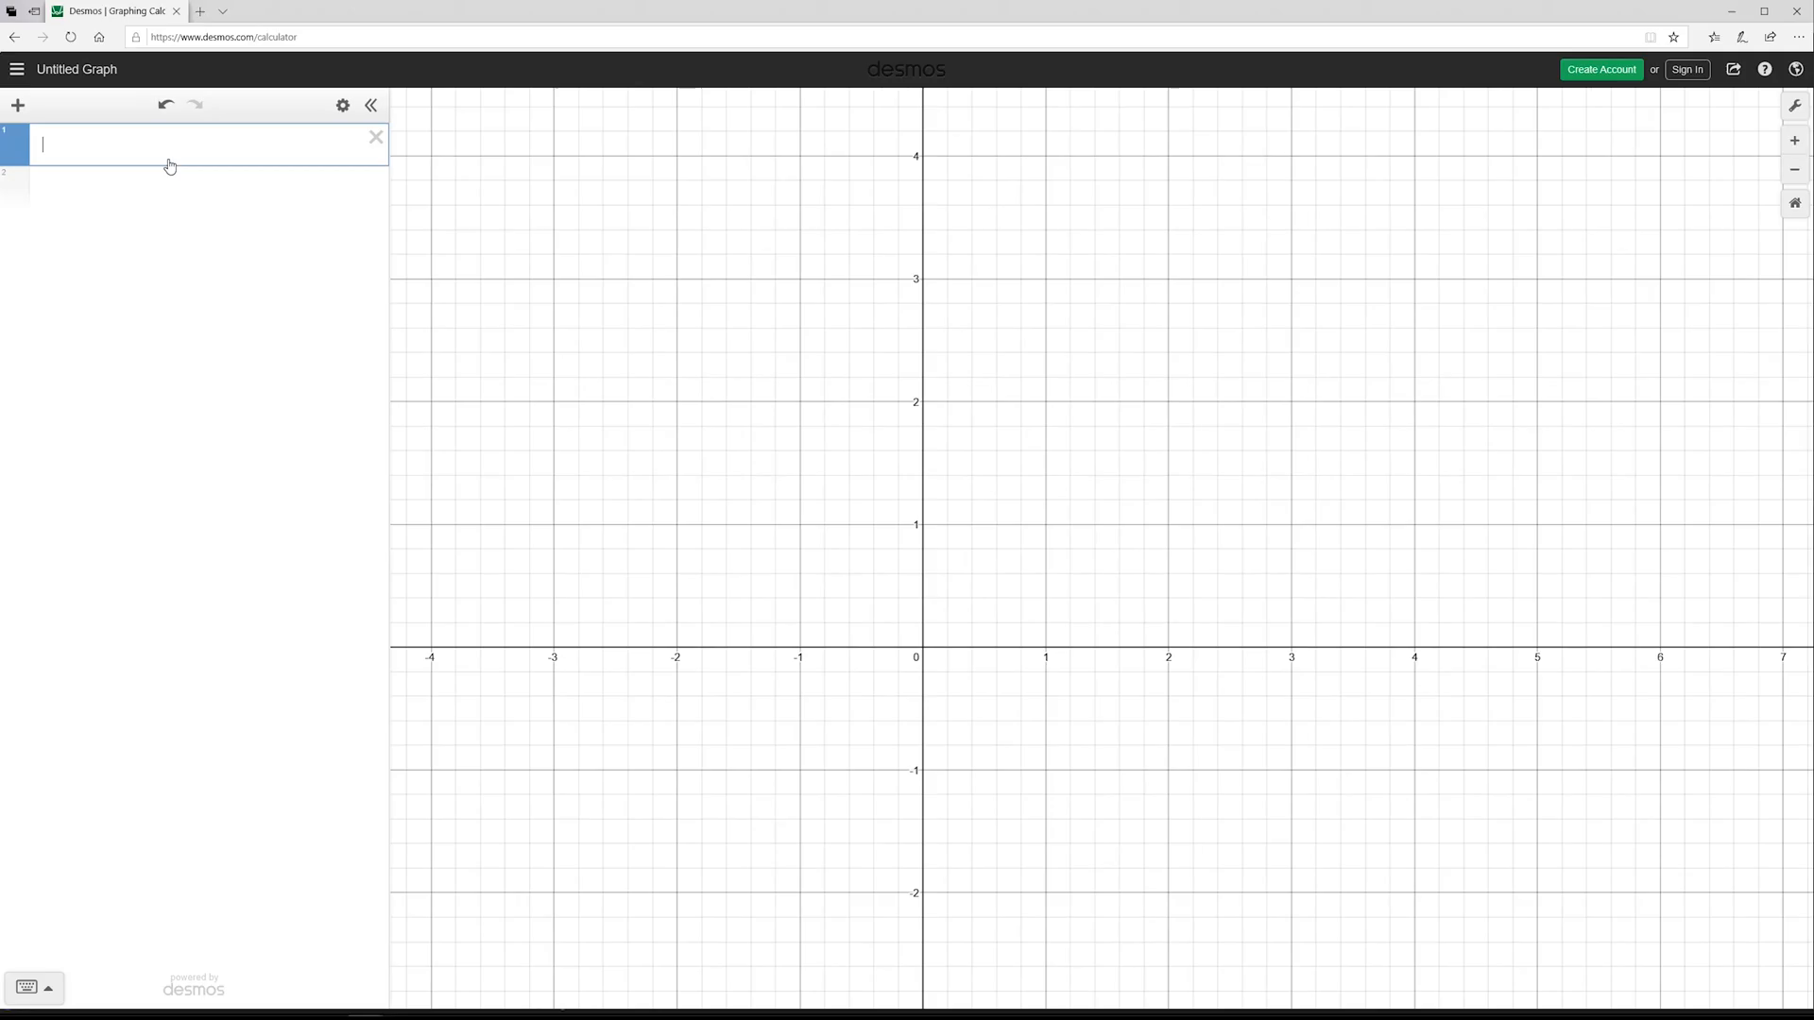
mouse_move(180, 165)
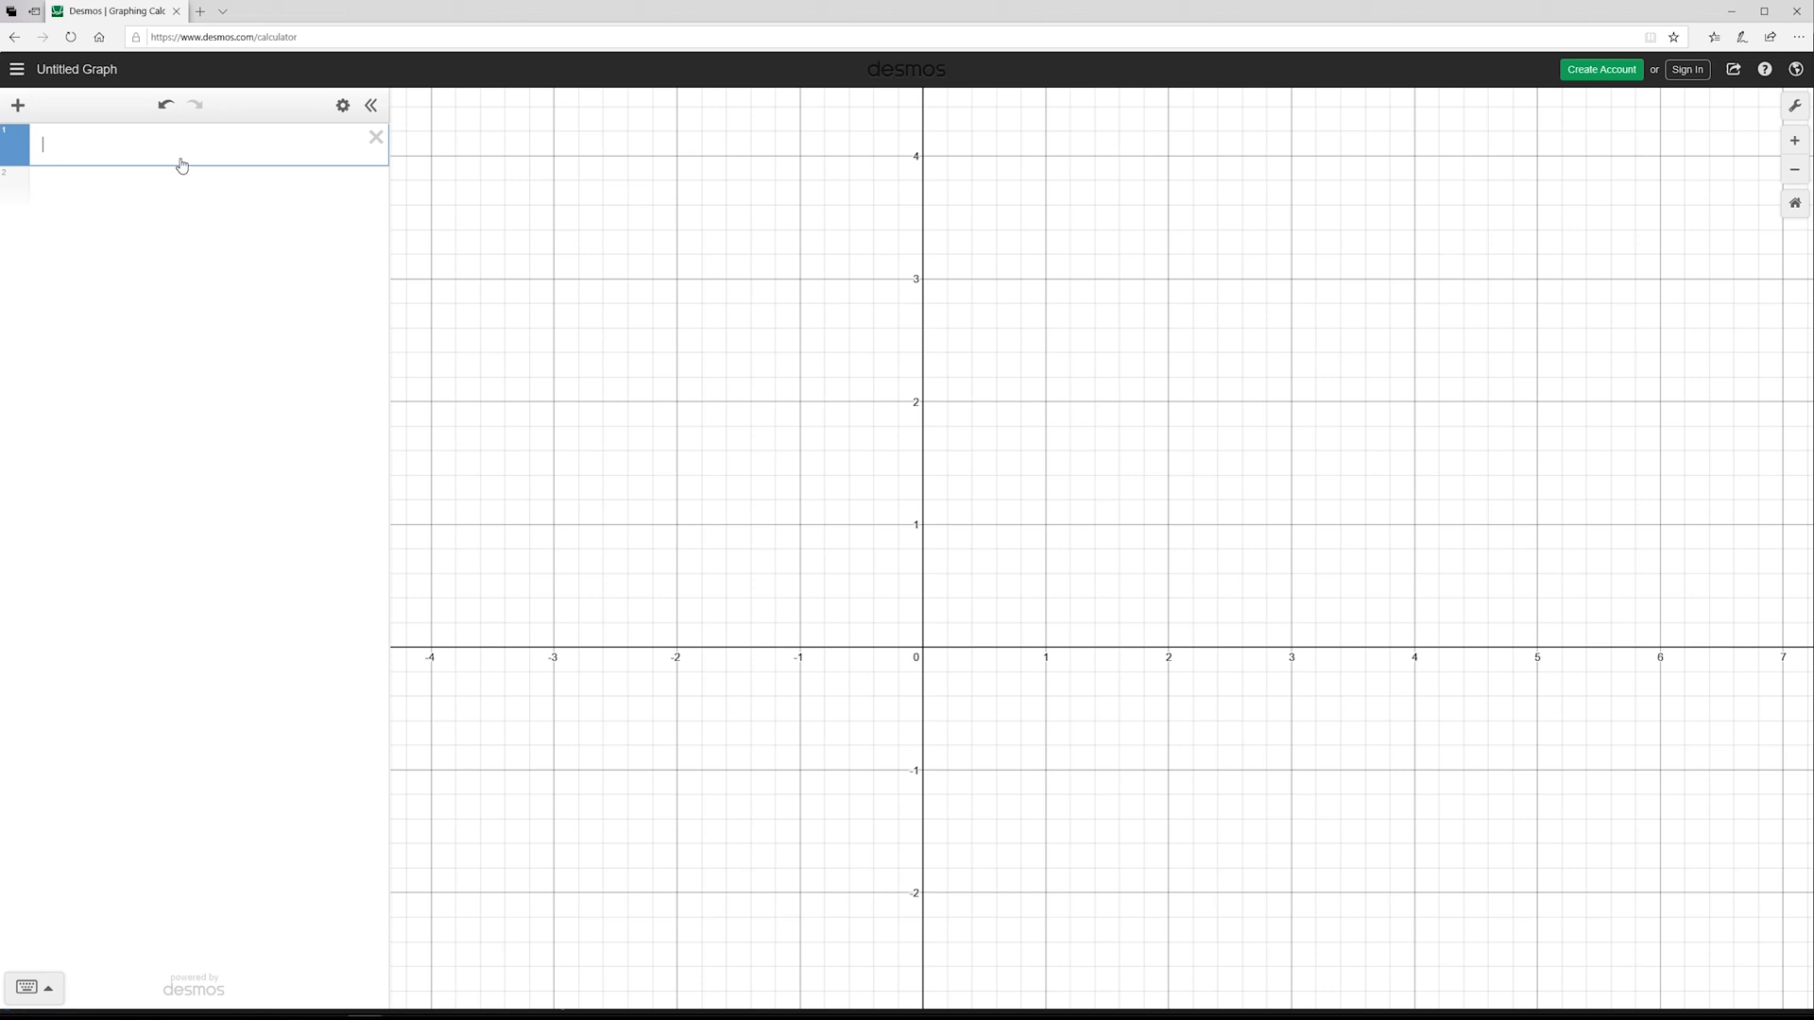
Enter y = e^-x * cos(xπ) in the first Desmos expression line, plotting a decaying cosine.
type("y=")
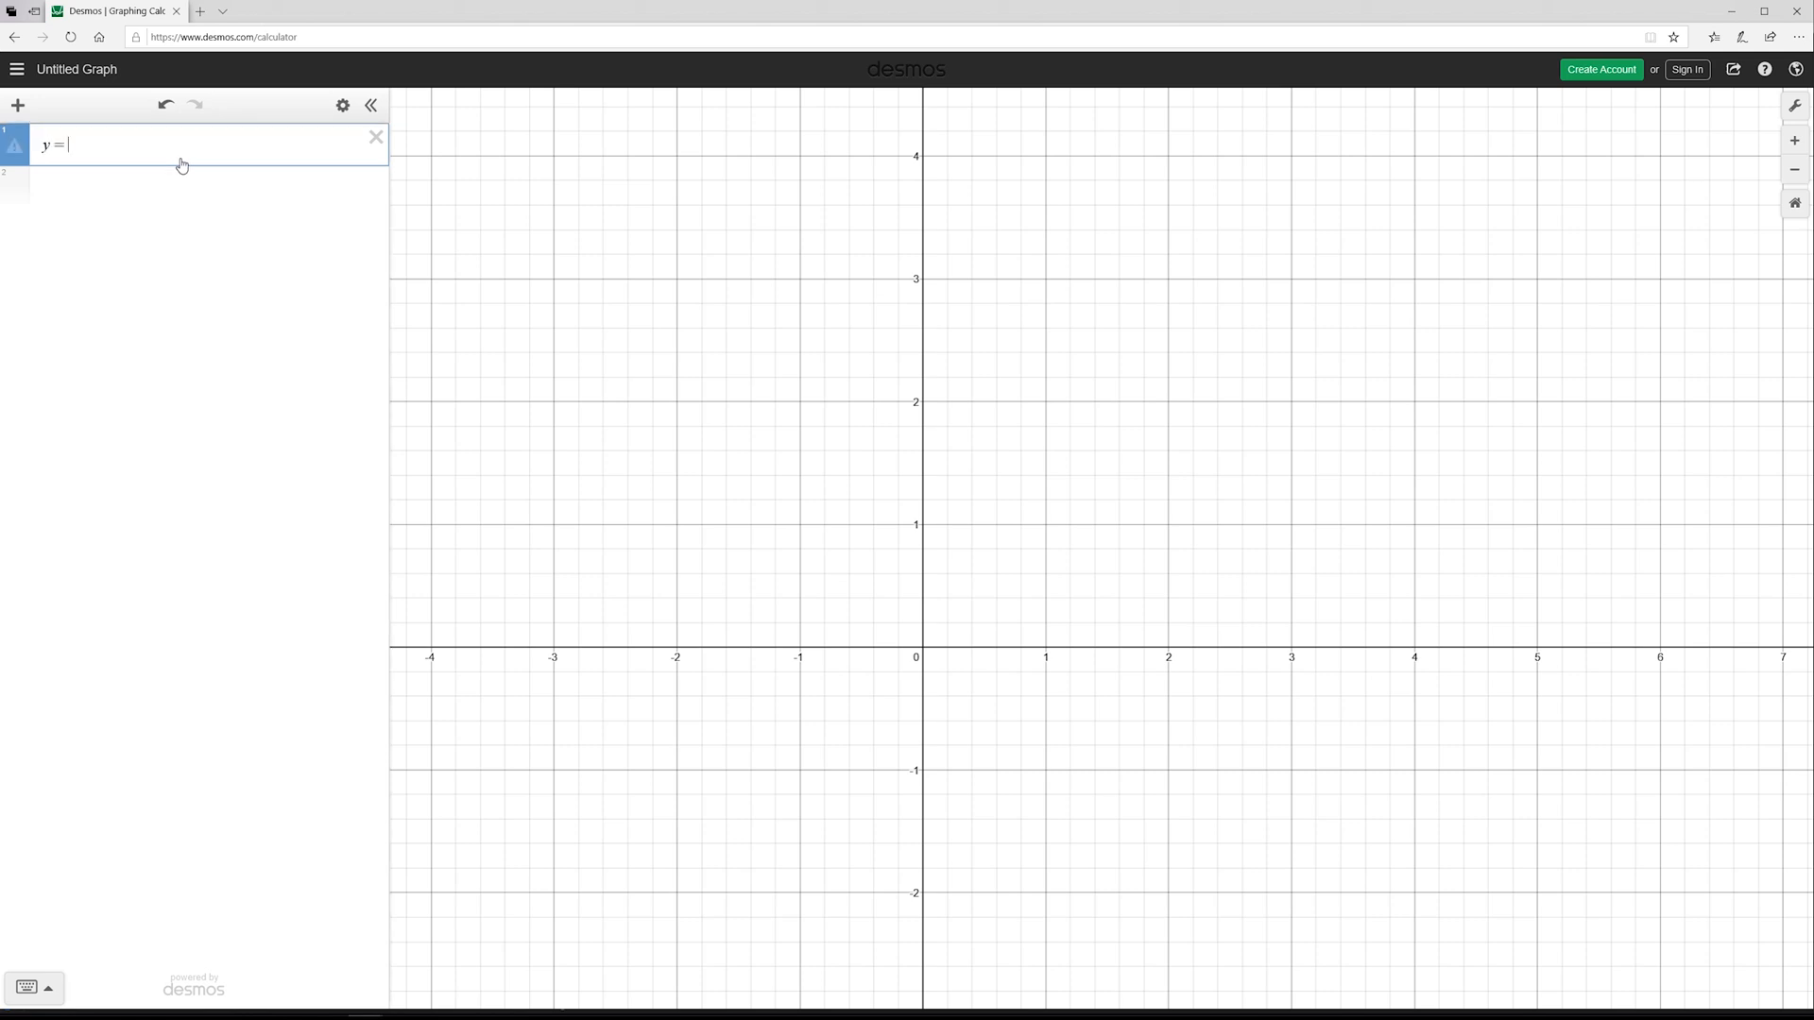
type("e")
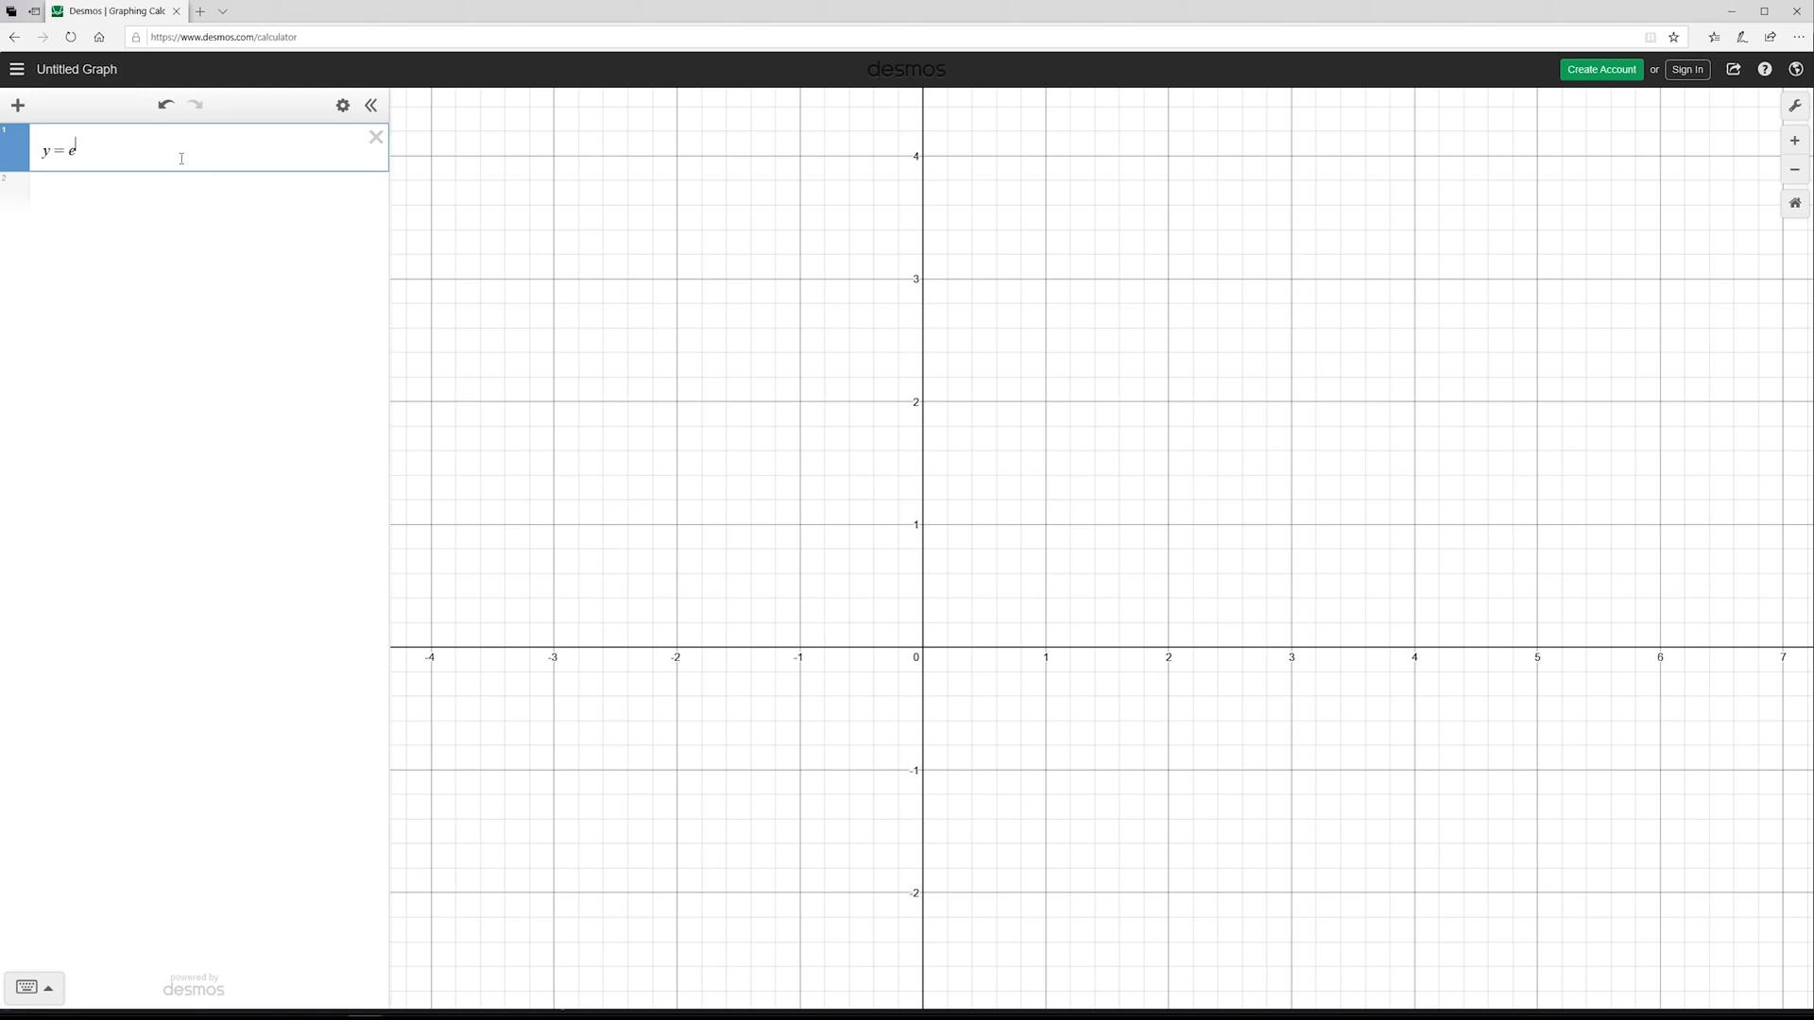
type("^-x")
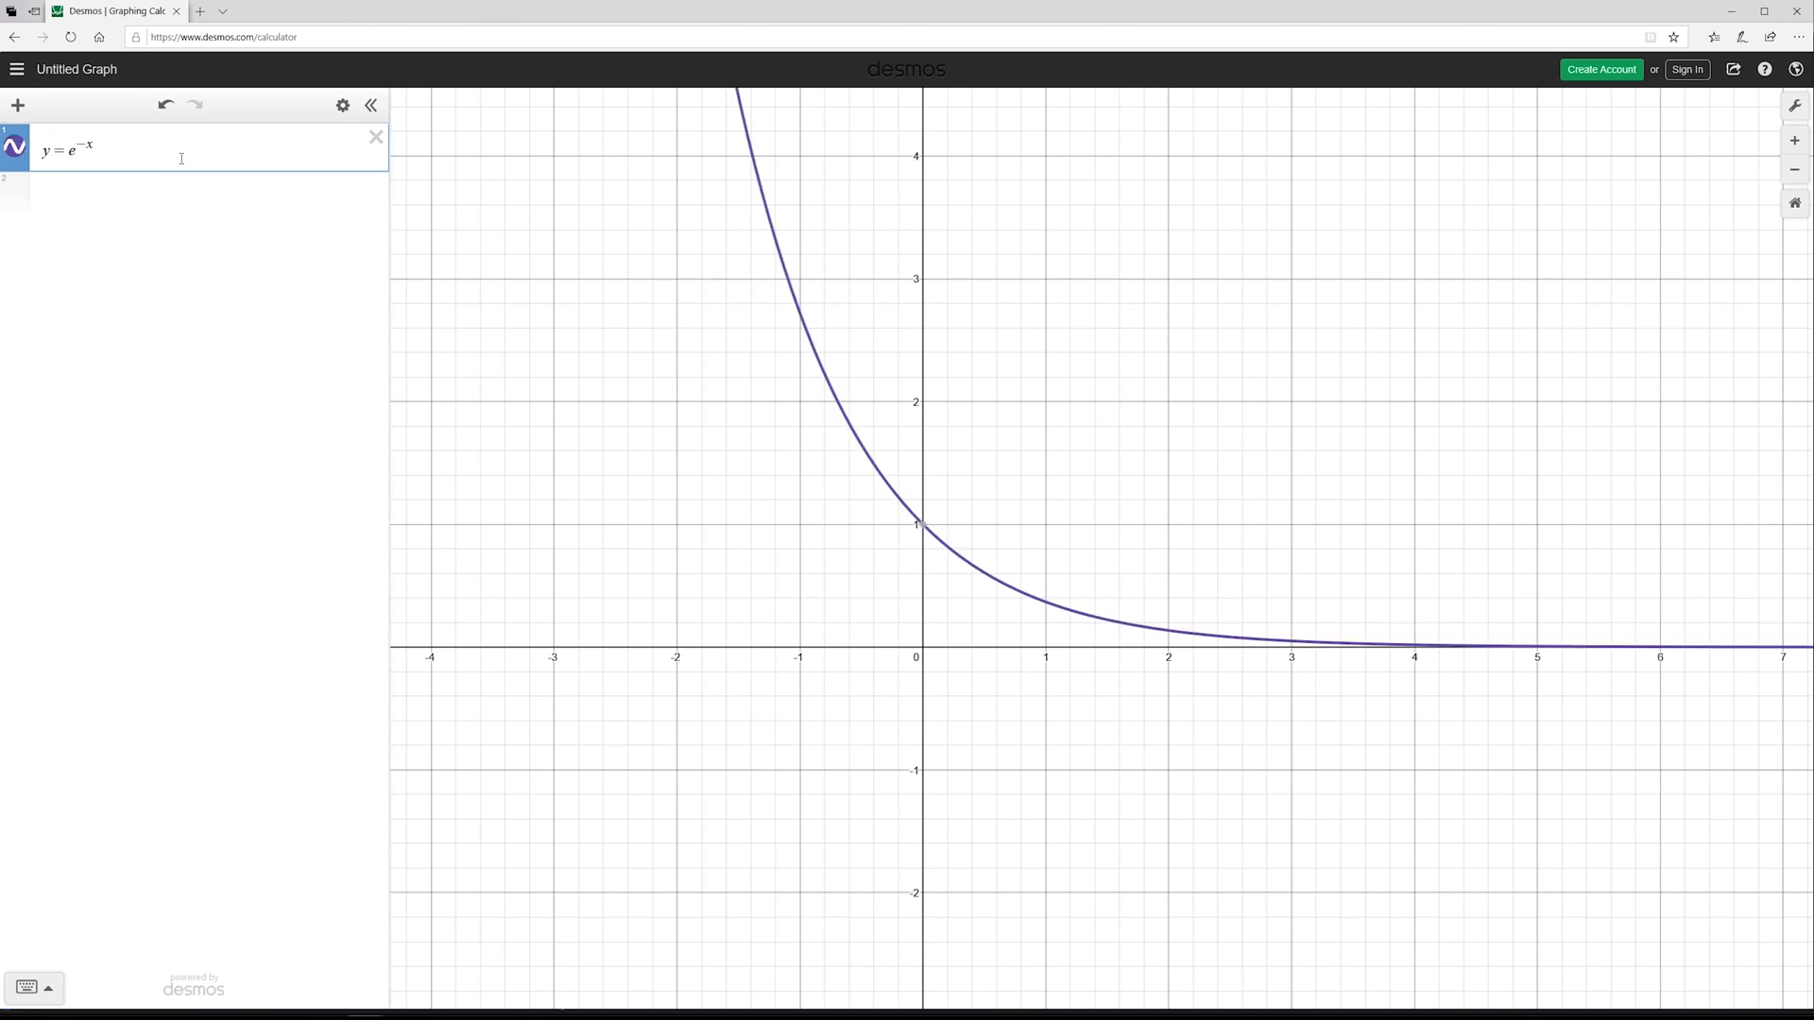
type("*")
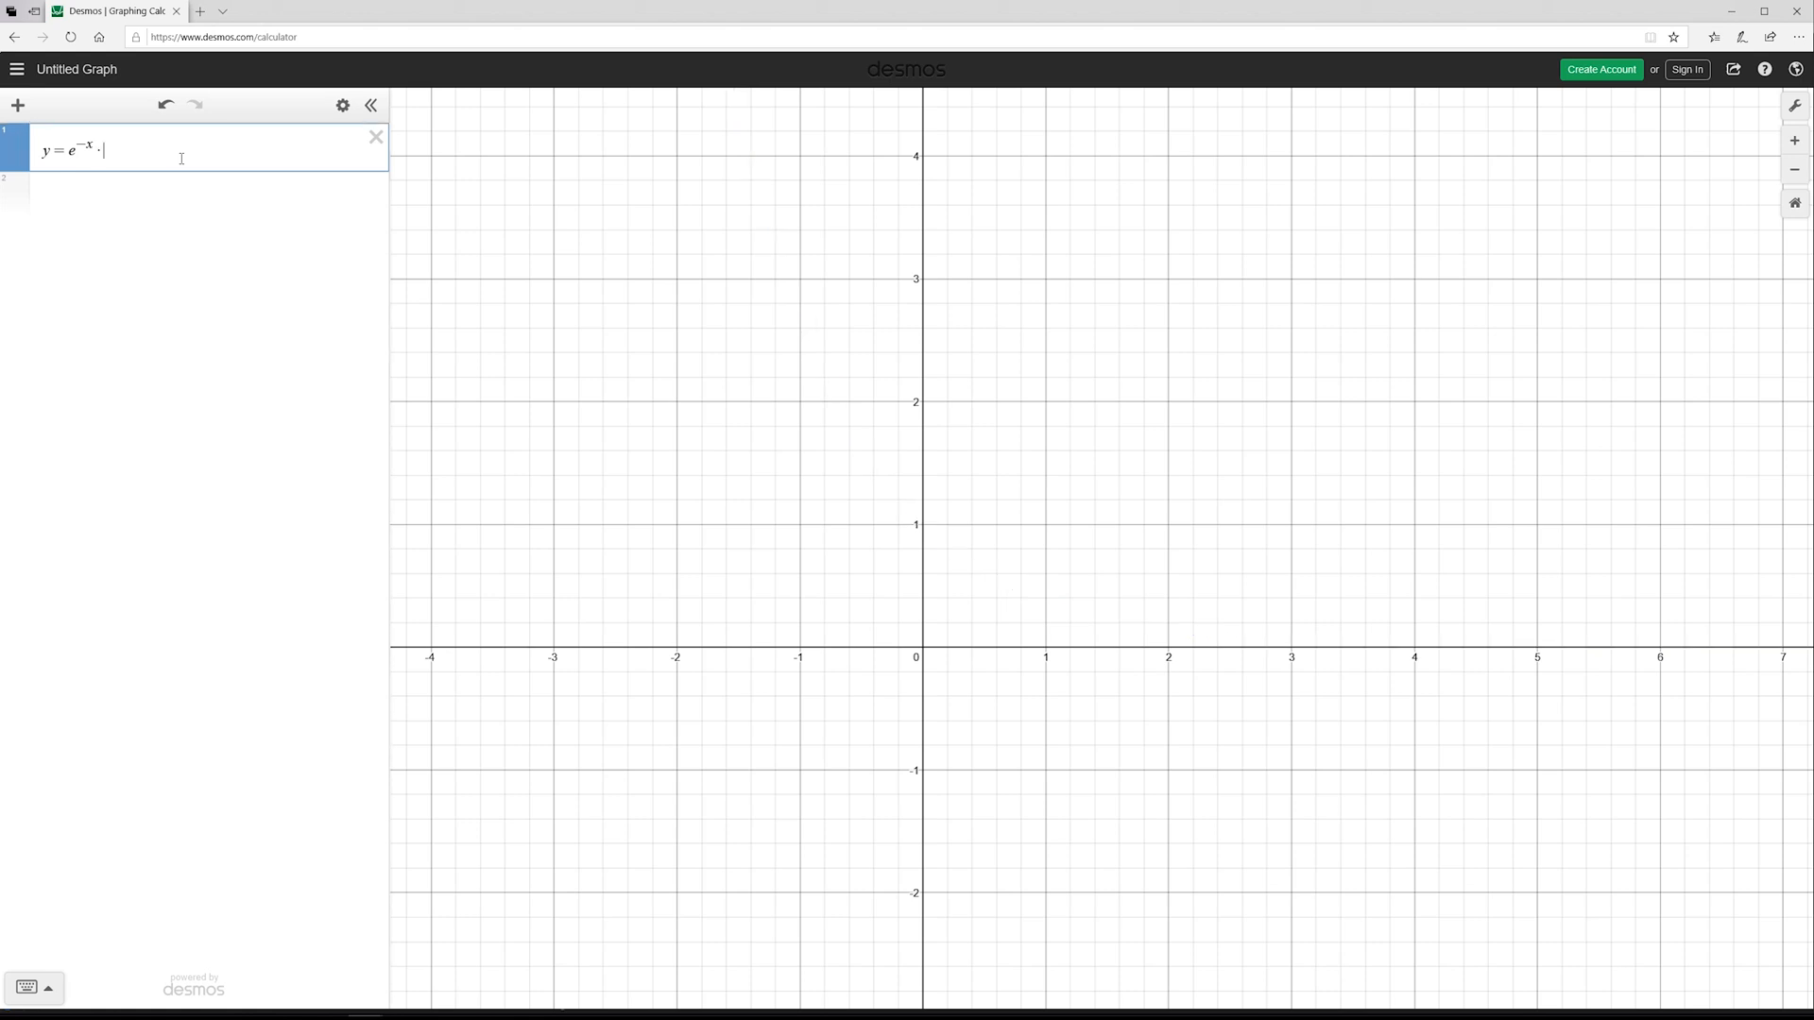
type("cos")
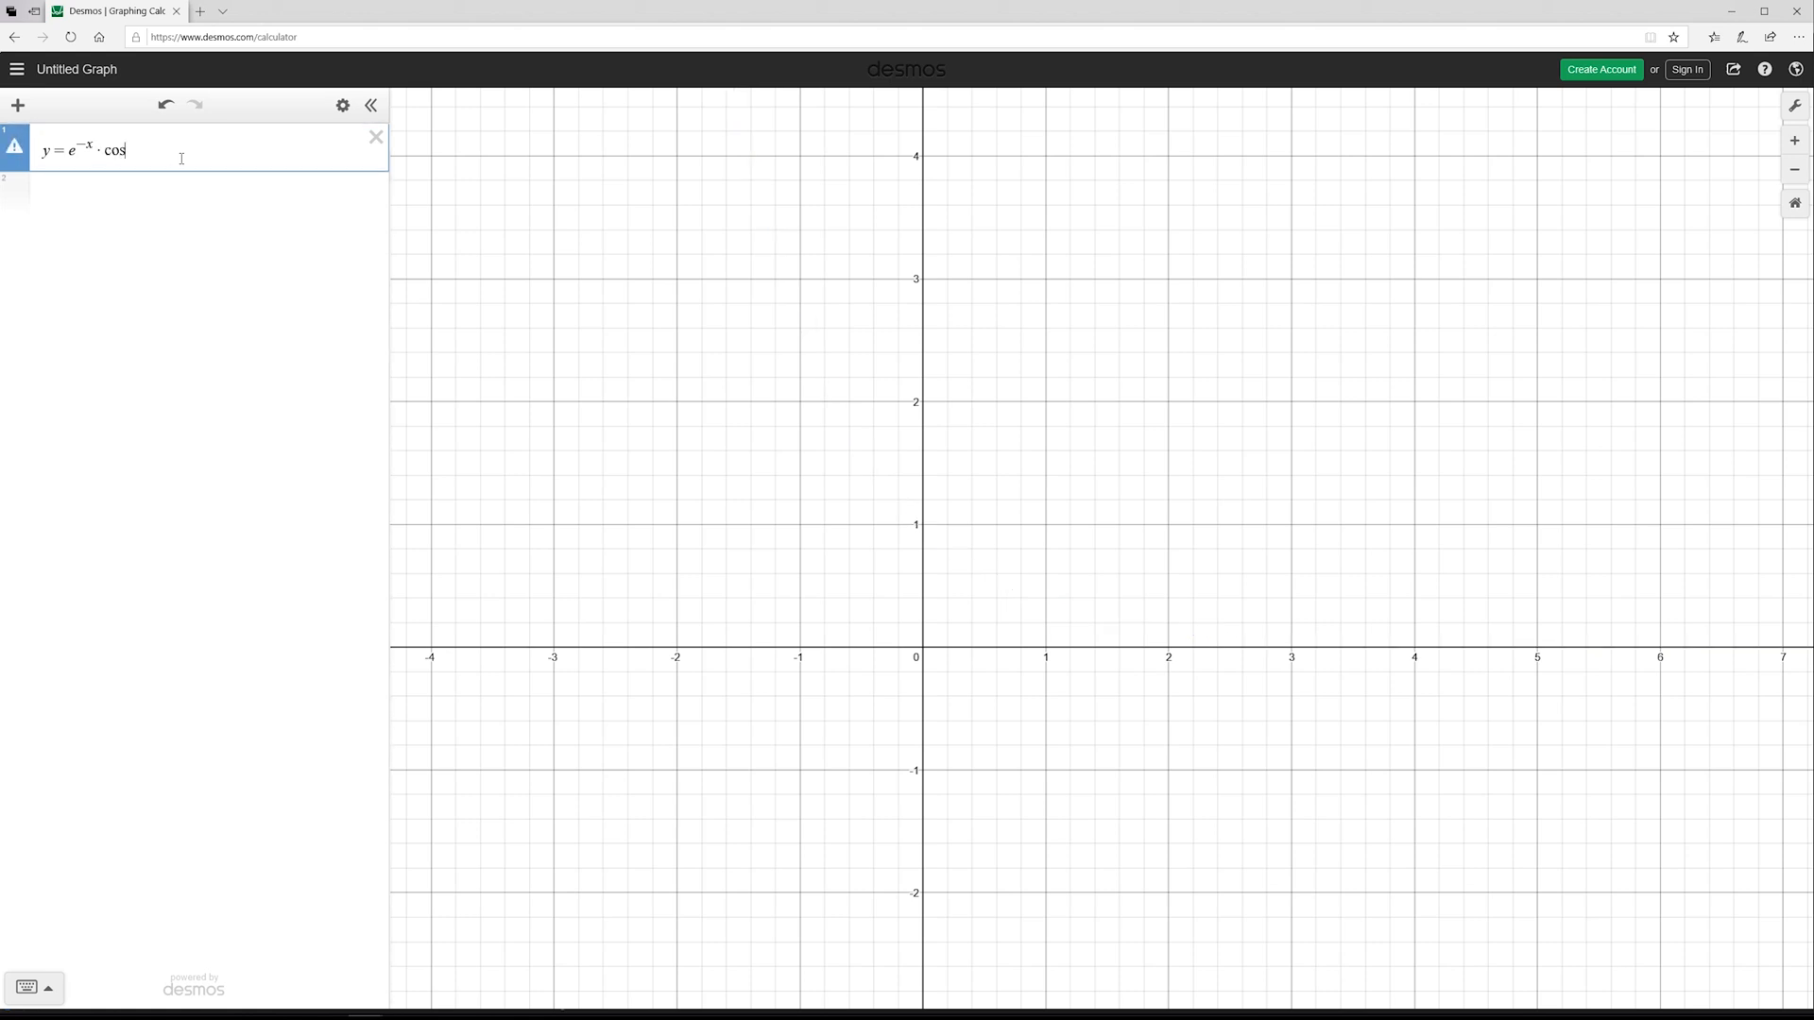
type("(x\\pi)")
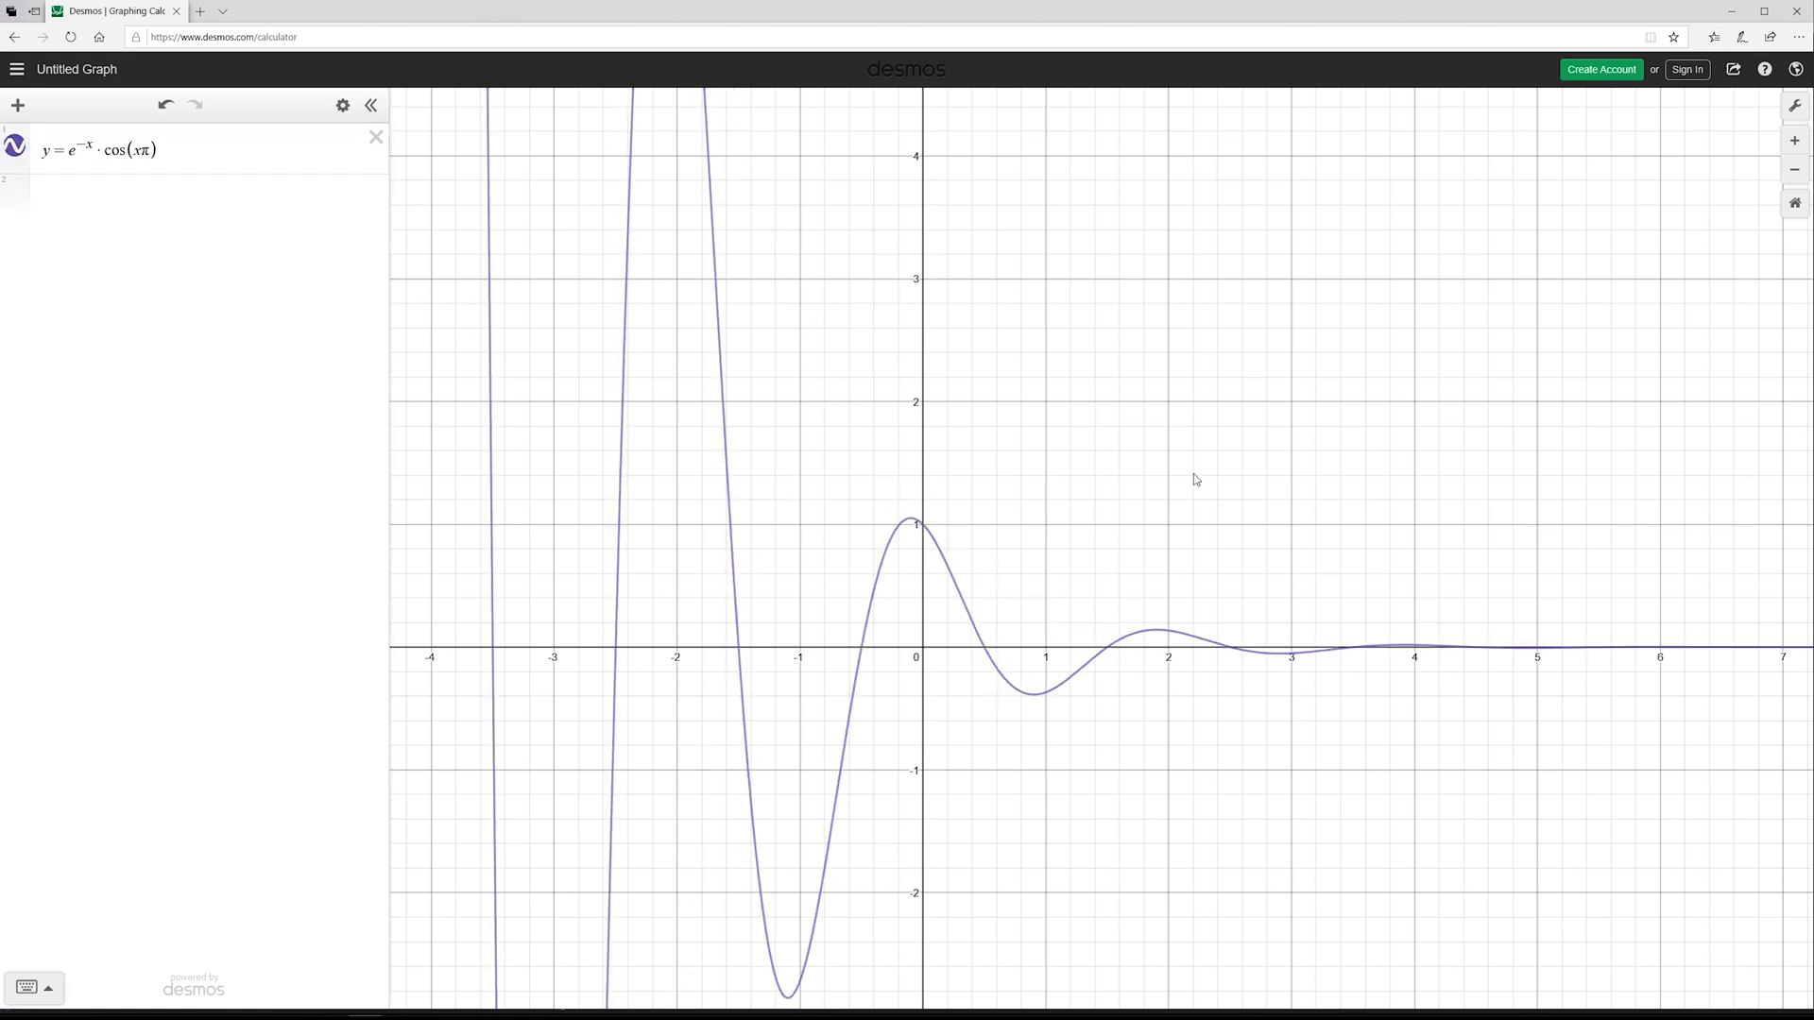
Change the exponent decay to .25 and prepend a 10· multiplier to the abs-wrapped expression.
scroll("down", 3)
type("(x-")
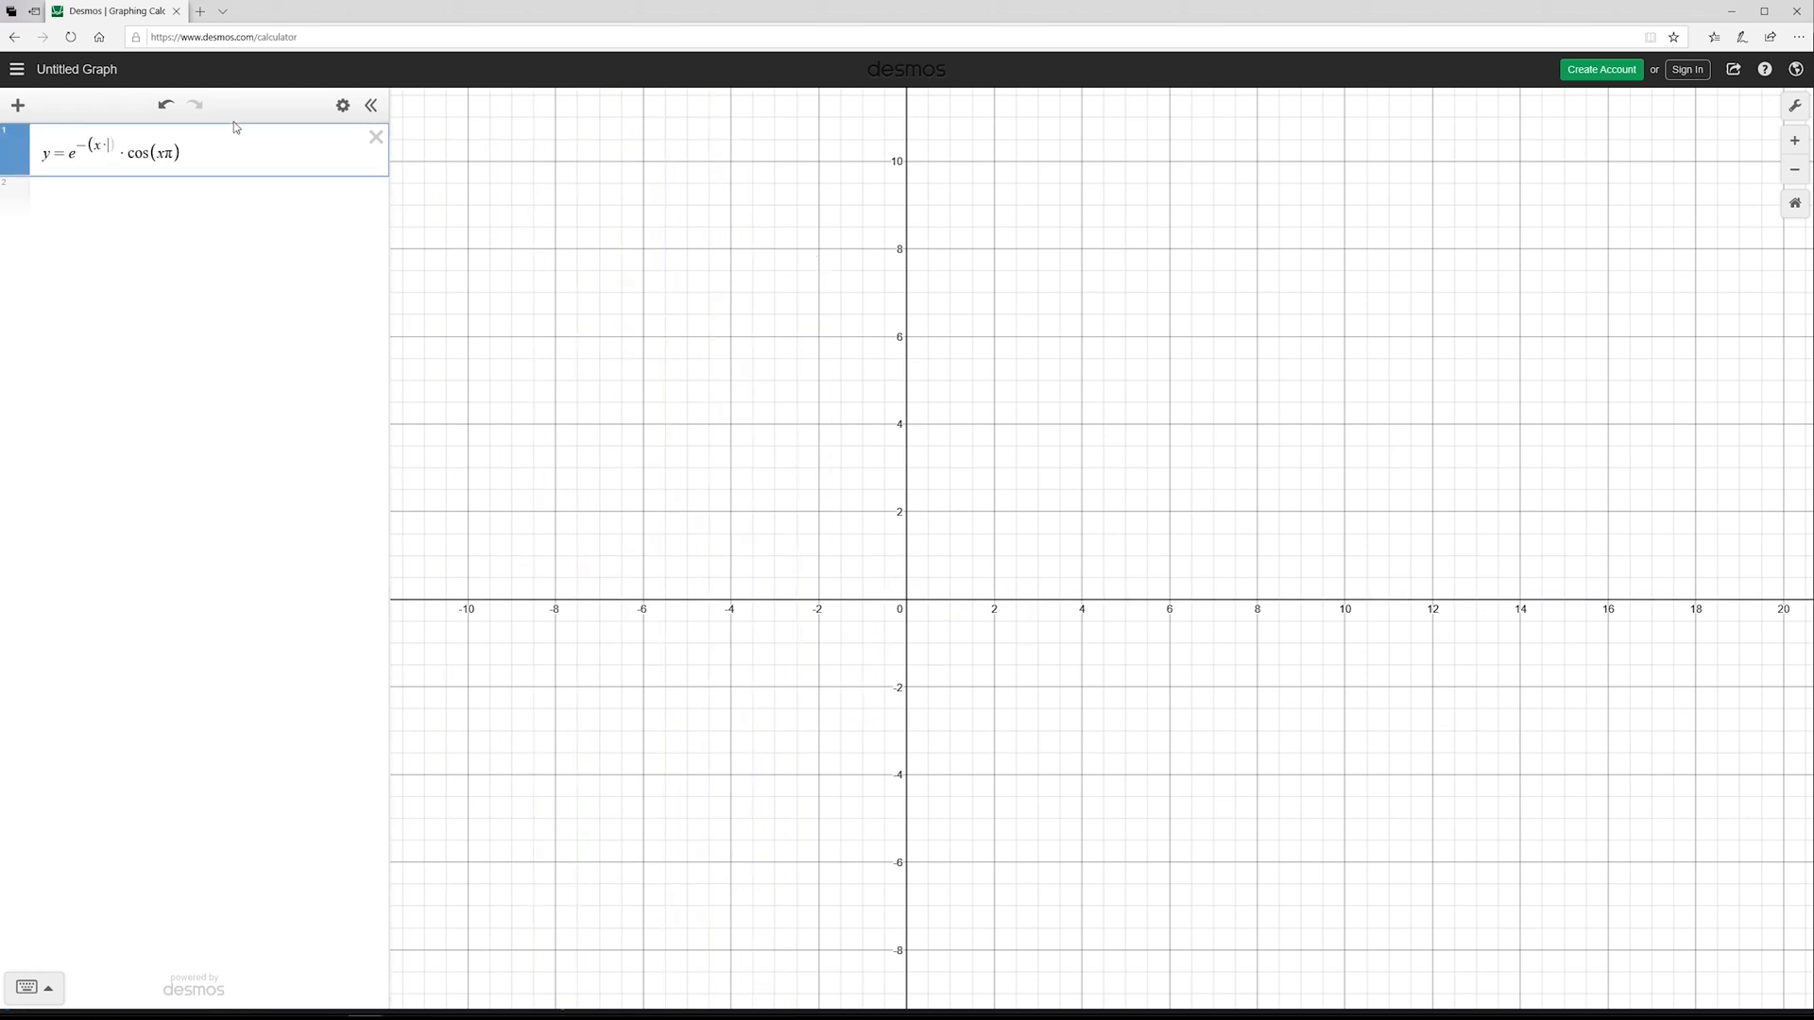
type(".25")
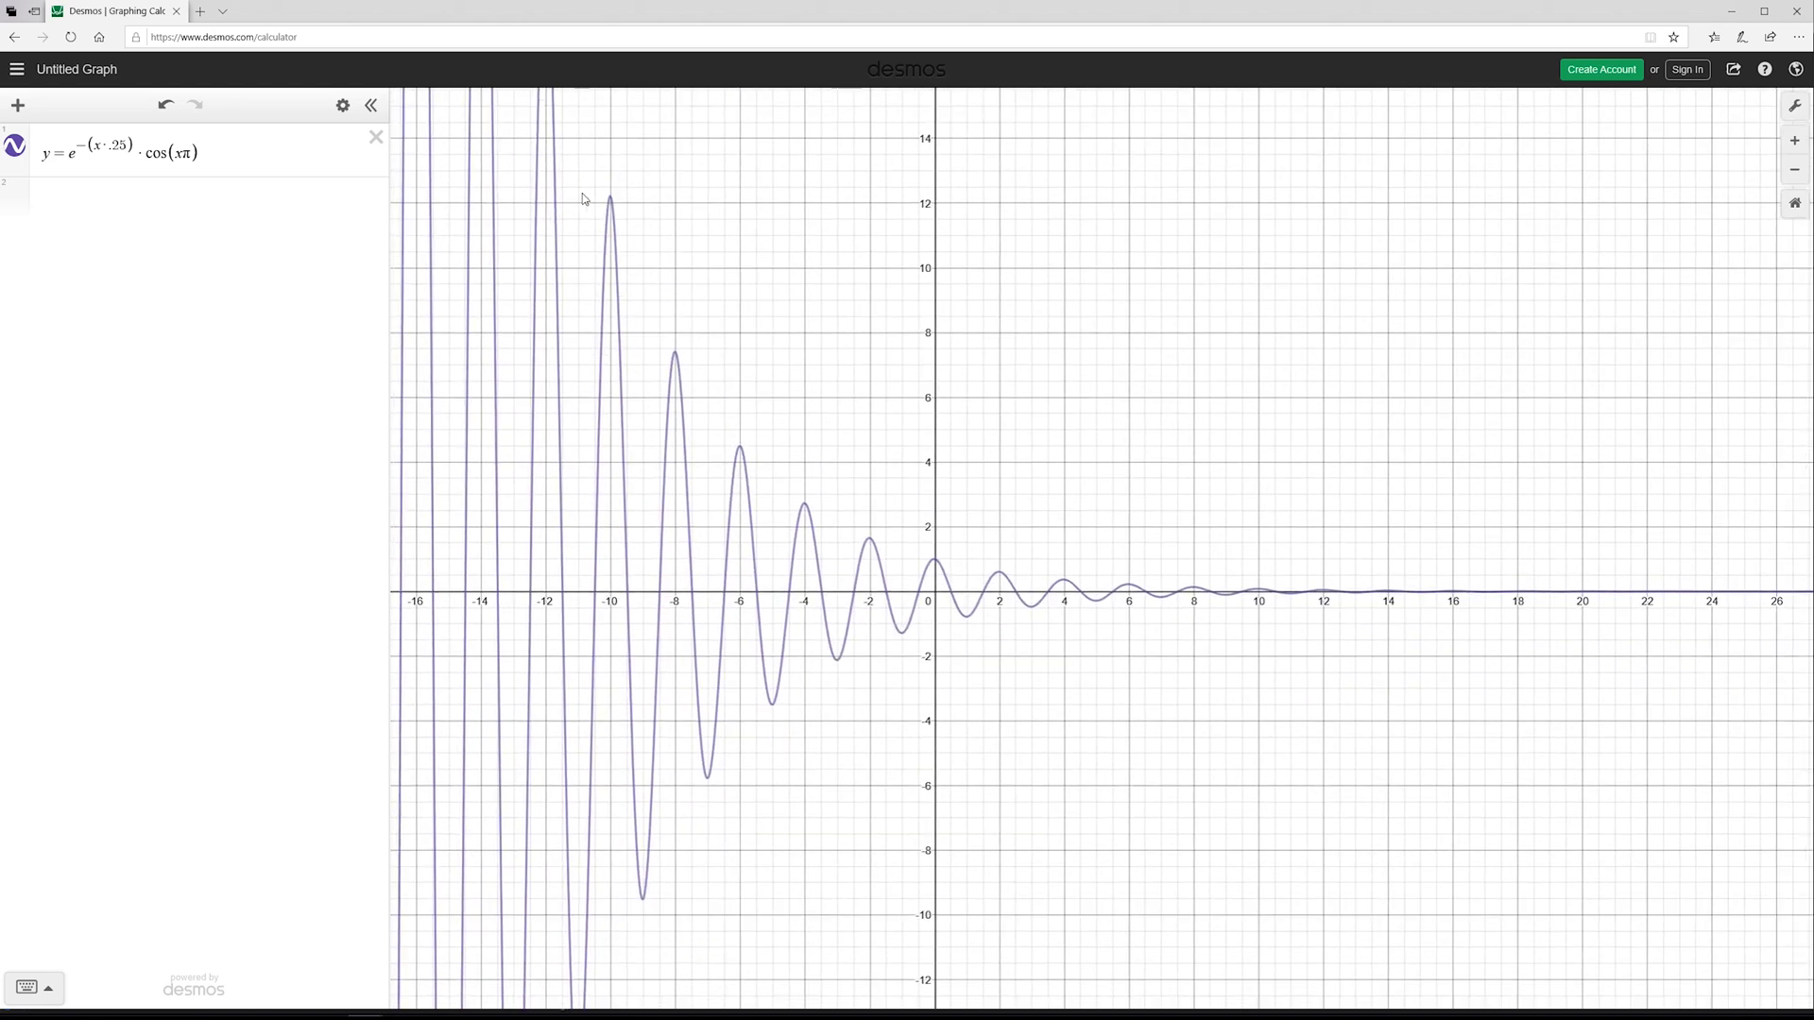
mouse_move(821, 503)
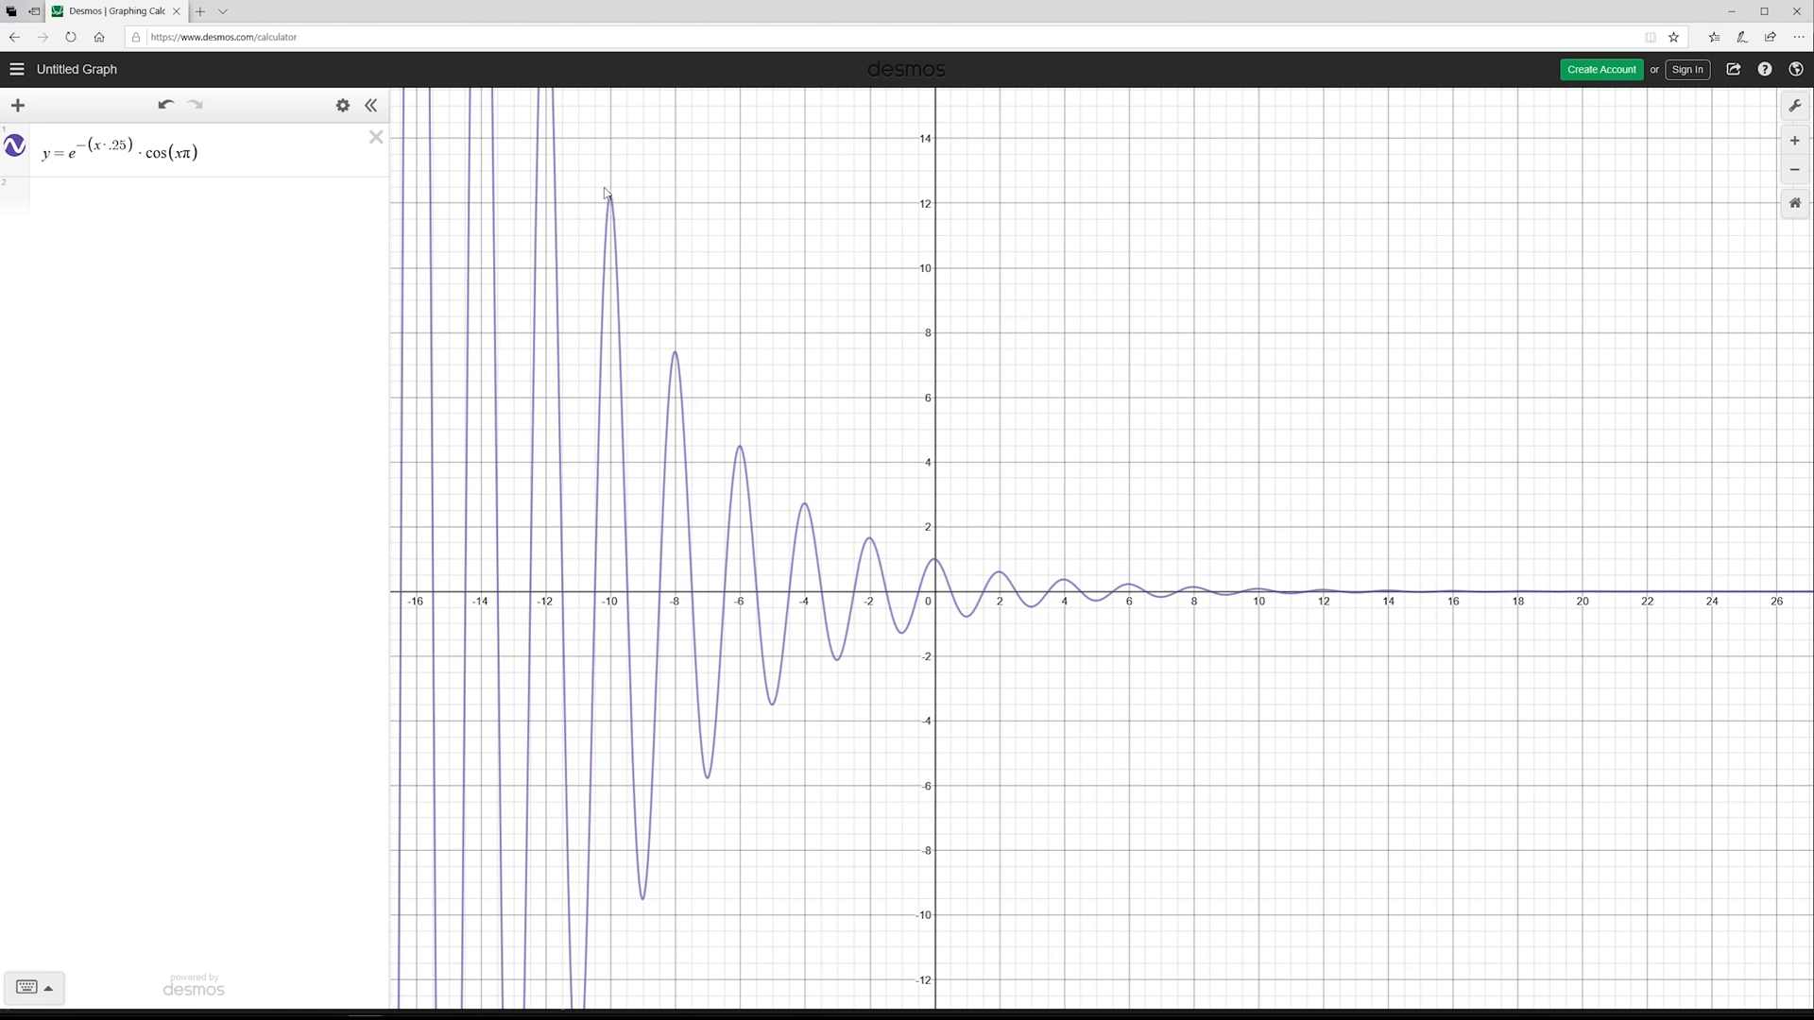
mouse_move(730, 557)
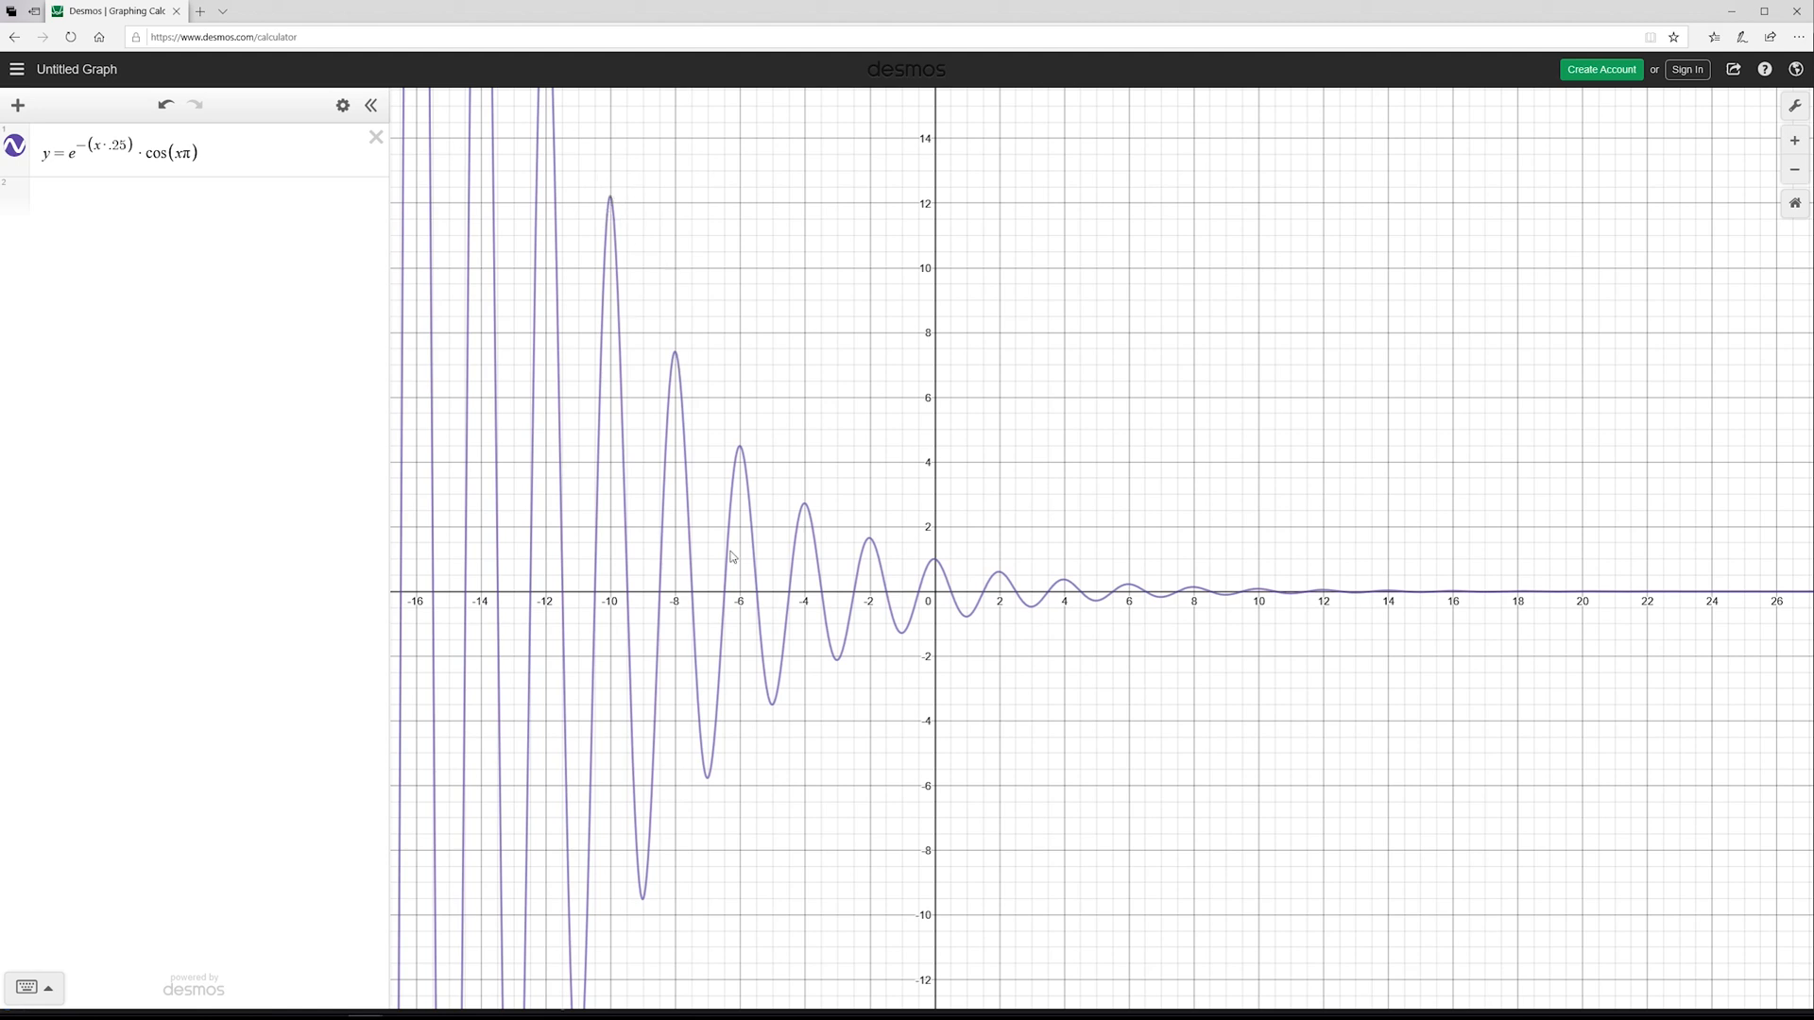
mouse_move(1041, 592)
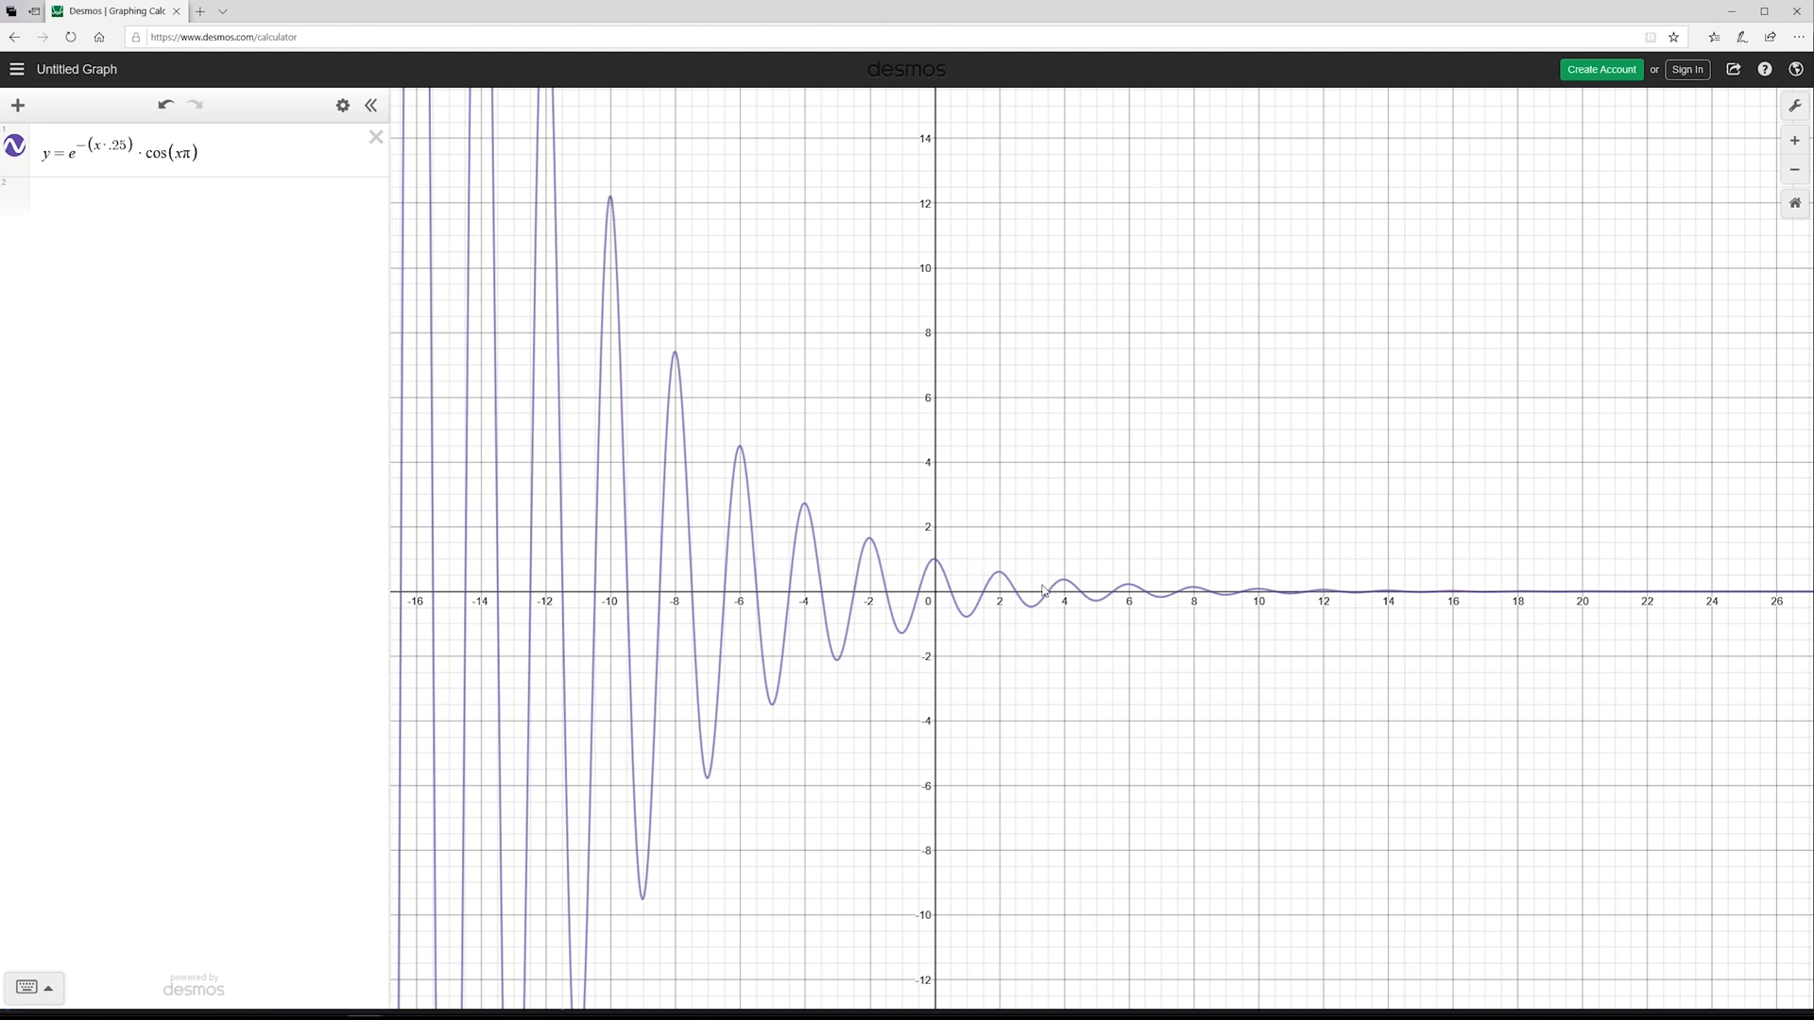
mouse_move(1791, 618)
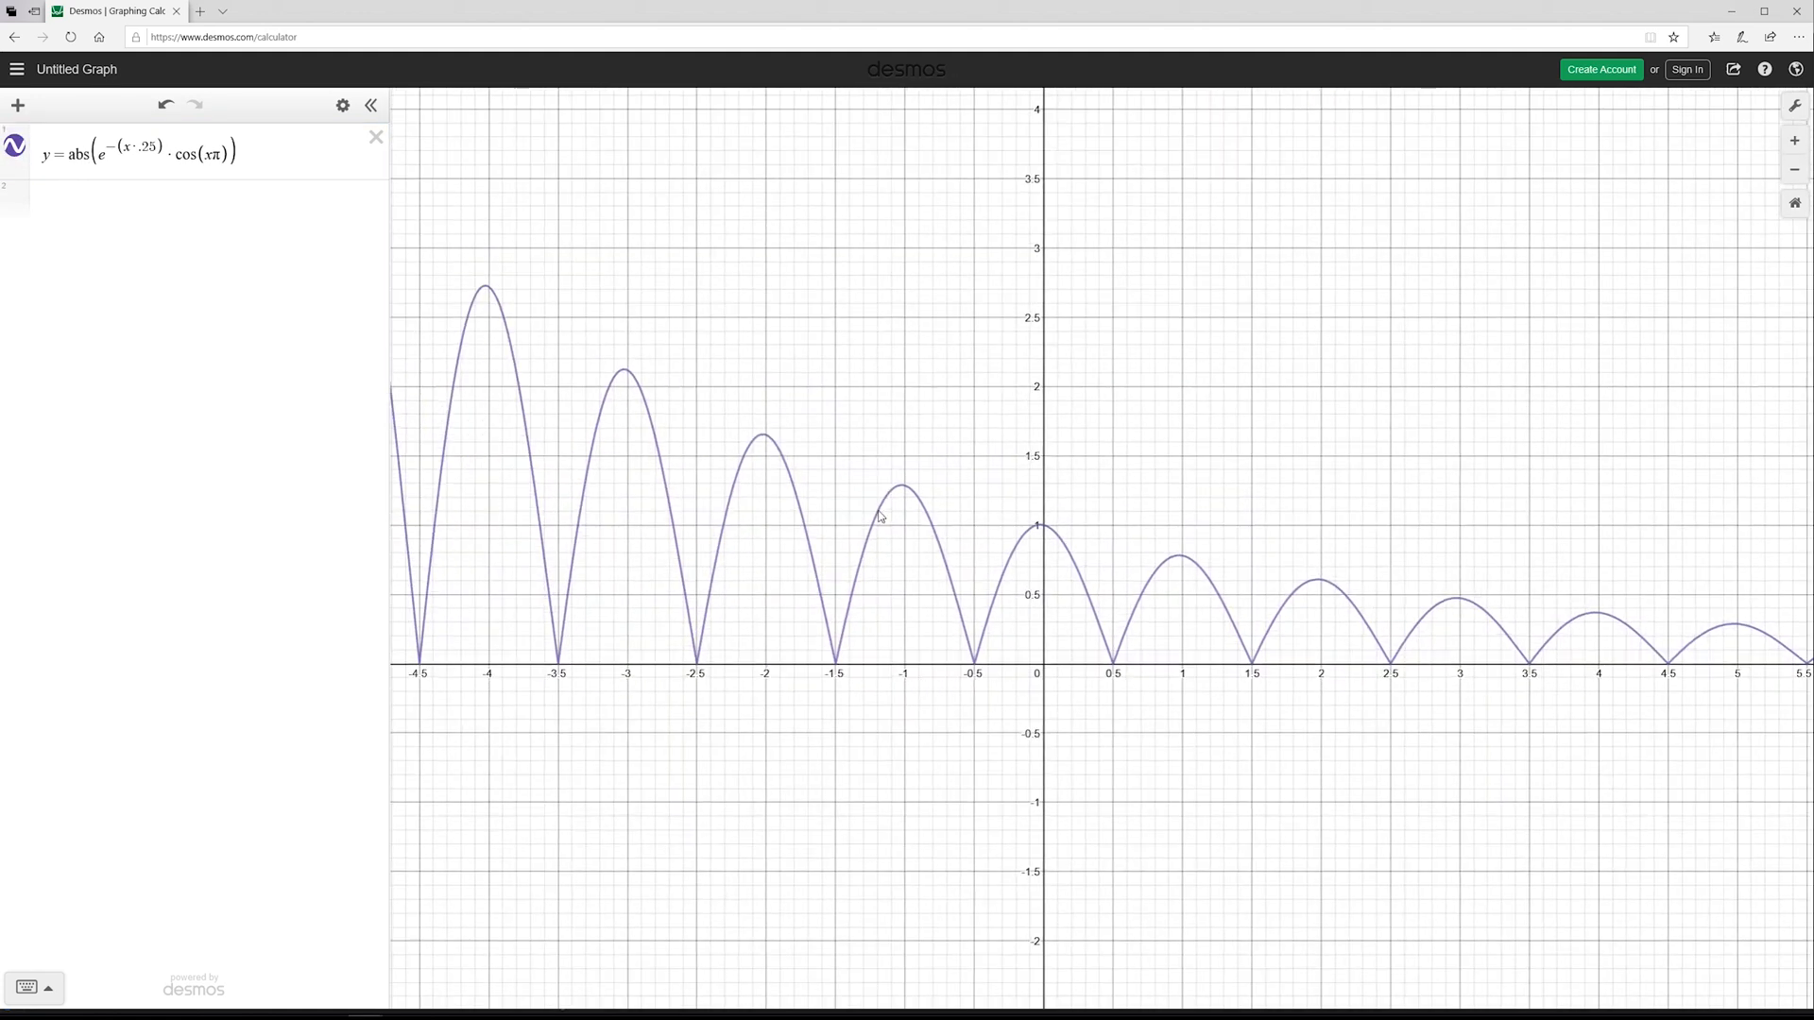
mouse_move(752, 444)
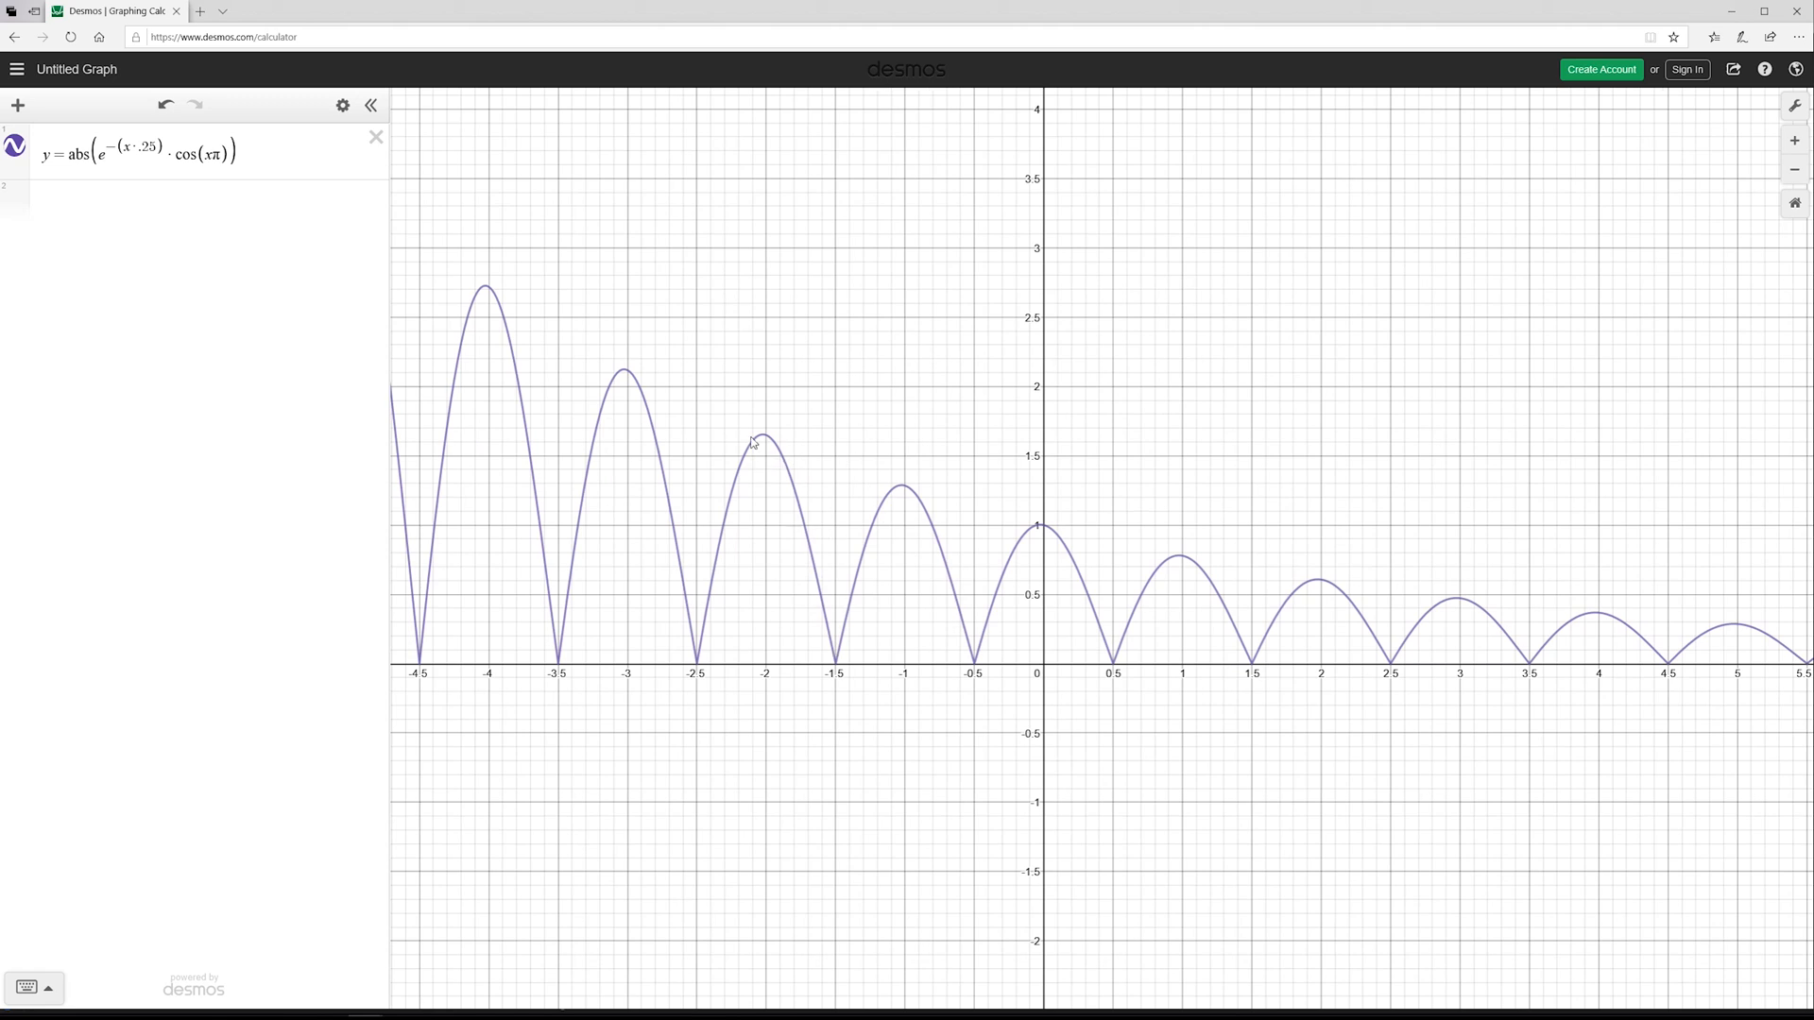
mouse_move(854, 695)
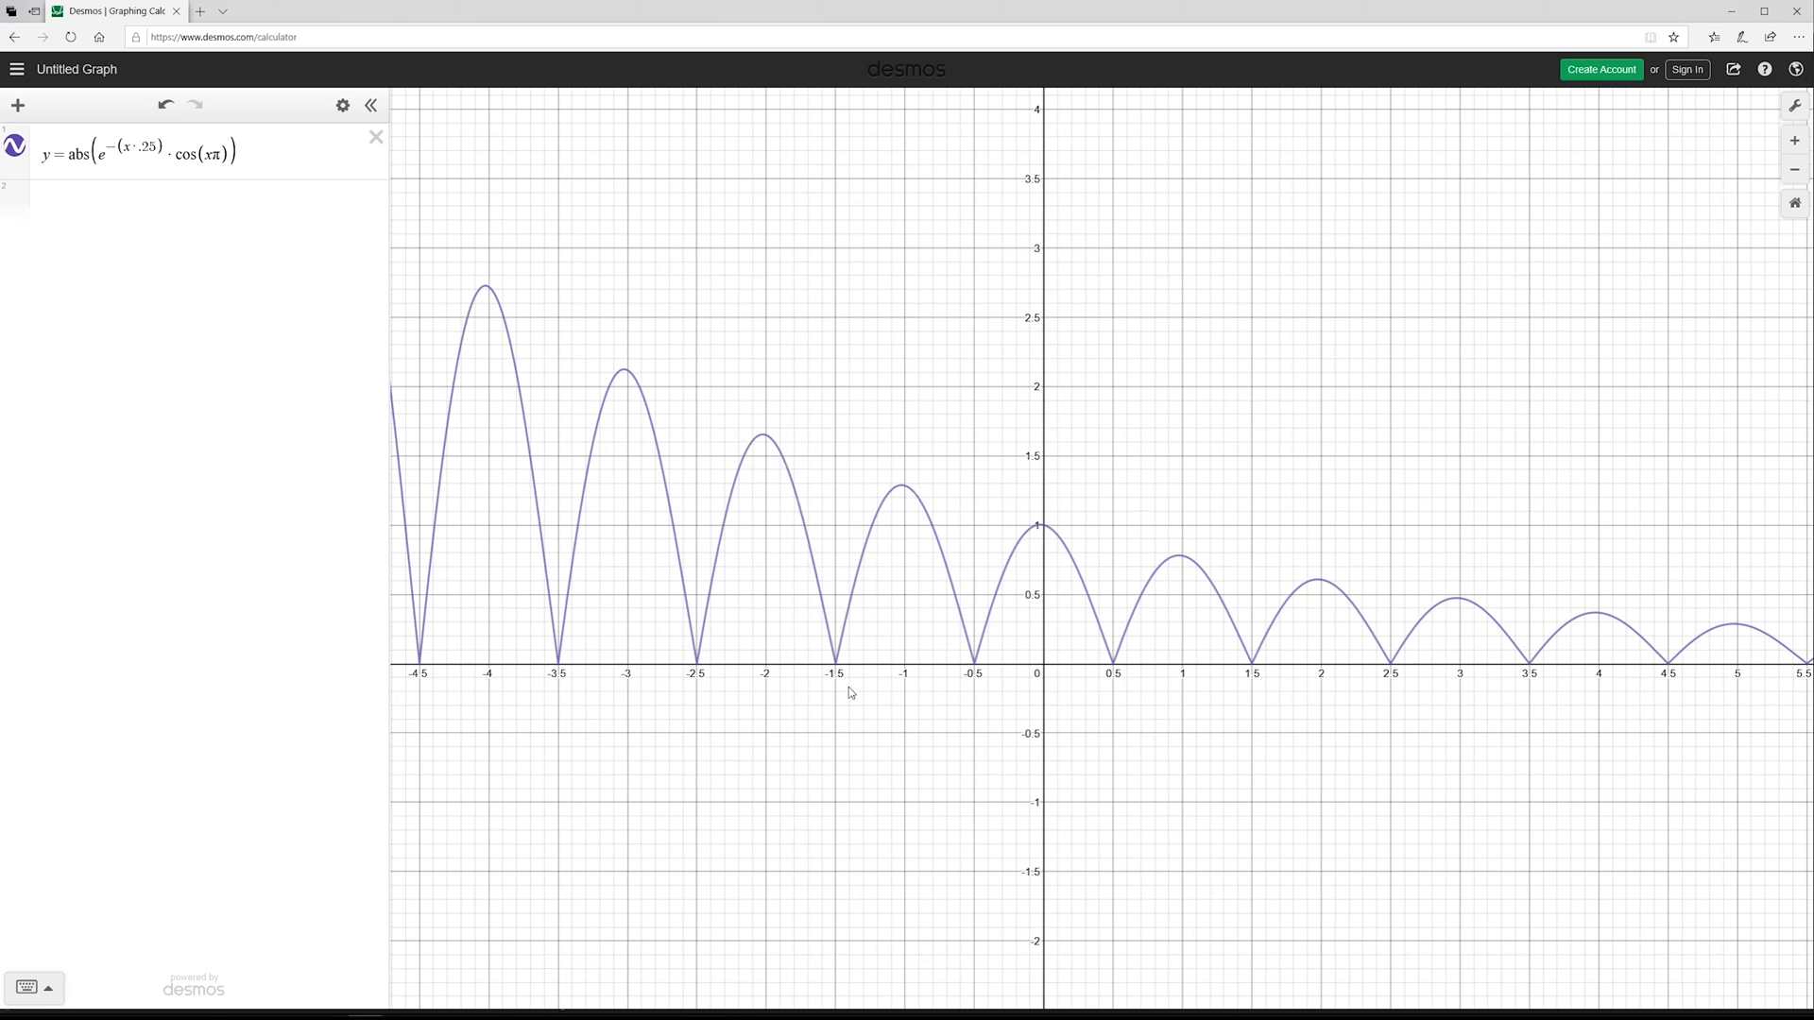
mouse_move(930, 516)
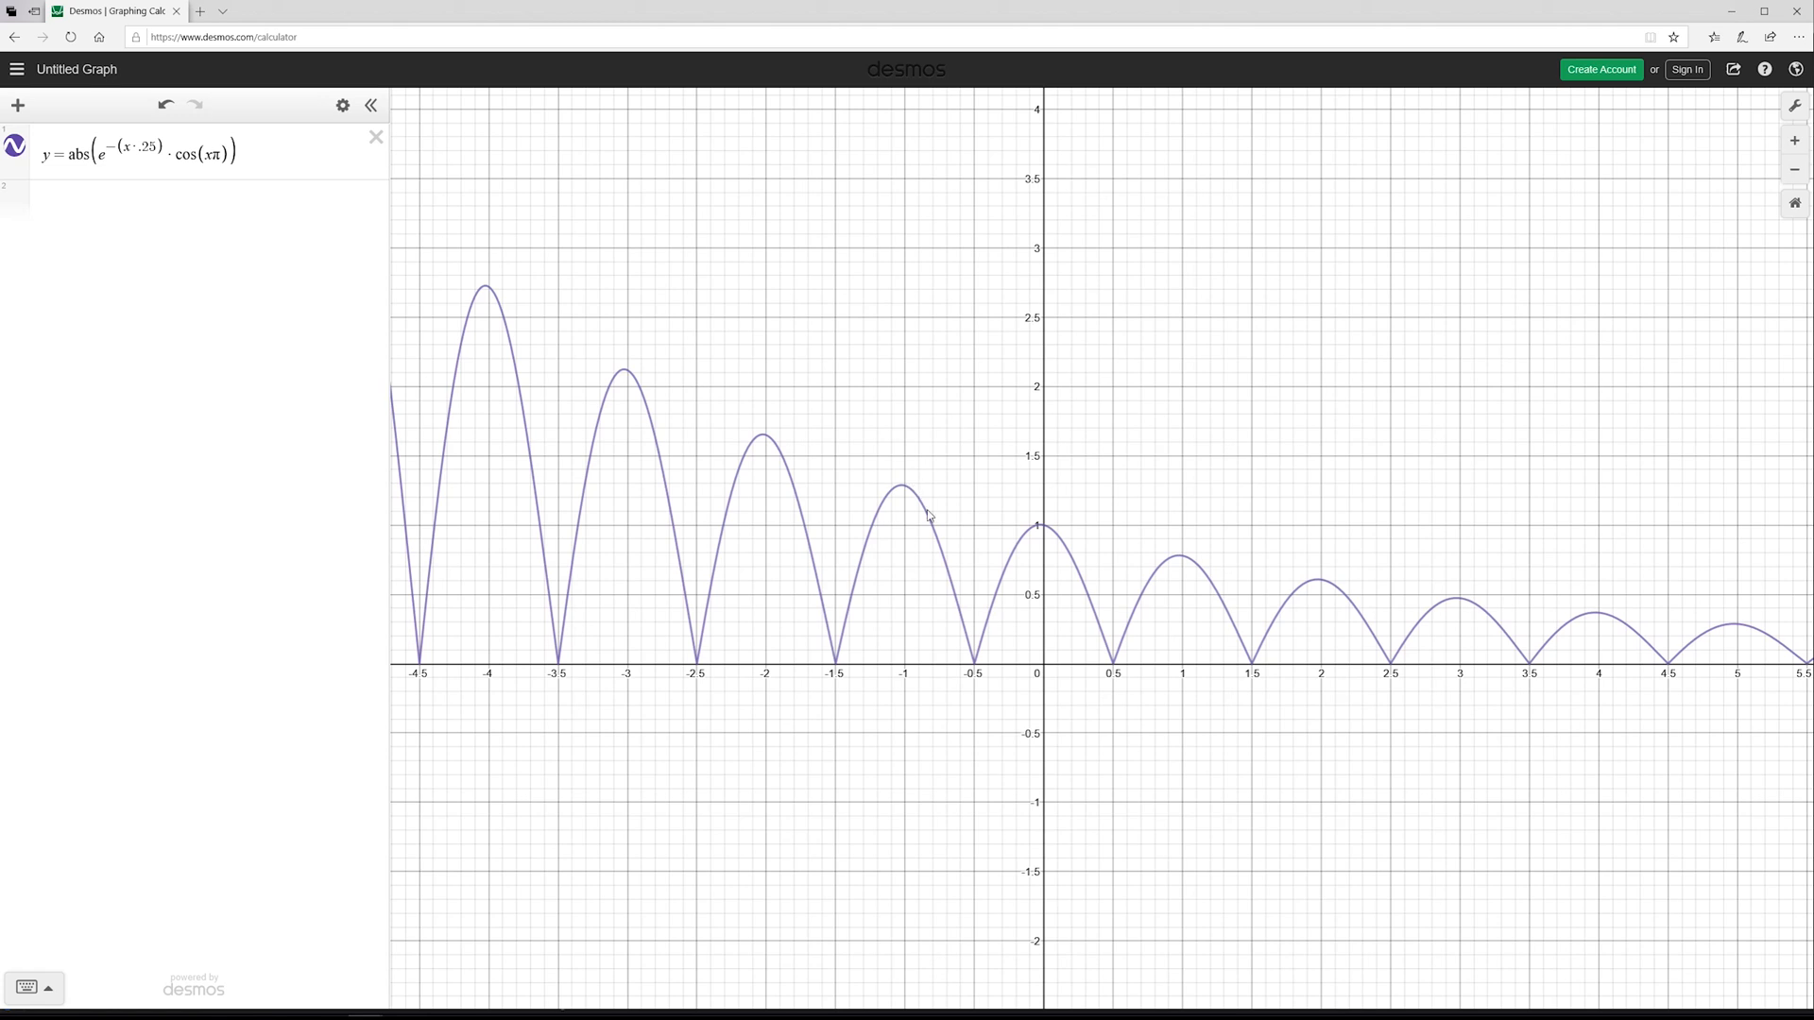
mouse_move(1392, 630)
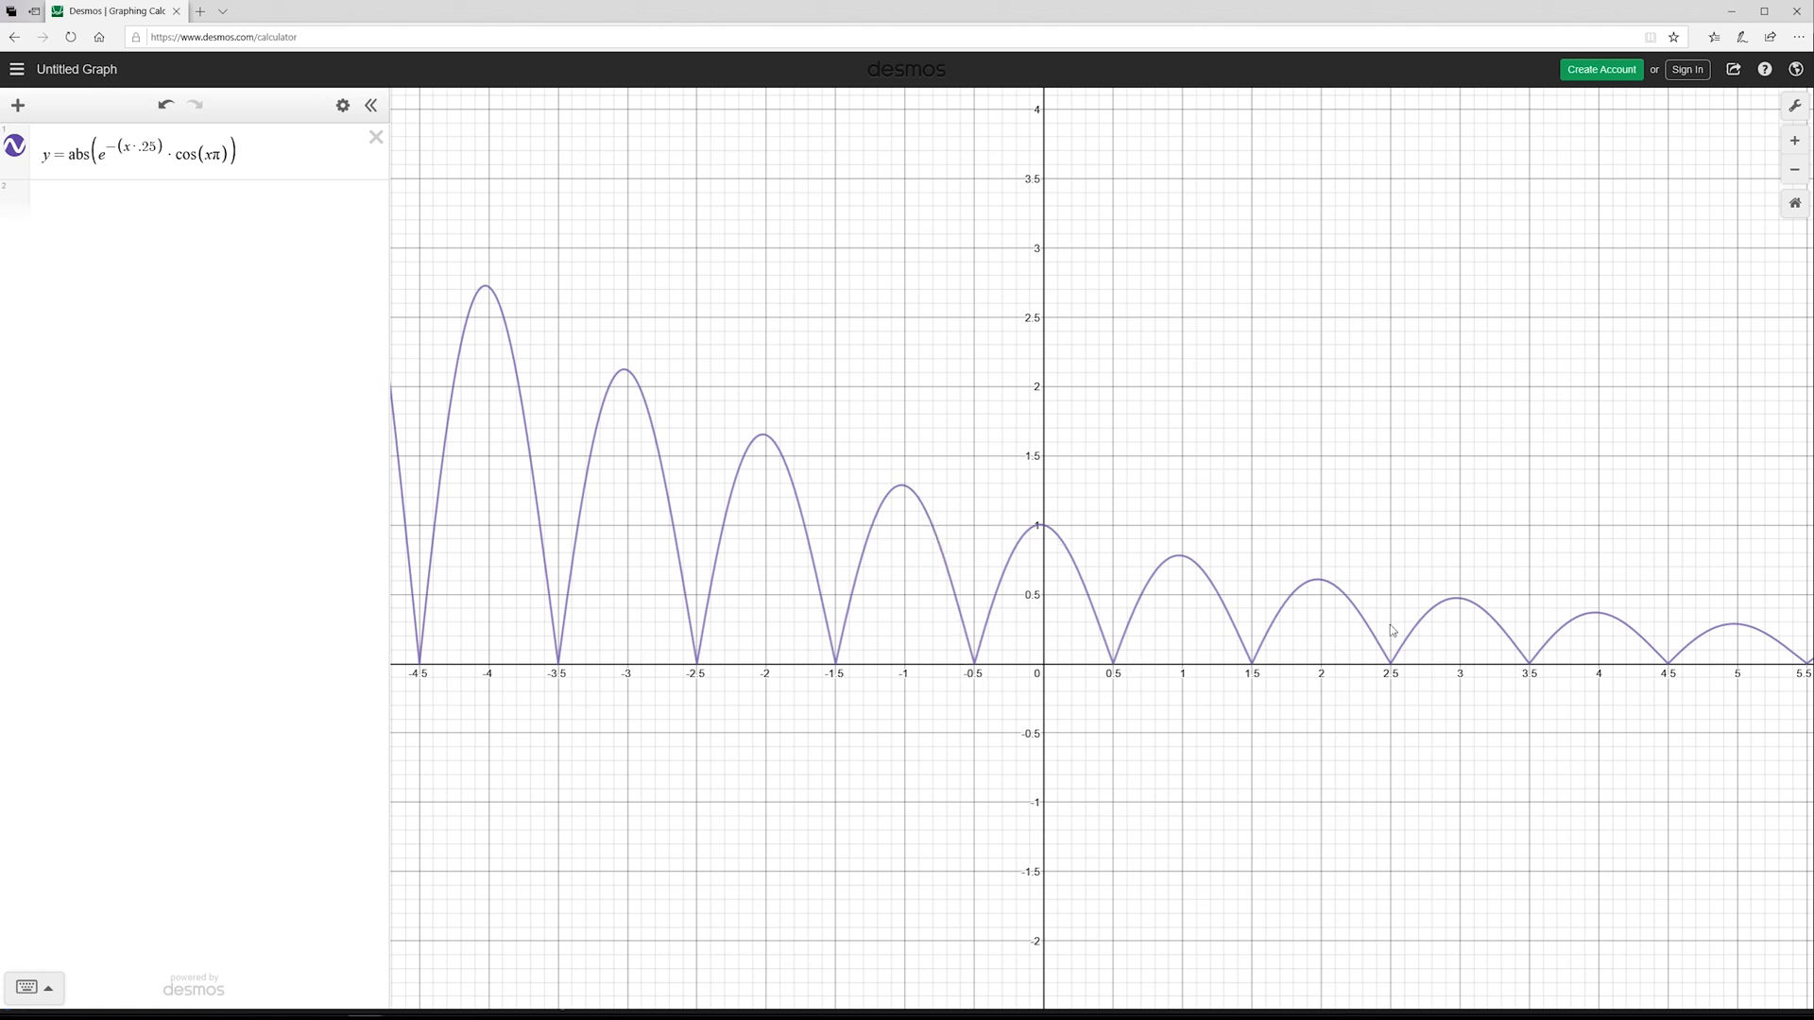
scroll("down", 3)
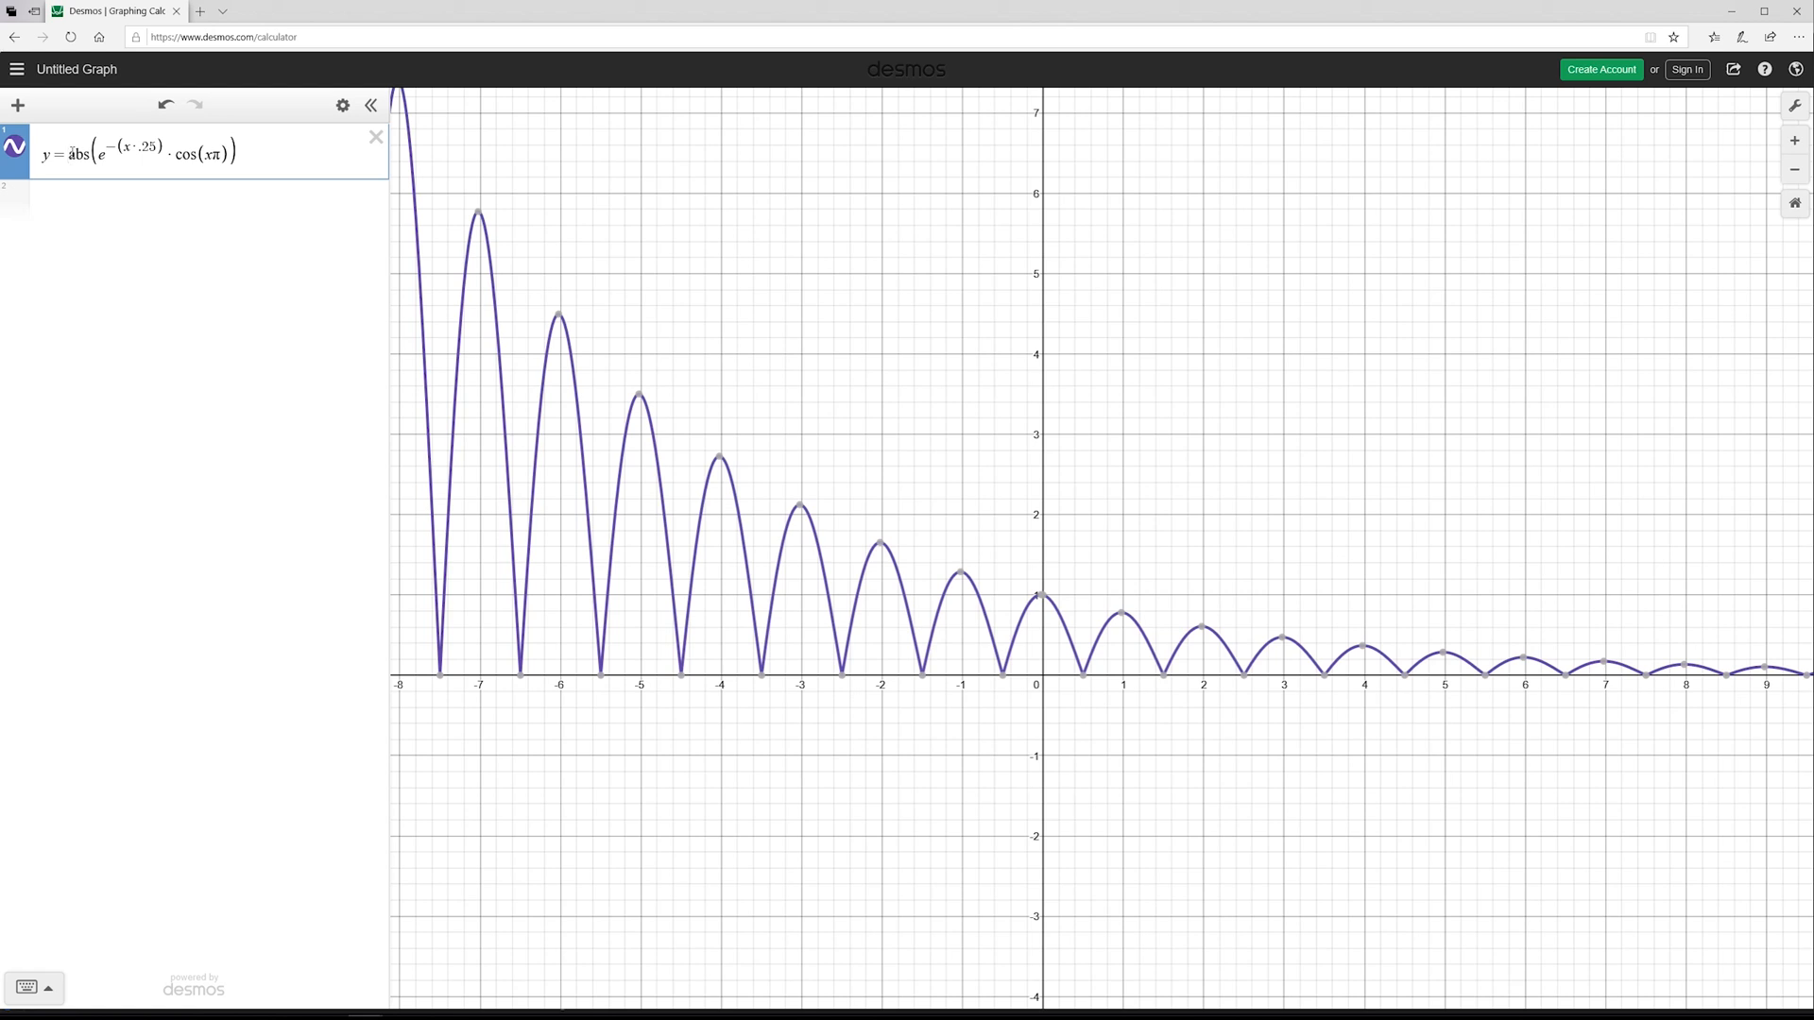
type("10·")
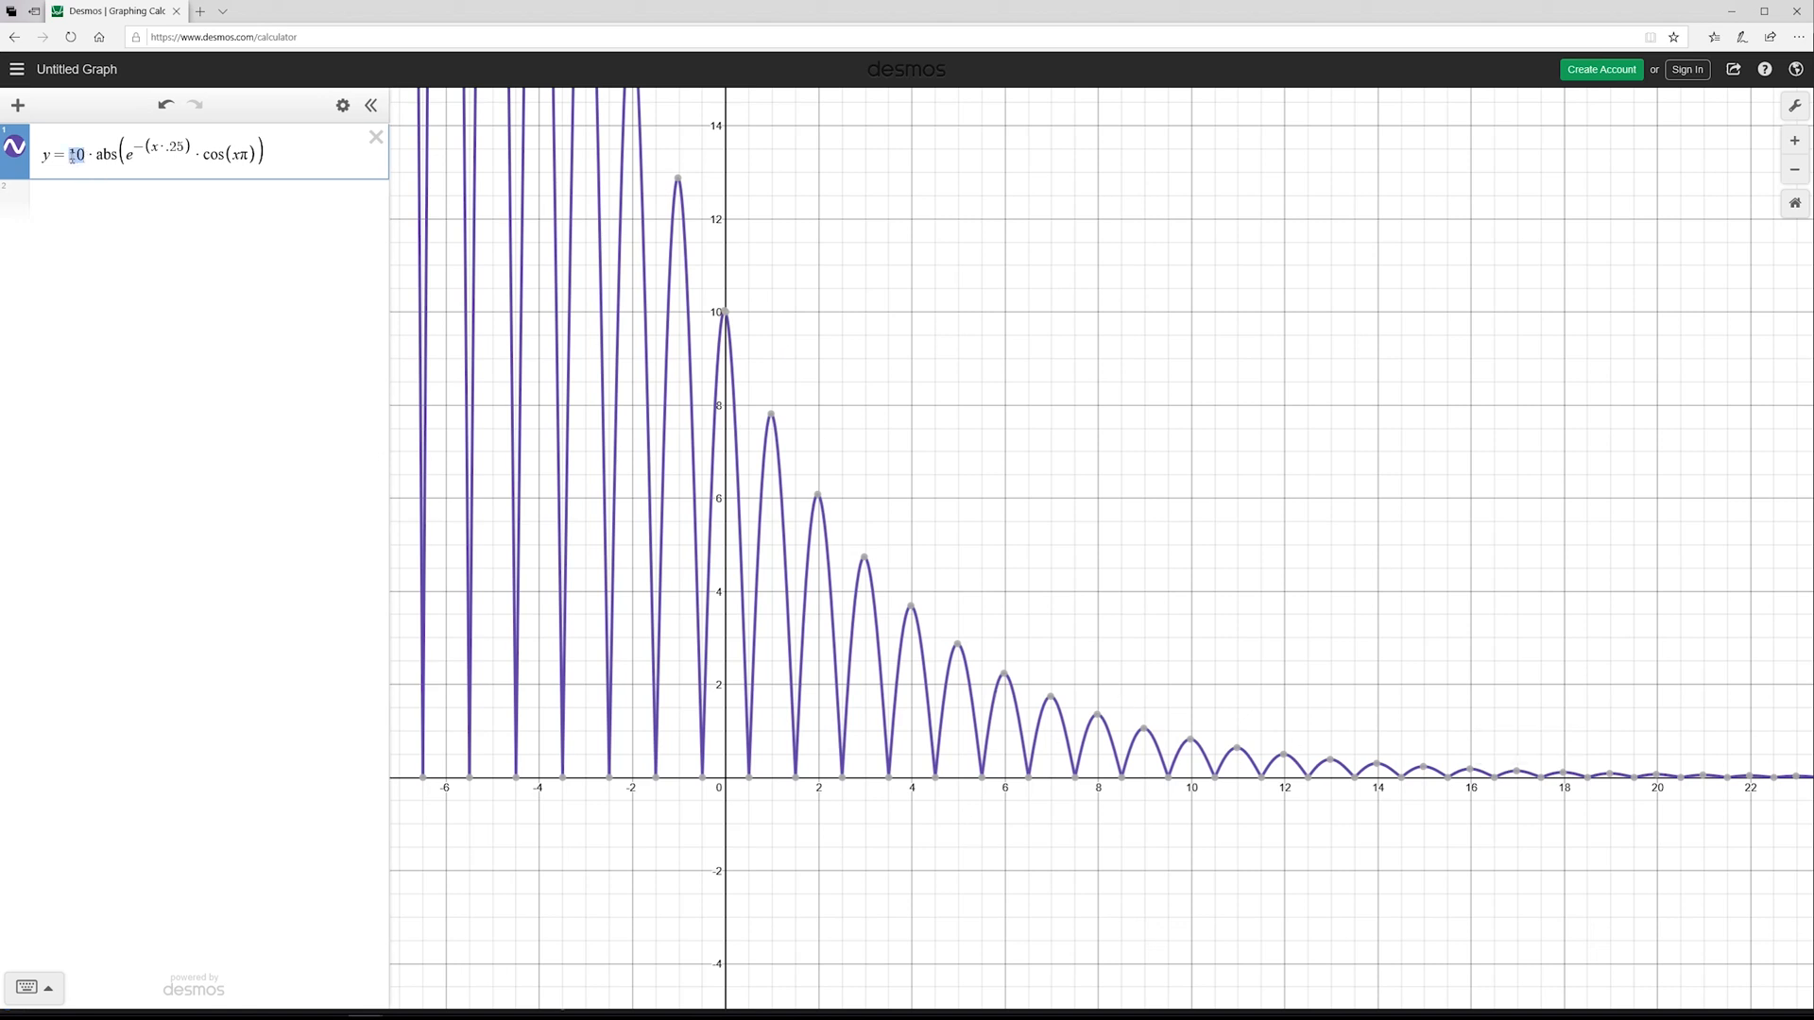
type("0.25")
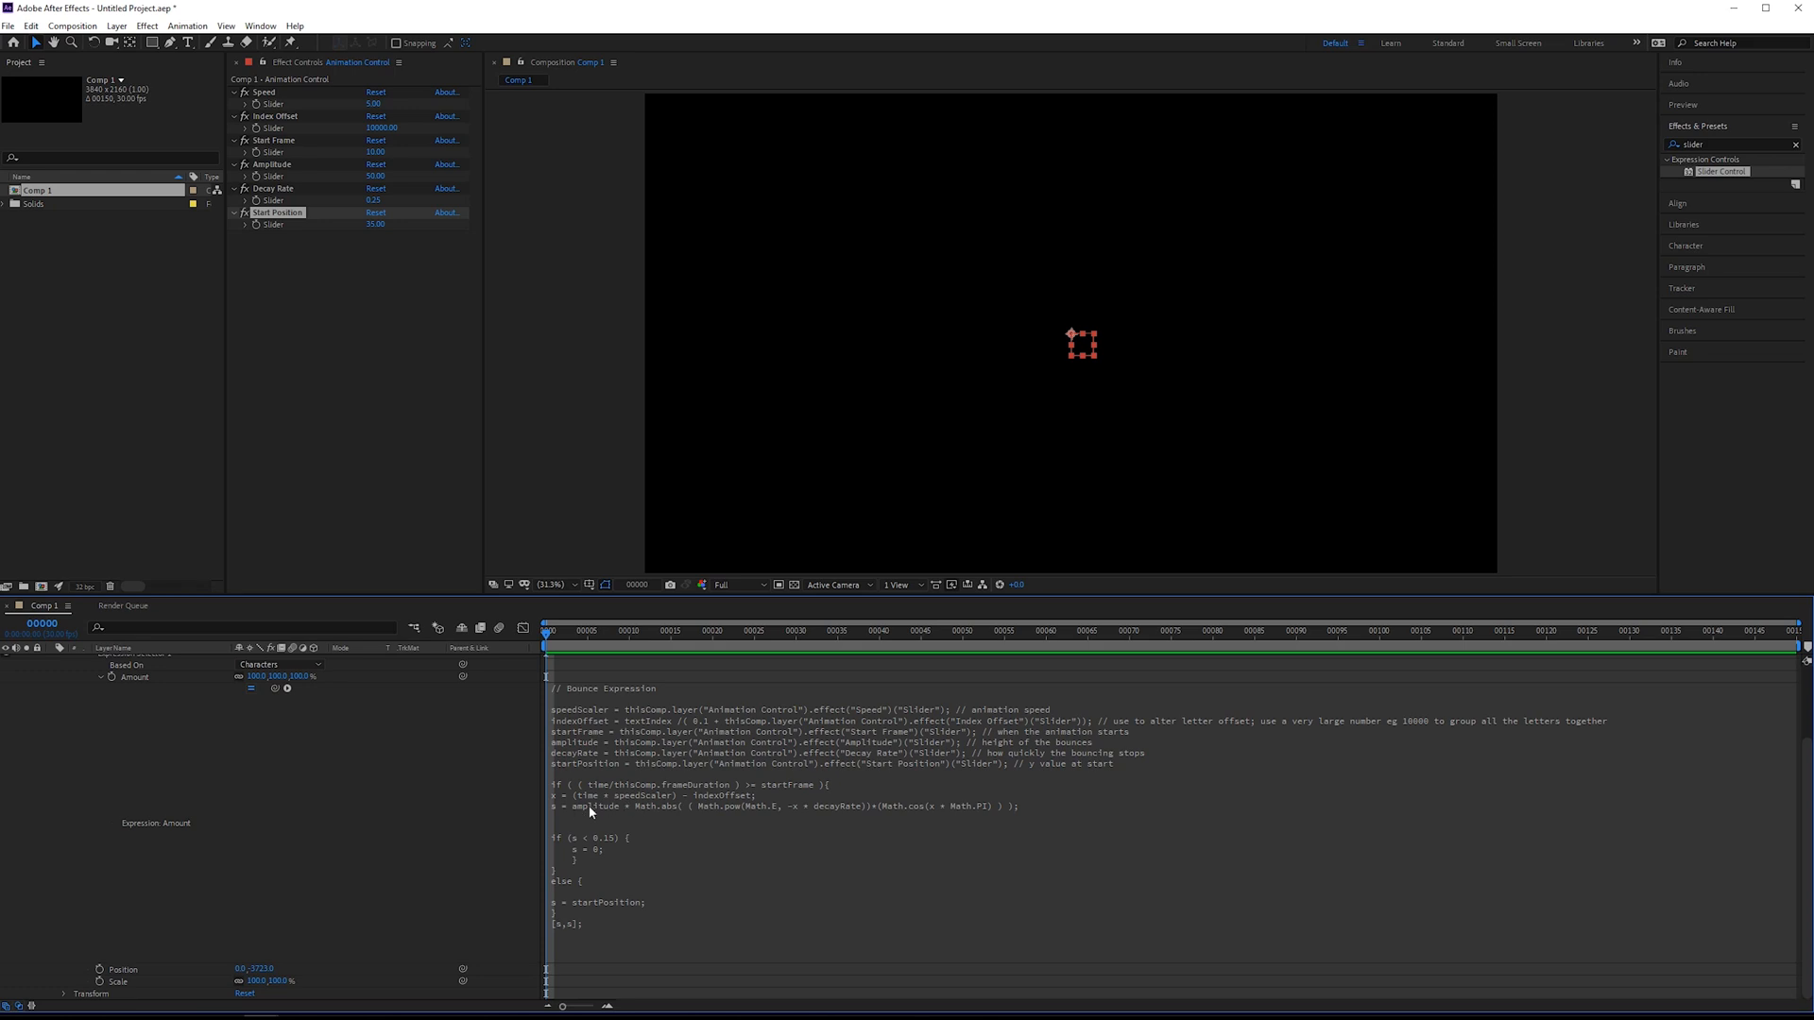
mouse_move(586, 786)
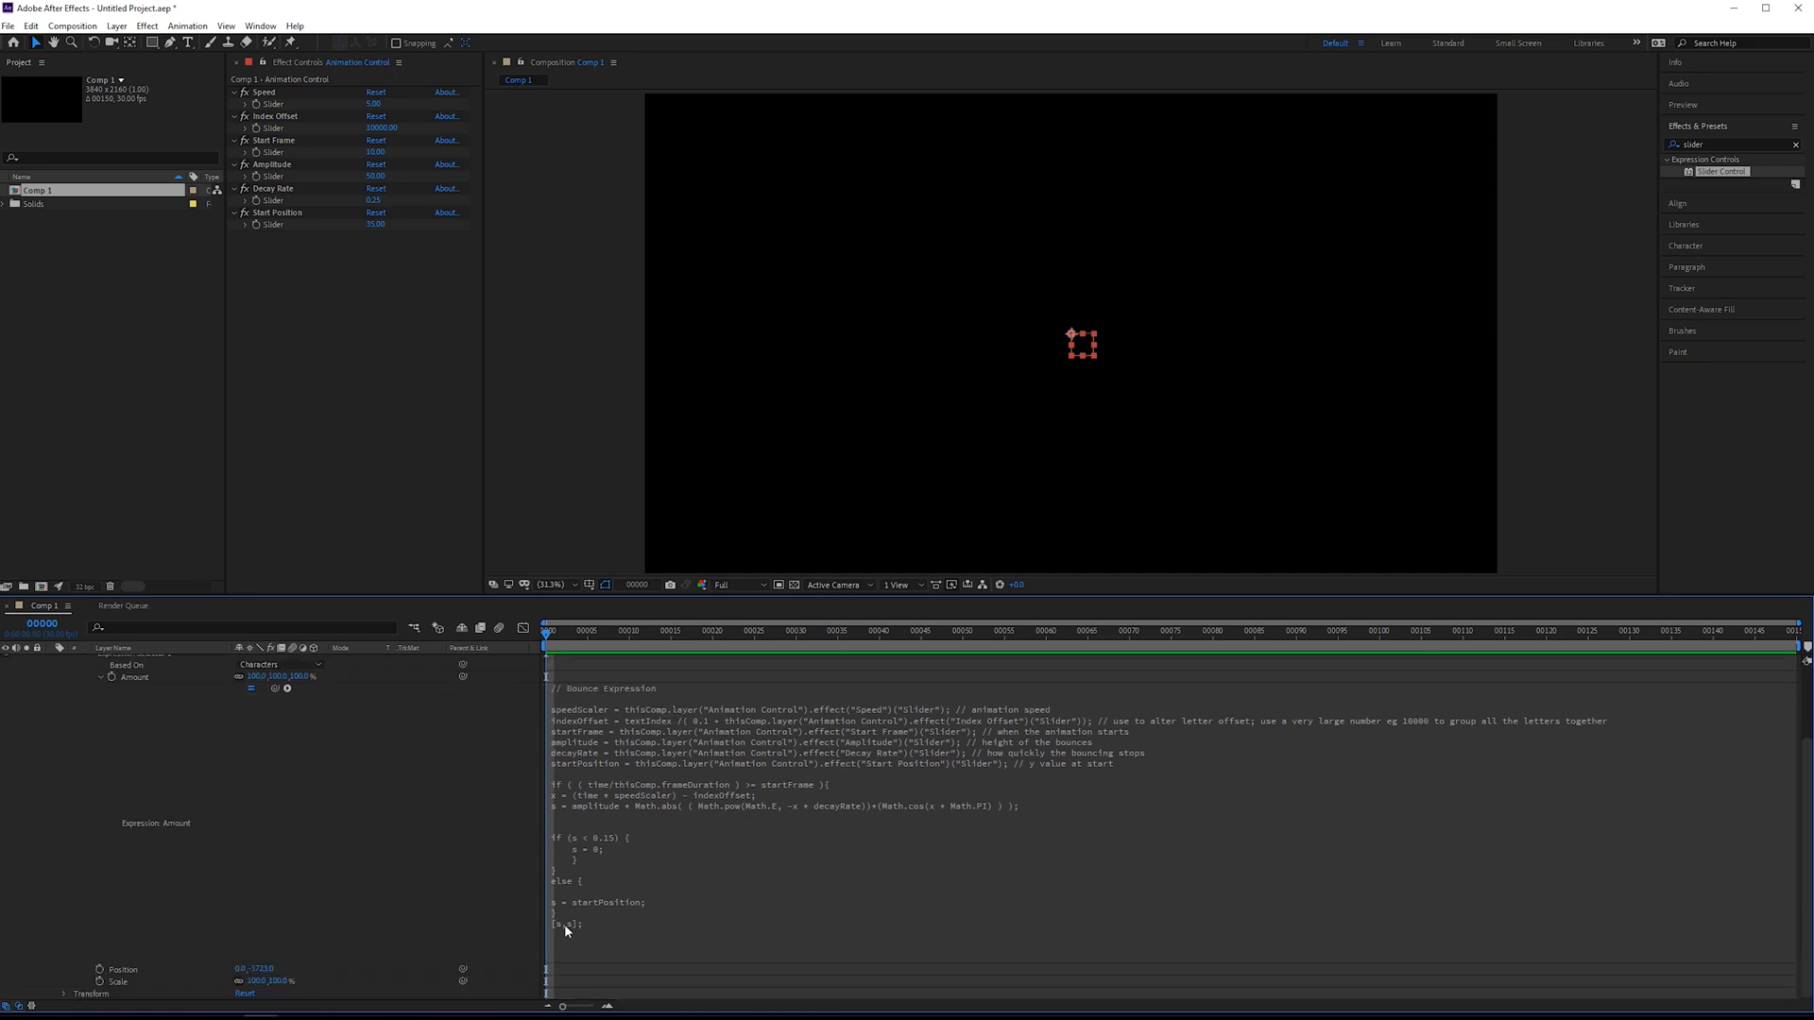
mouse_move(563, 925)
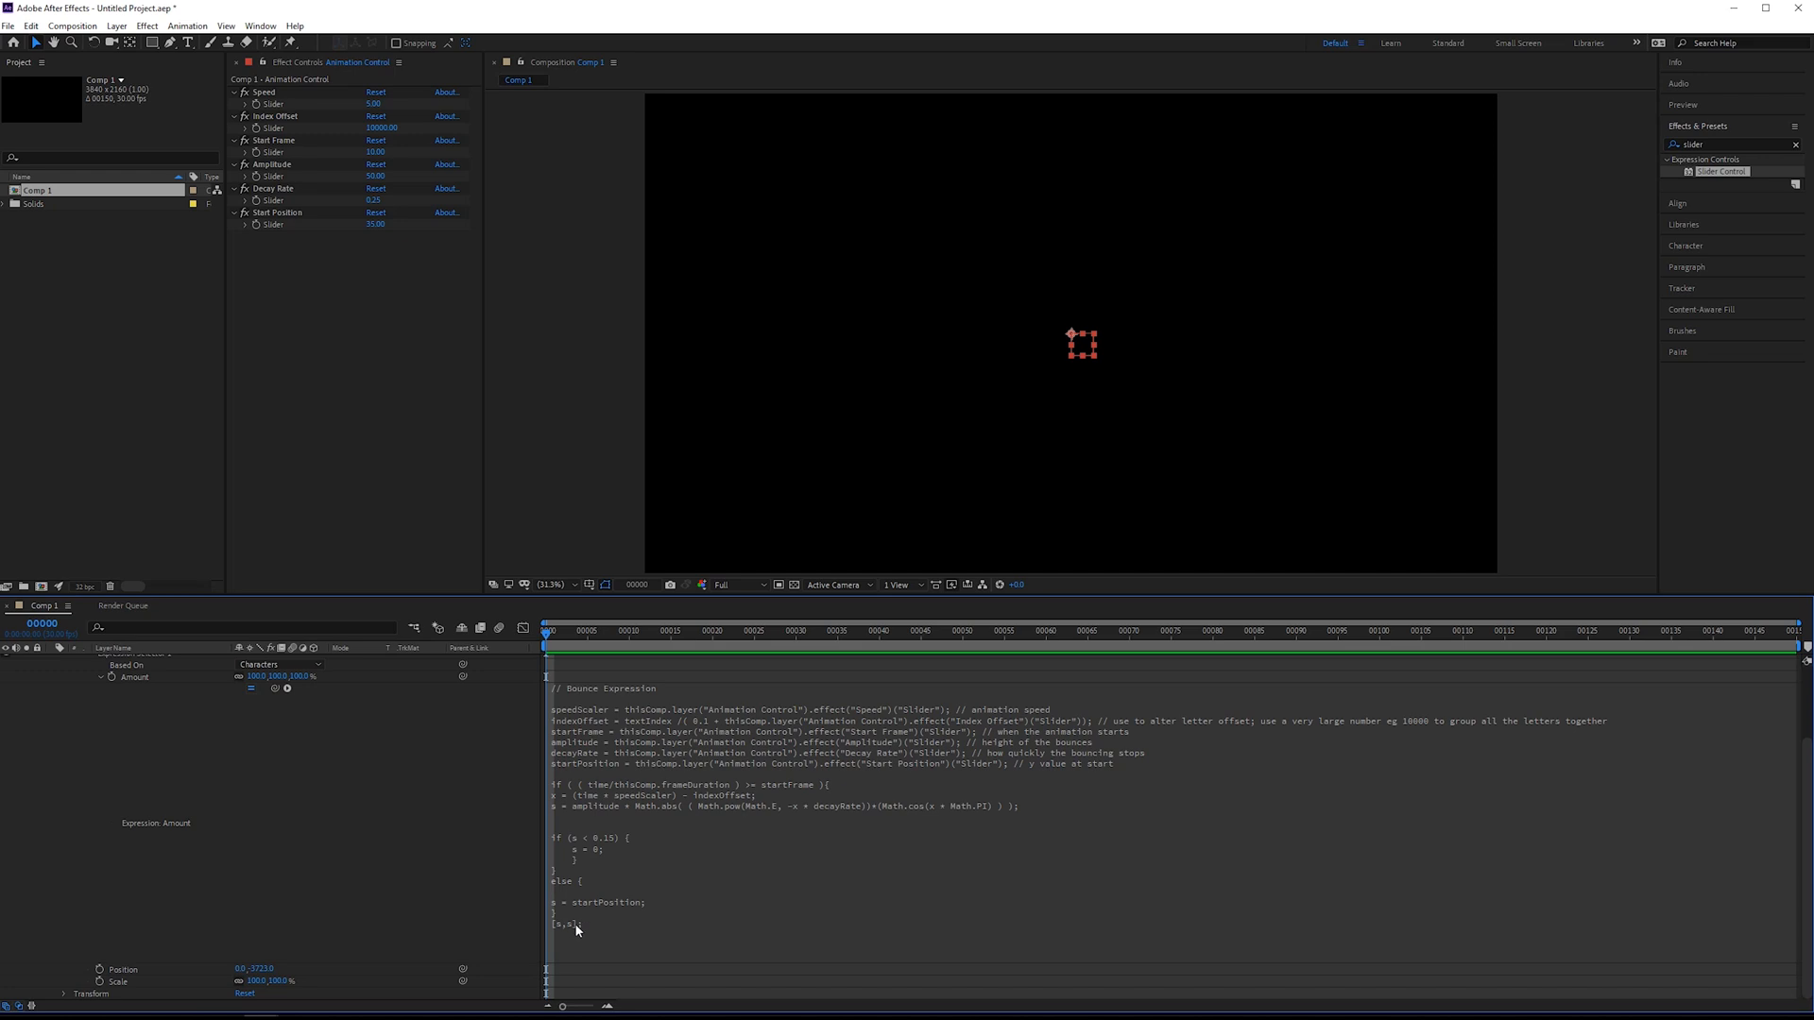
mouse_move(690, 822)
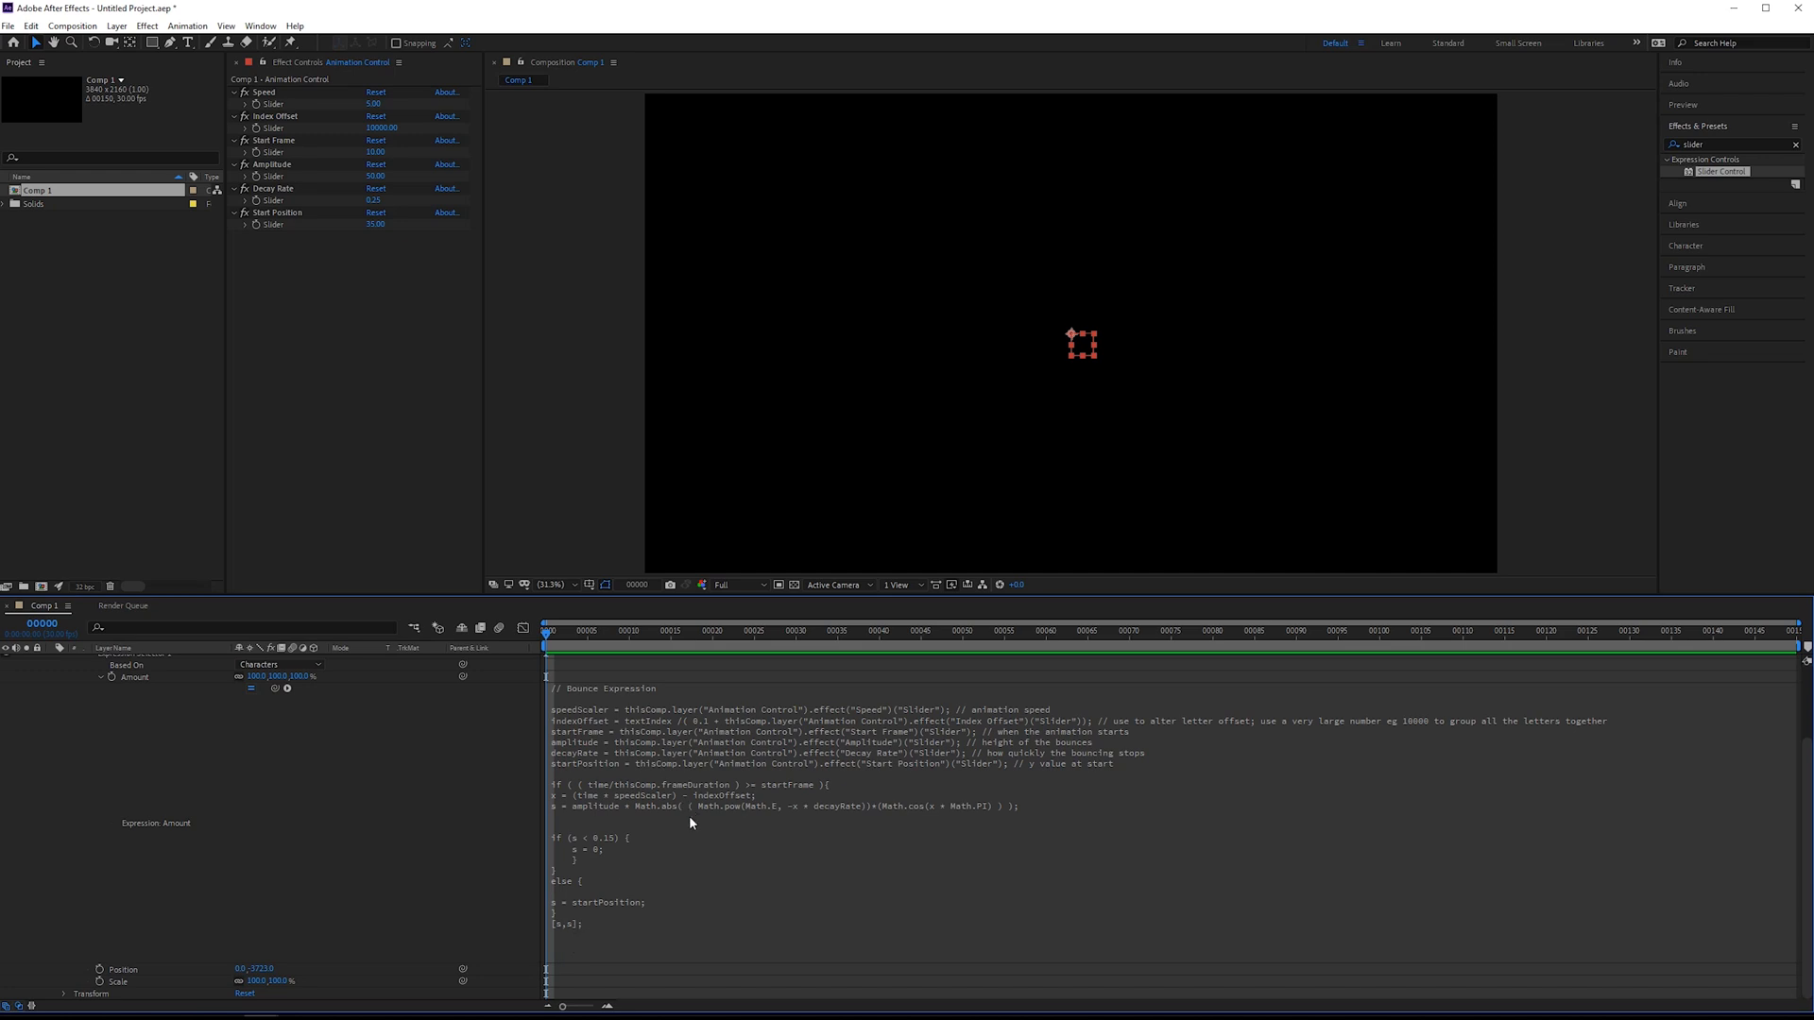
mouse_move(656, 827)
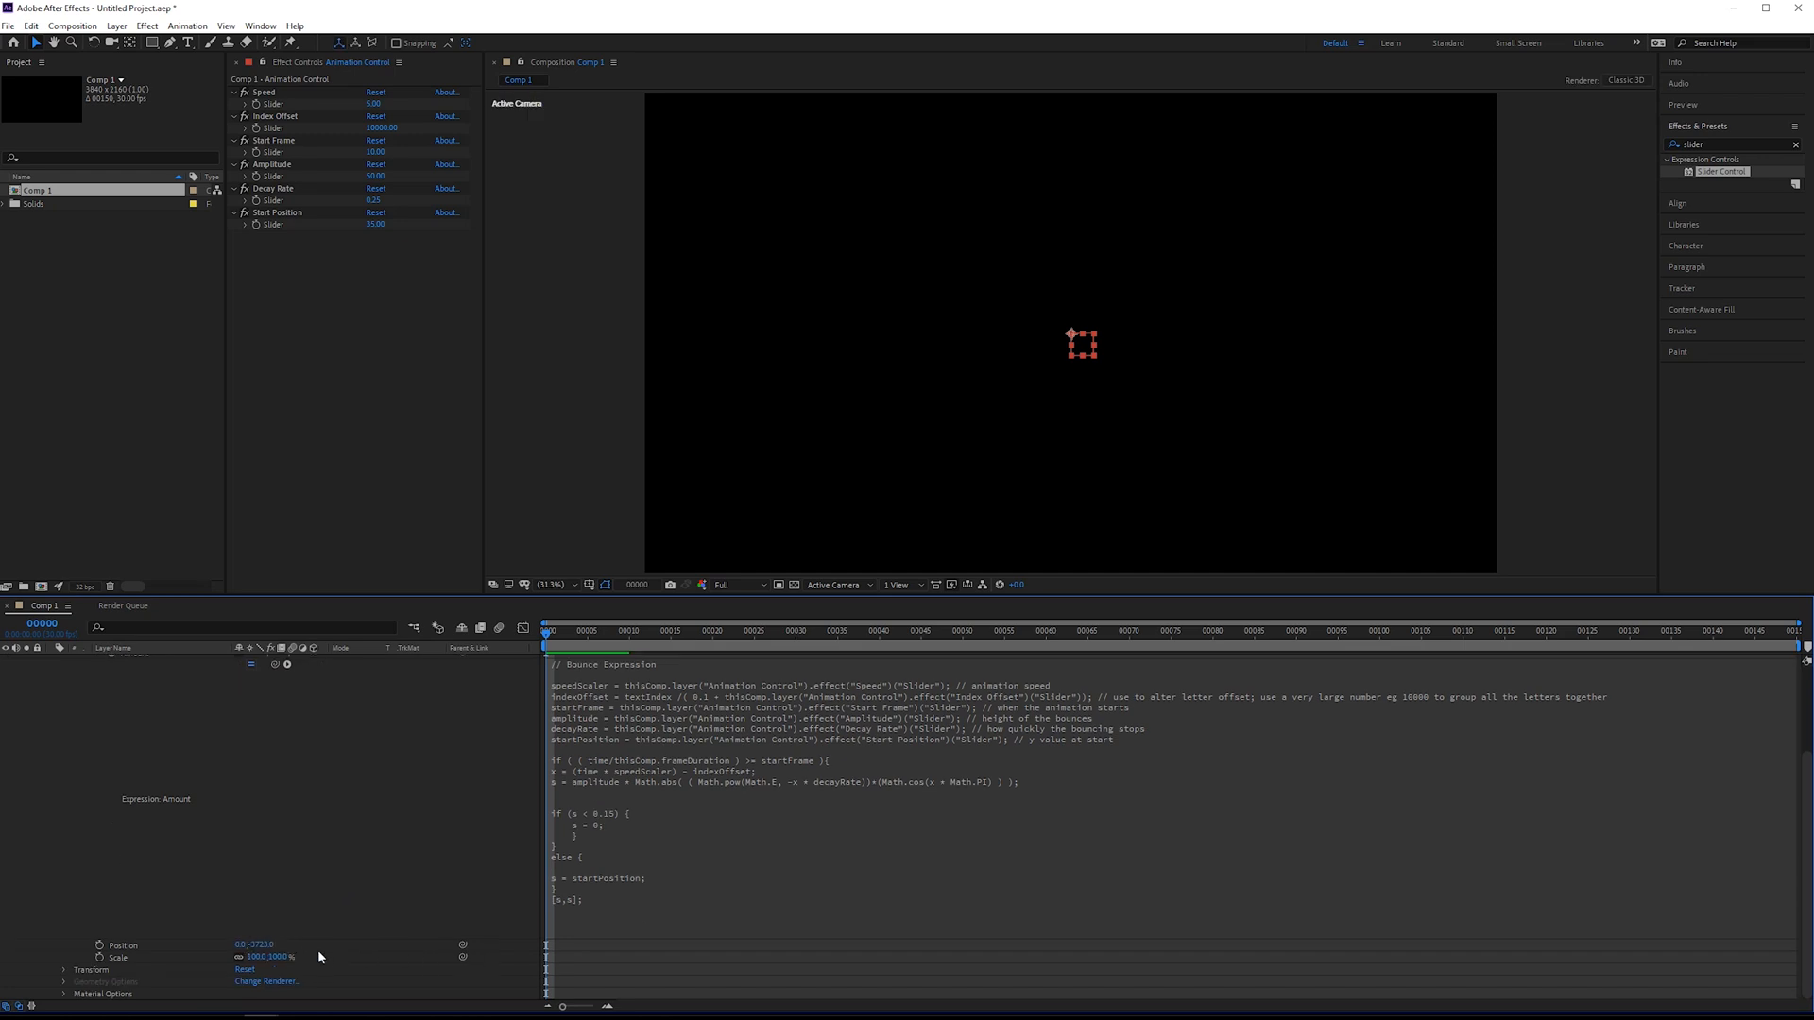
mouse_move(583, 903)
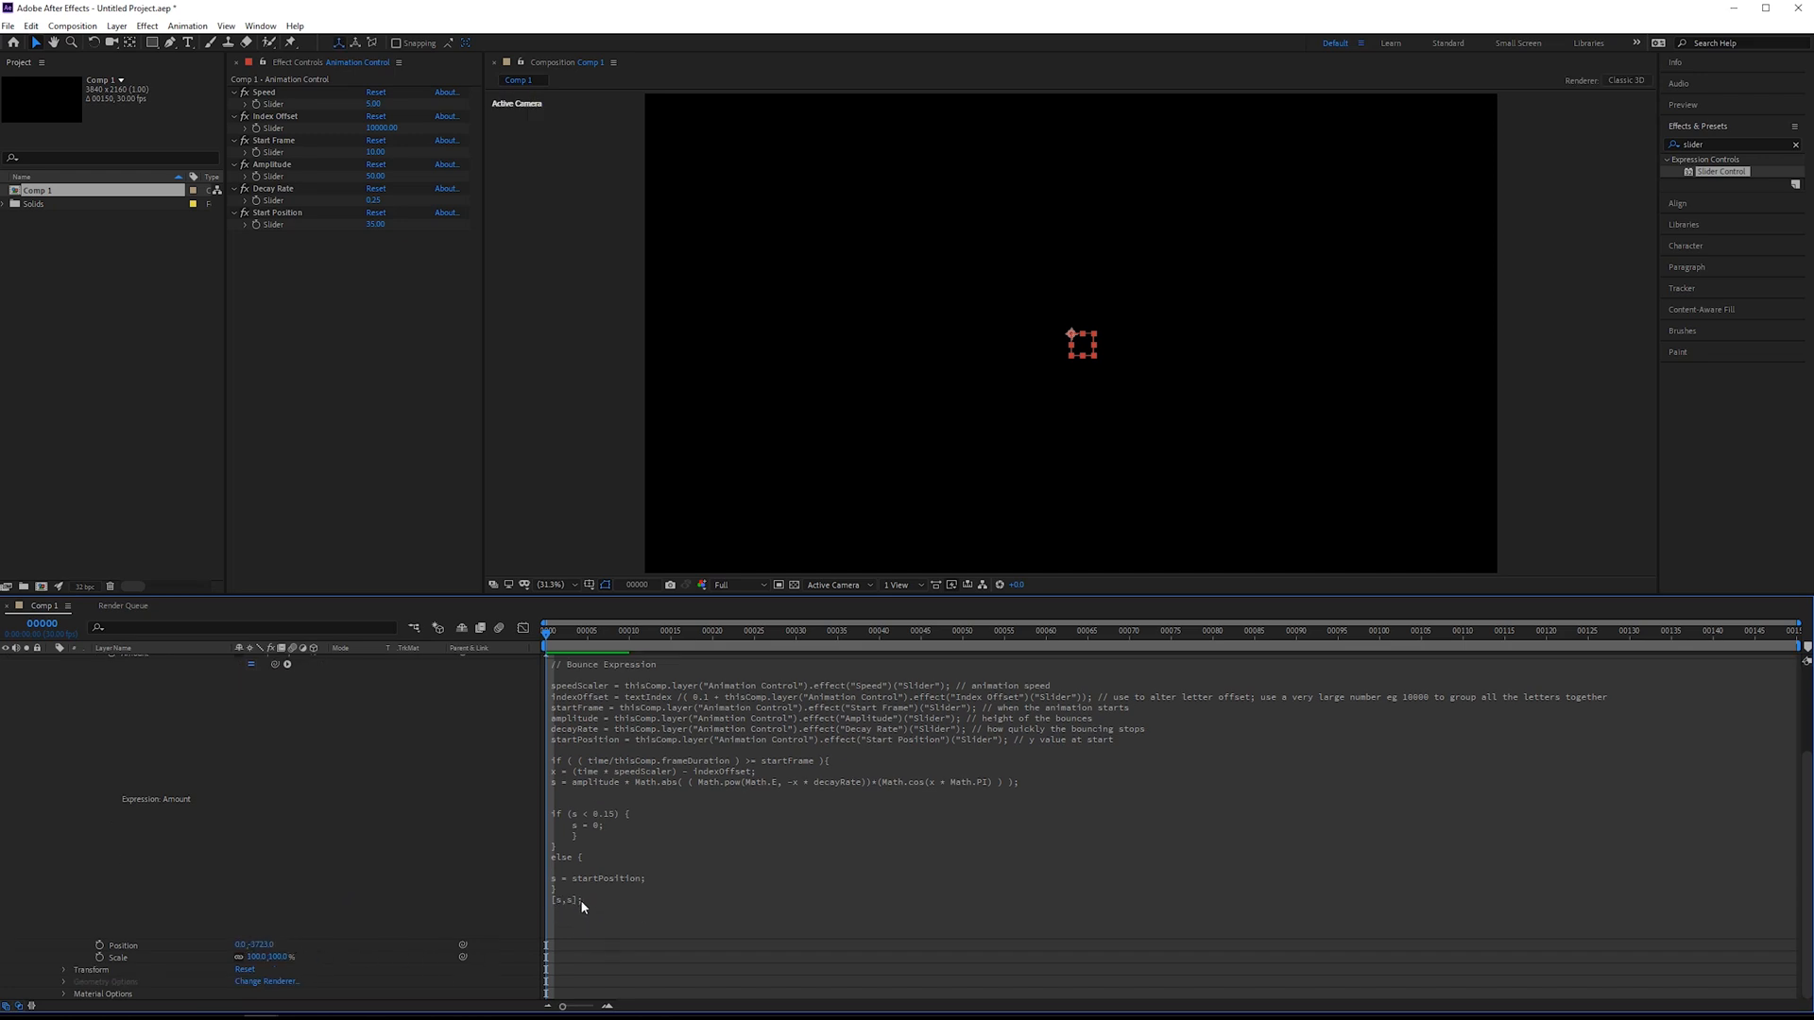
mouse_move(594, 905)
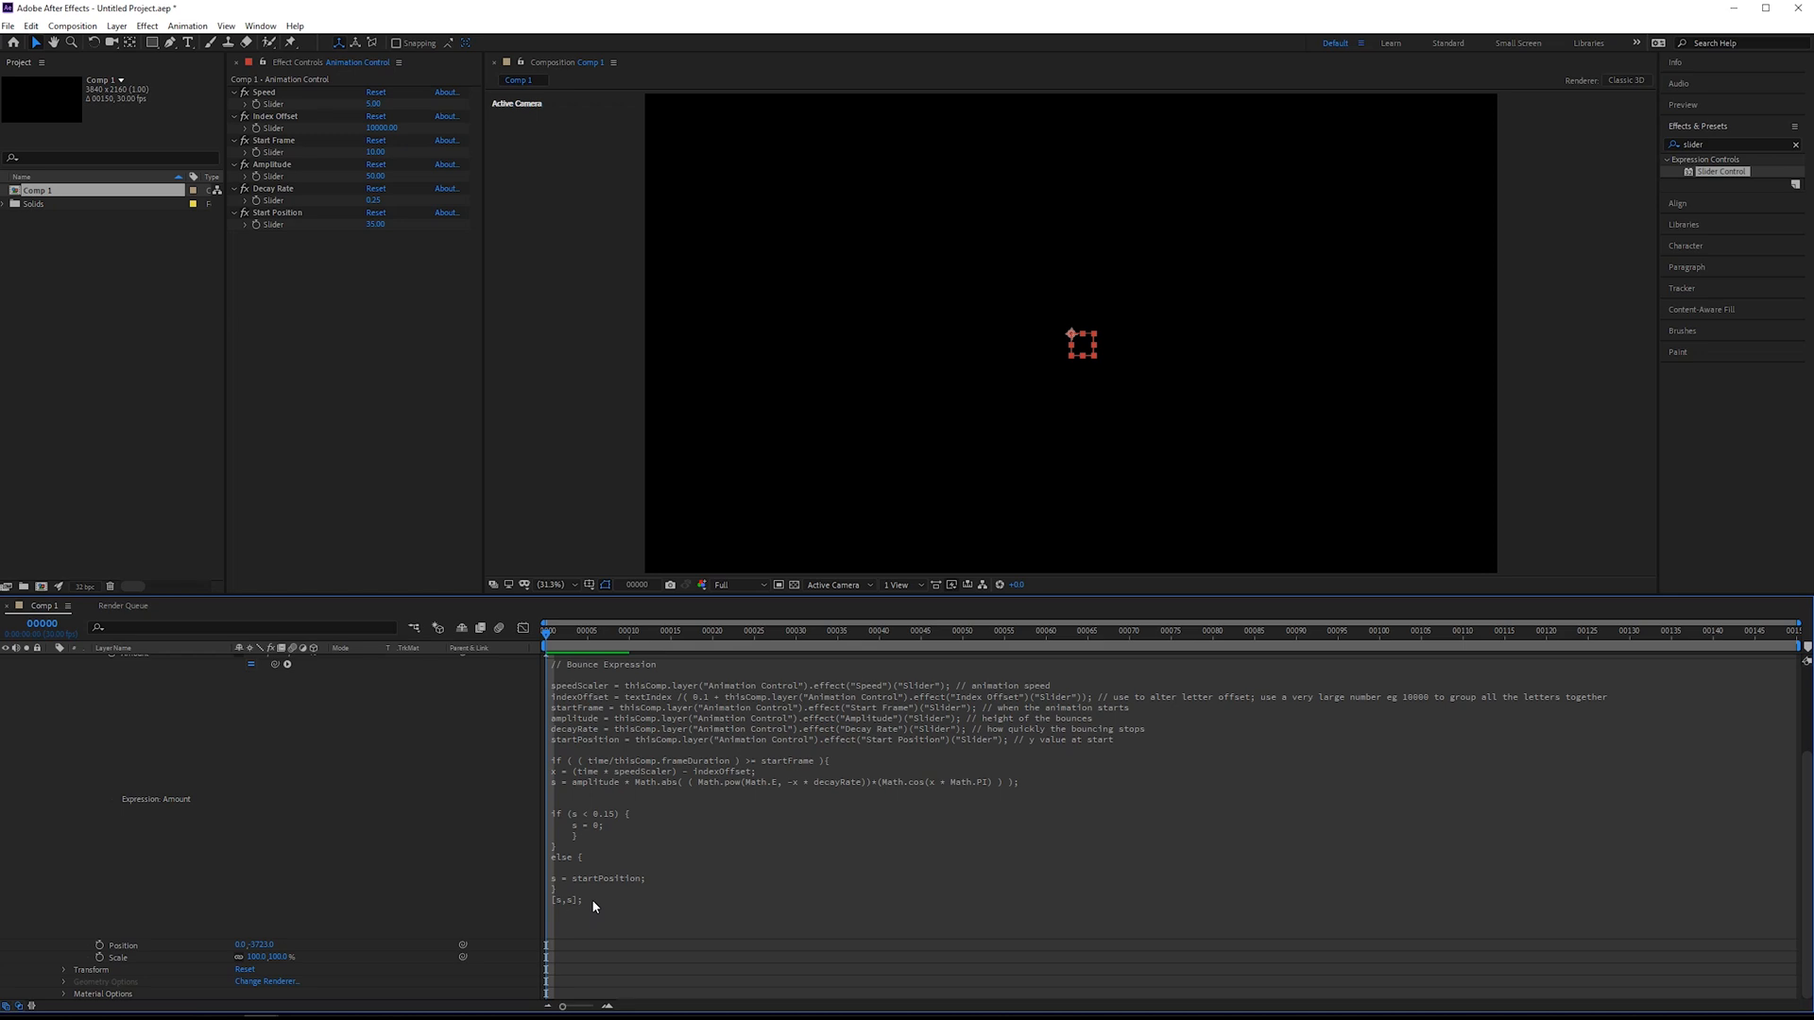
mouse_move(559, 826)
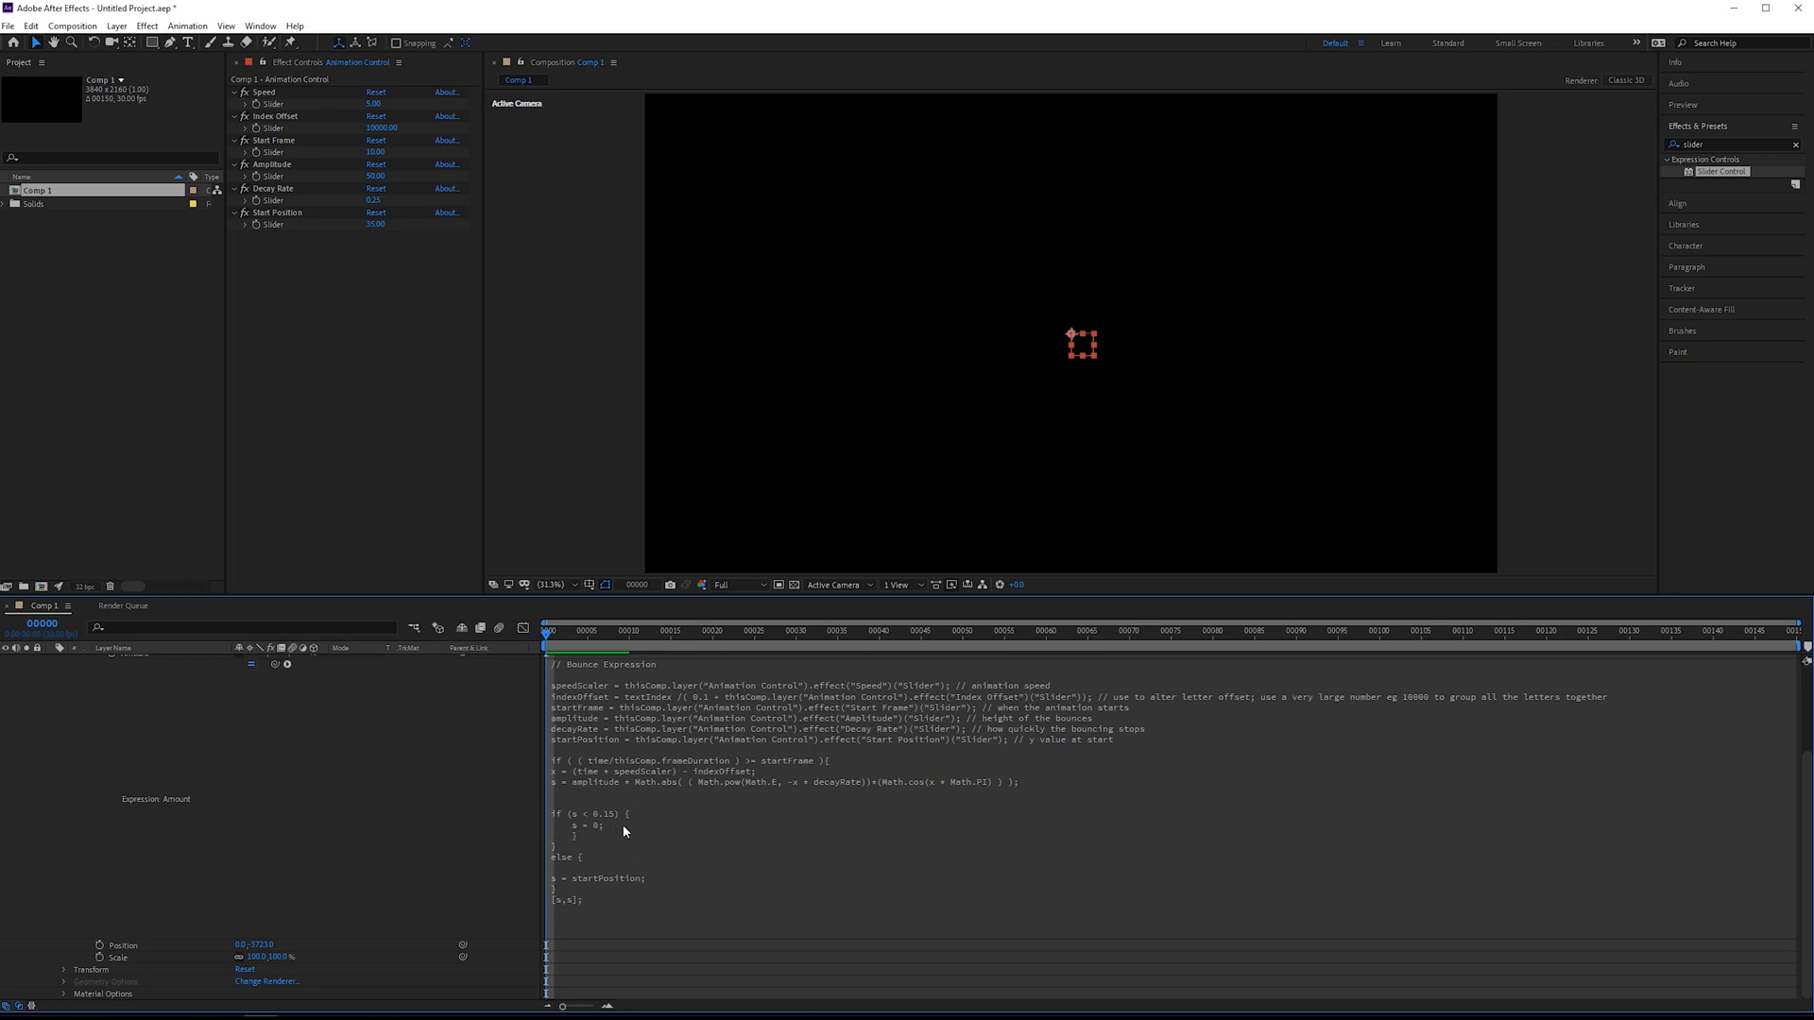
mouse_move(727, 786)
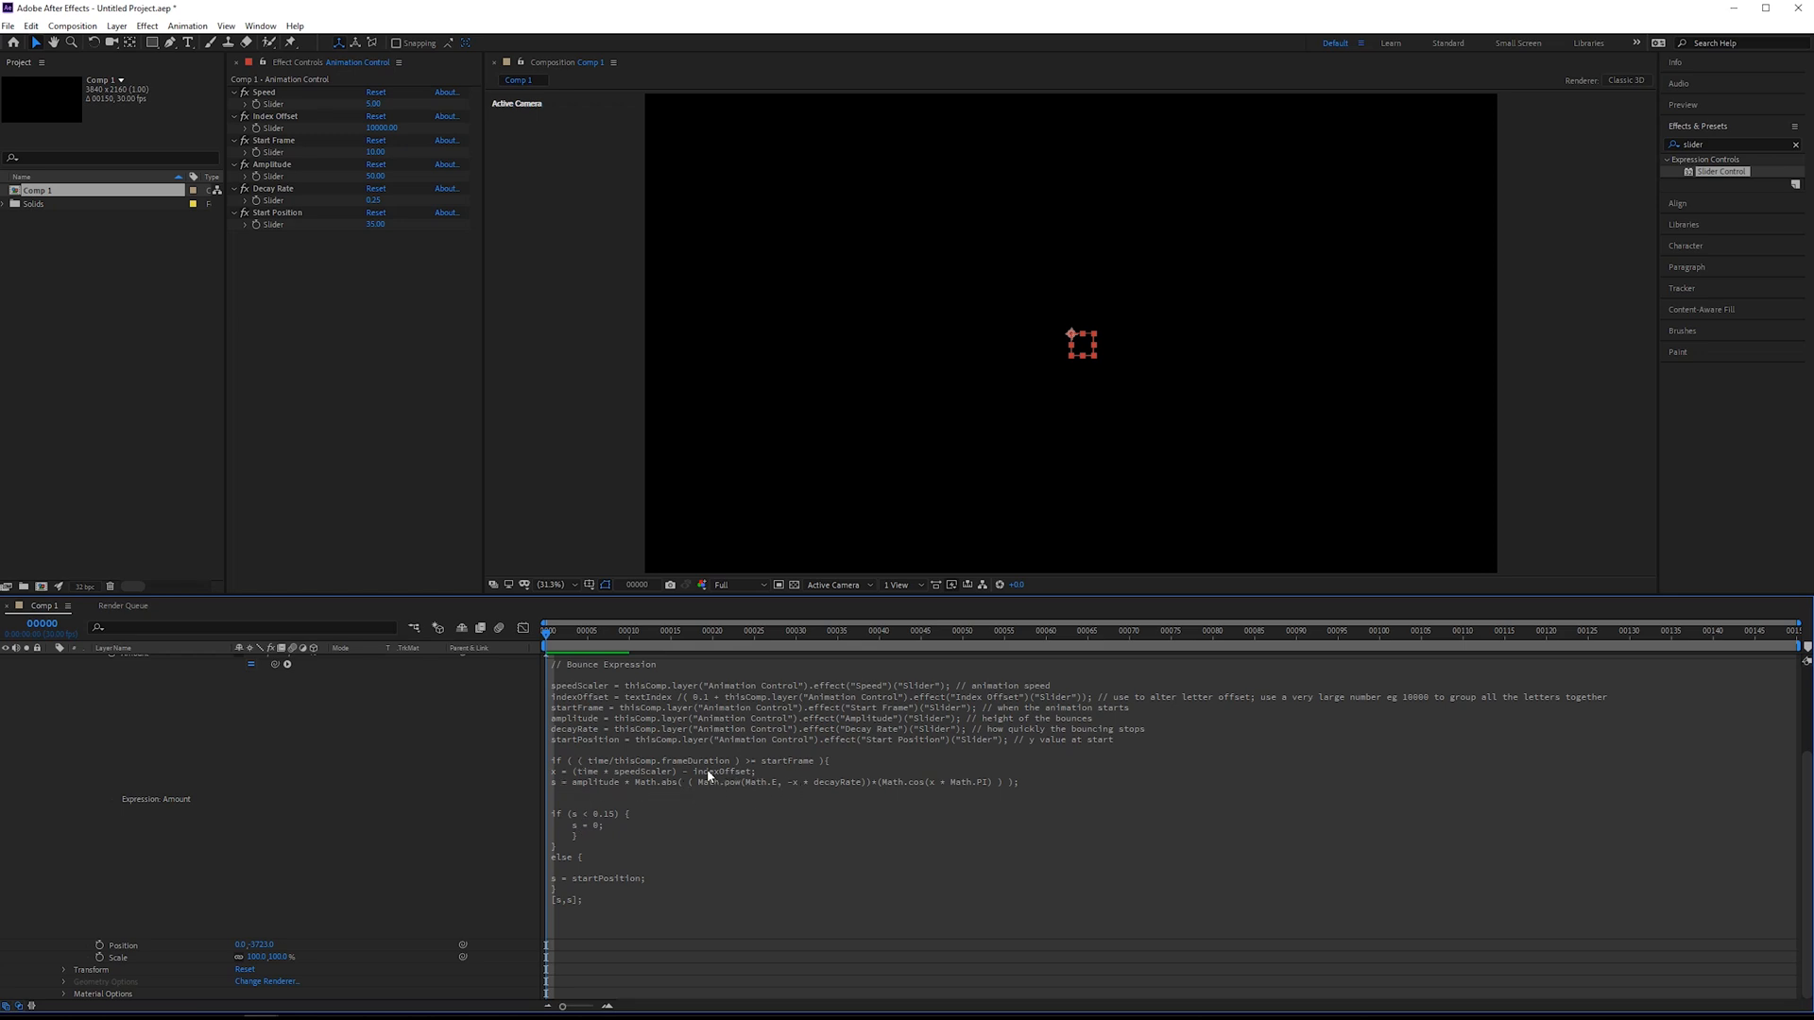
mouse_move(793, 792)
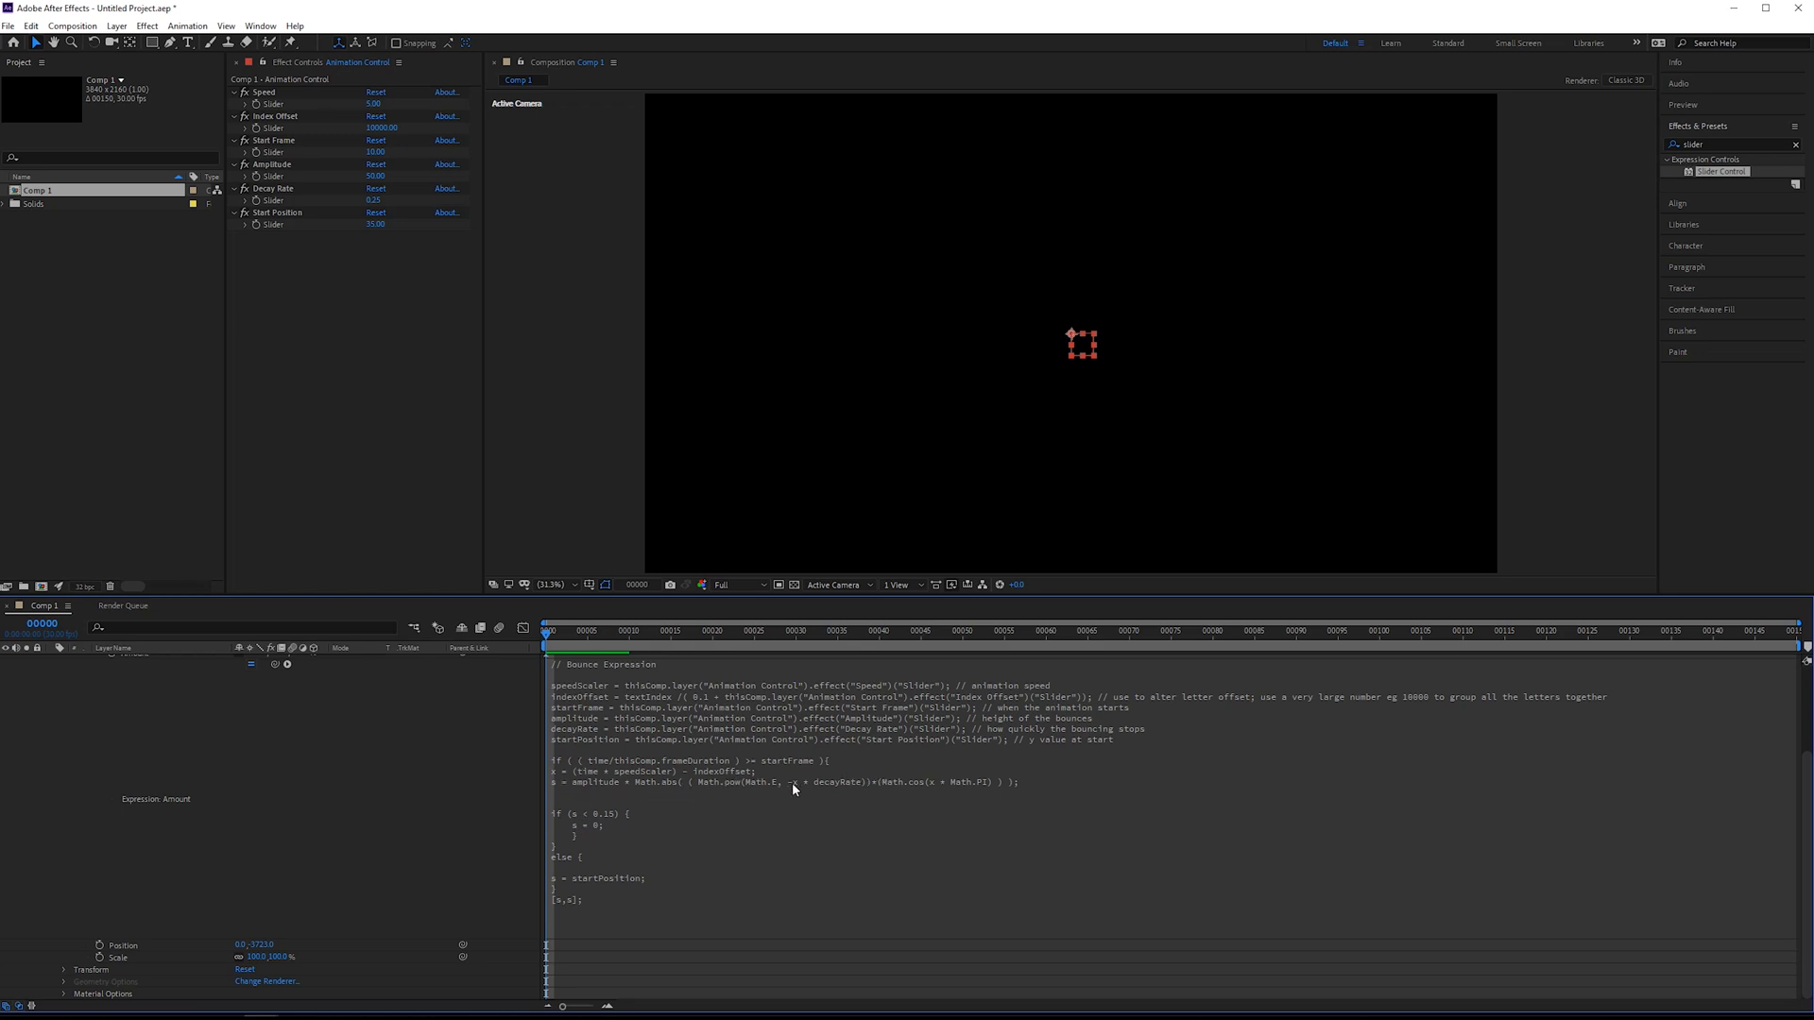
mouse_move(796, 640)
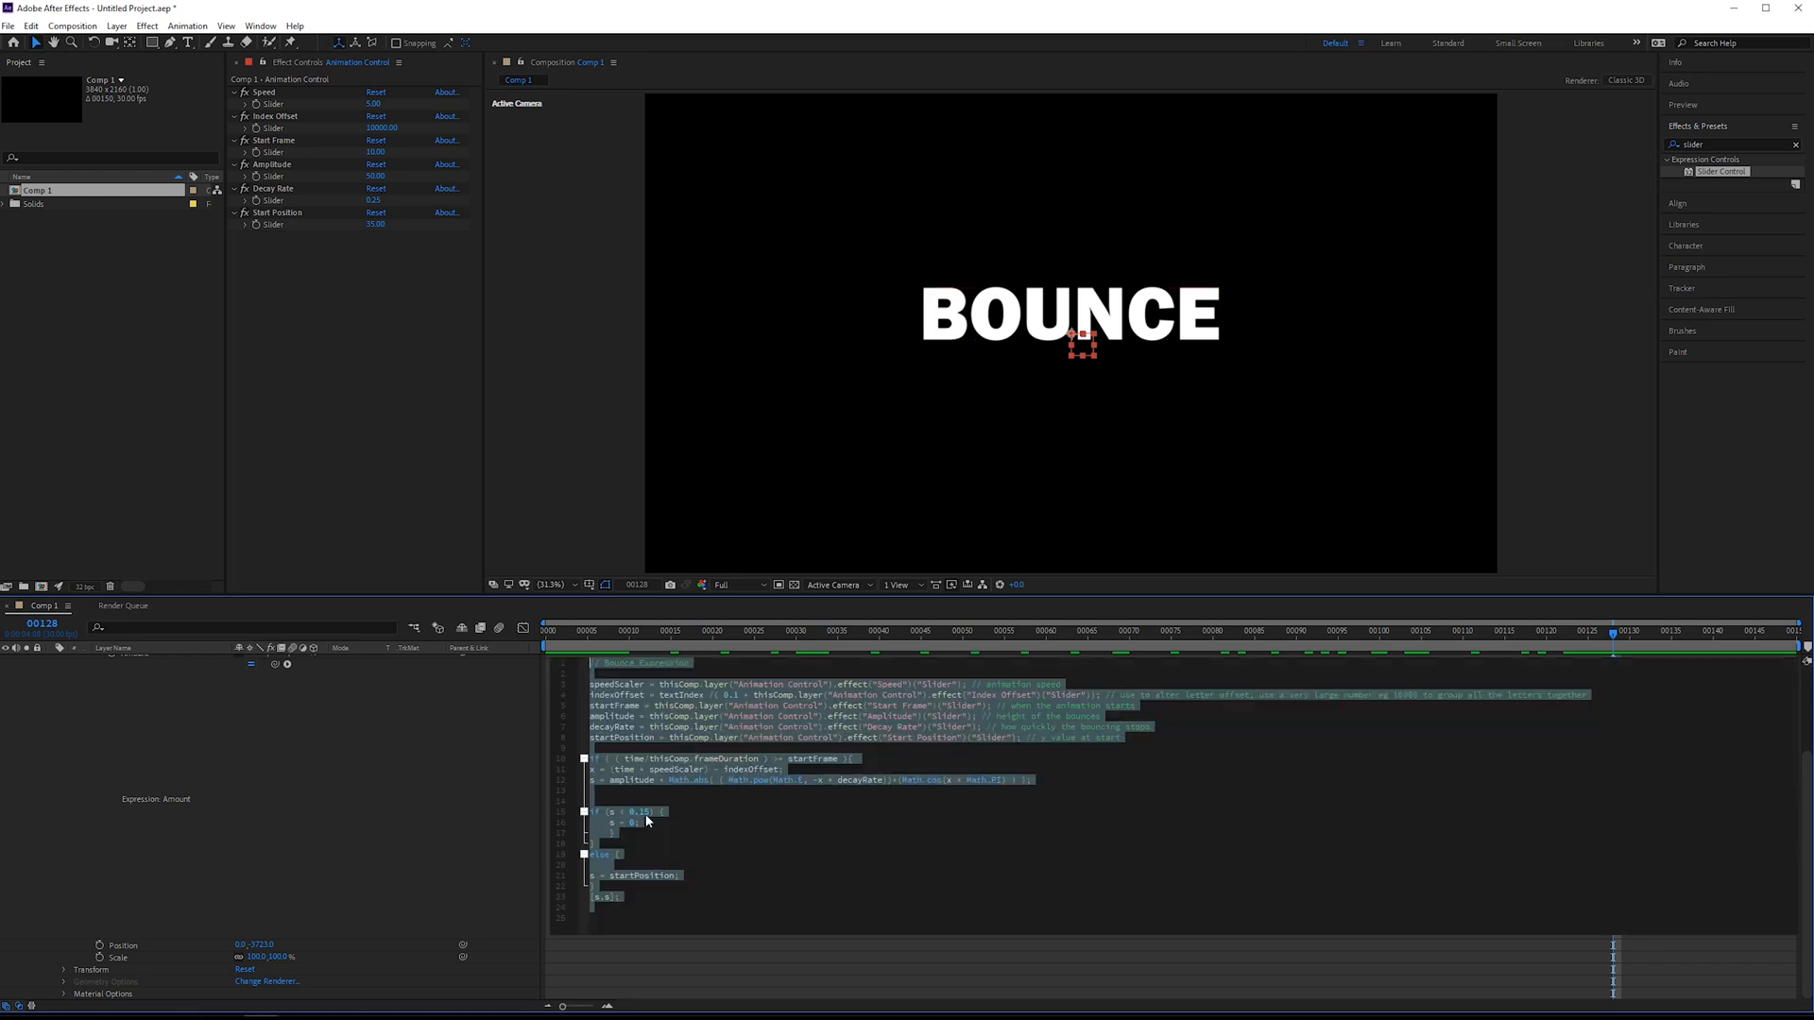
Enable motion blur on the BOUNCE text layer and check it at a later frame.
left_click(645, 811)
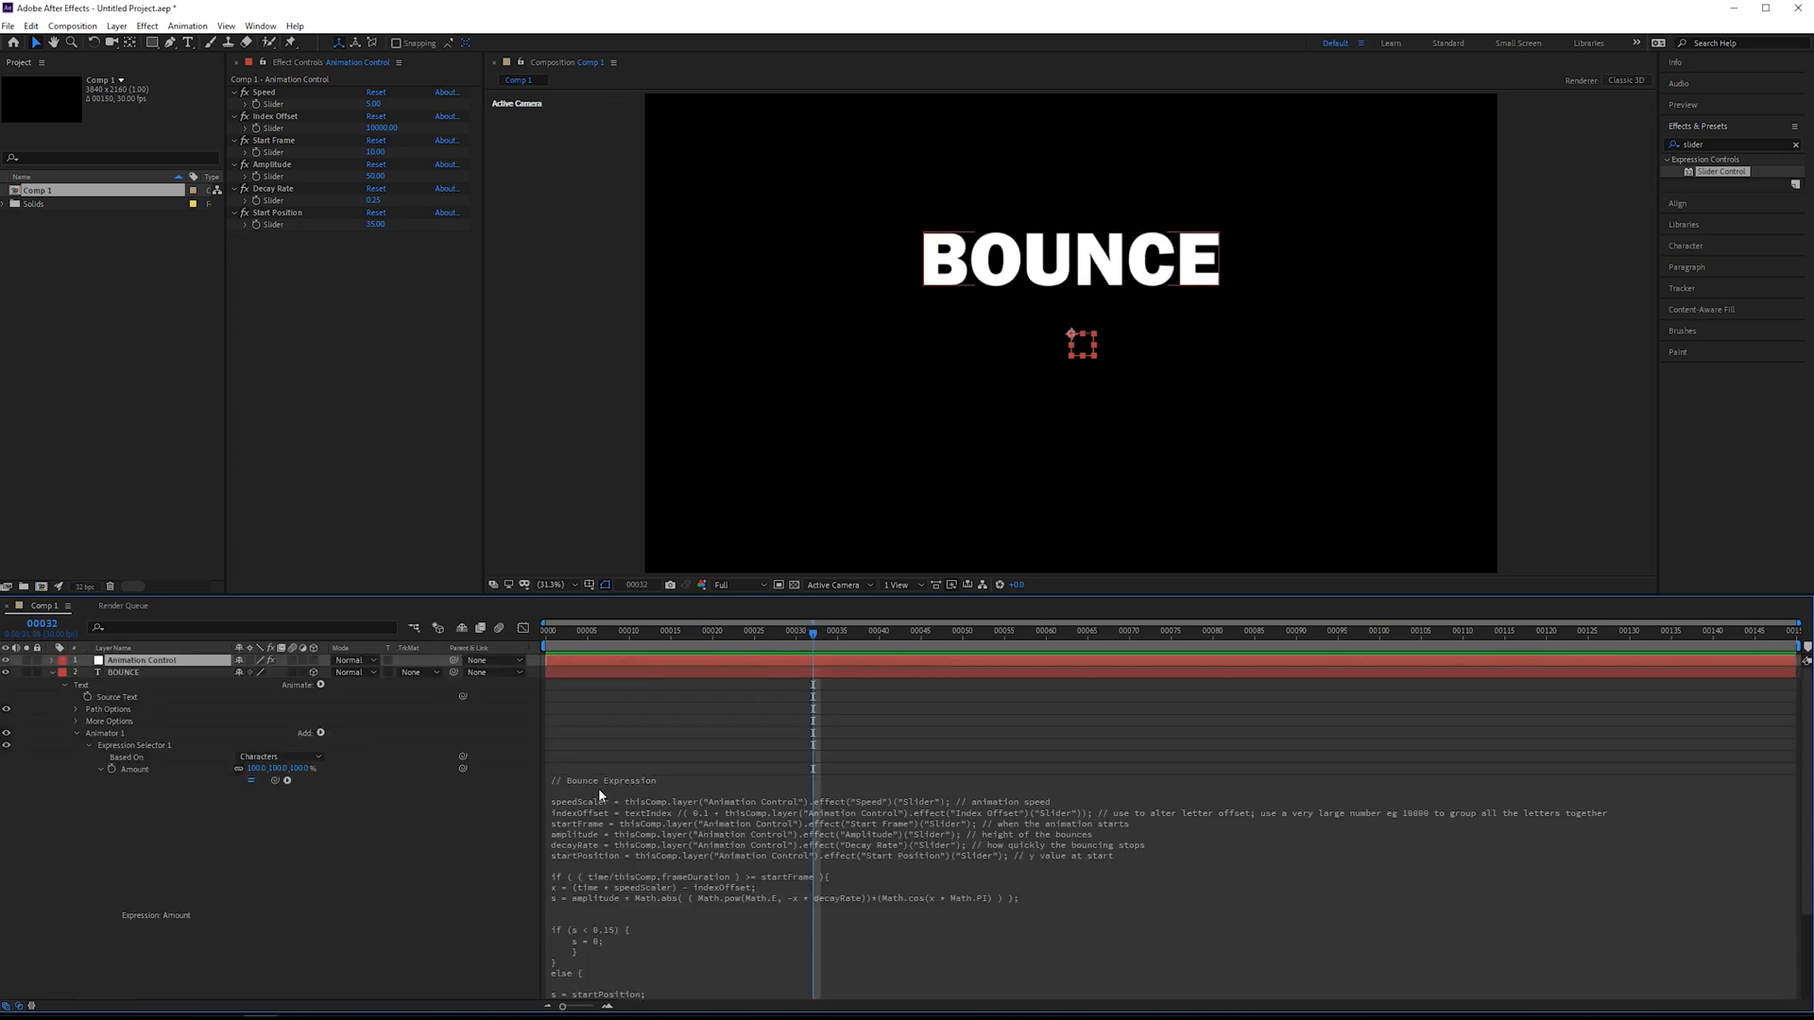
left_click(123, 671)
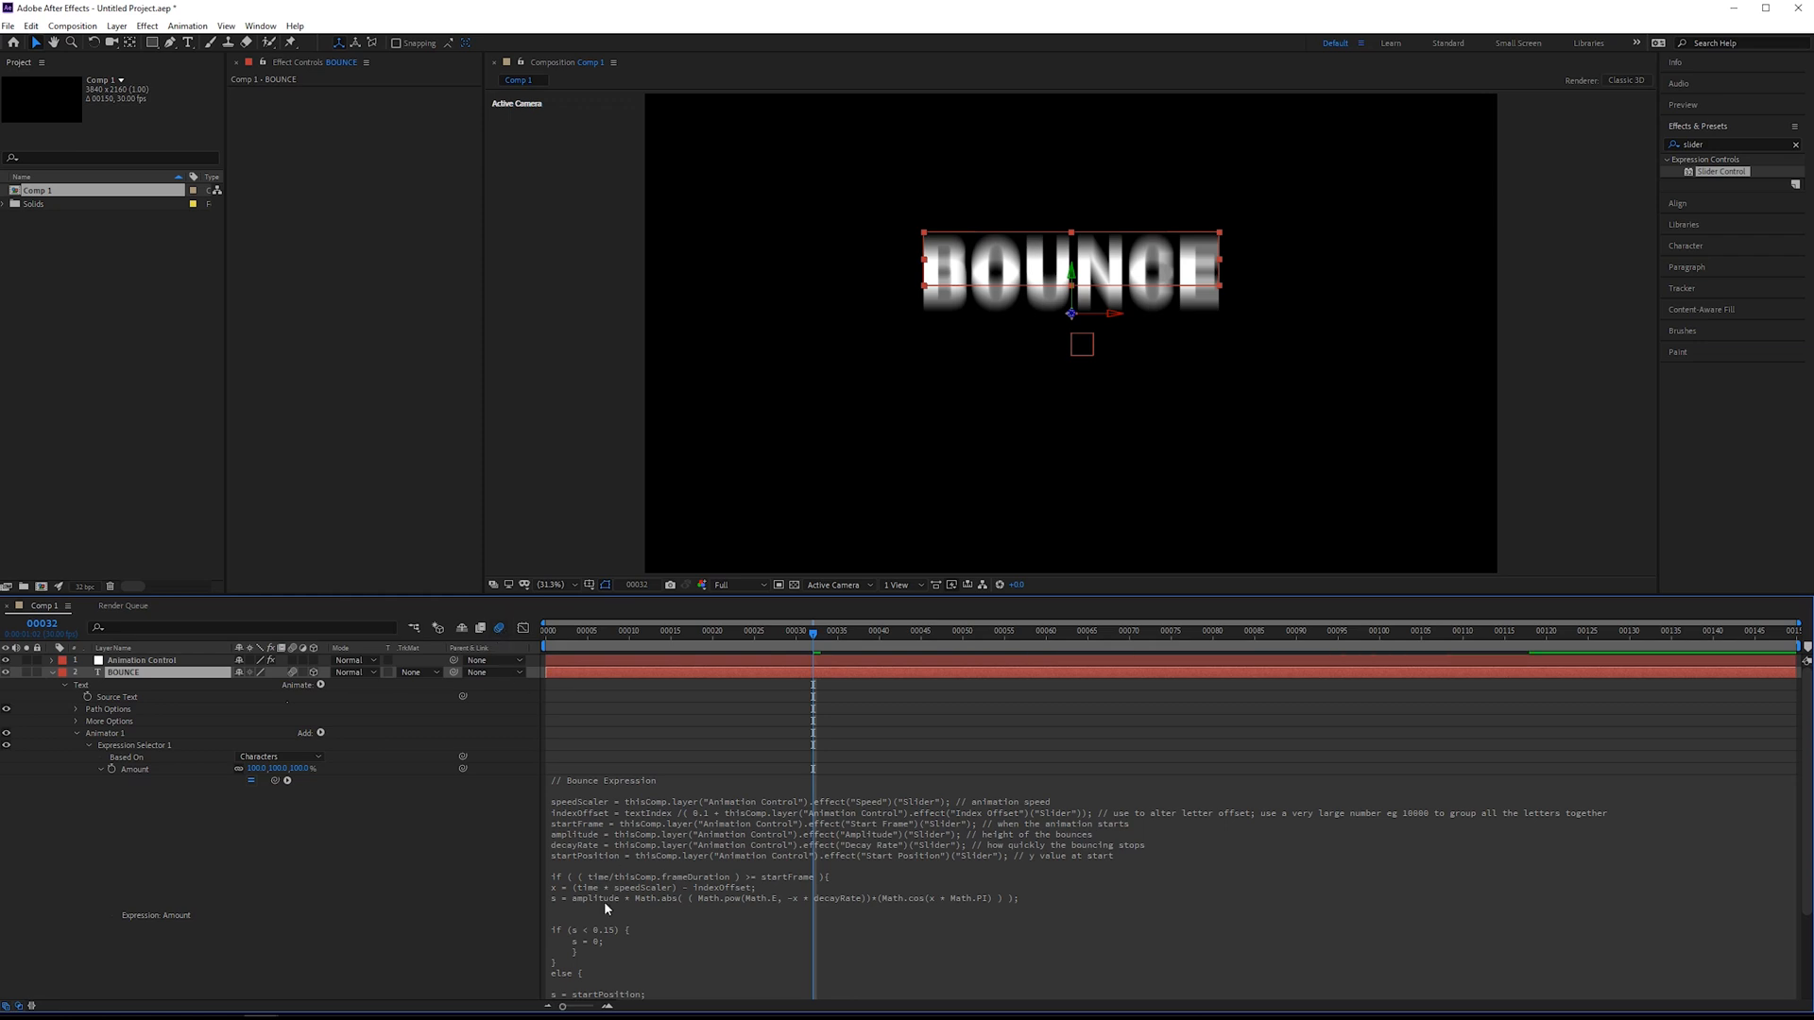
left_click(1212, 632)
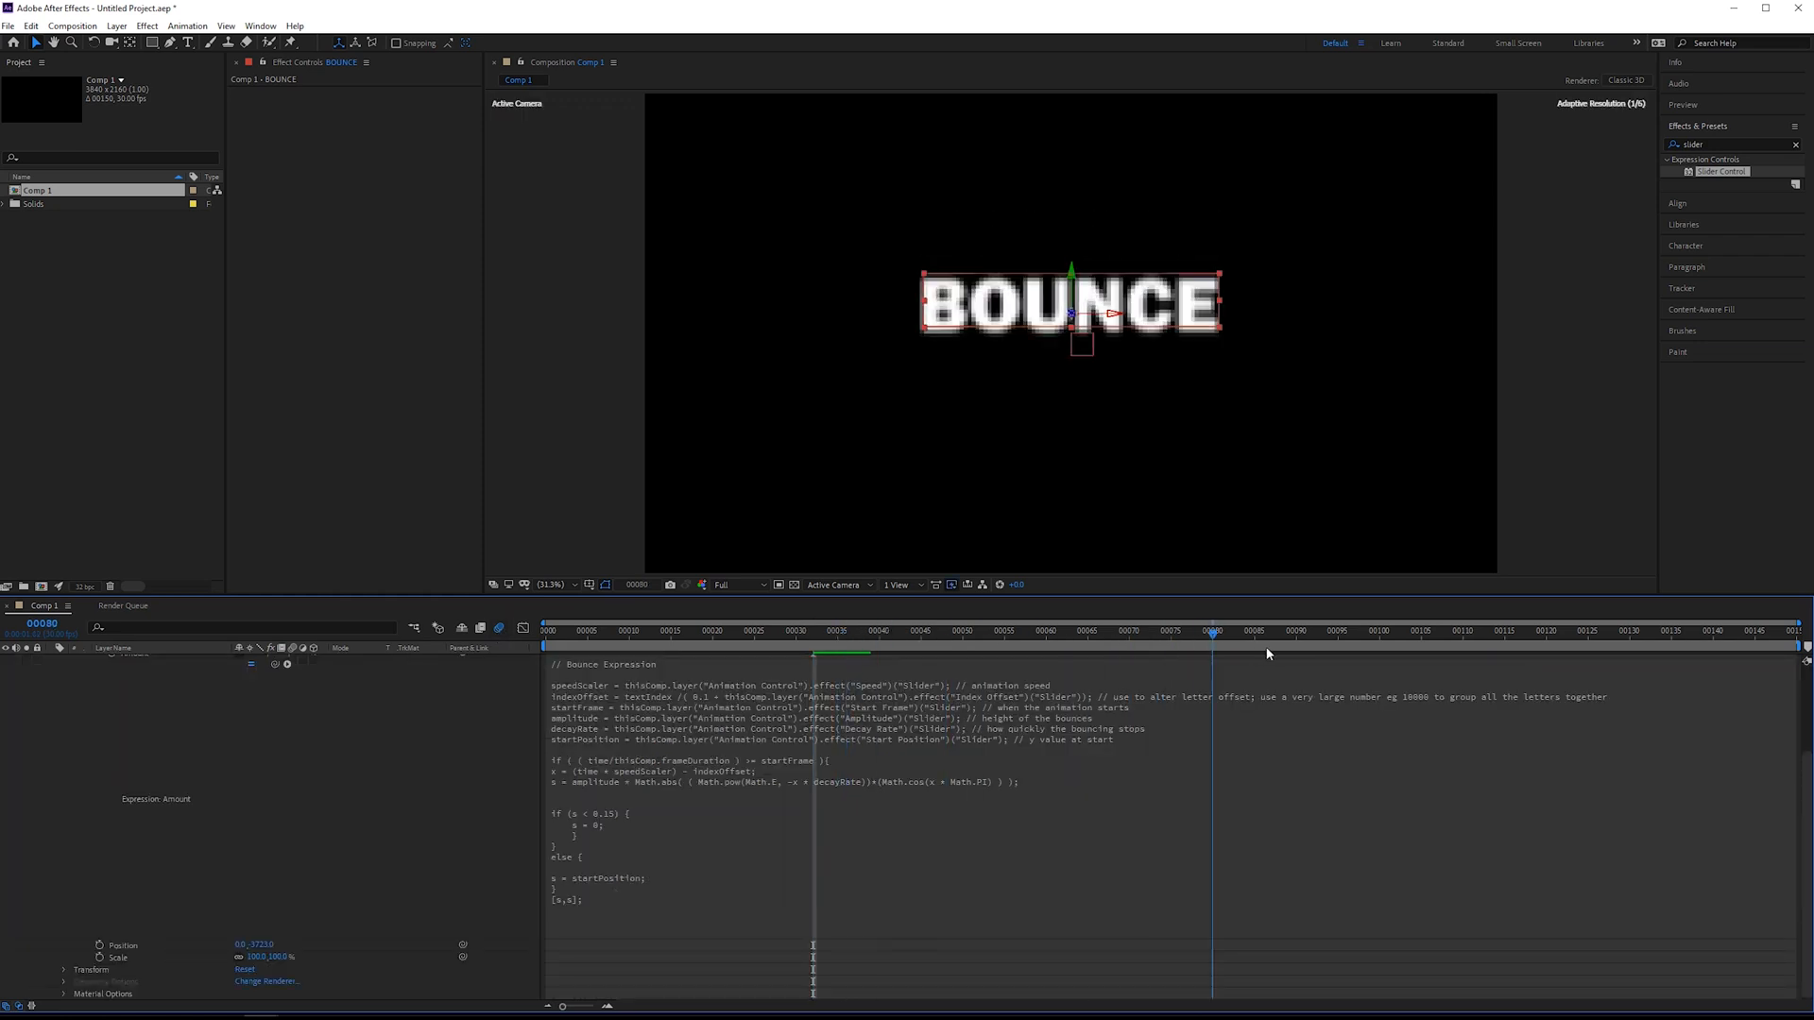
Reveal the animator's Scale property and scrub the early bounce to review the motion.
left_click(645, 631)
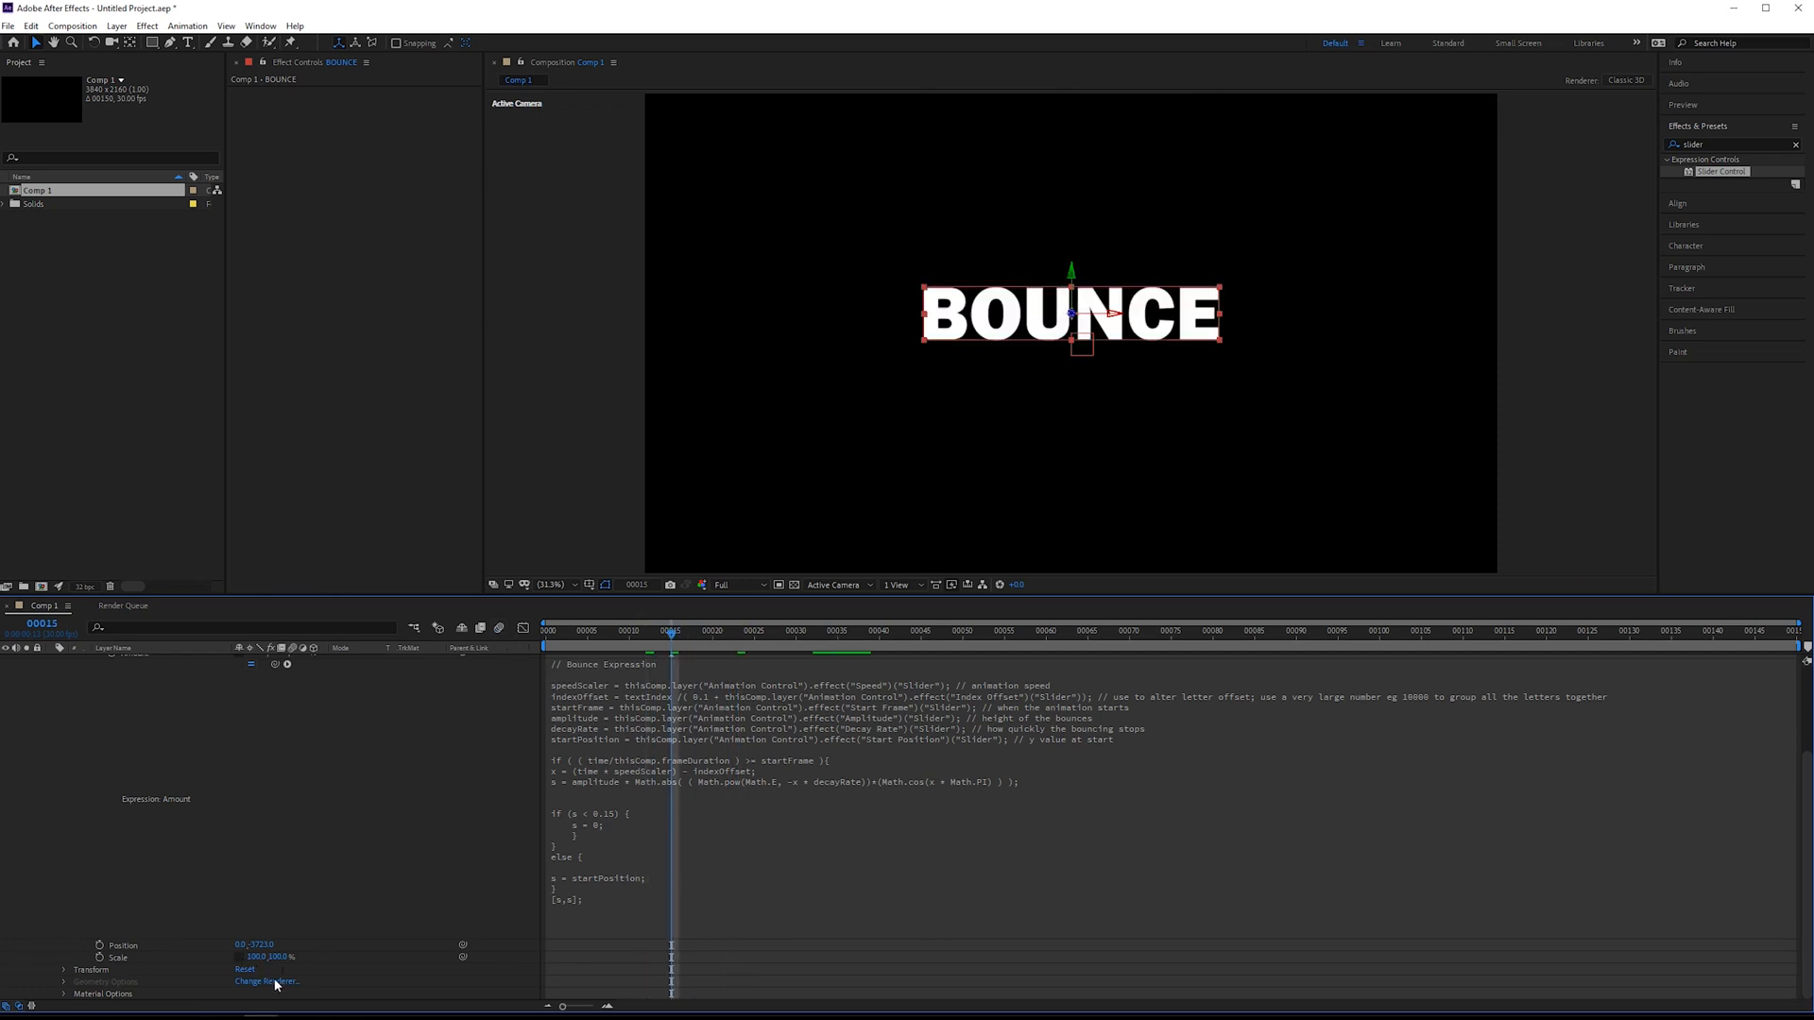
left_click(677, 636)
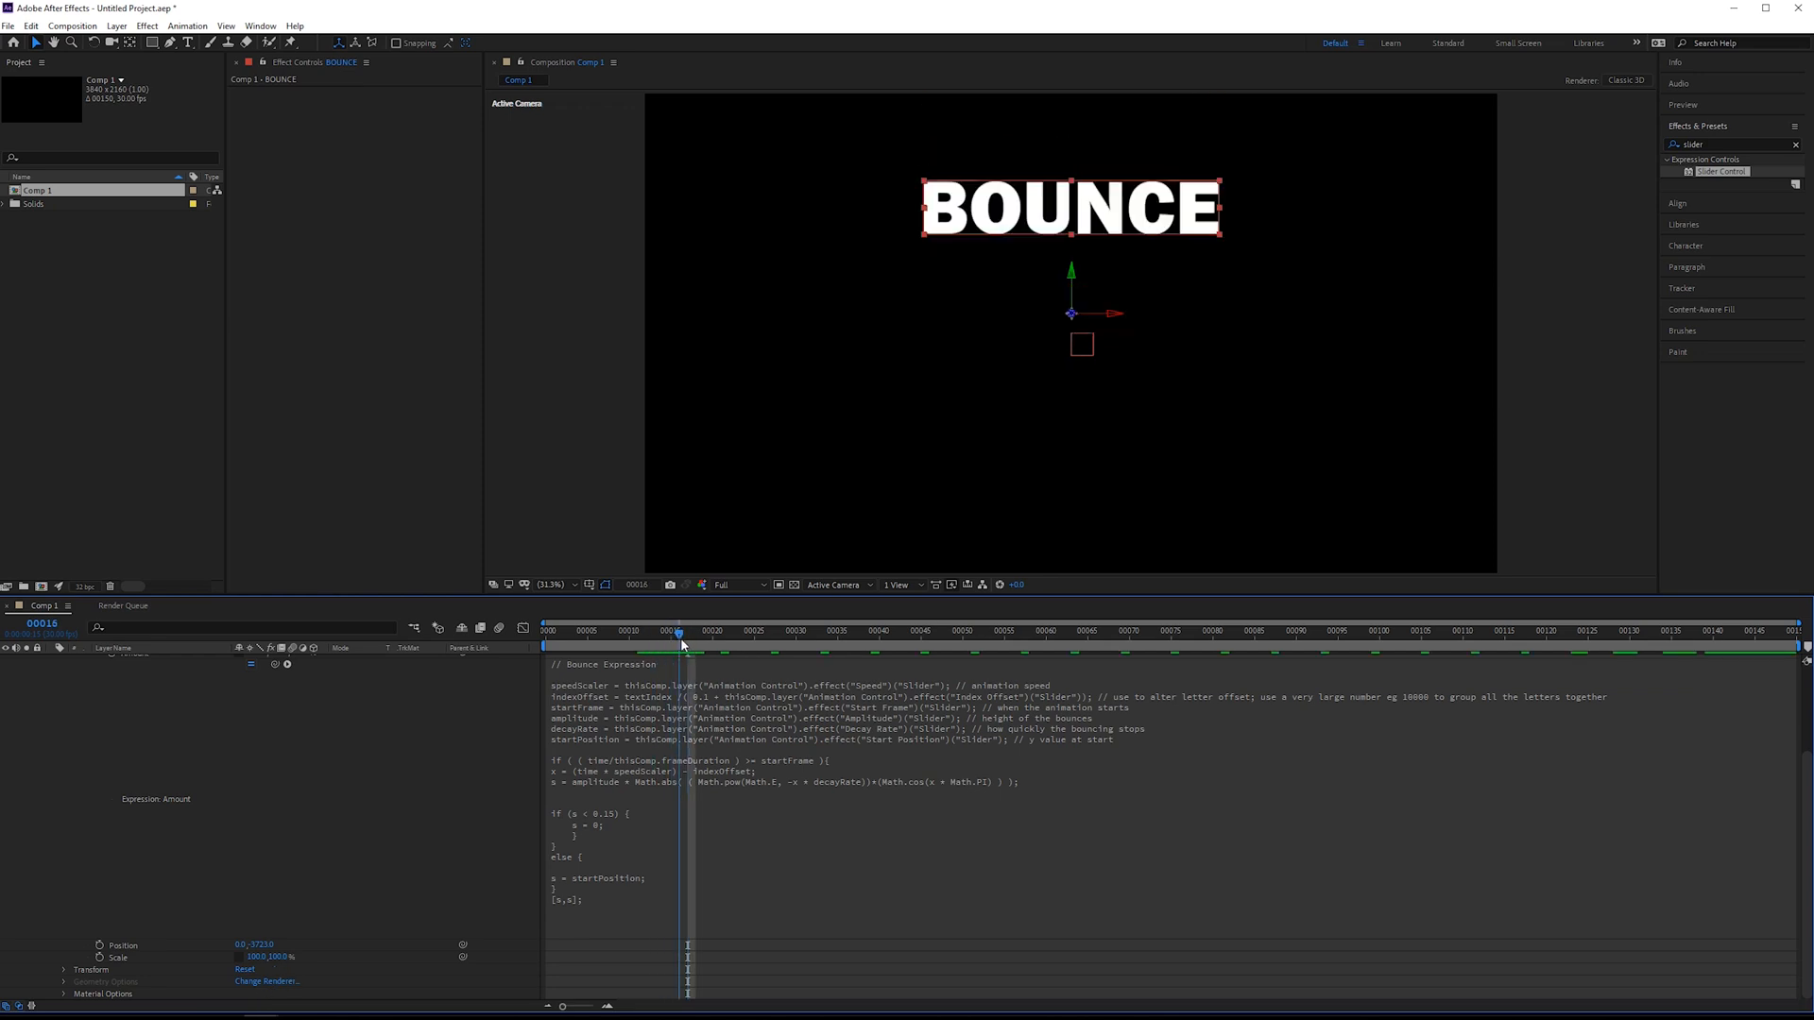
left_click_drag(678, 633, 634, 633)
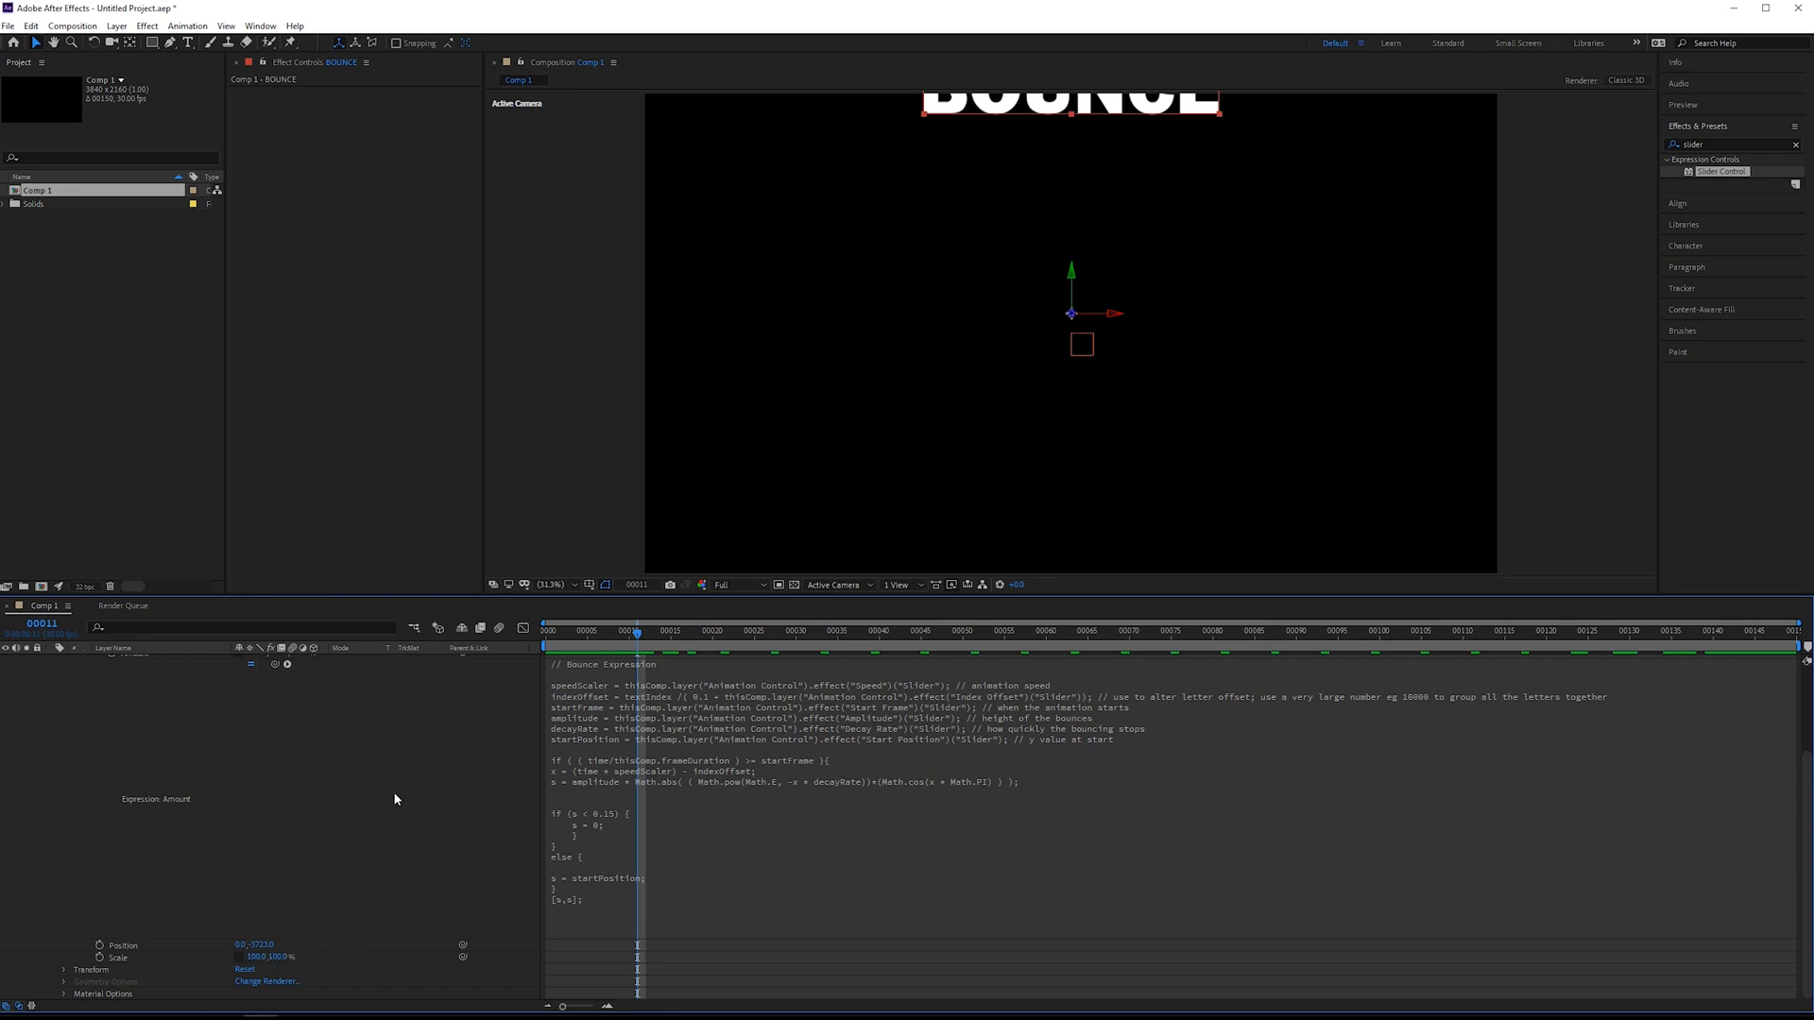
left_click_drag(634, 631, 624, 630)
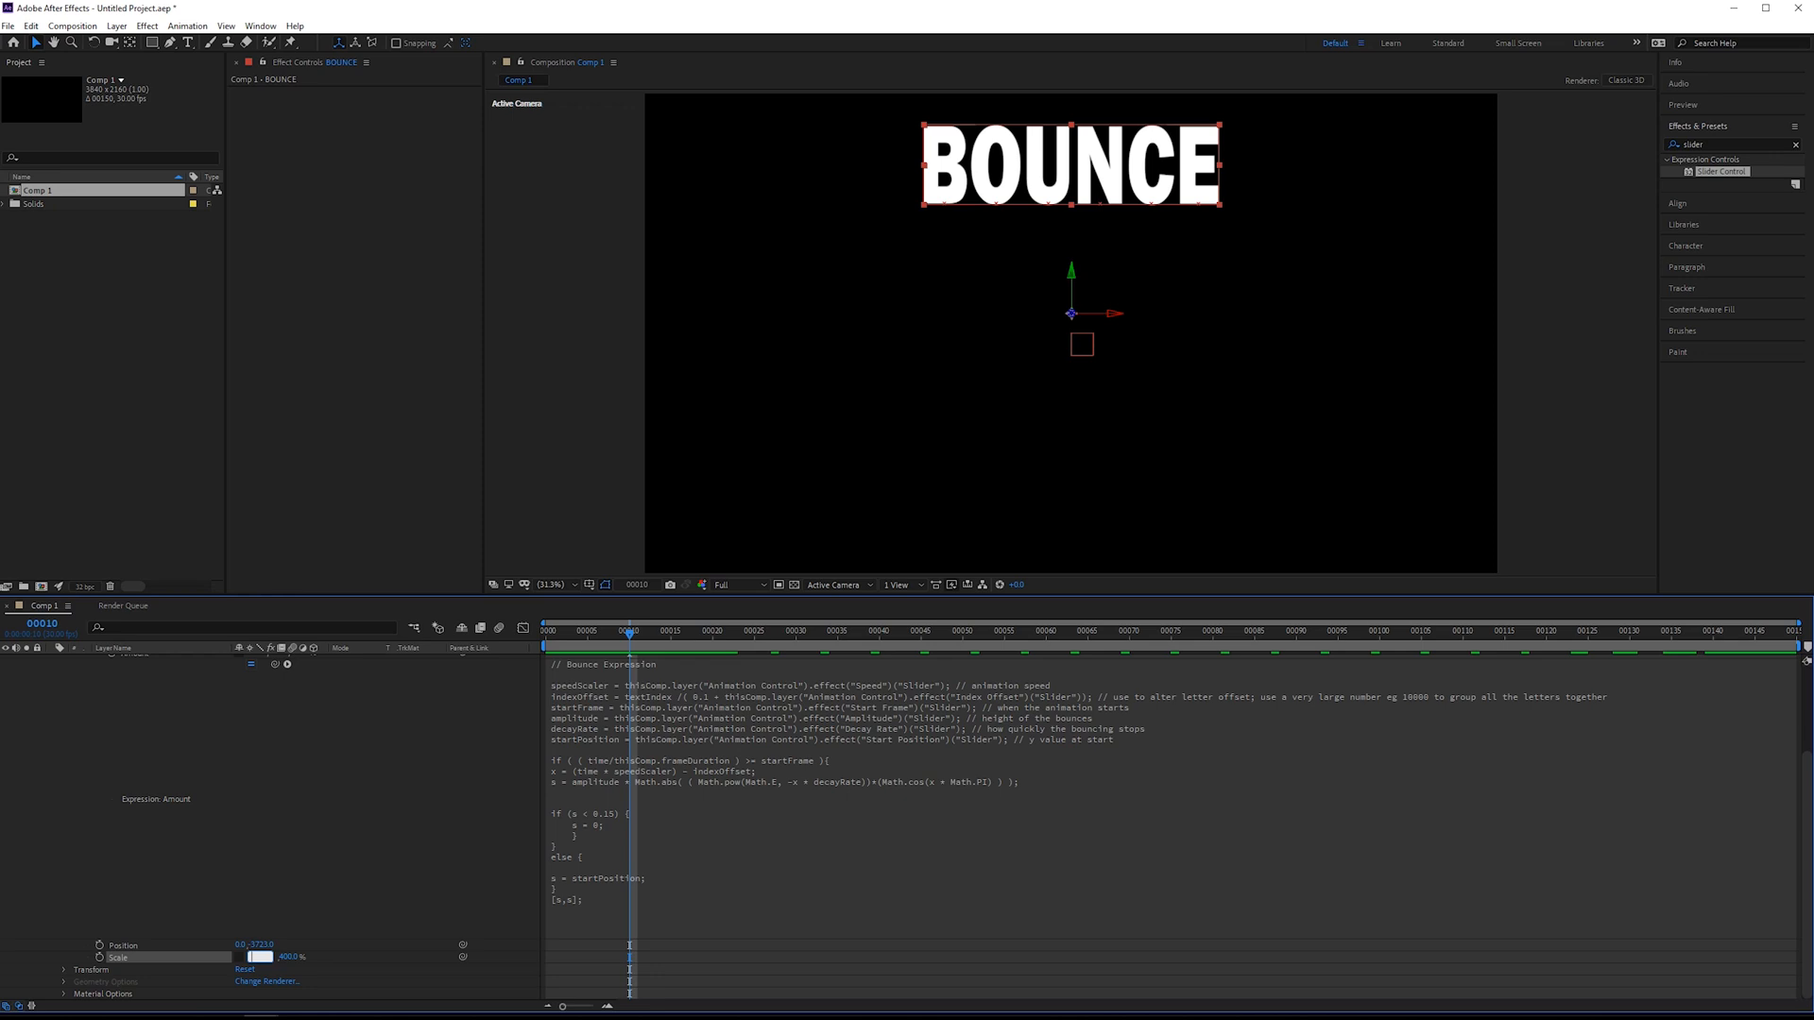
Set the Scale for vertical stretch so the BOUNCE letters appear tall while moving.
left_click(657, 635)
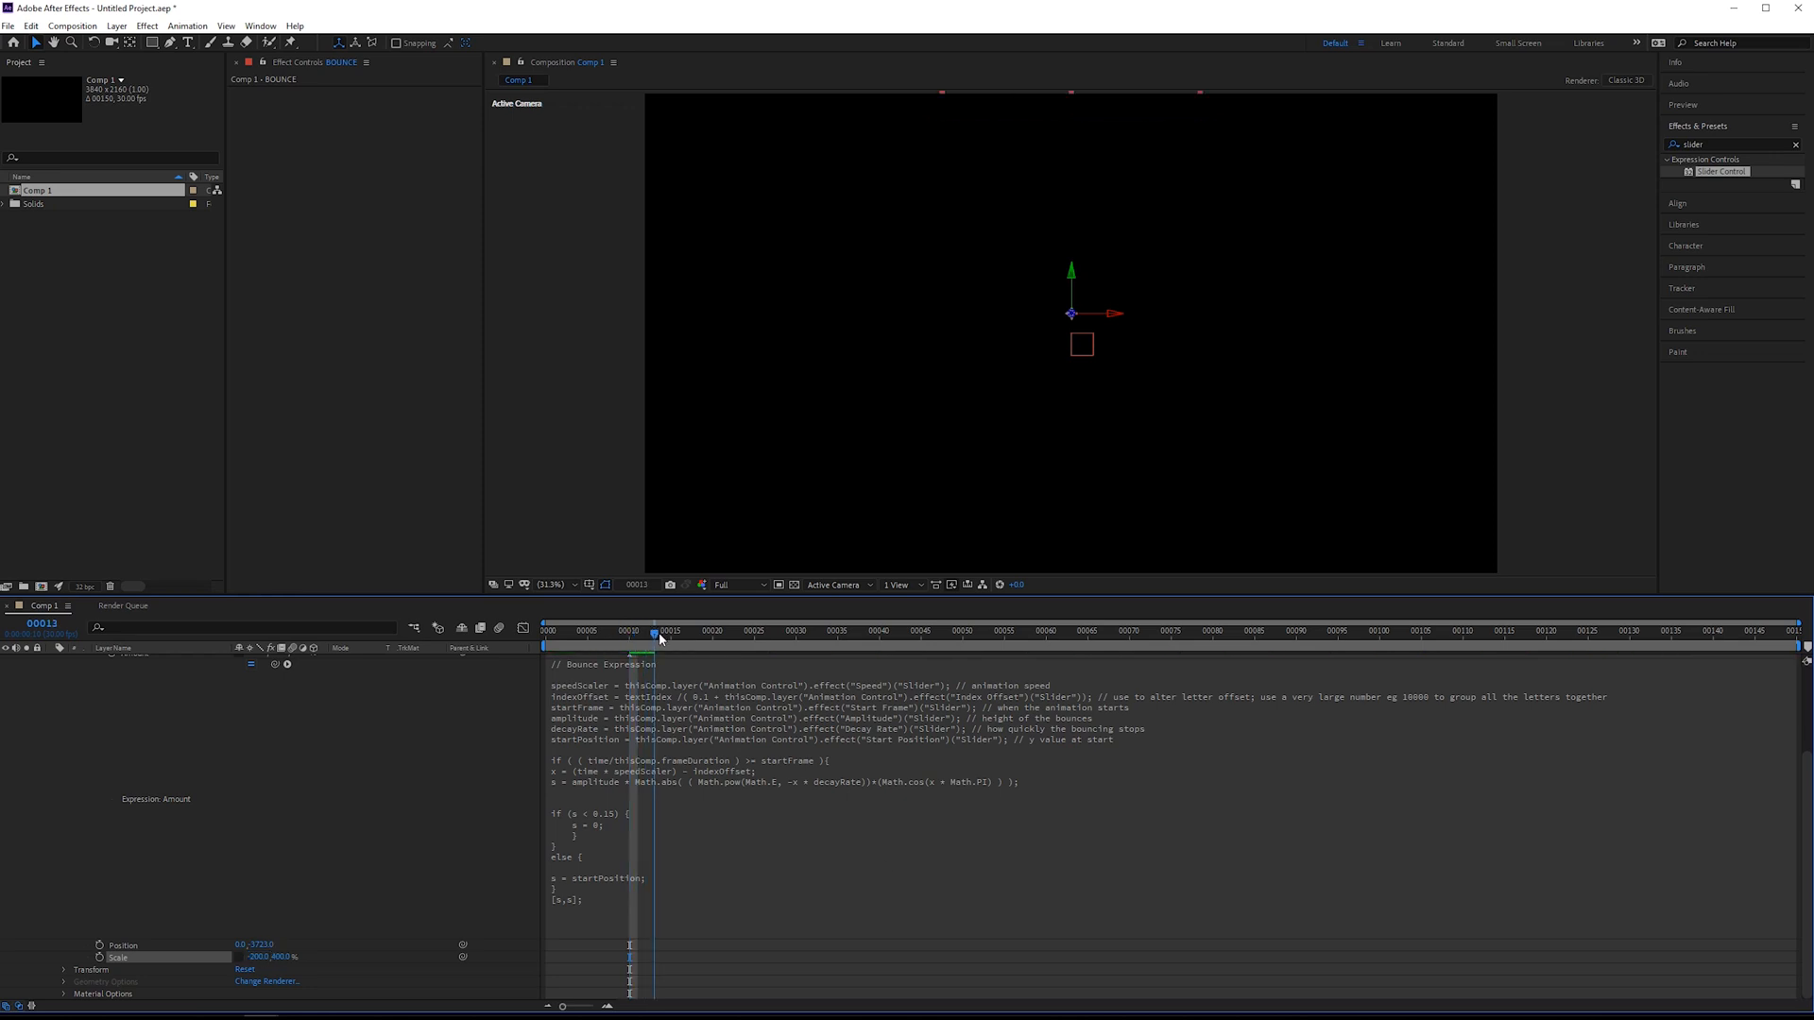
left_click_drag(660, 631, 711, 631)
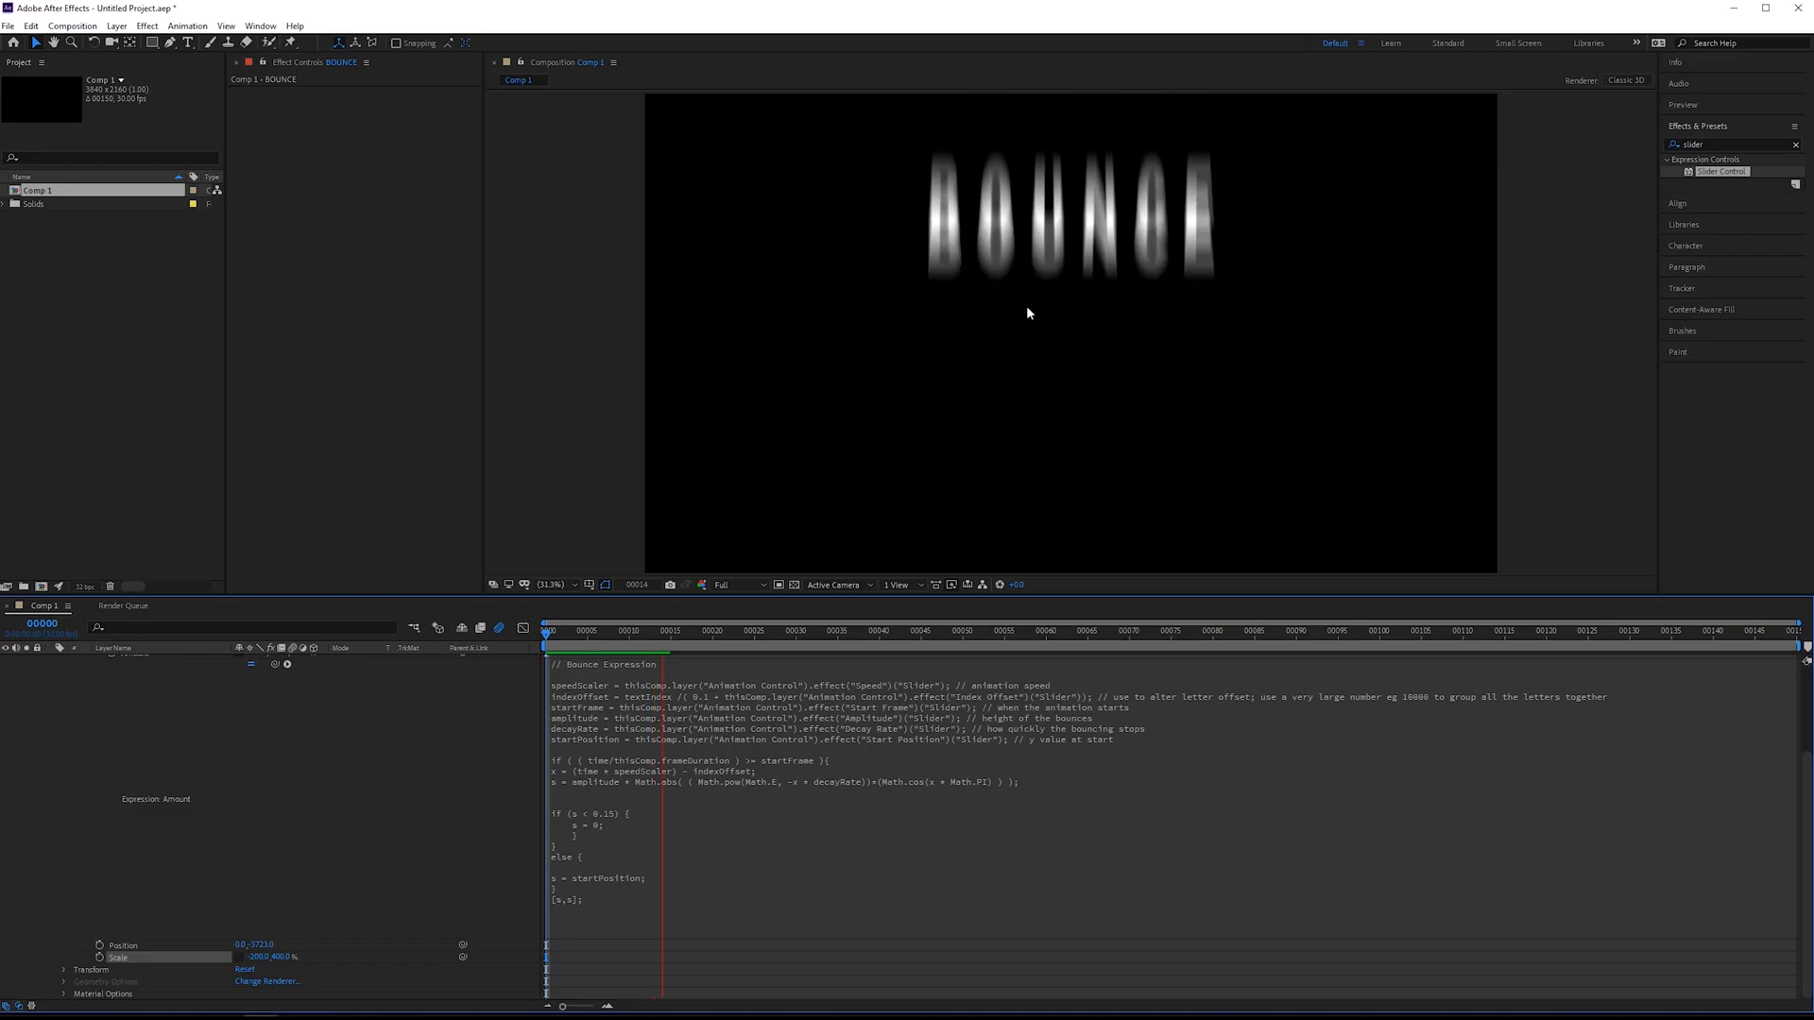
Edit the Animation Control's Index Offset slider, trying 1, 10, then 100.
left_click(740, 647)
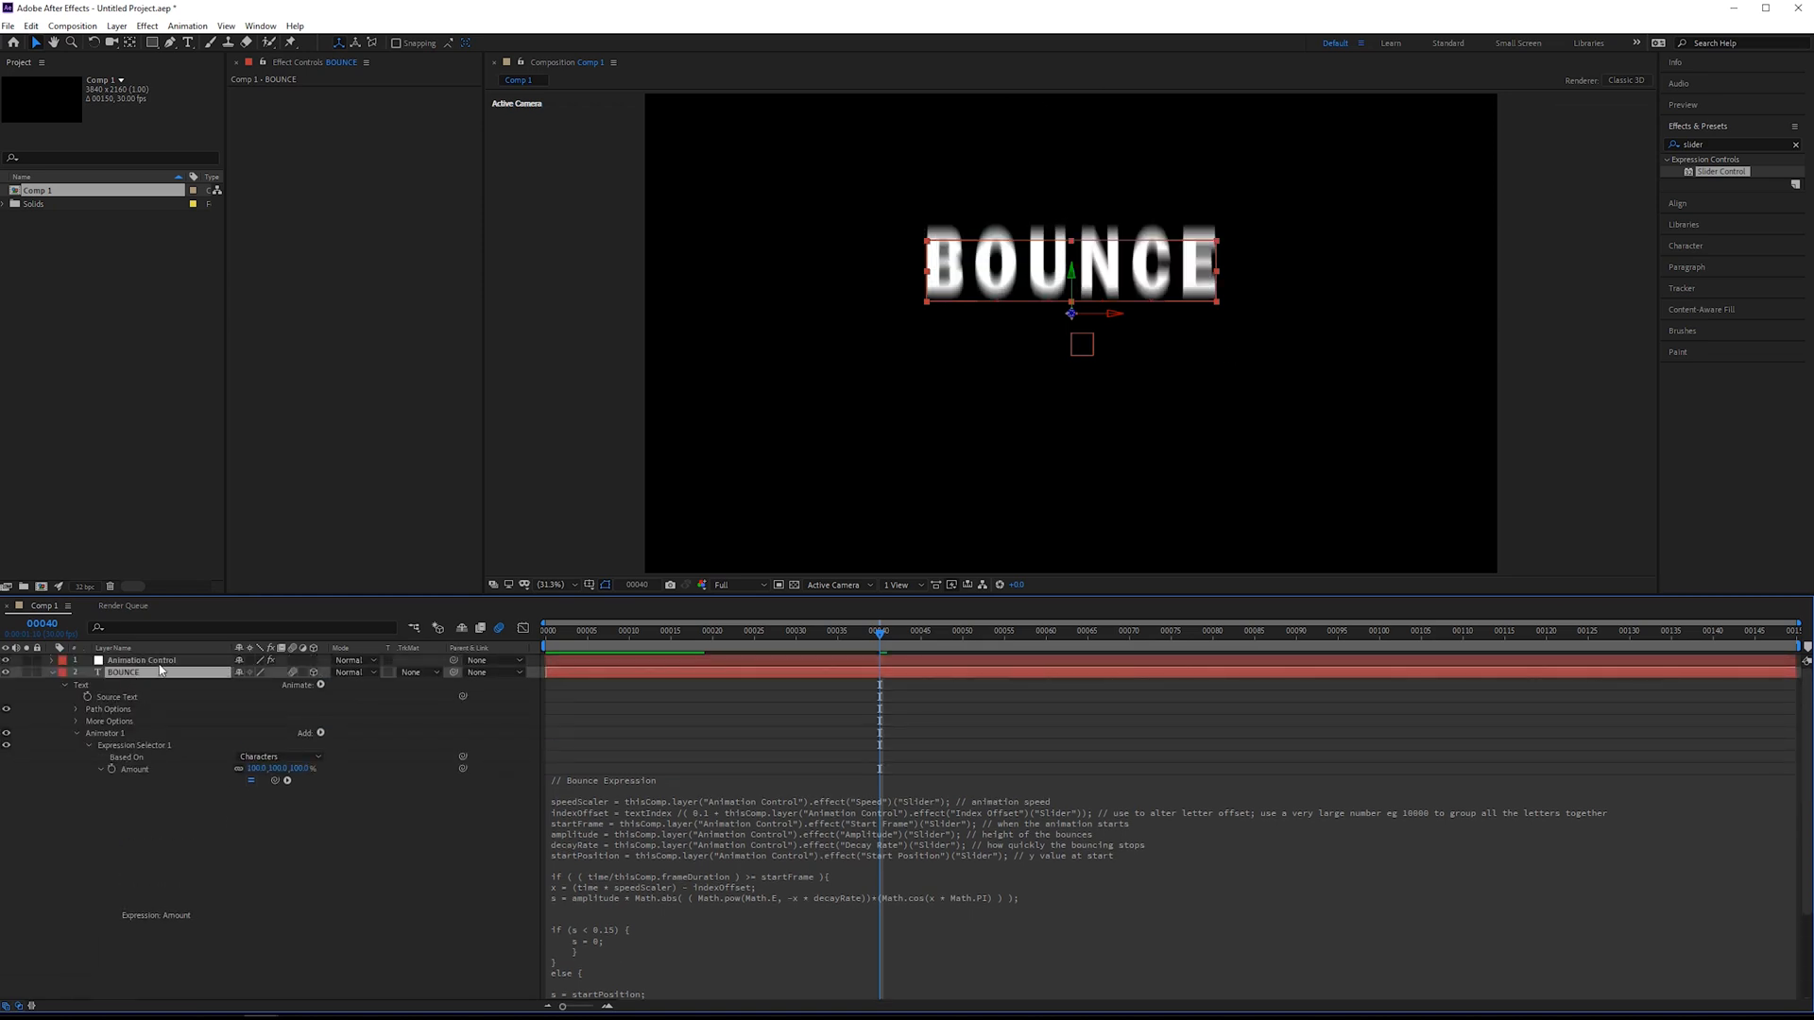
left_click(142, 659)
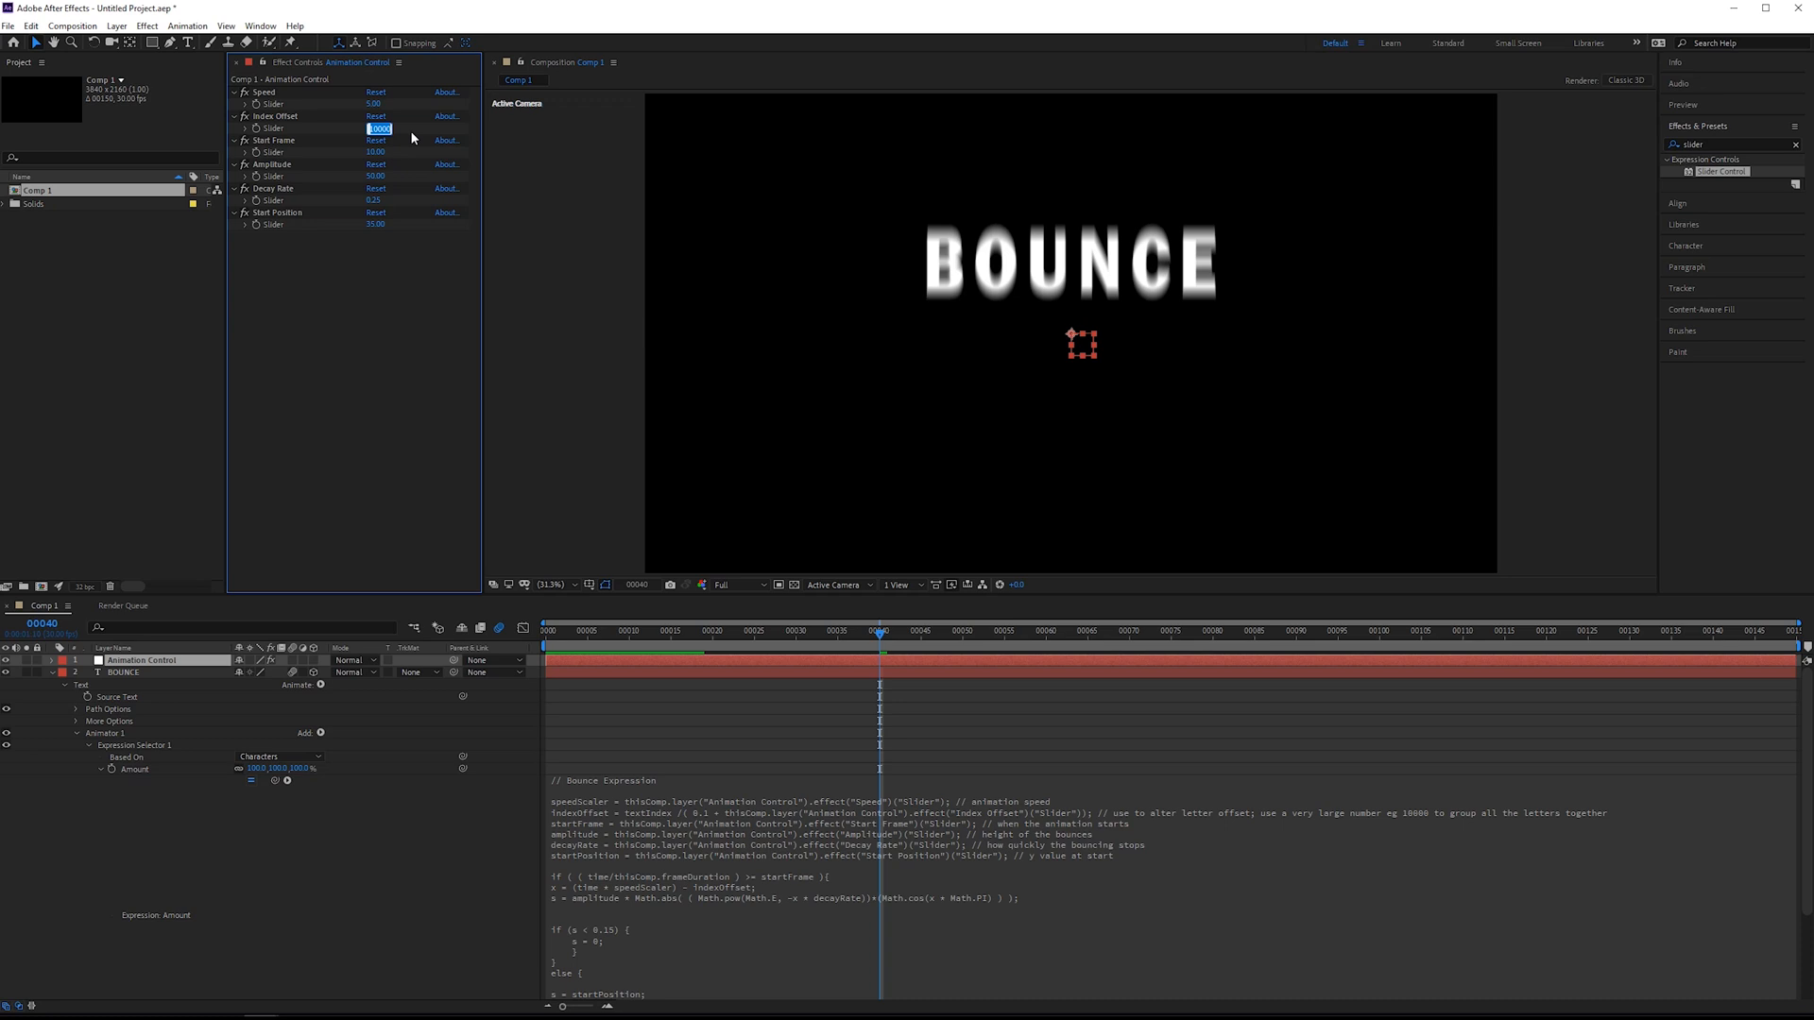
mouse_move(393, 125)
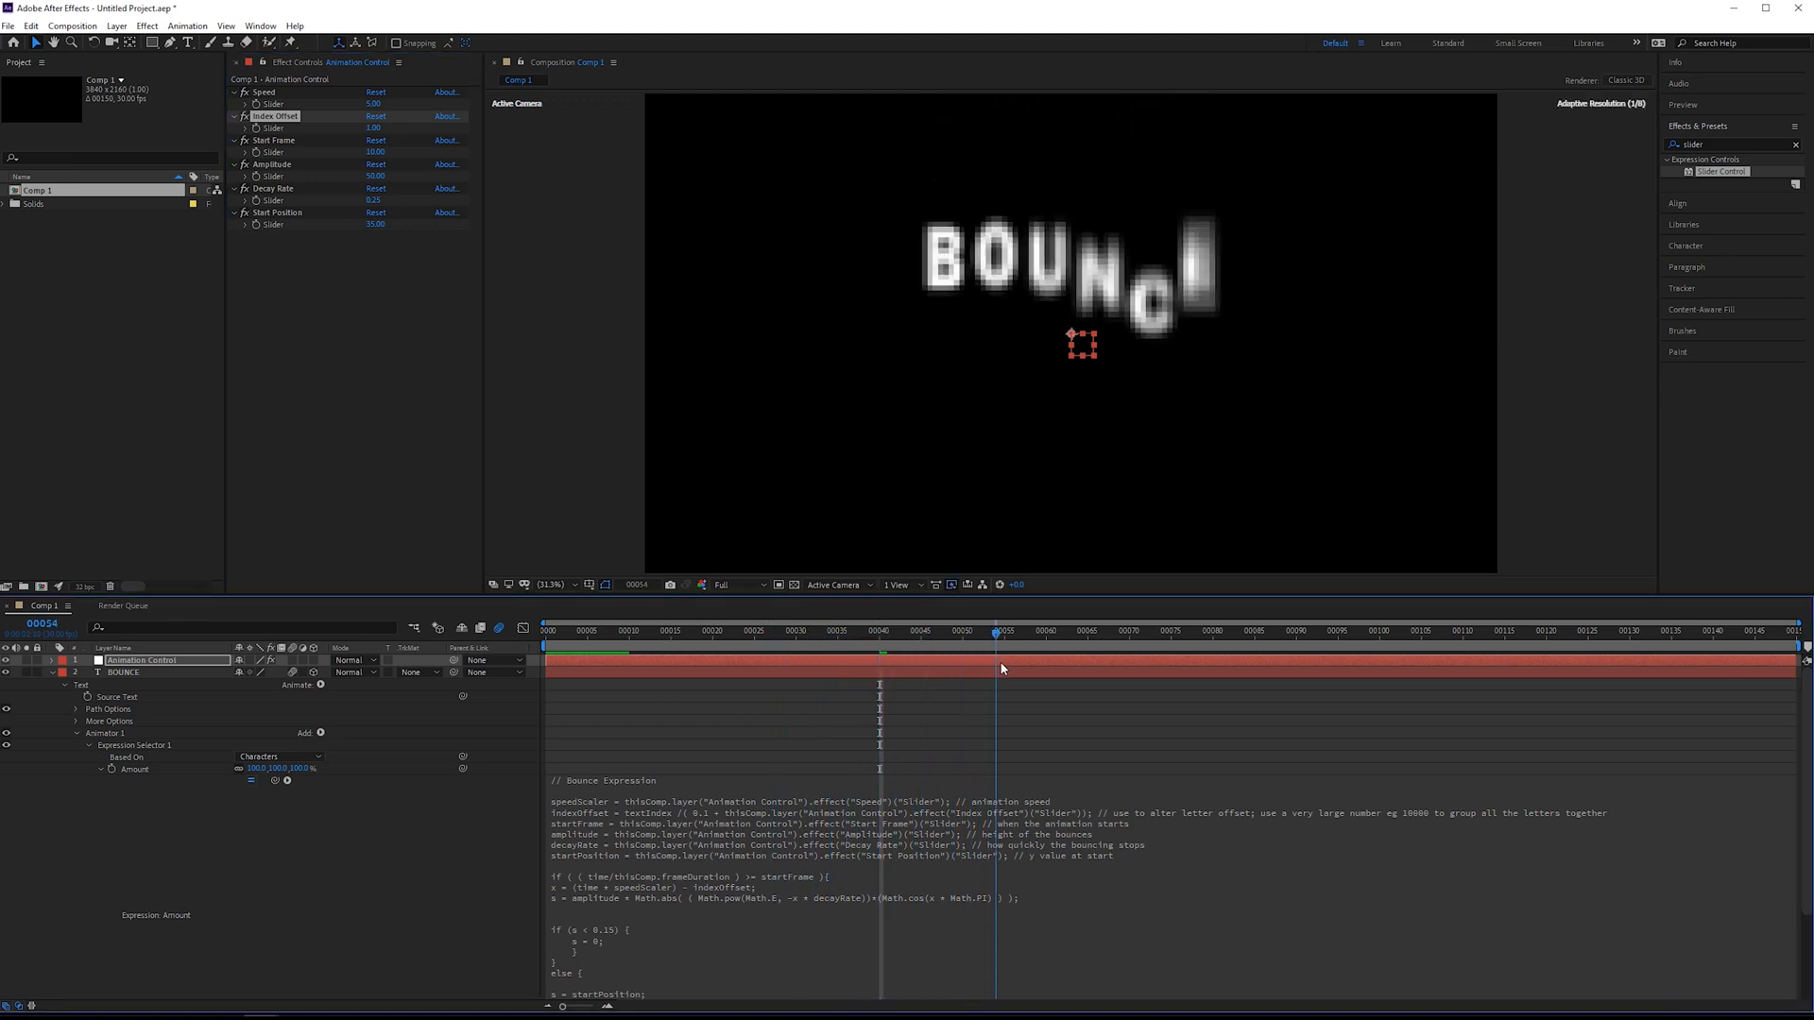
left_click(1371, 631)
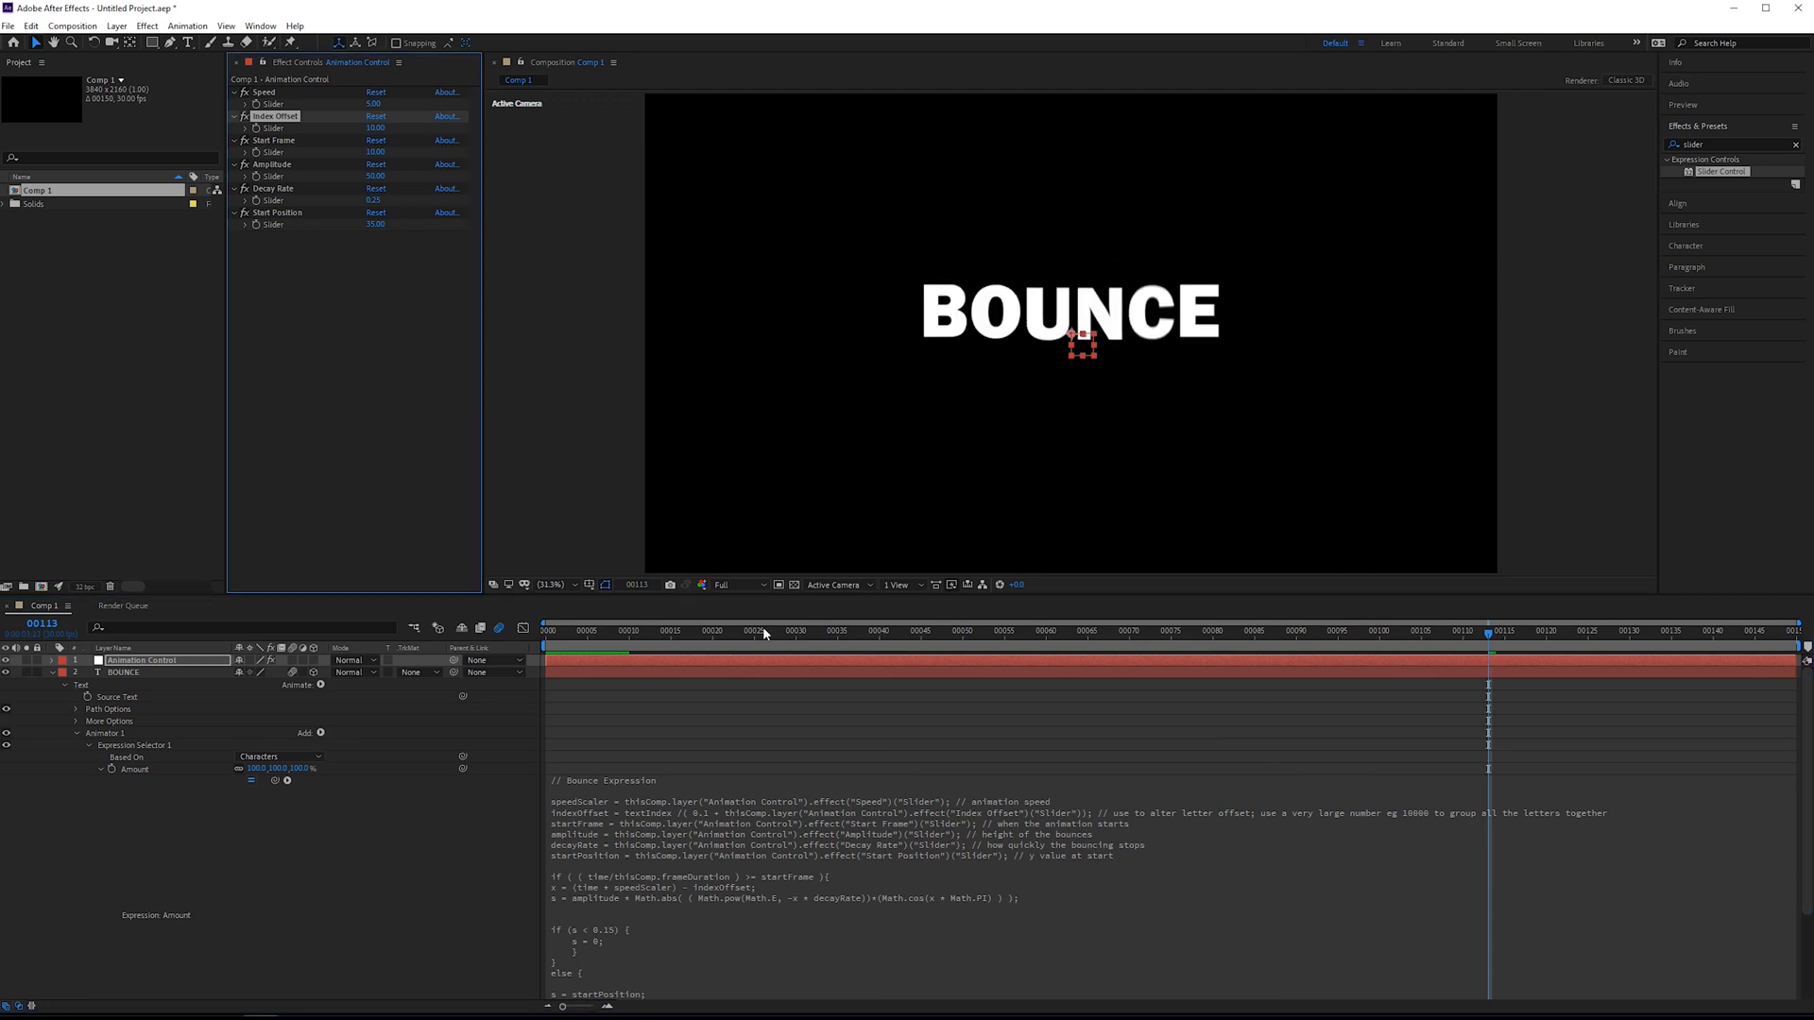
left_click(636, 631)
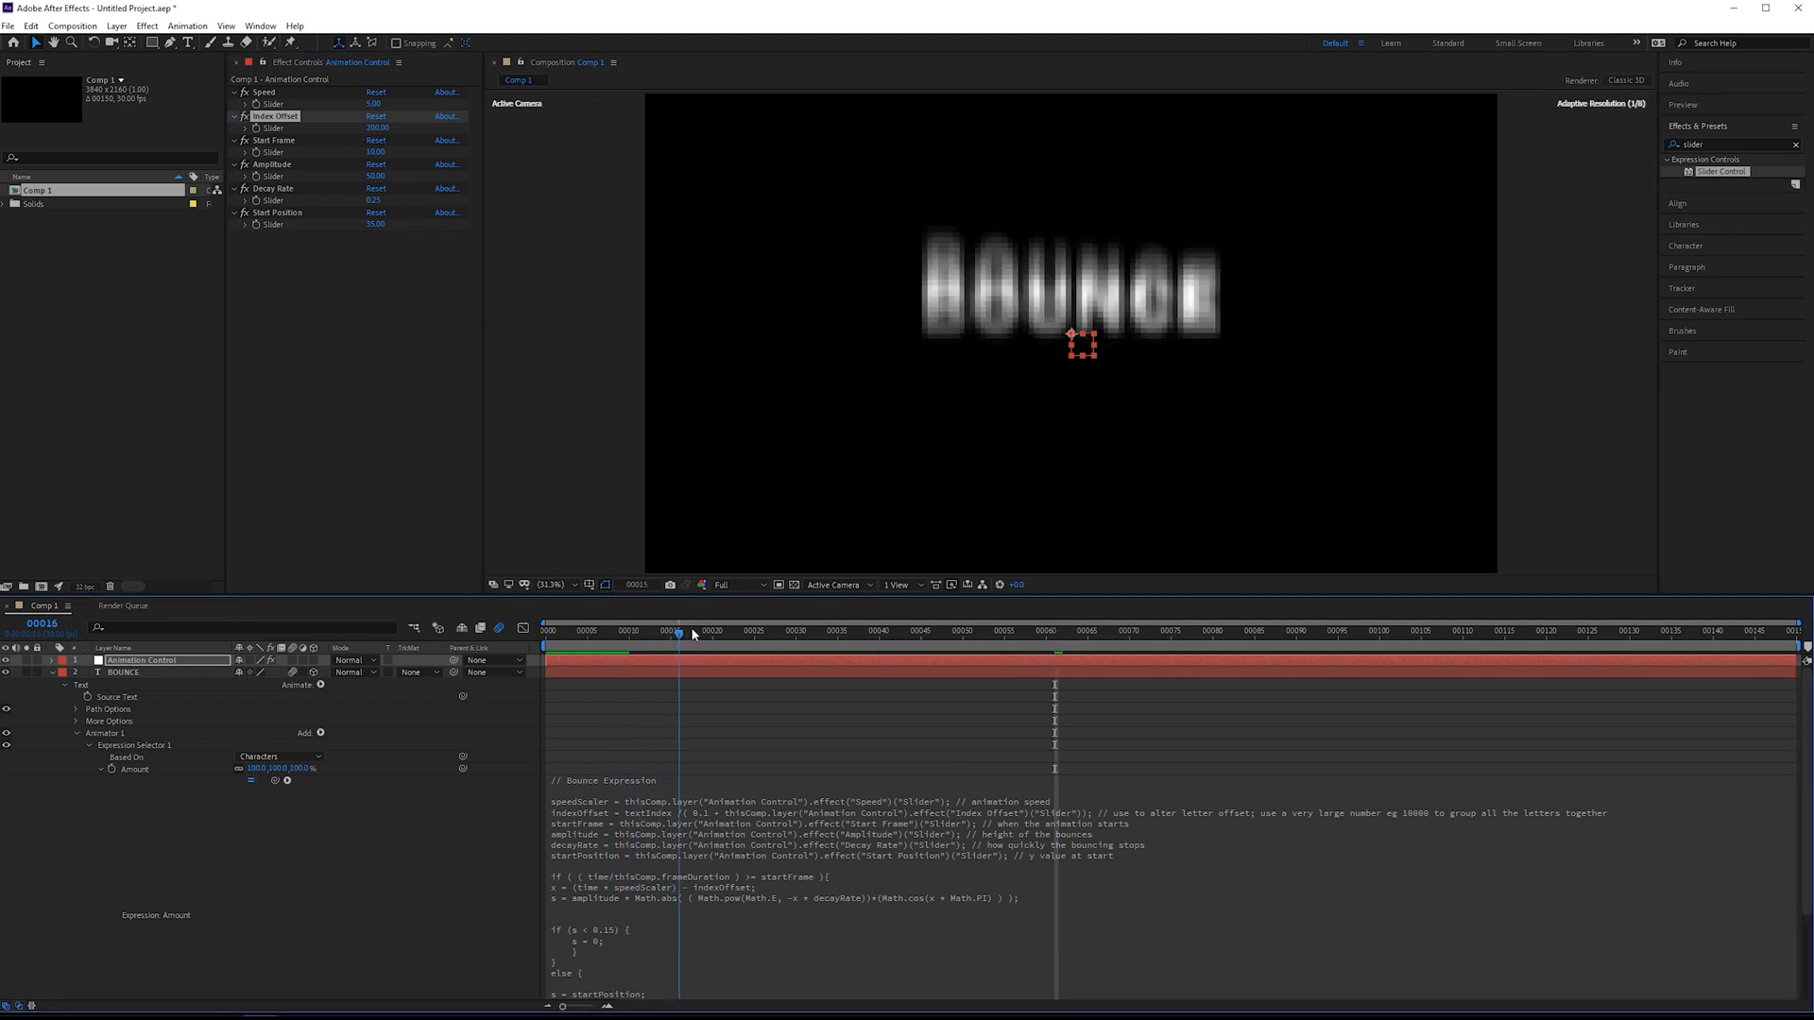
Preview the staggered bounce at an early frame and the settled letters at a late frame.
left_click(795, 634)
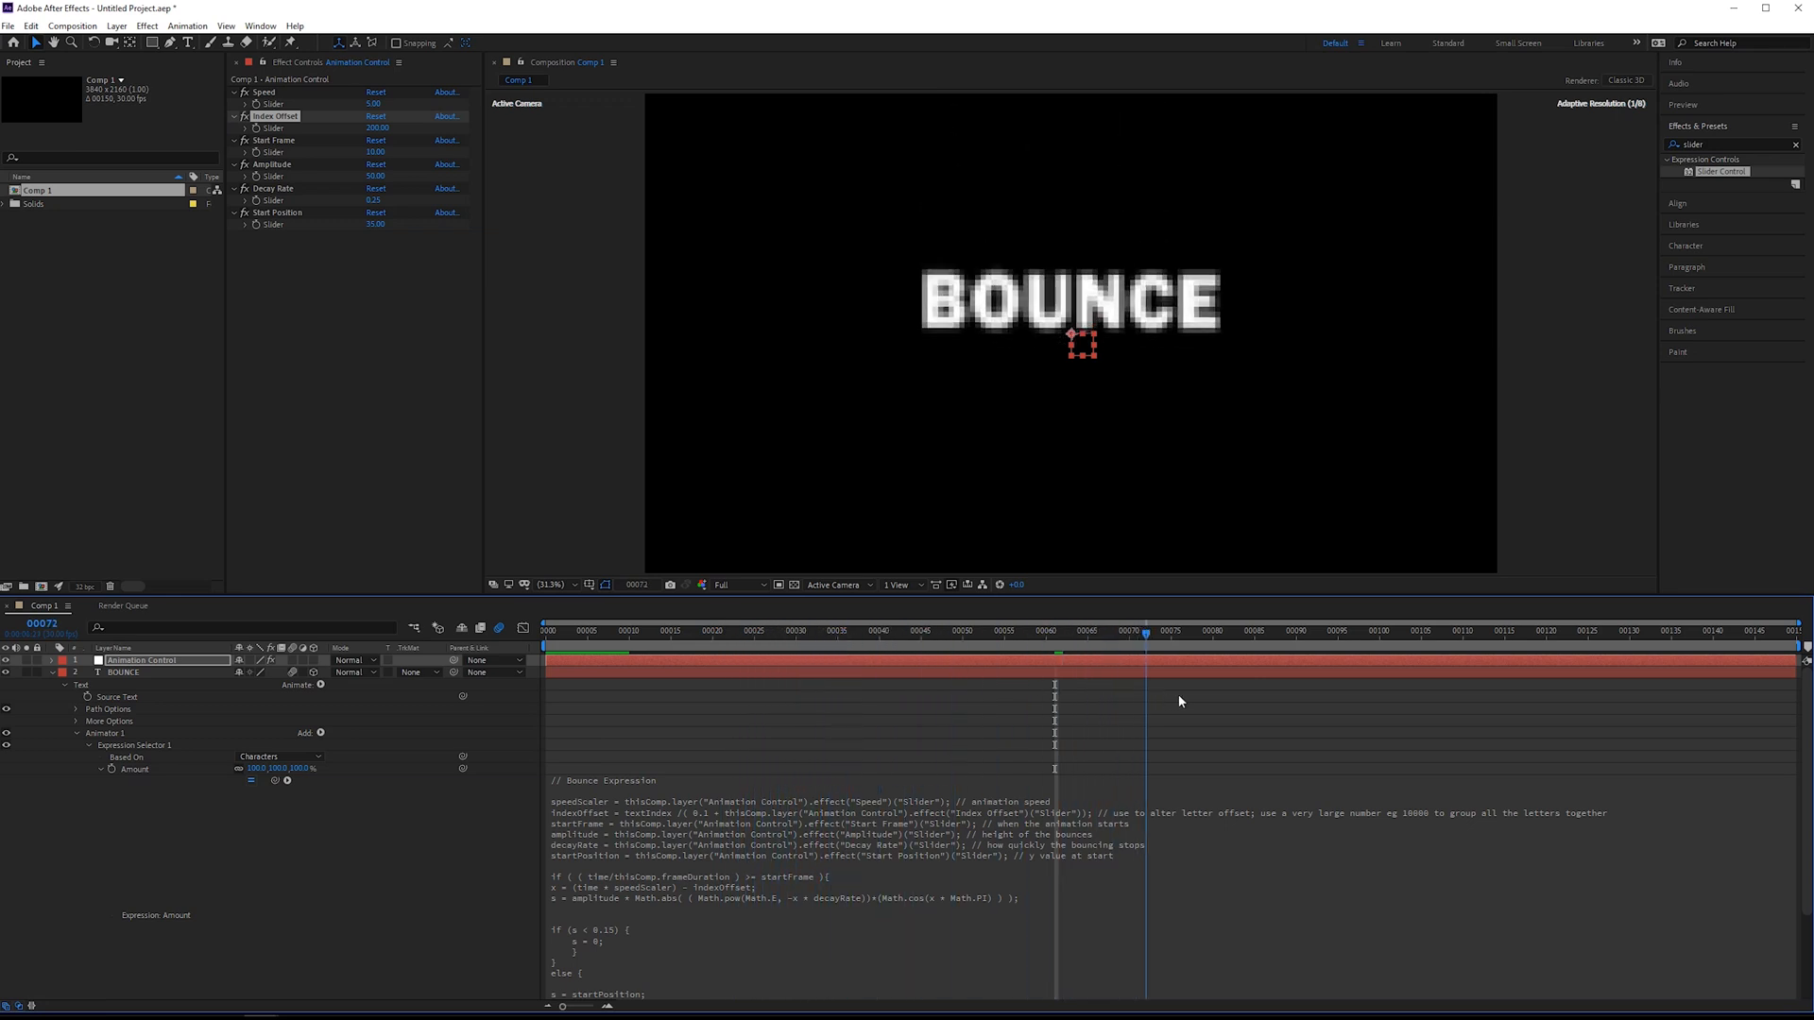
left_click(1697, 633)
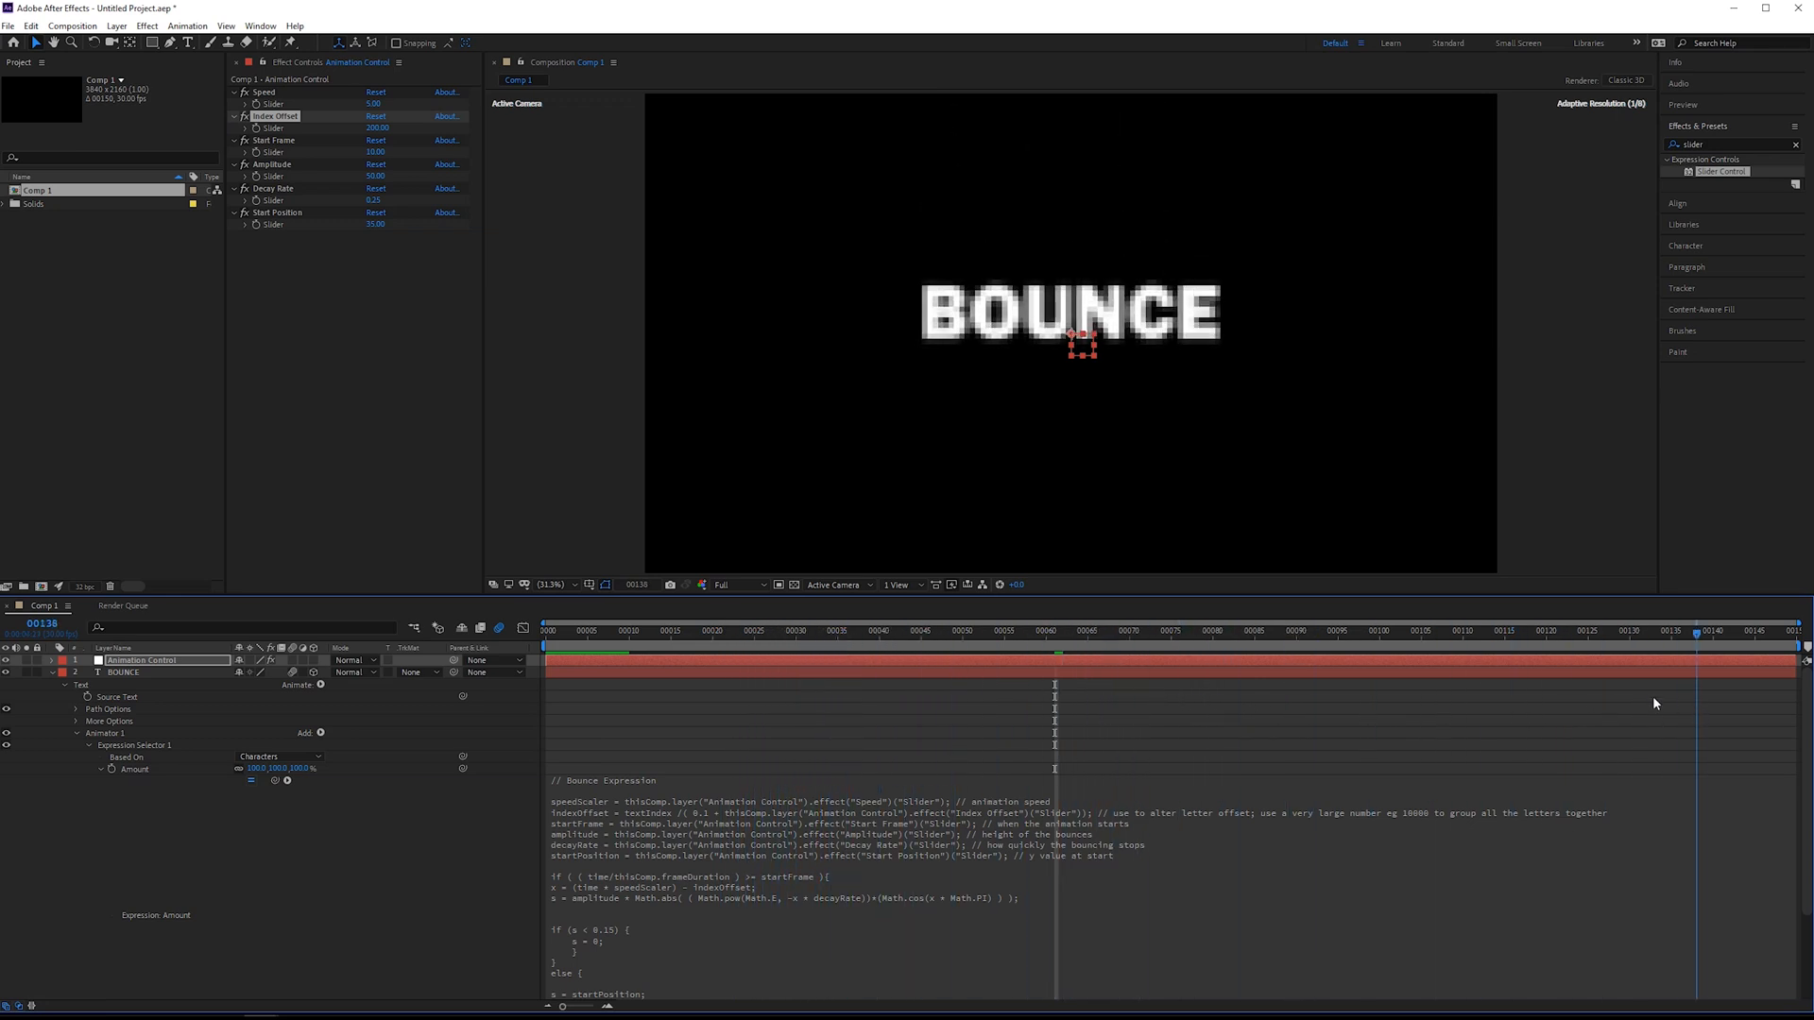